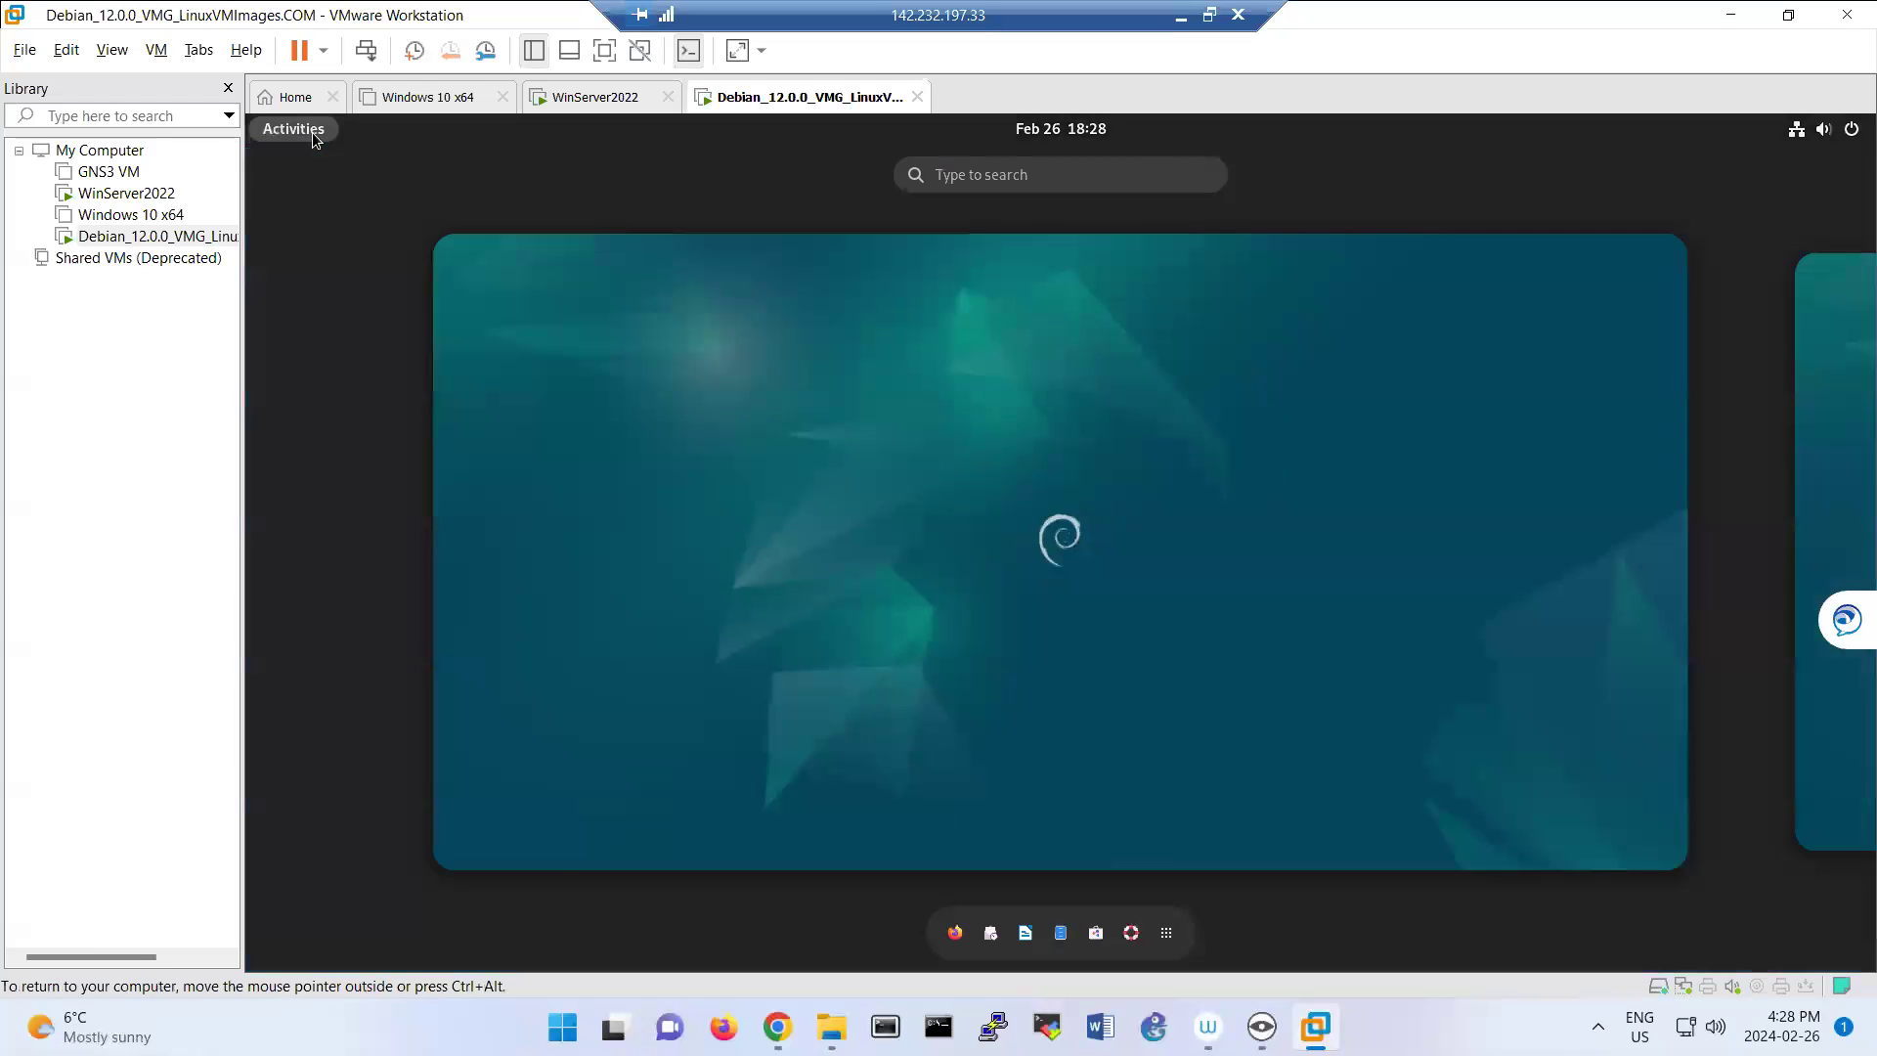
# Open Terminal from Activities and move its window to the screen centre
pyautogui.write('te')
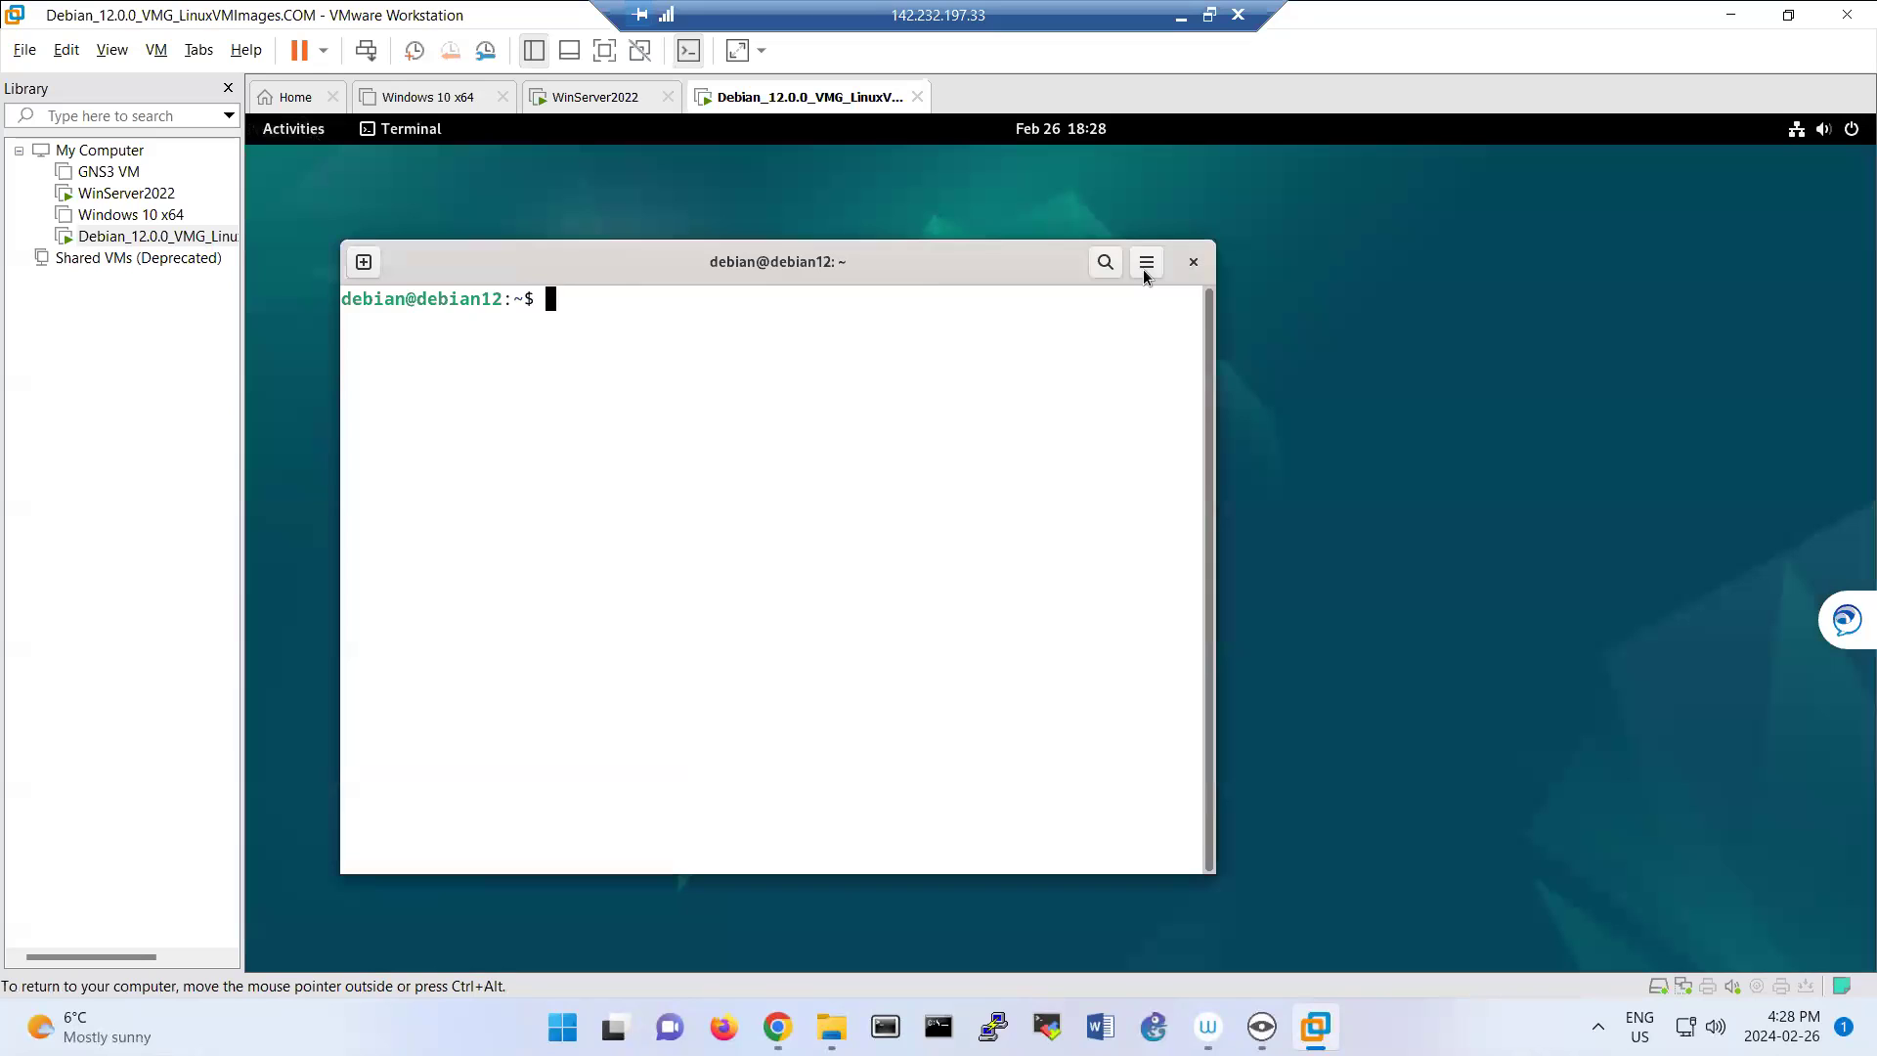
pyautogui.moveTo(779, 261); pyautogui.dragTo(854, 242)
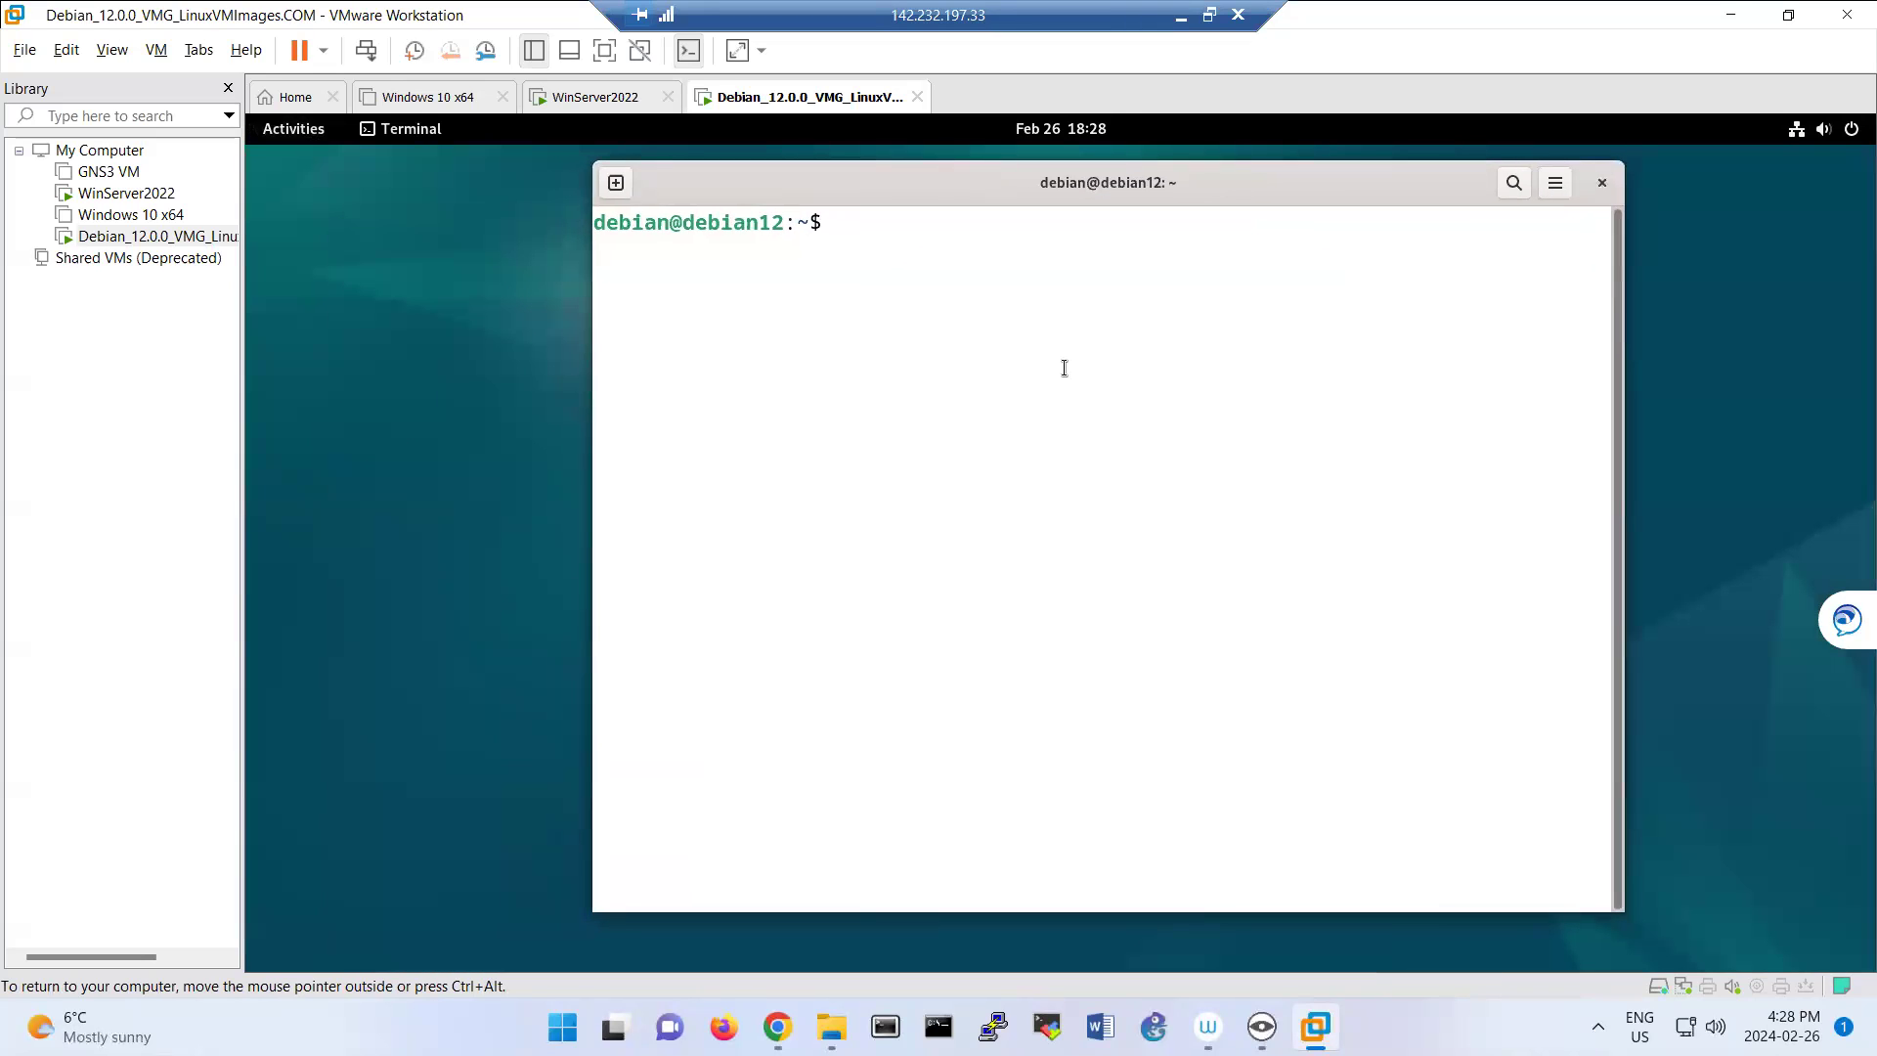
# Start a root shell with sudo and begin installing postfix and mailutils
pyautogui.write('sudo -s')
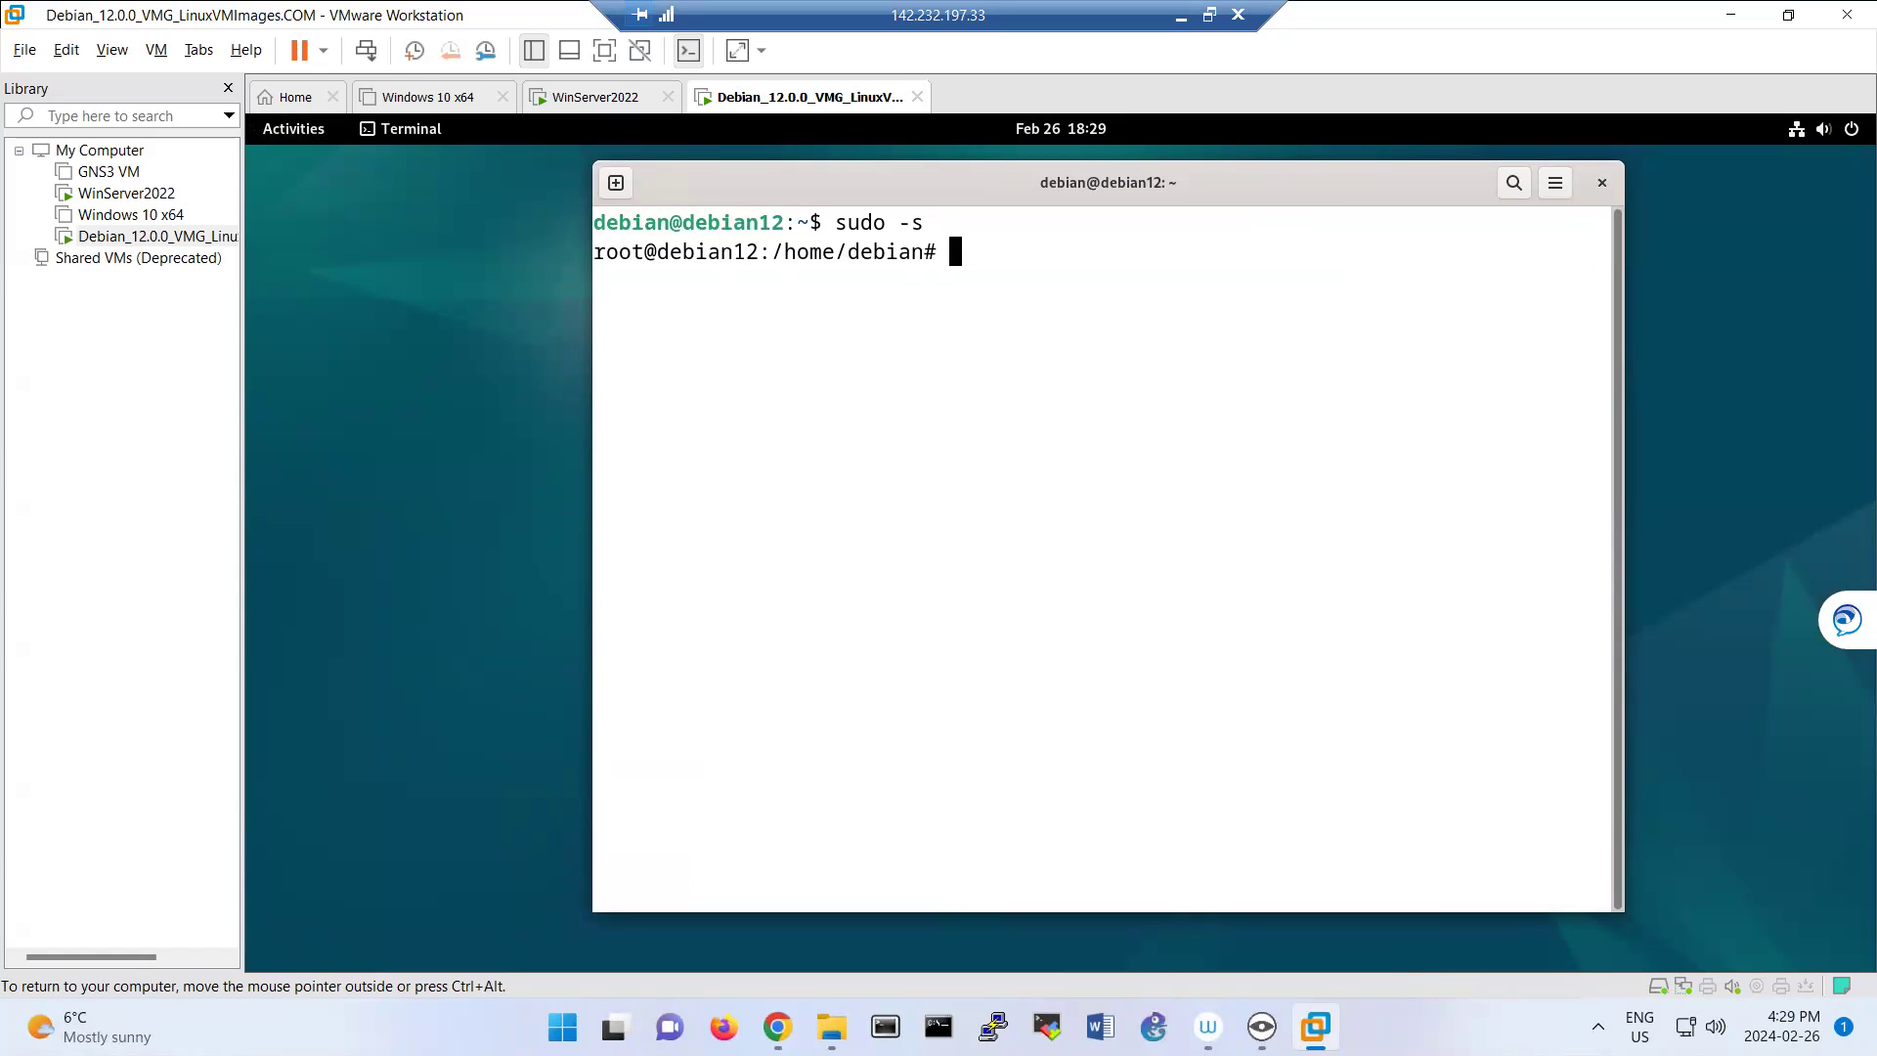
pyautogui.write('apt-get ins')
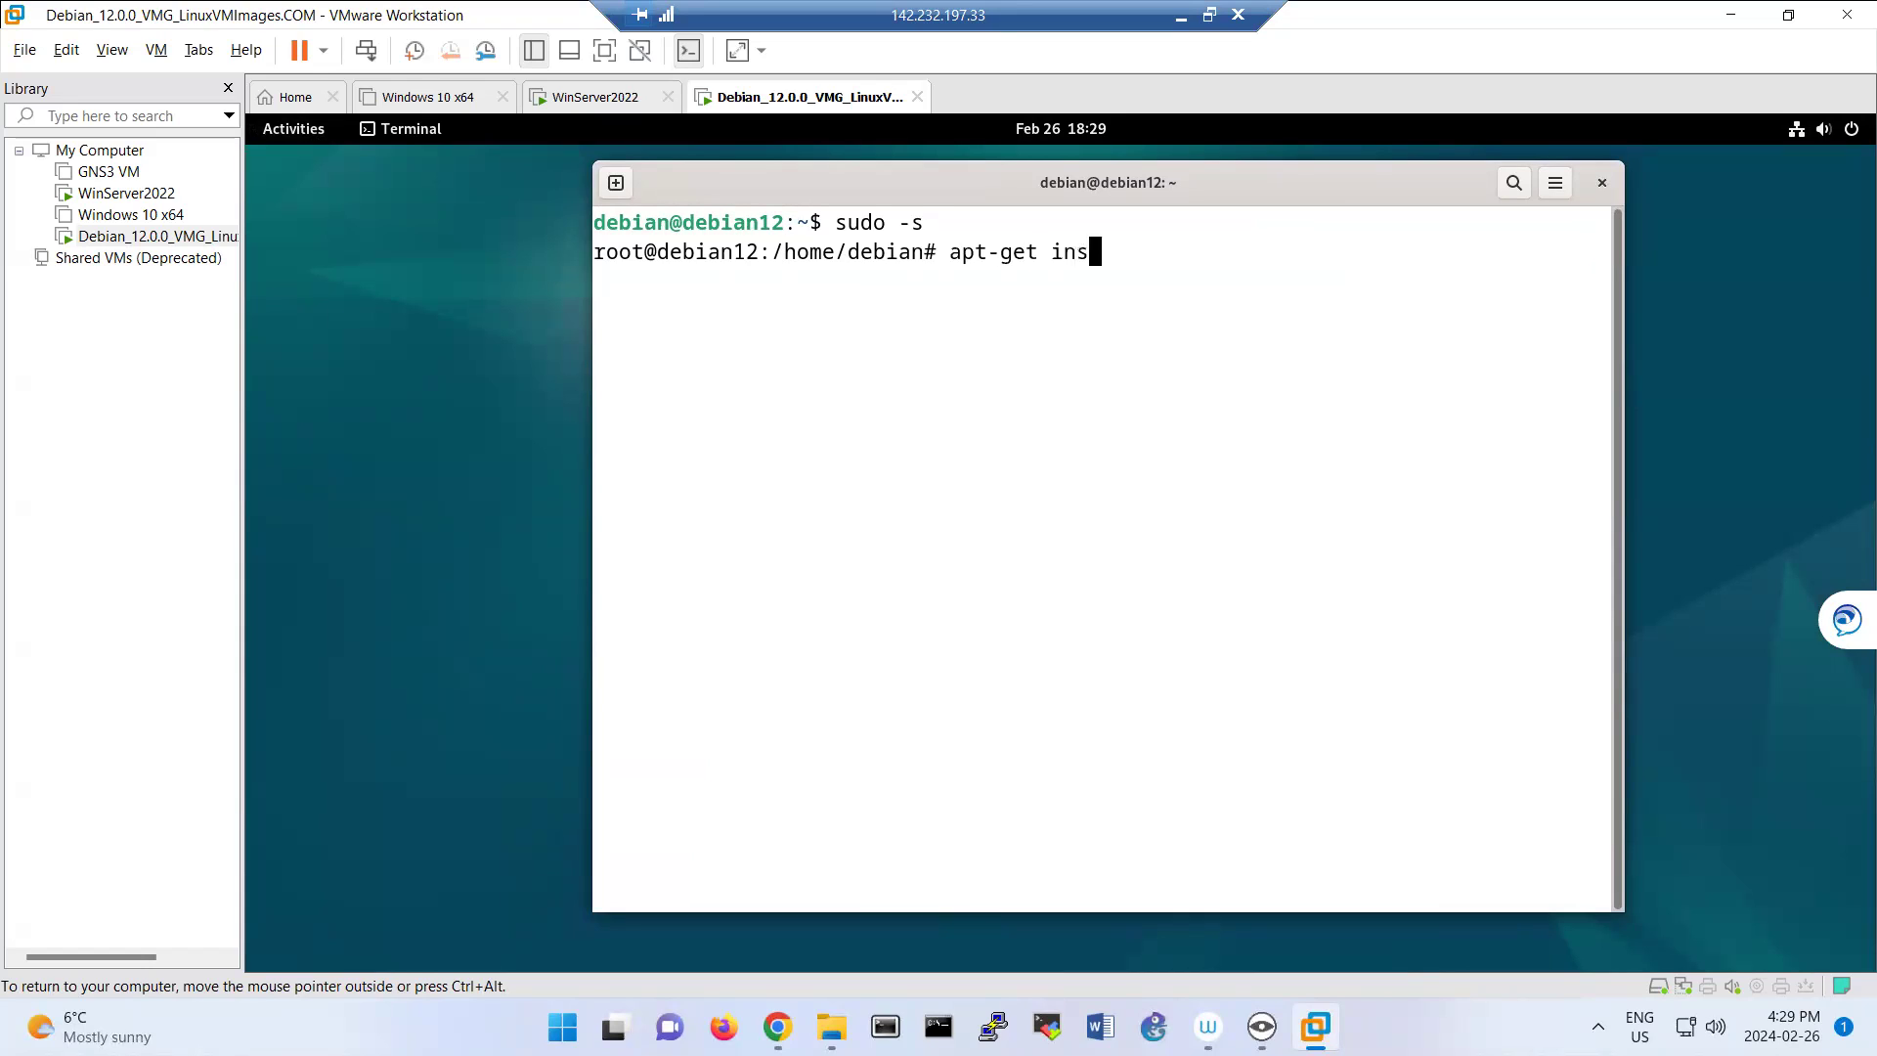
pyautogui.write('atll p')
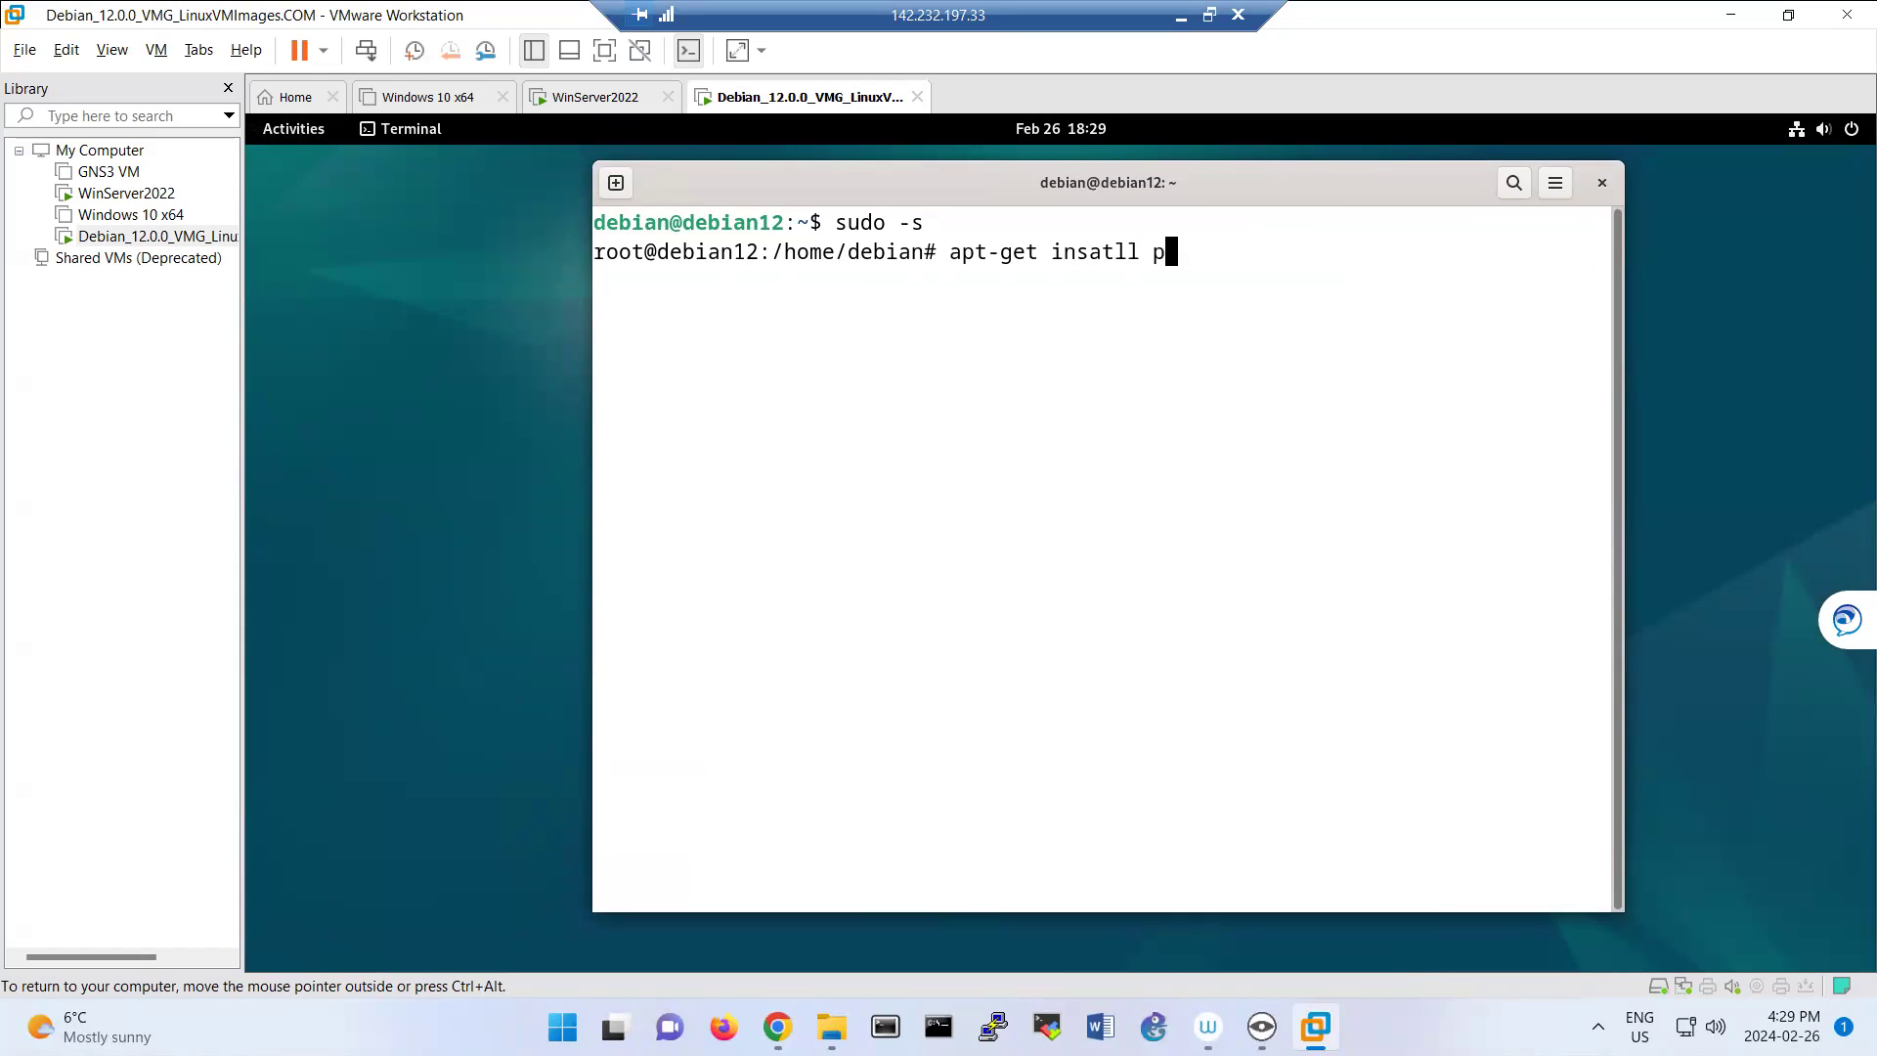
pyautogui.write('ostfix')
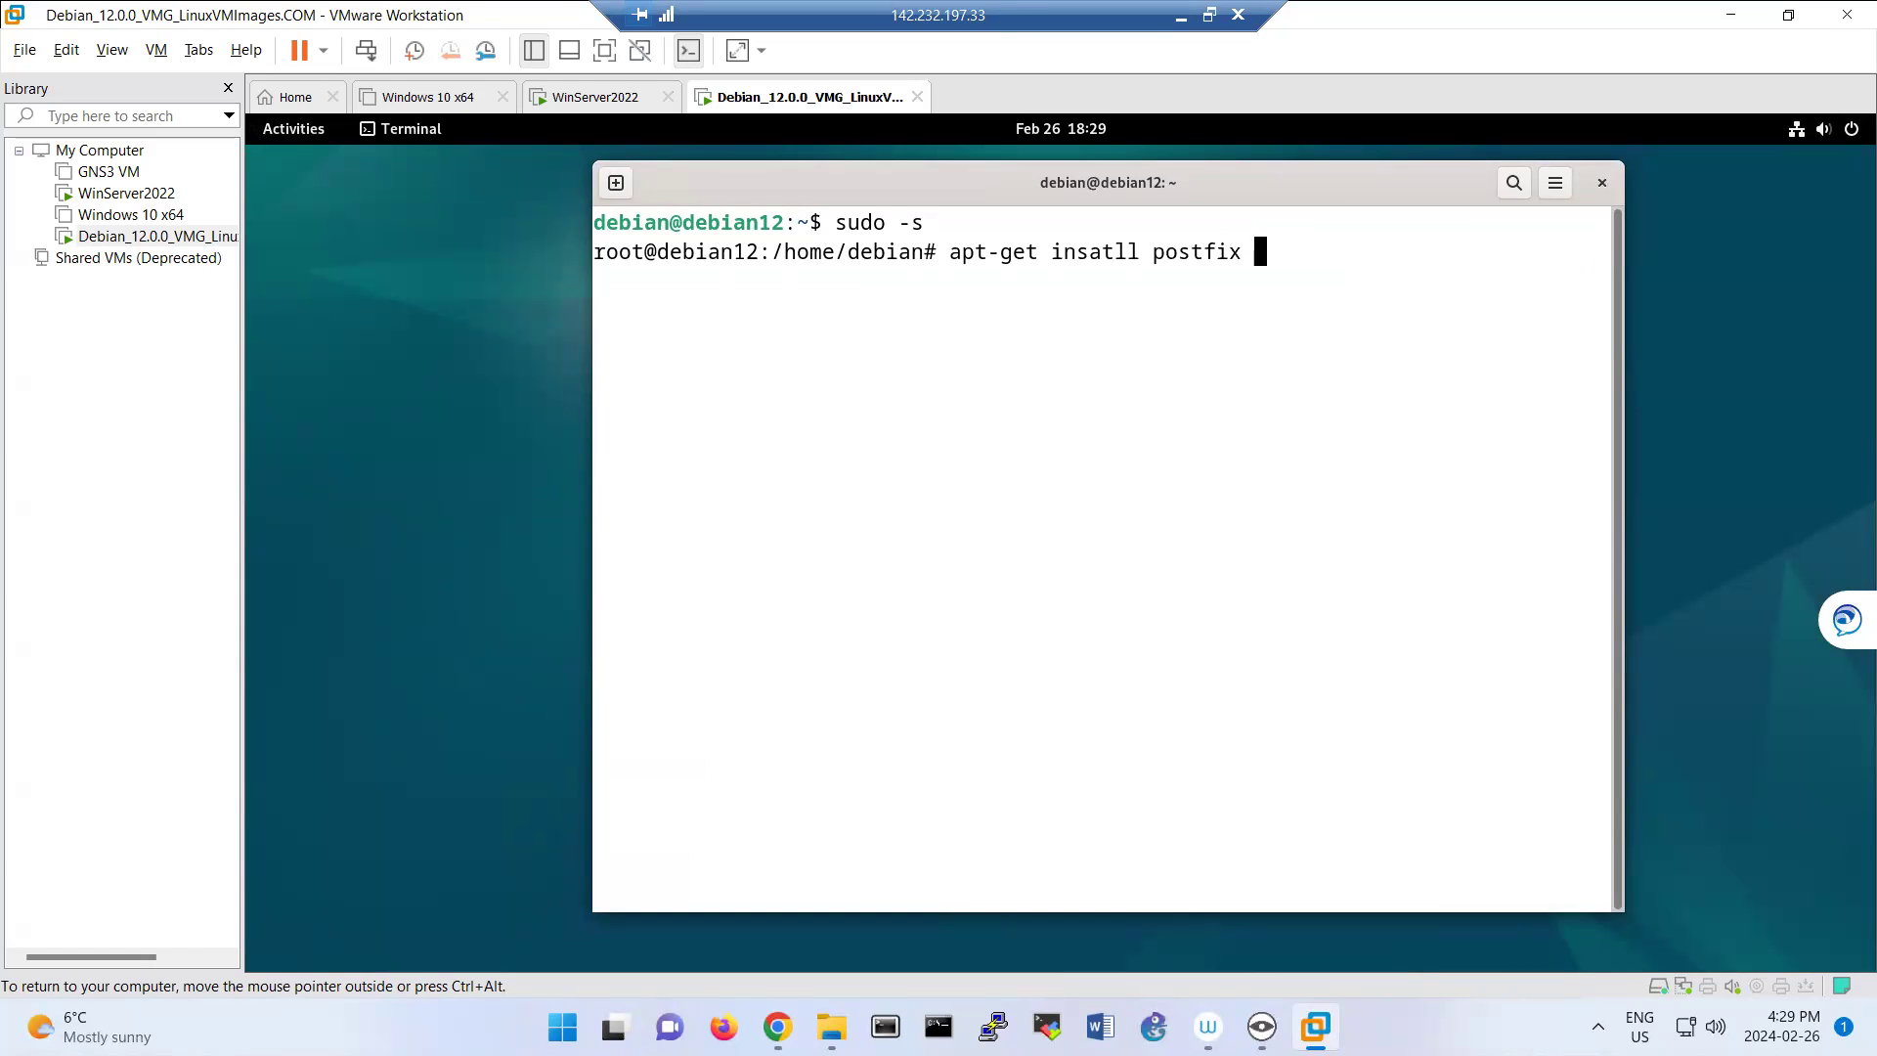
pyautogui.write('mailutils')
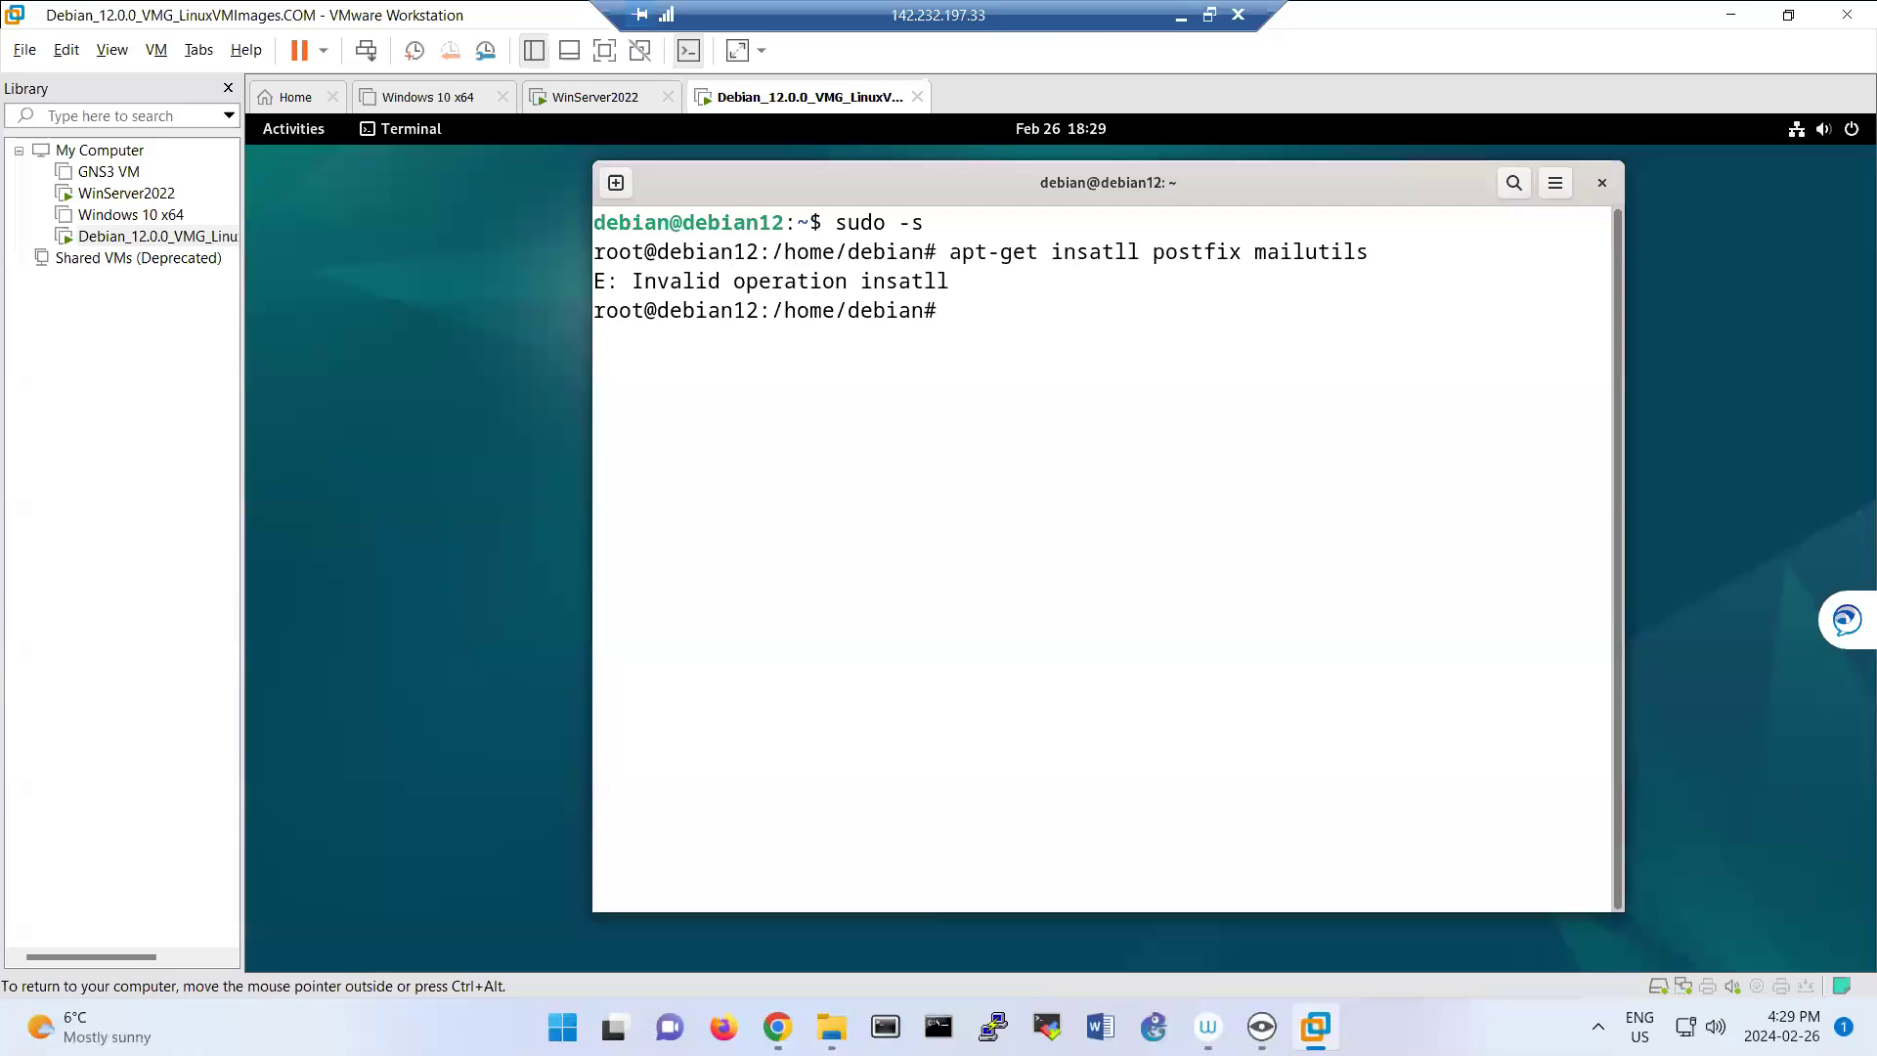
# Verify connectivity by pinging 4.2.2.4, then rerun the postfix mailutils install
pyautogui.write('p')
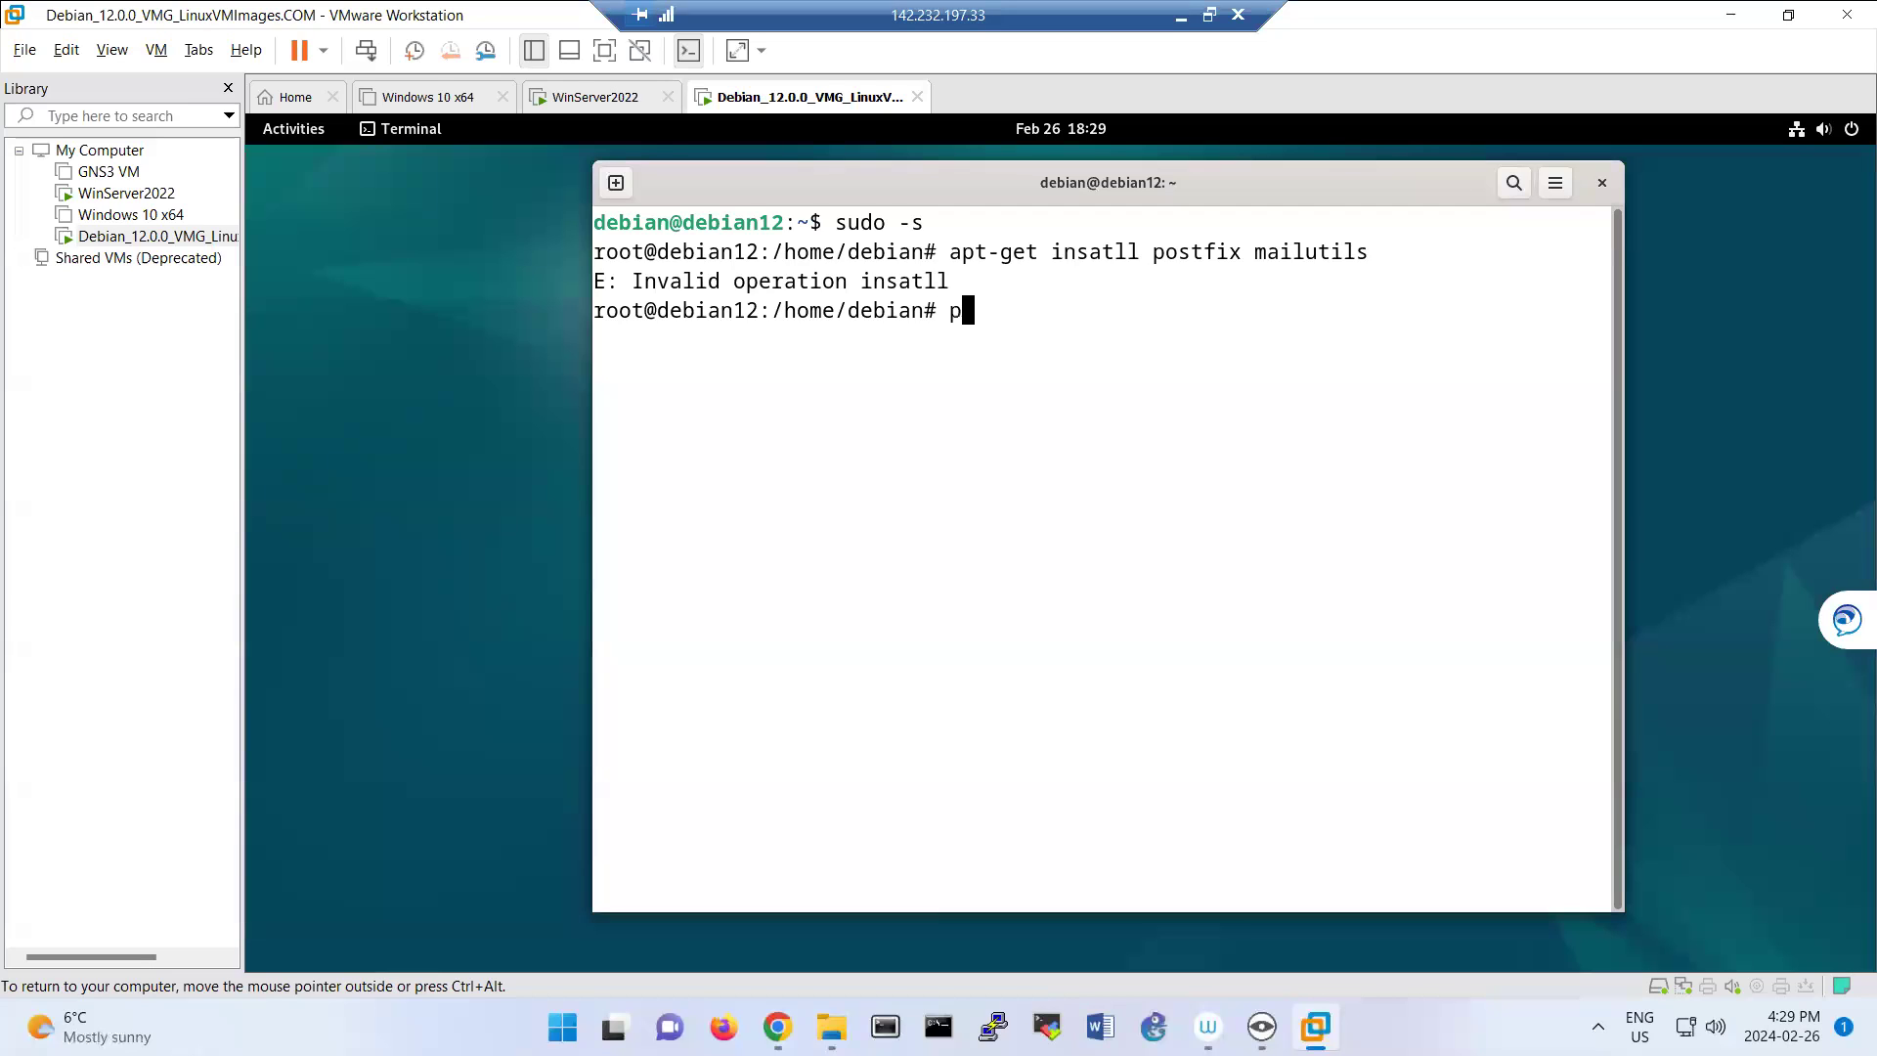
pyautogui.write('ing 4.2.2.4')
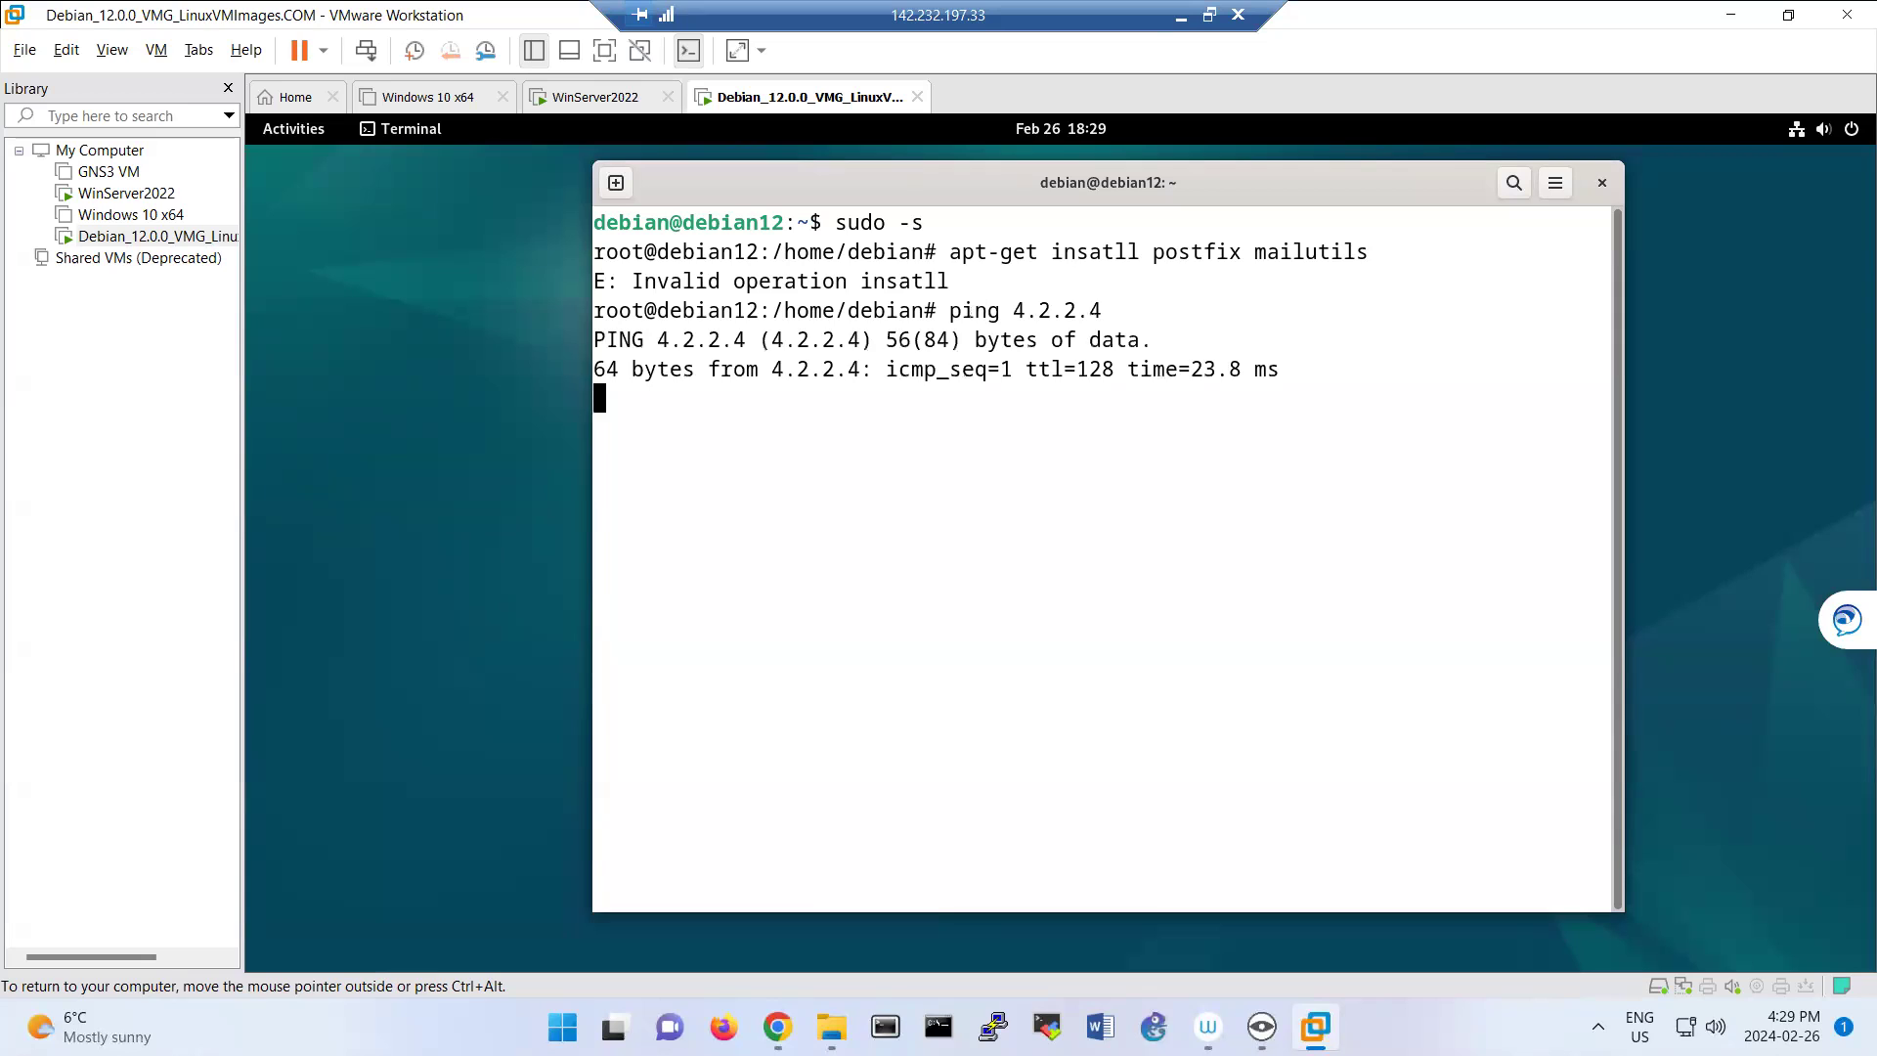
pyautogui.press('ctrl+c')
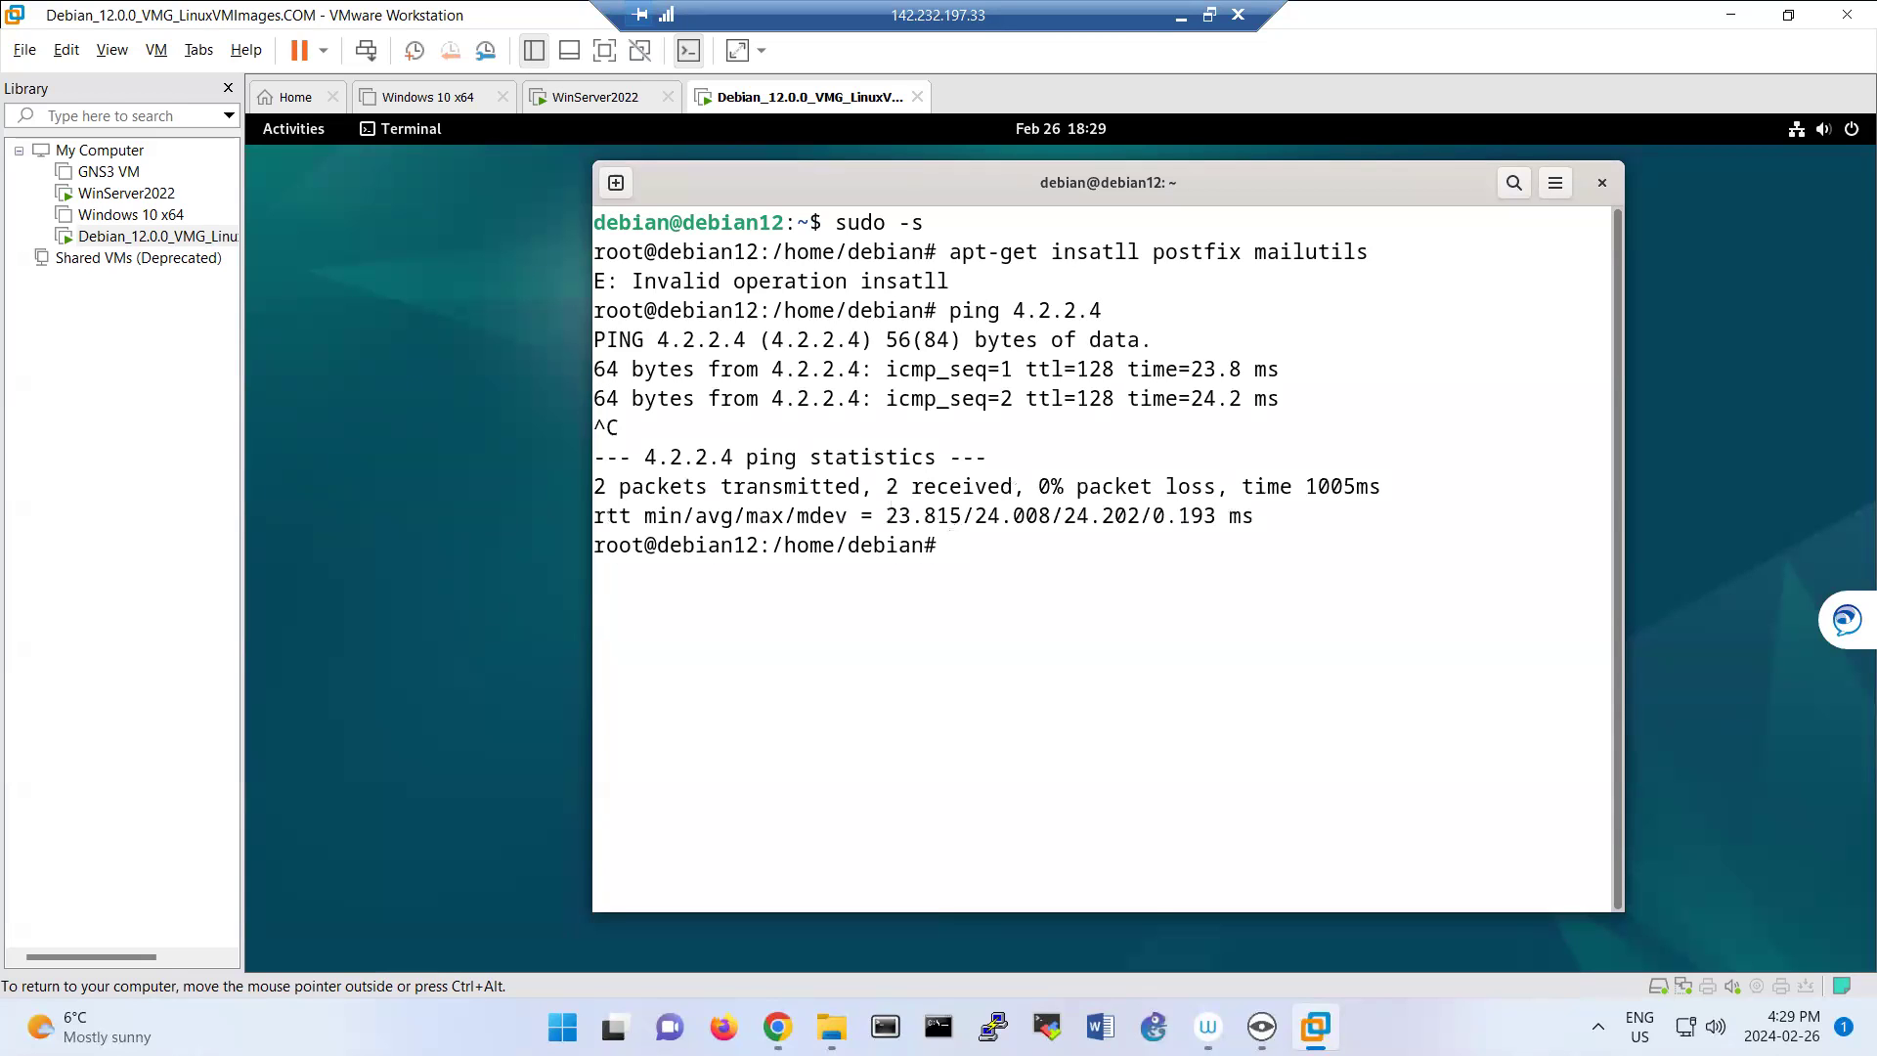
pyautogui.write('ping 4.2.2.4')
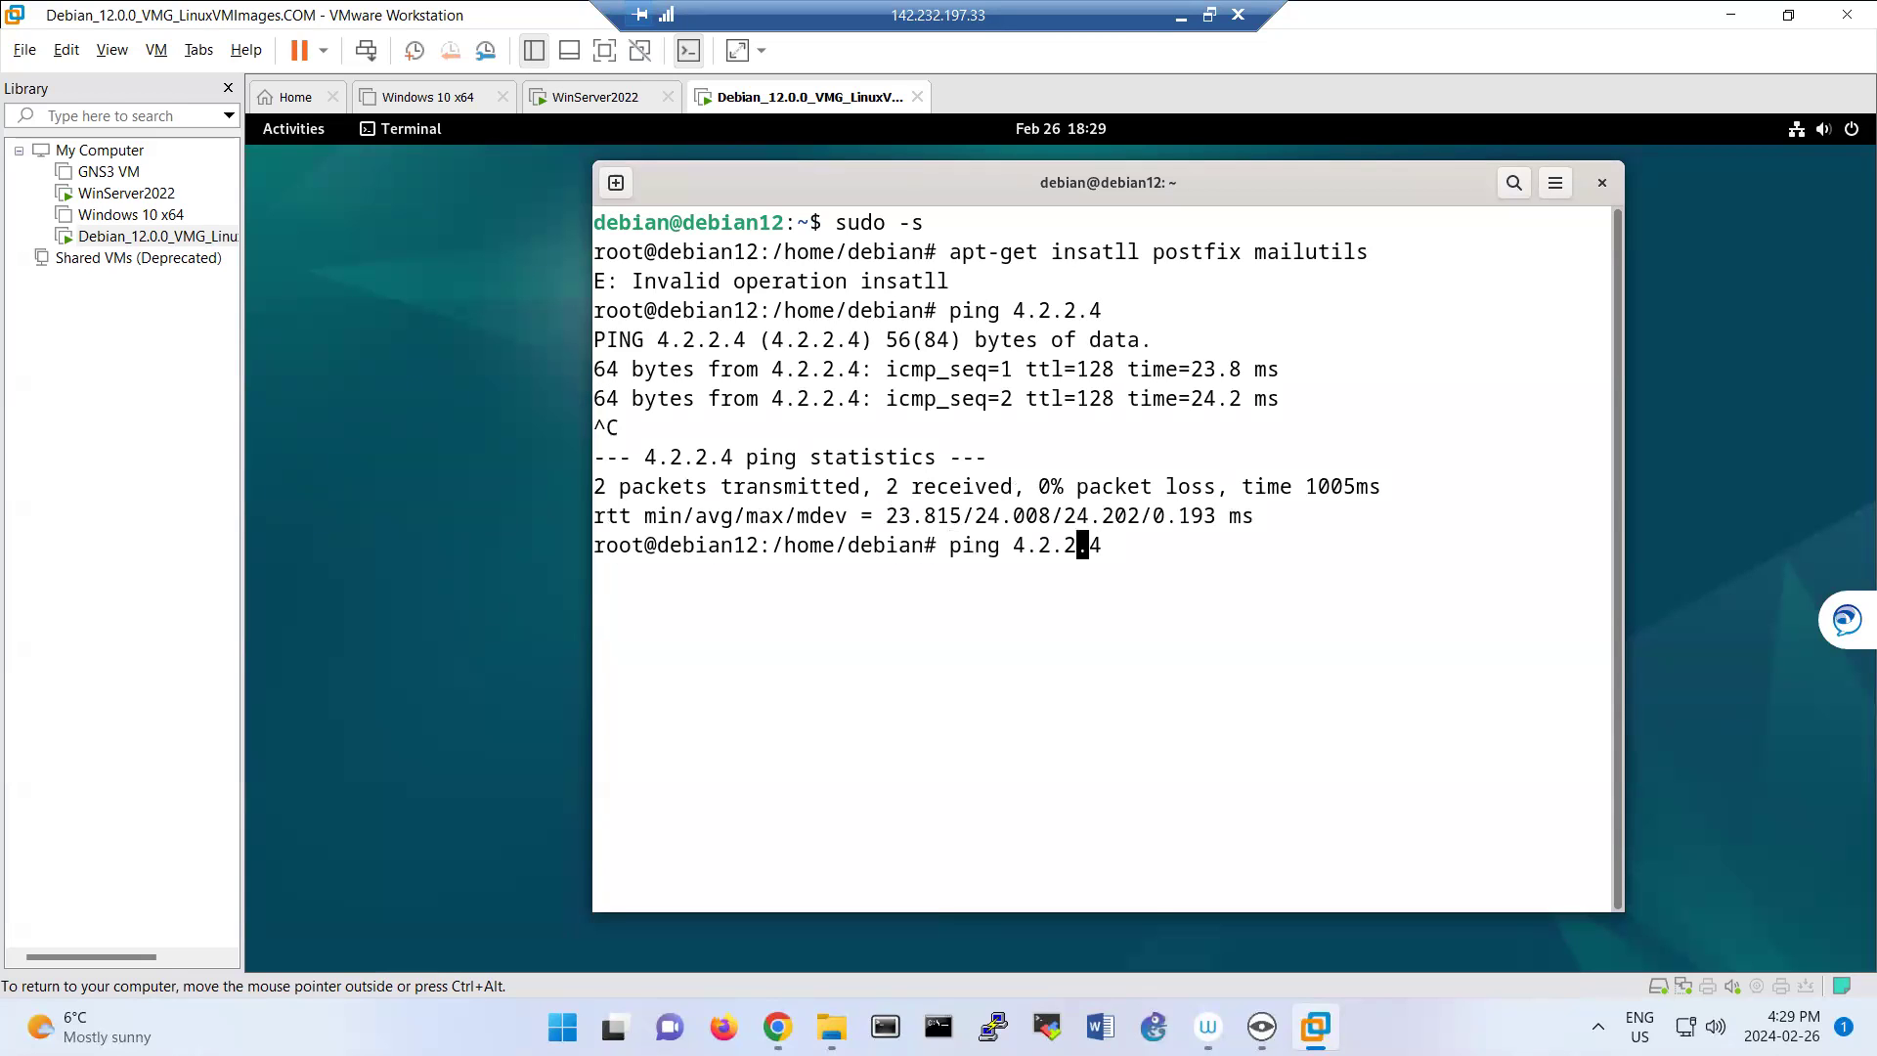
pyautogui.write('apt-get insatll postfix mailutils')
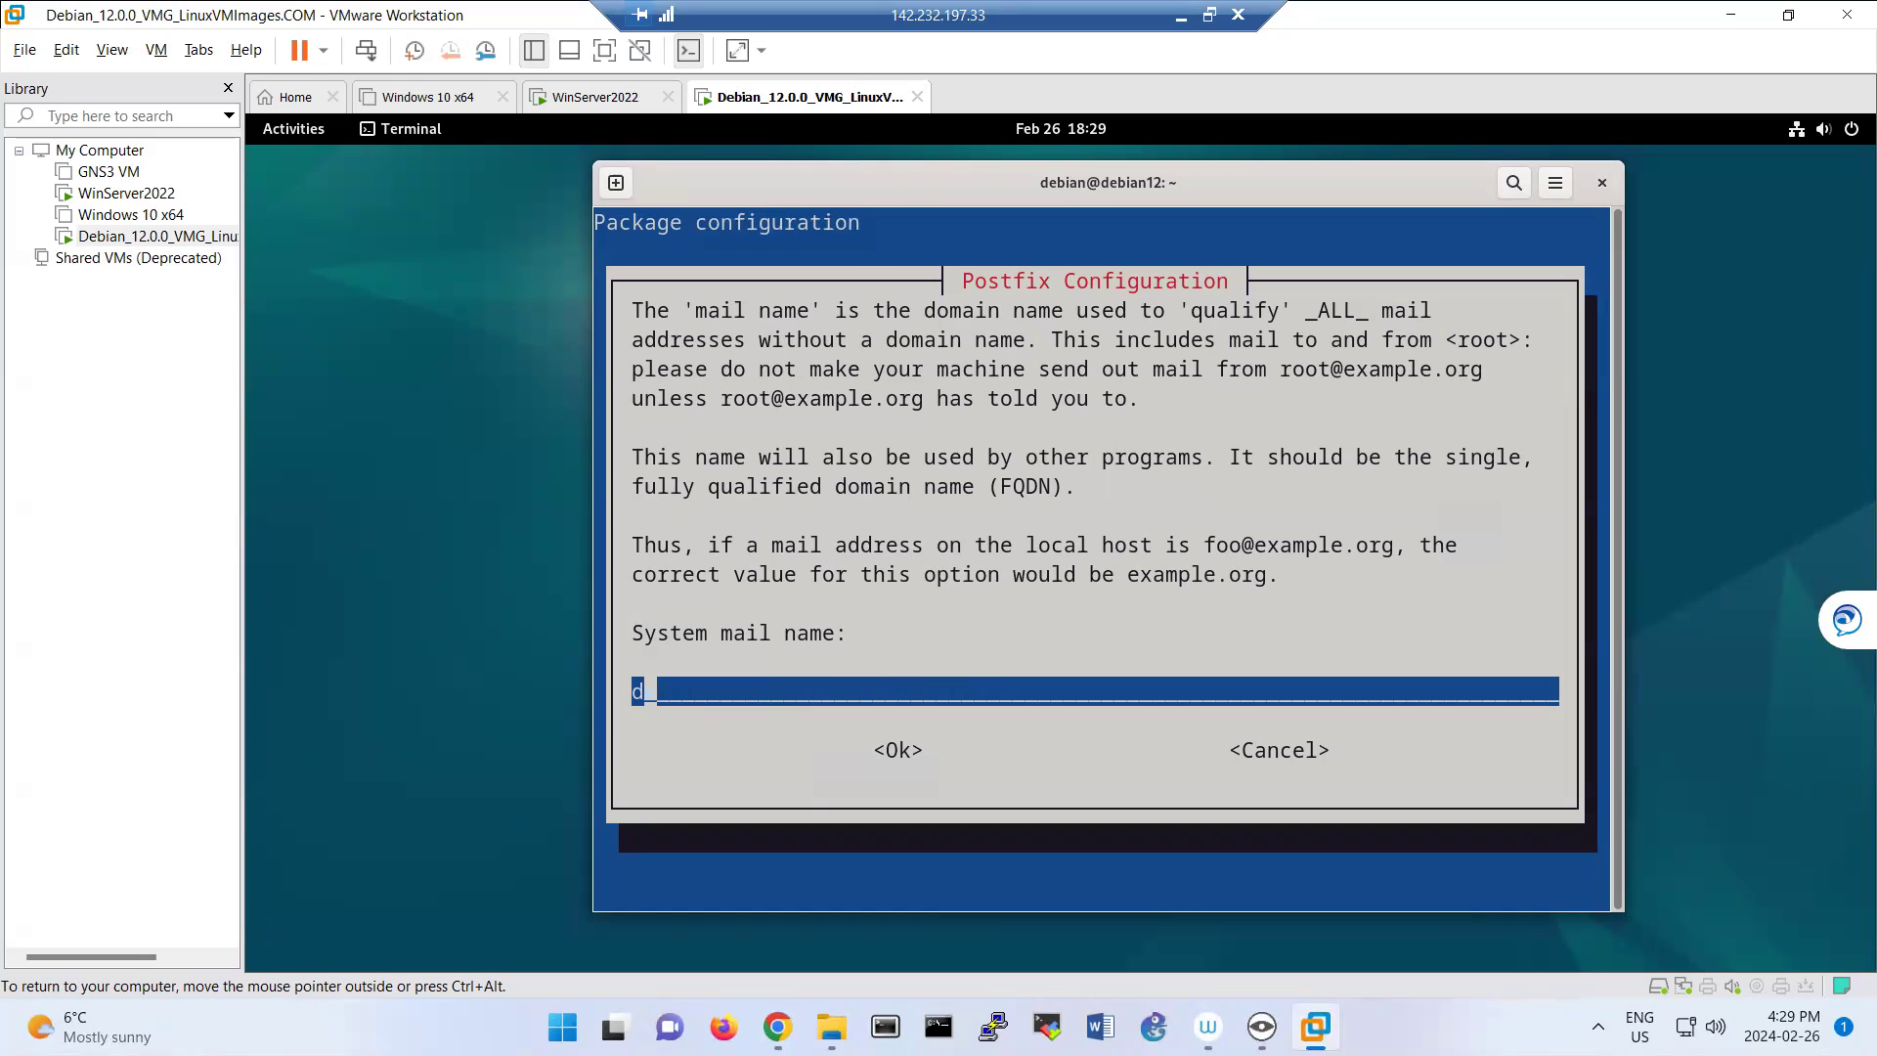
# Set the Postfix system mail name to mail.yatalebi.ca and confirm with Ok
pyautogui.write('mail')
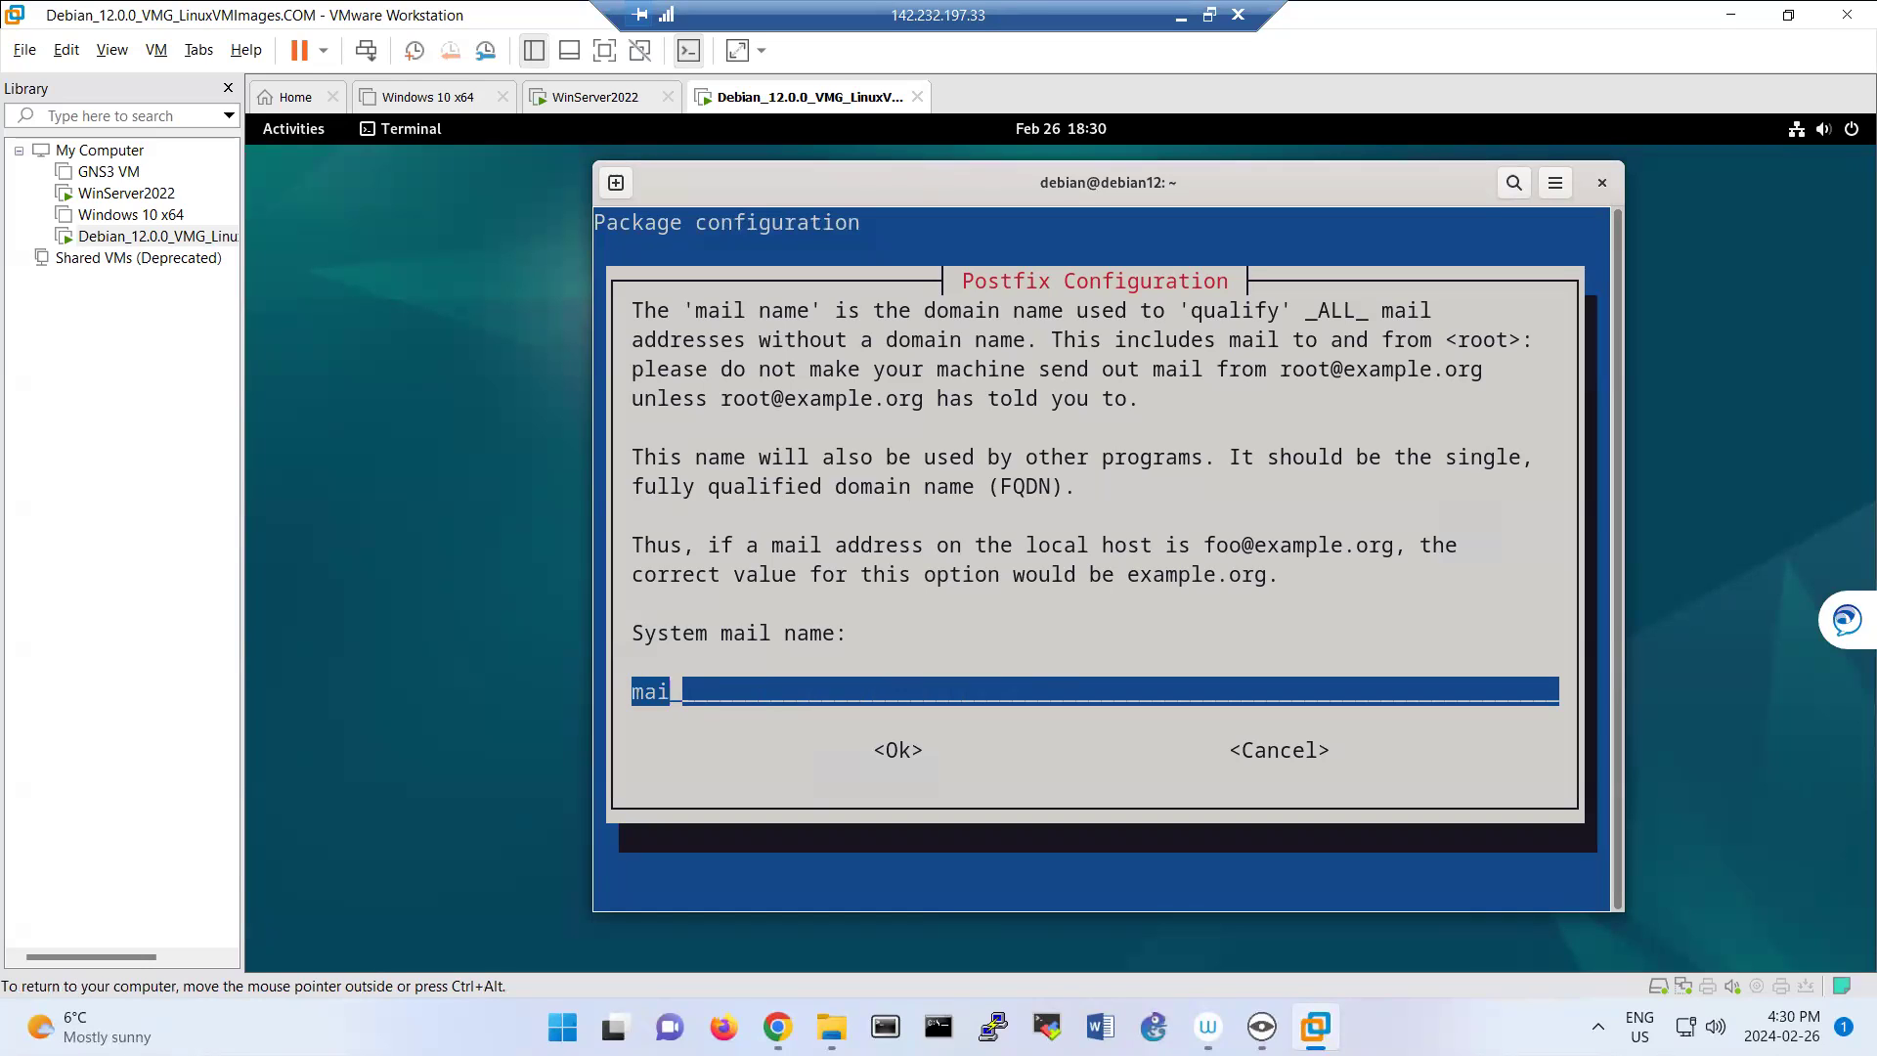
pyautogui.write('.ya')
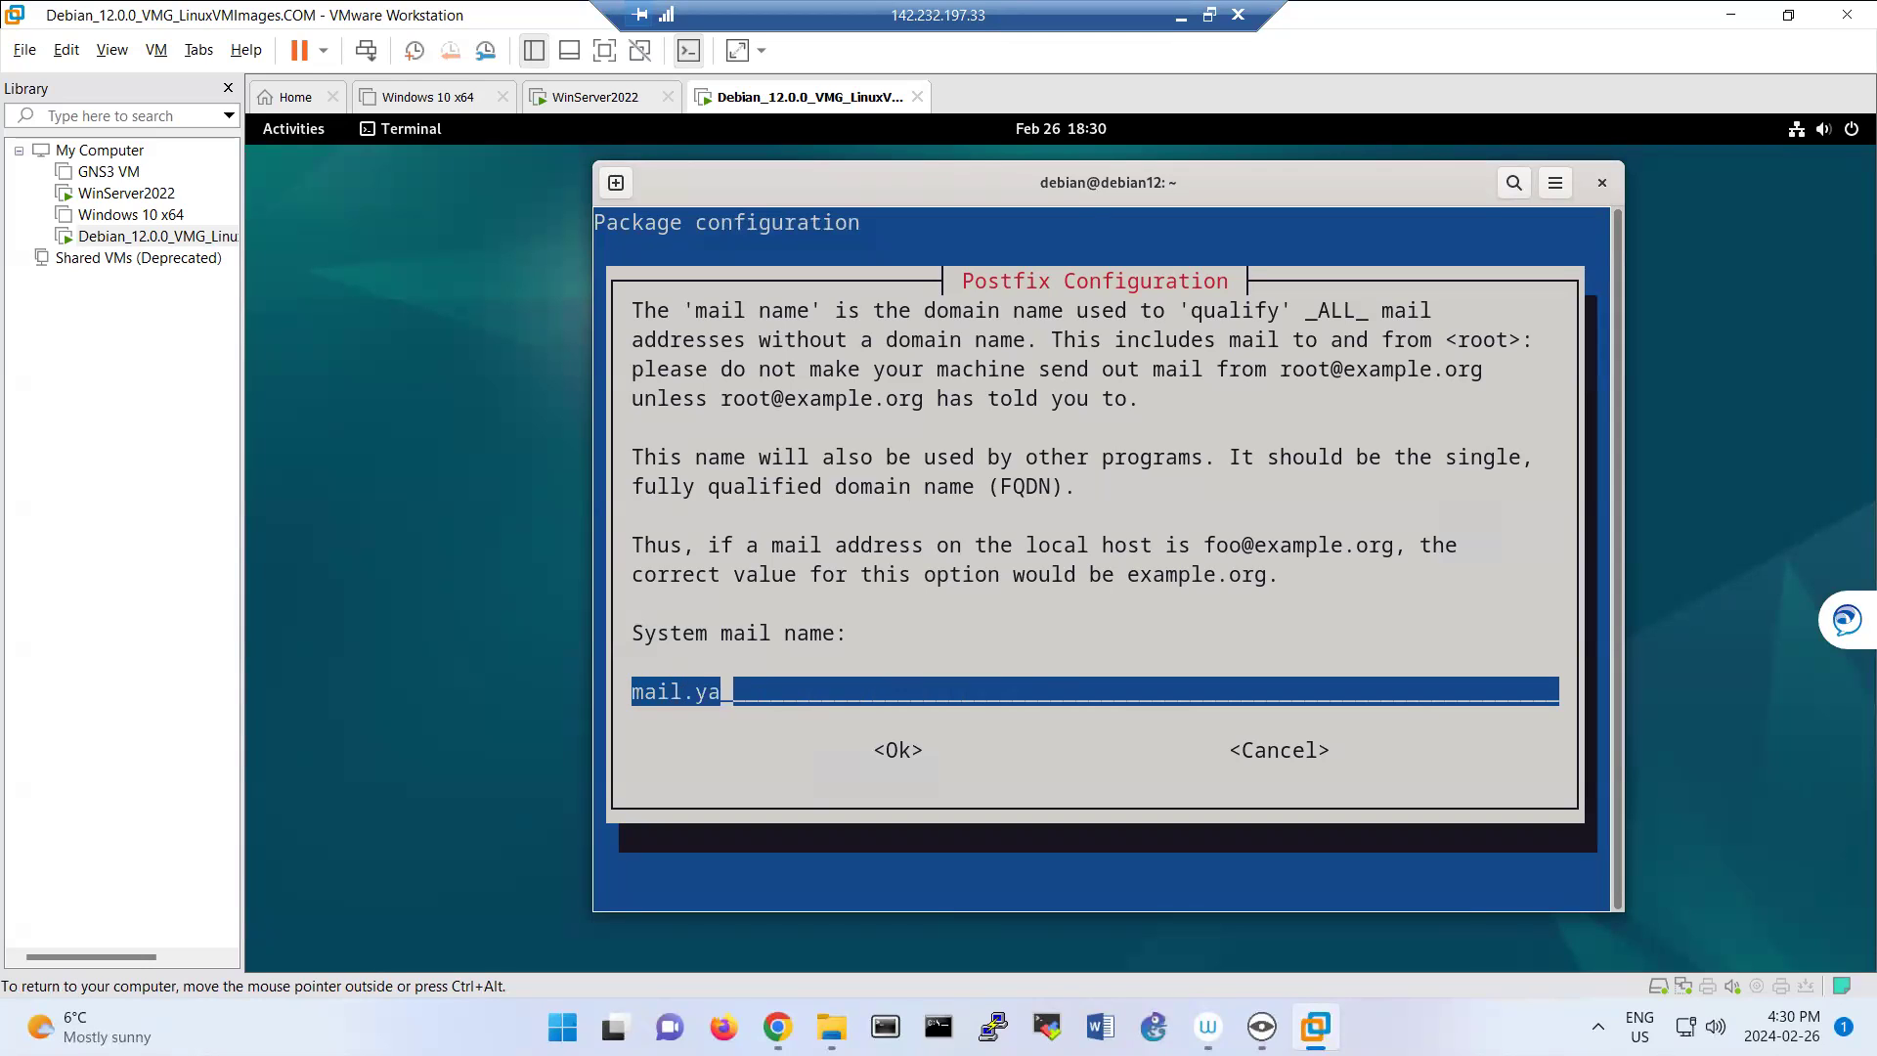
pyautogui.write('tale')
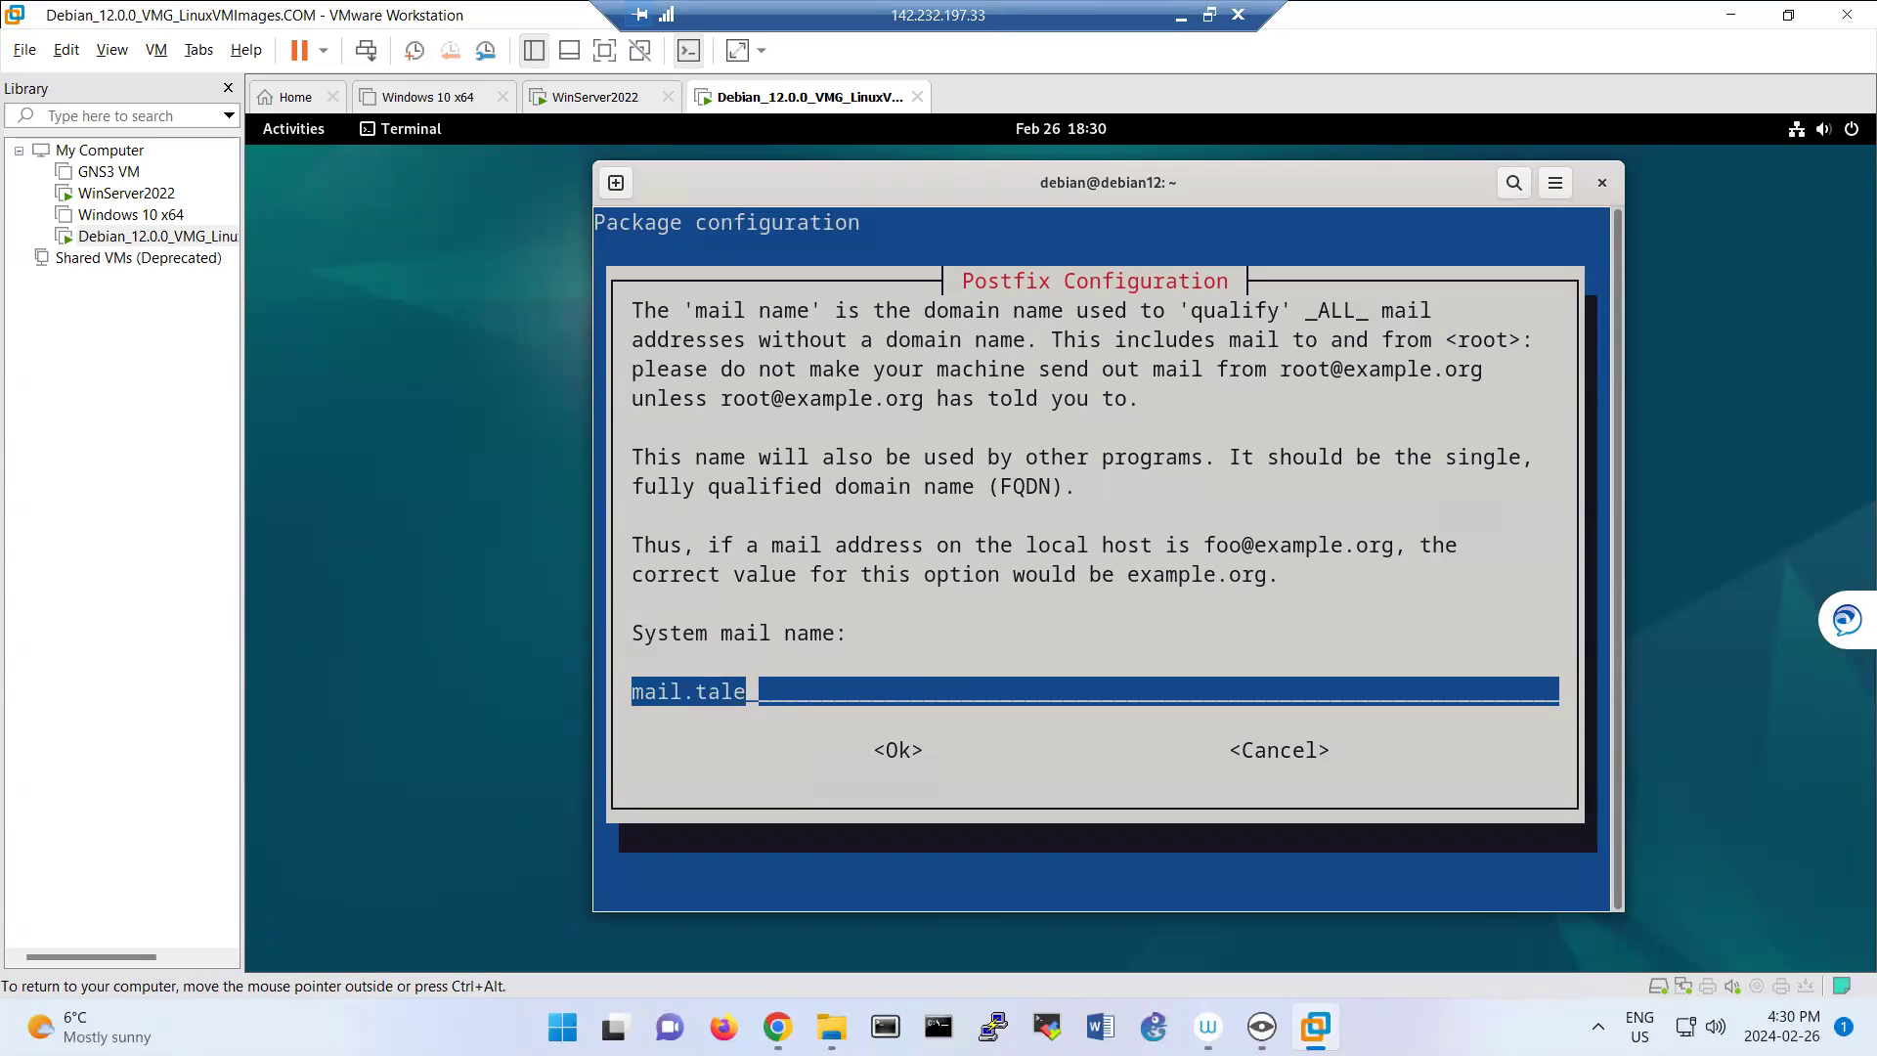
pyautogui.write('bi.ca')
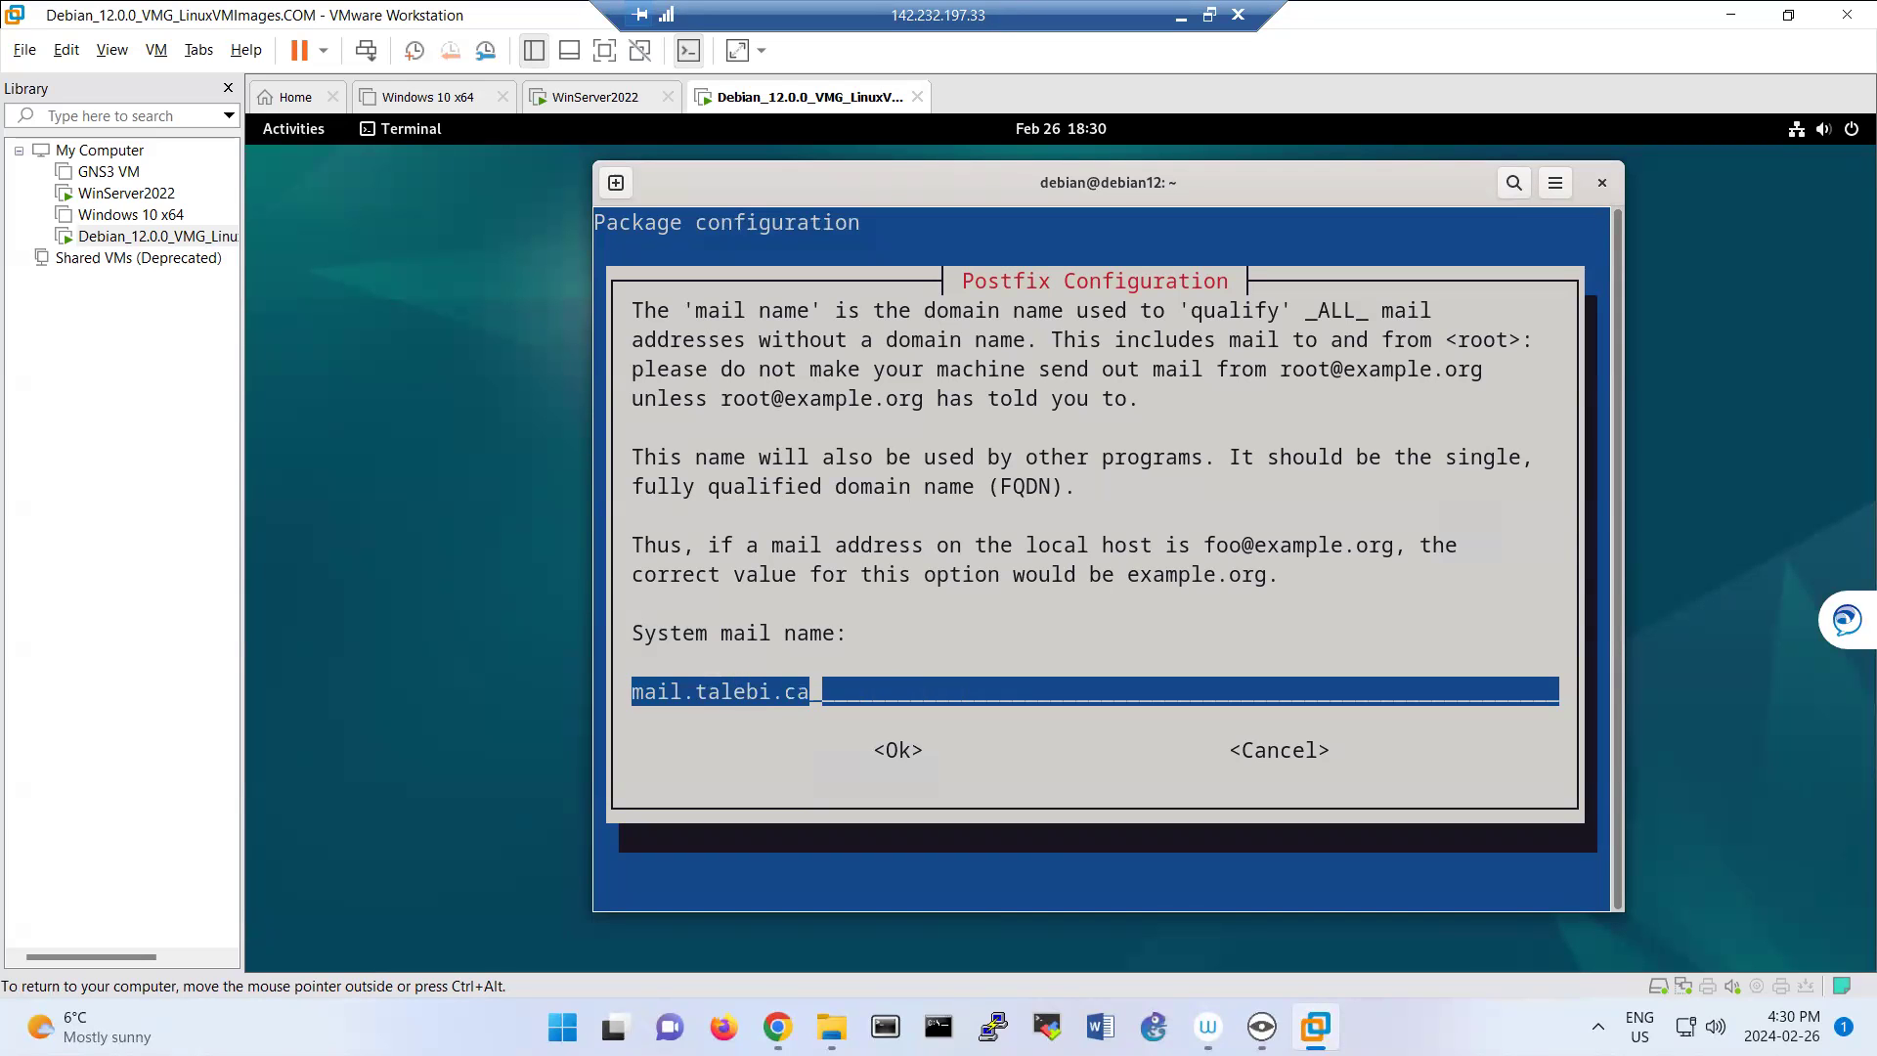
pyautogui.click(894, 750)
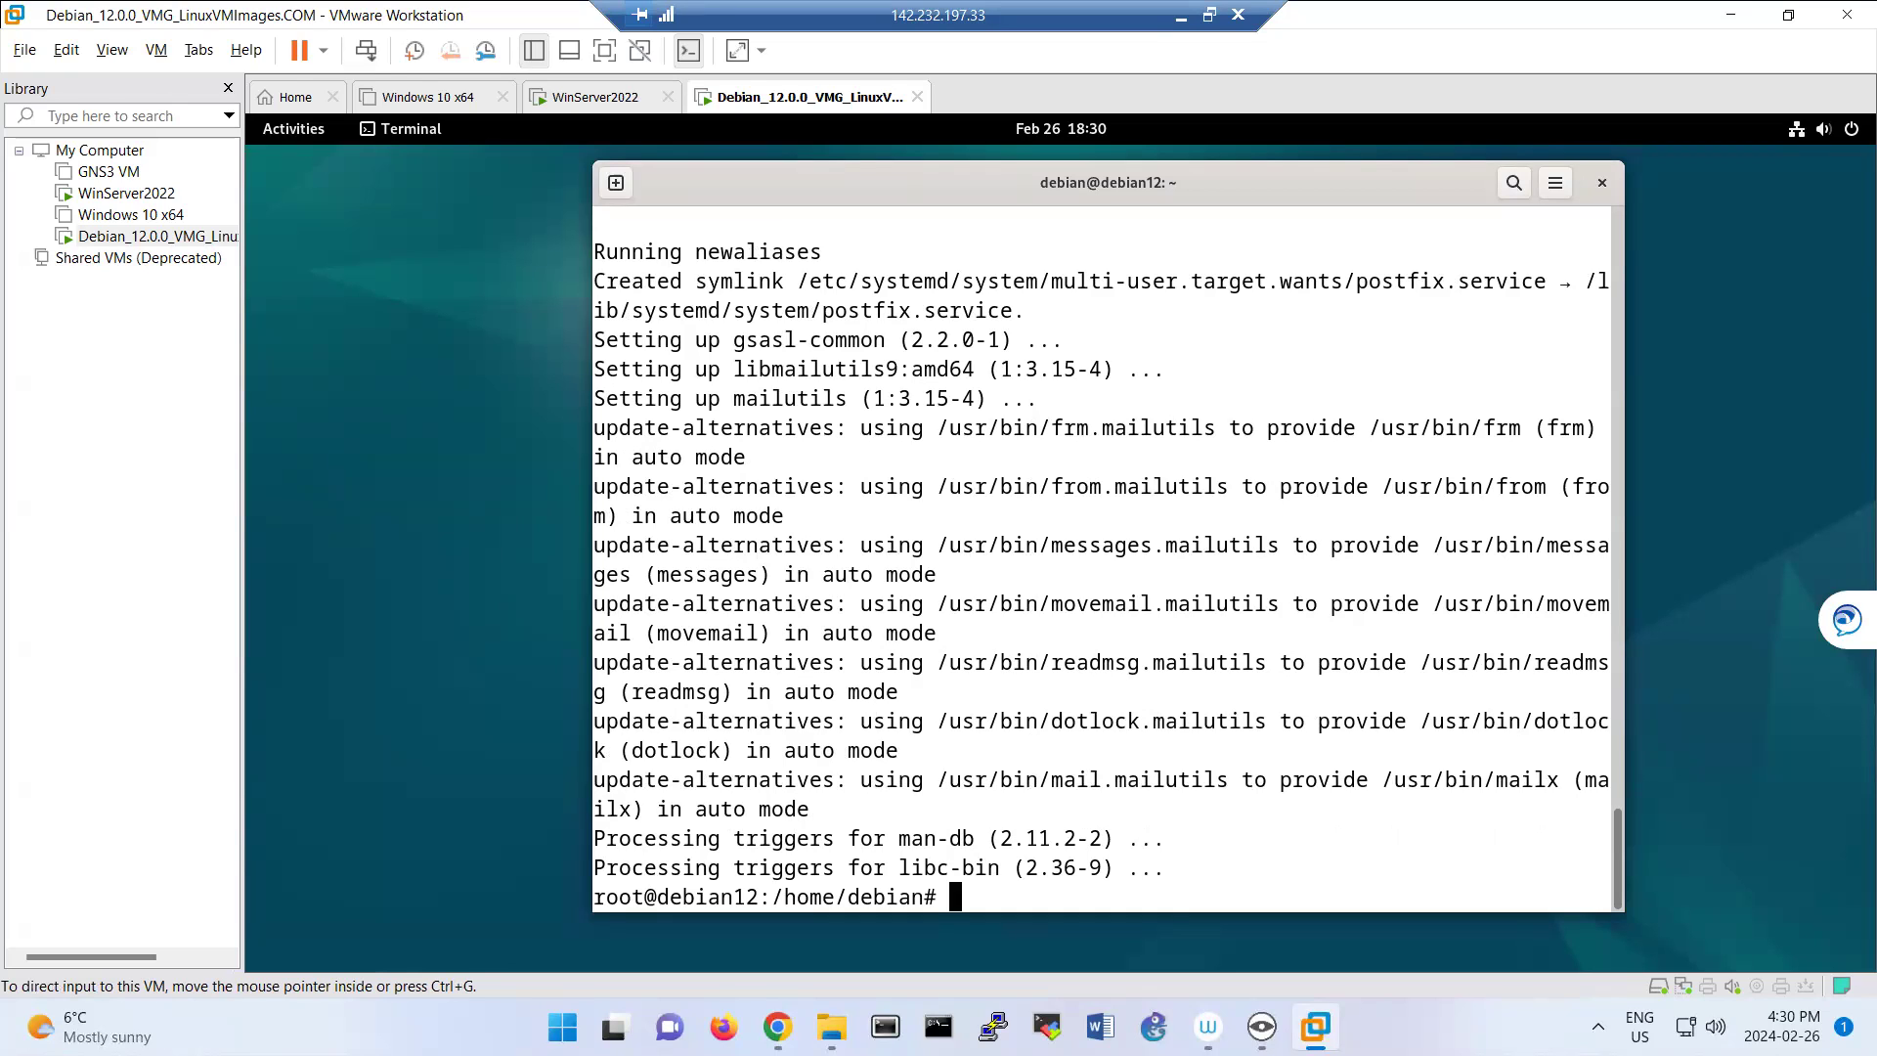
pyautogui.moveTo(939, 588)
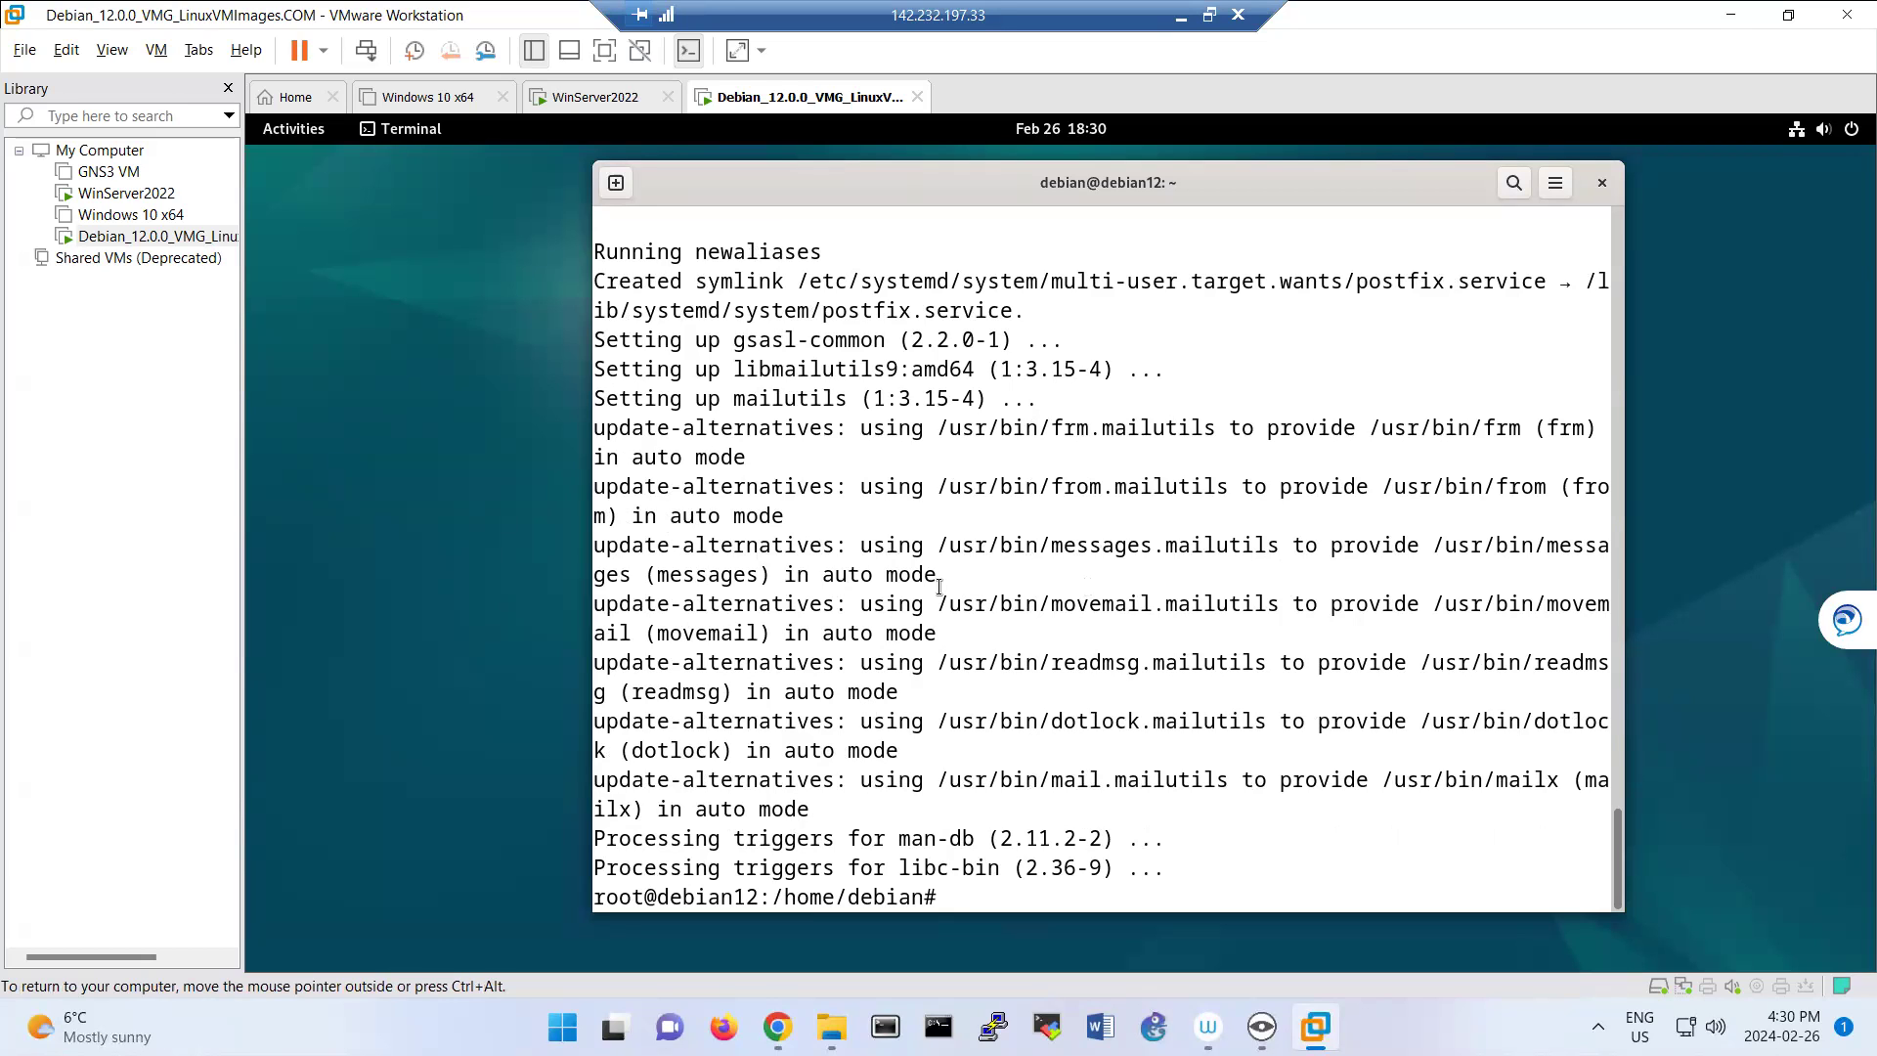
# Check root's empty mailbox, then mail root@localhost with subject 'To root' and body 'Hi!'
pyautogui.write('mail')
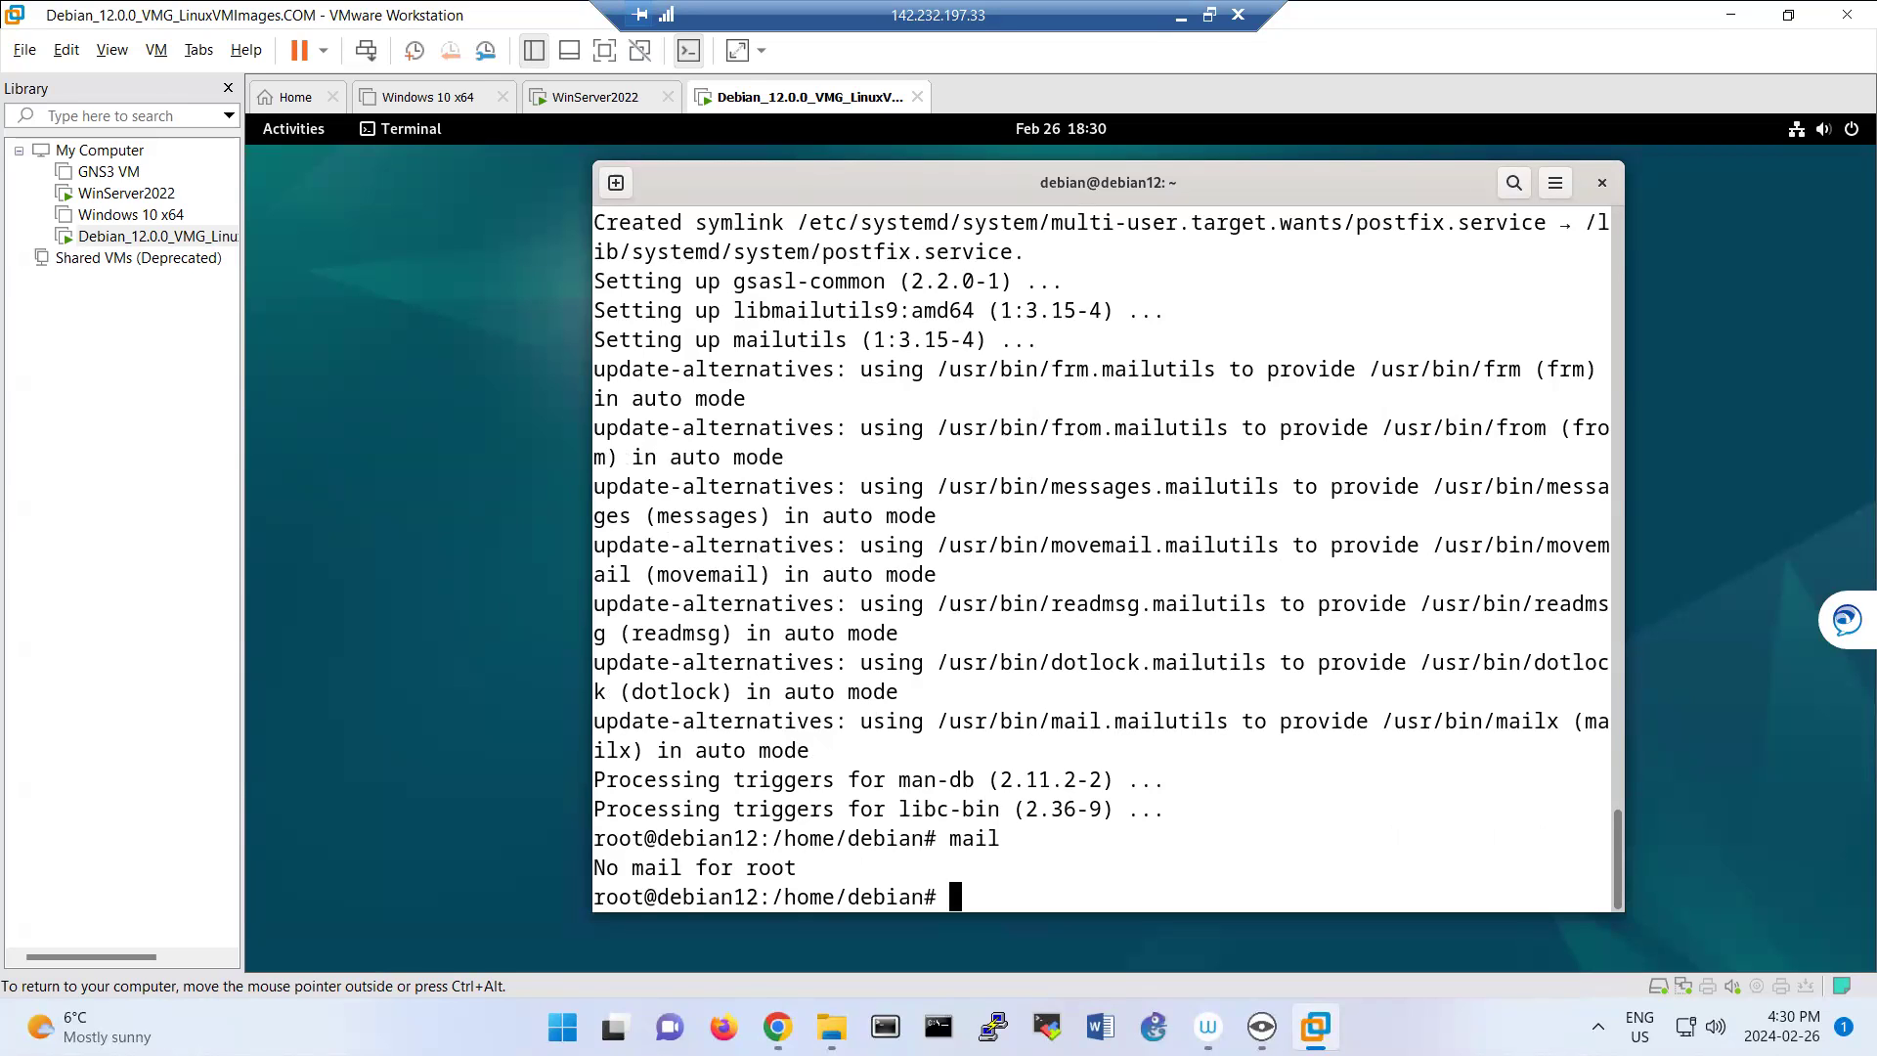
pyautogui.write('mail -s')
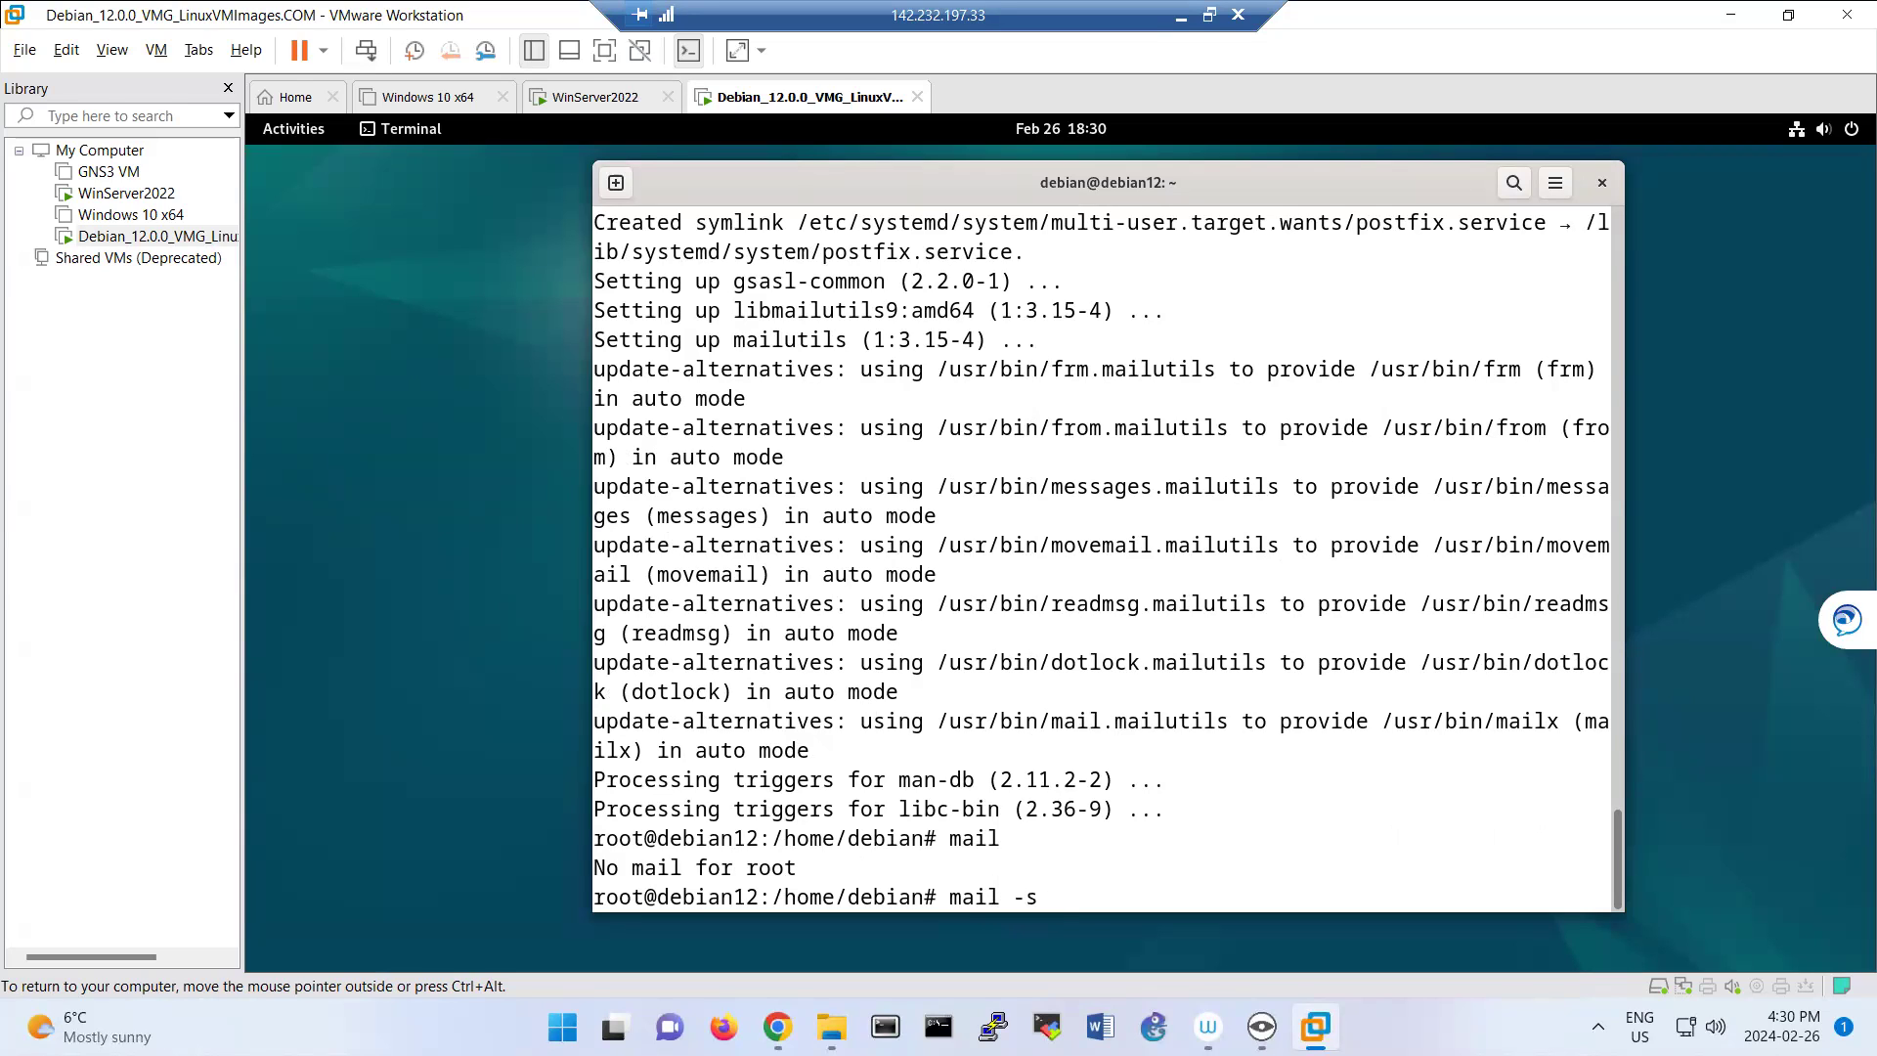
pyautogui.write('"')
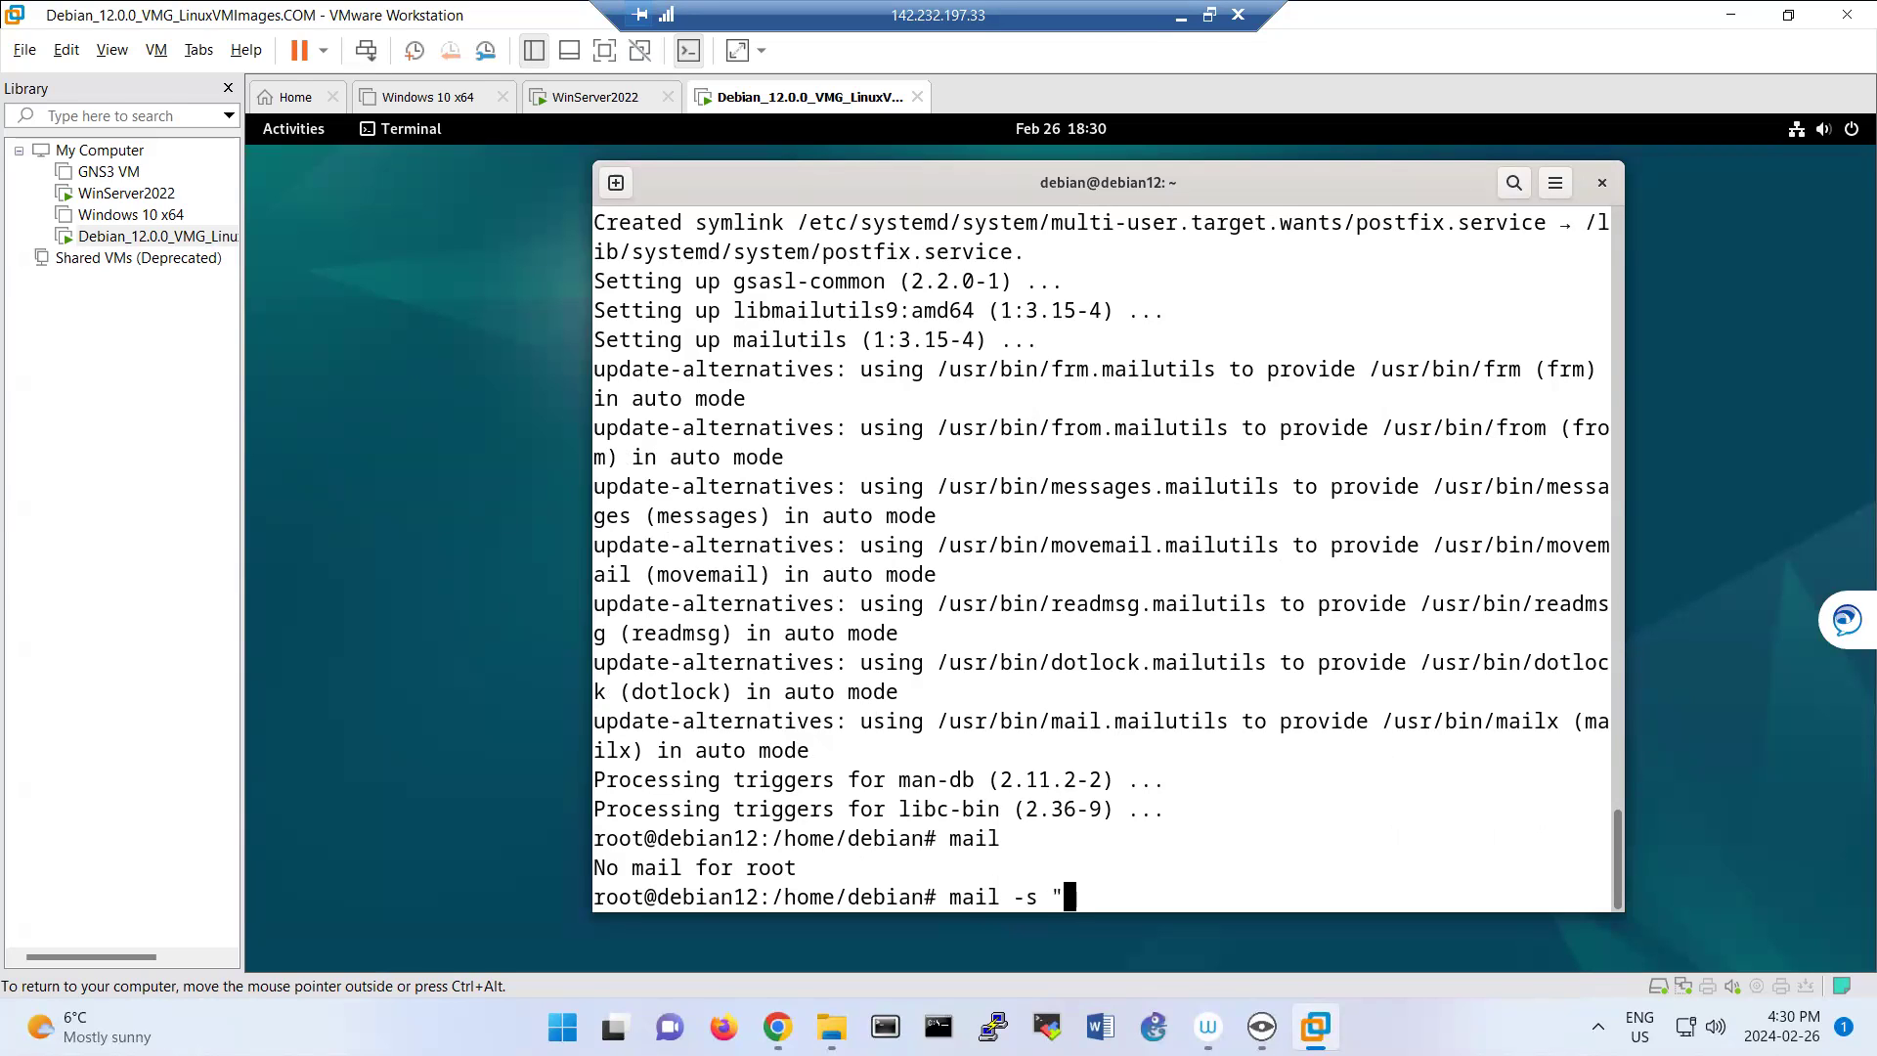
pyautogui.write('To root')
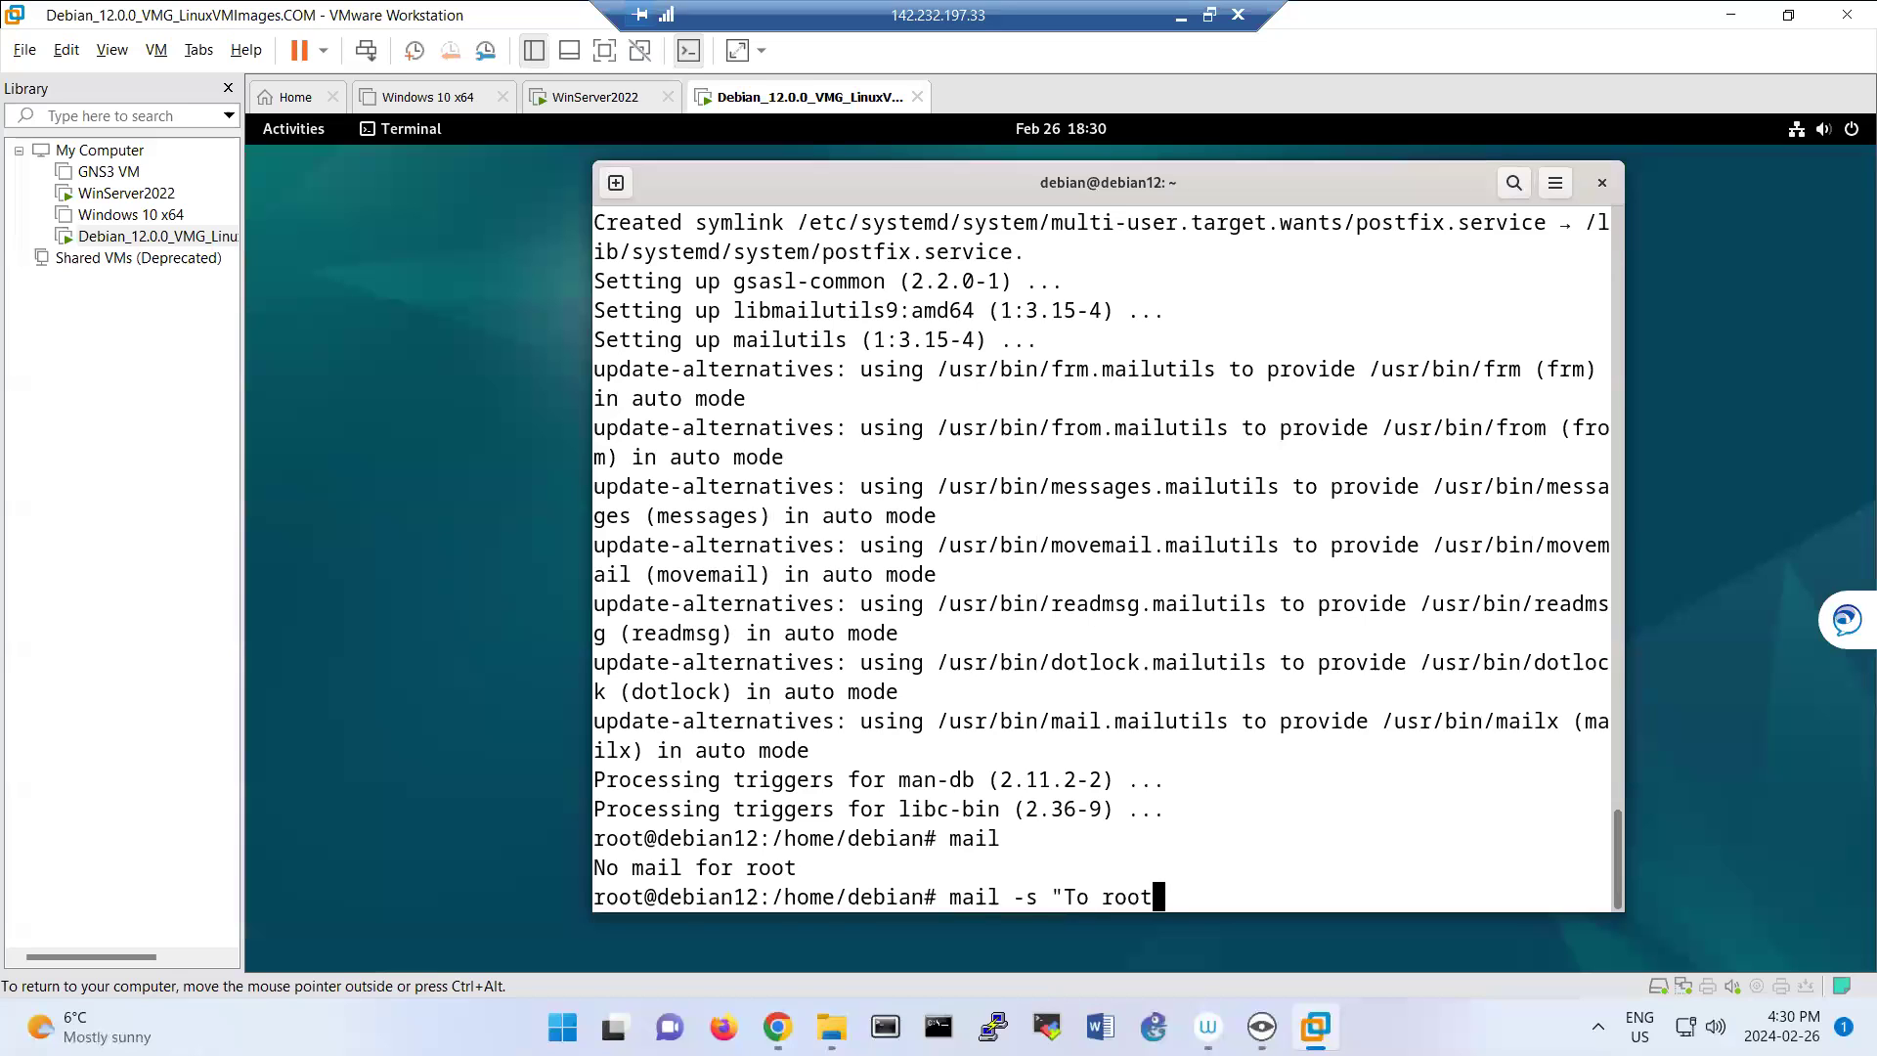
pyautogui.write('"')
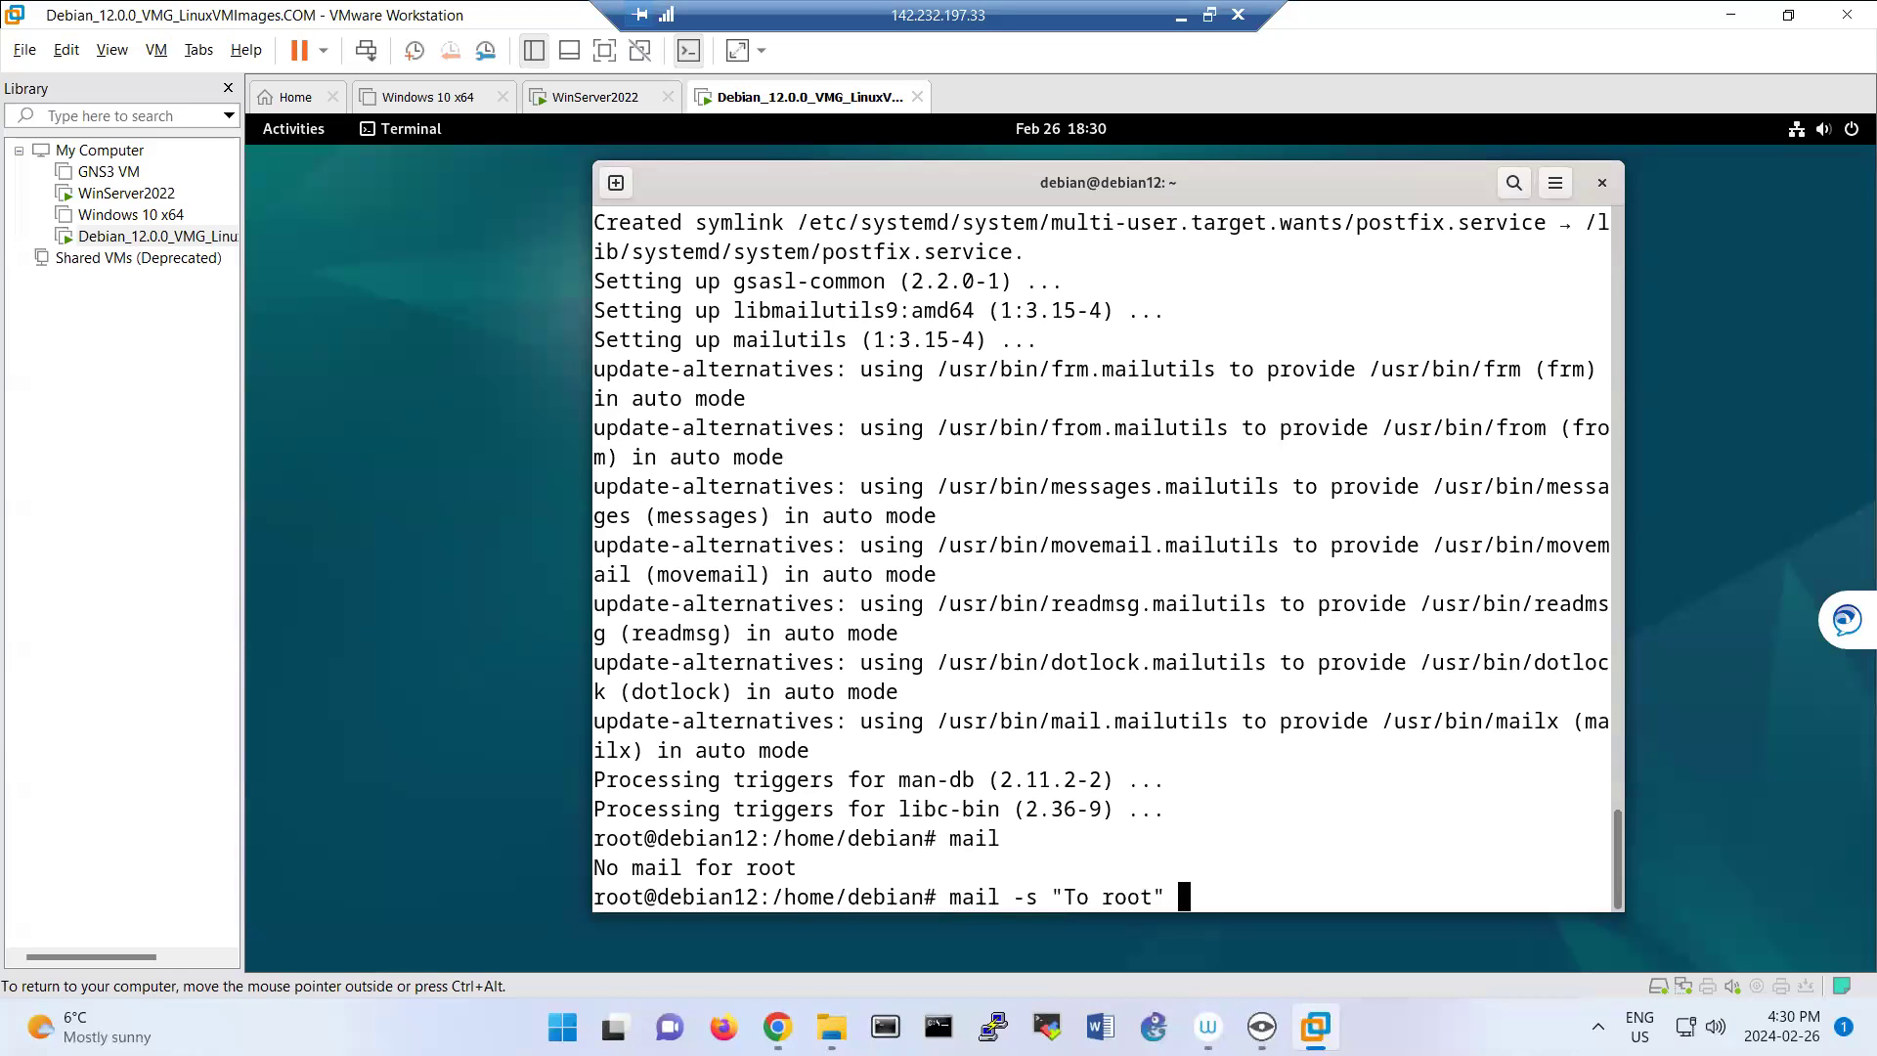
pyautogui.write('root')
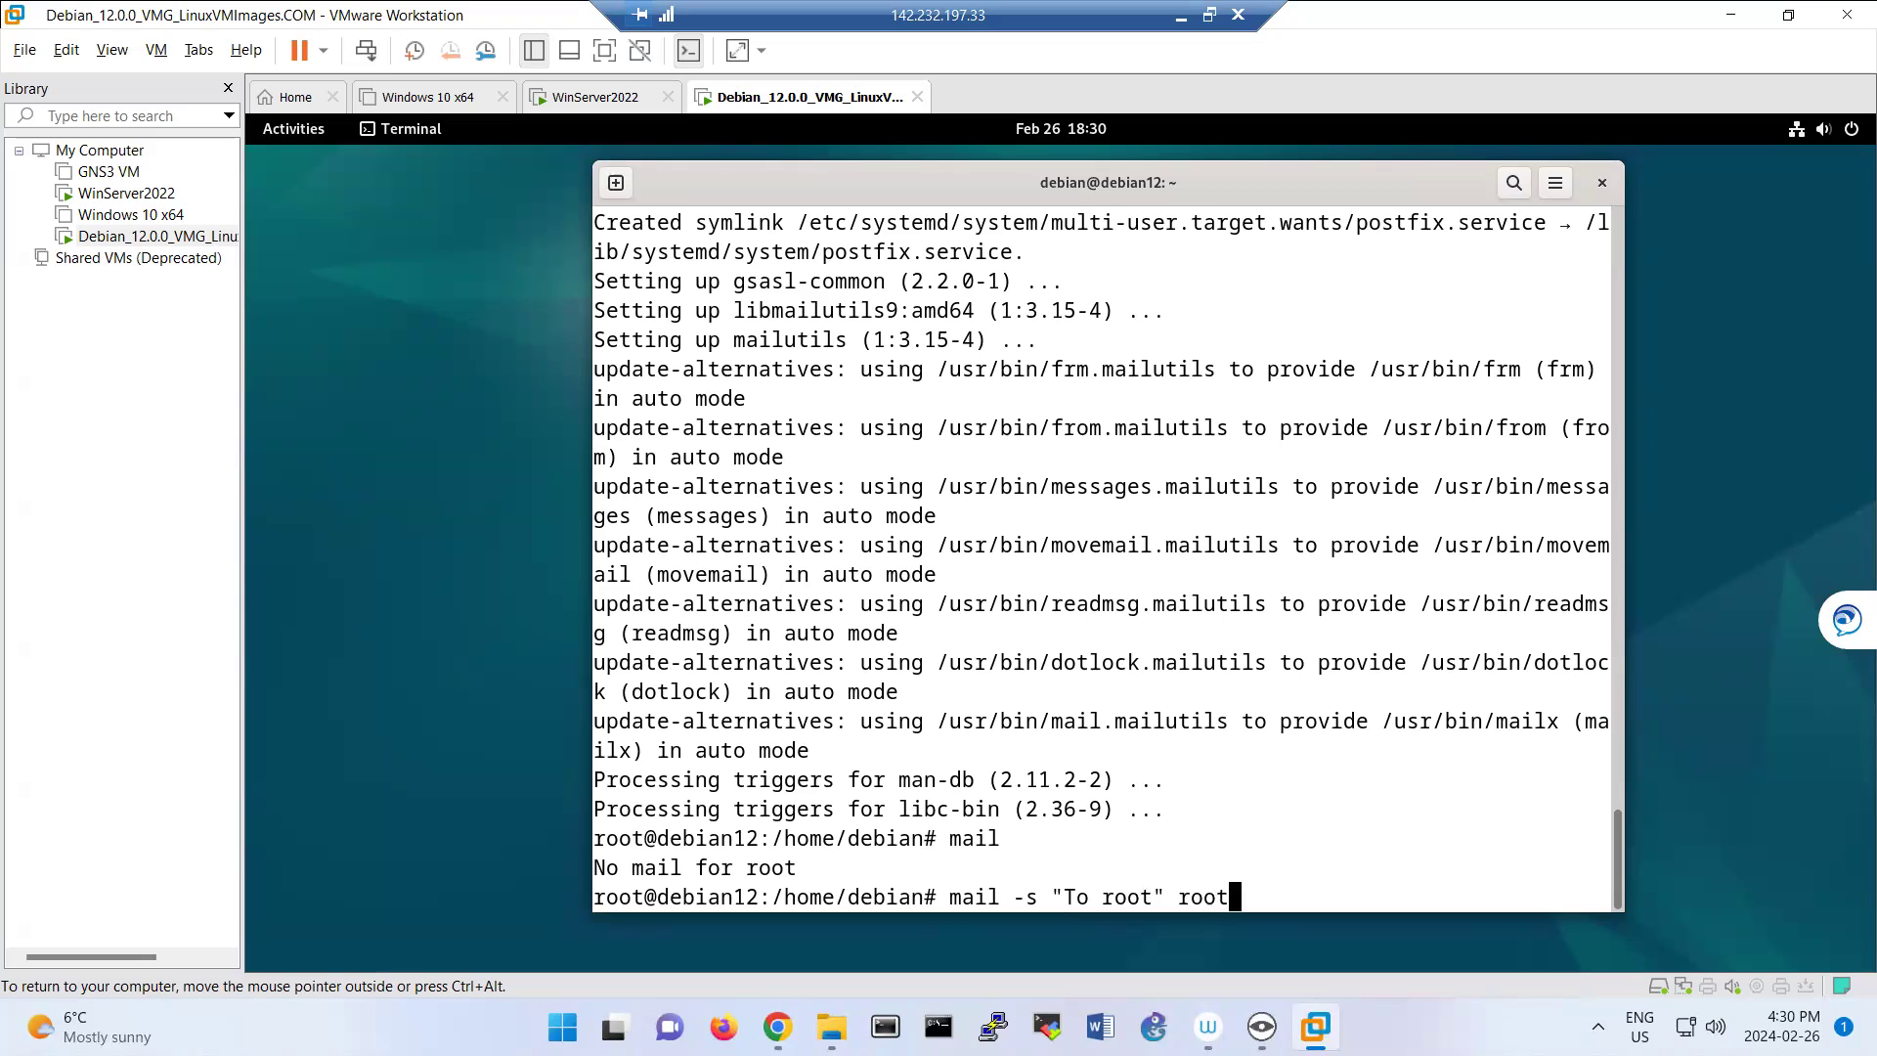
pyautogui.write('@localhost')
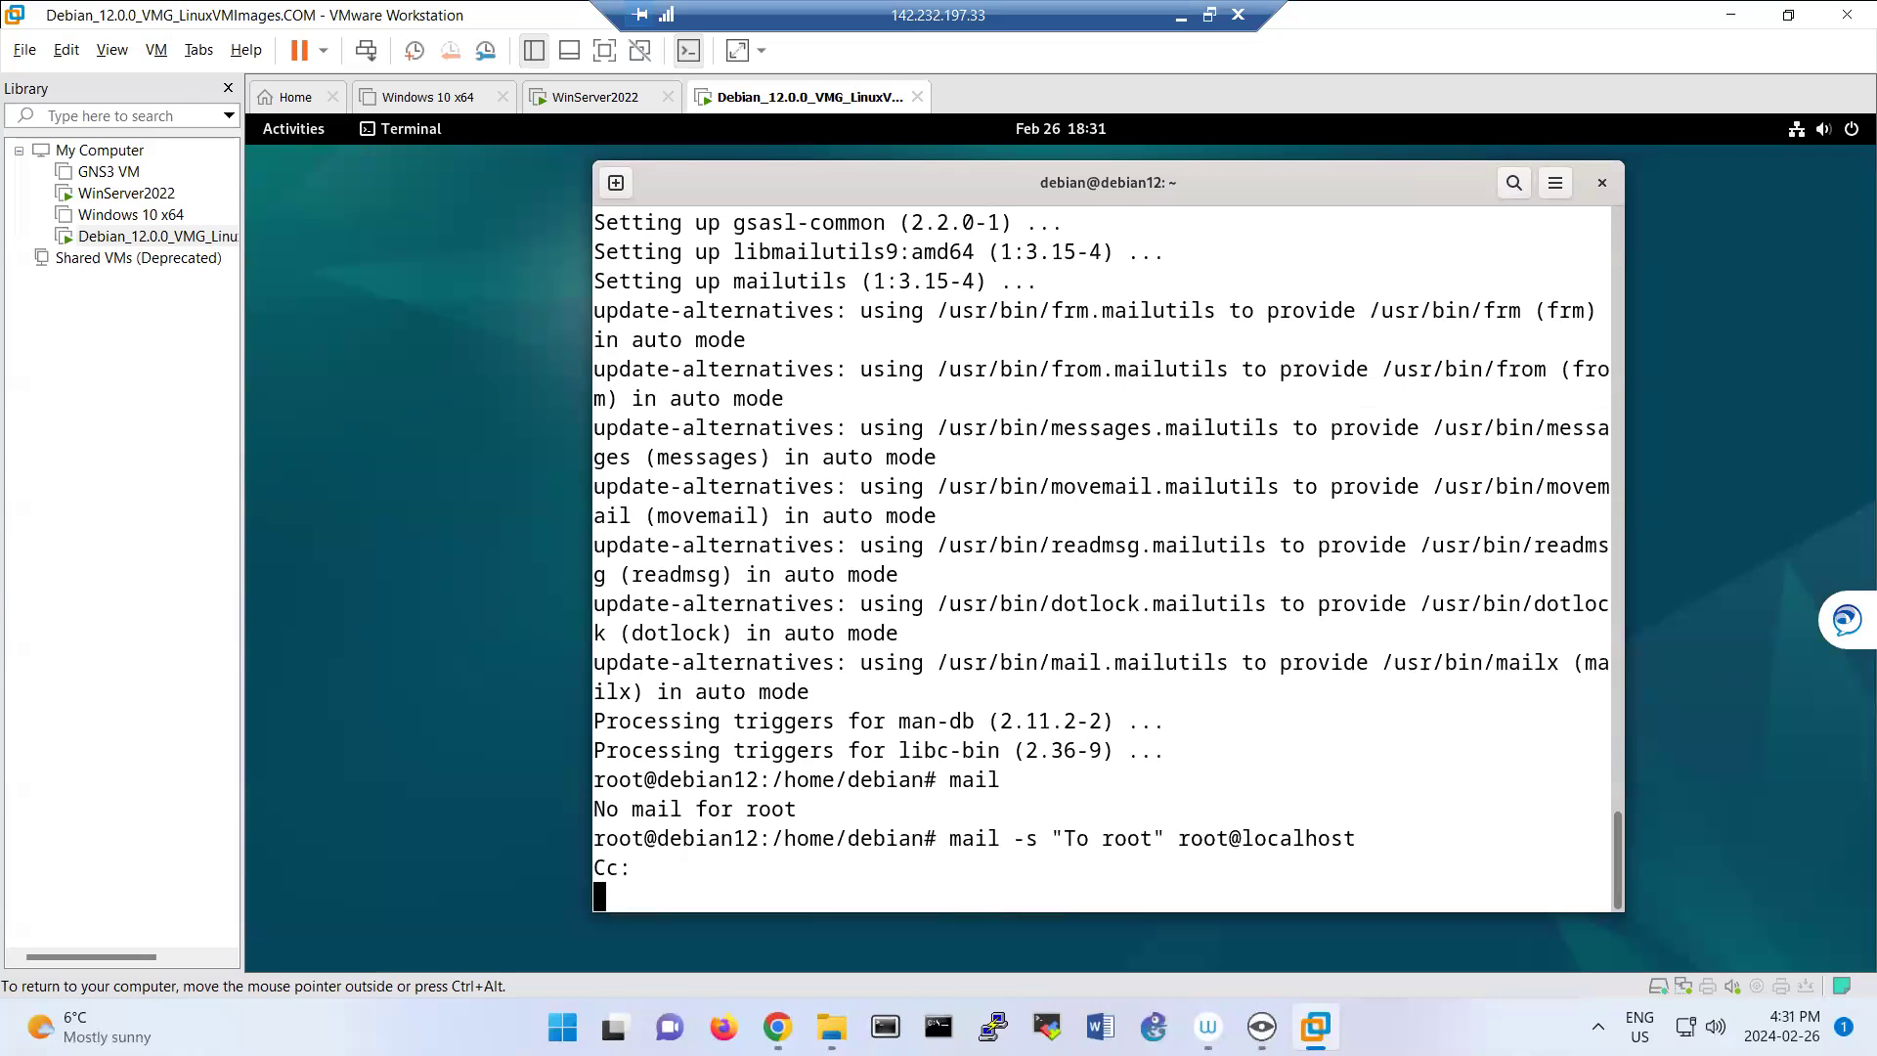
pyautogui.write('Hi!')
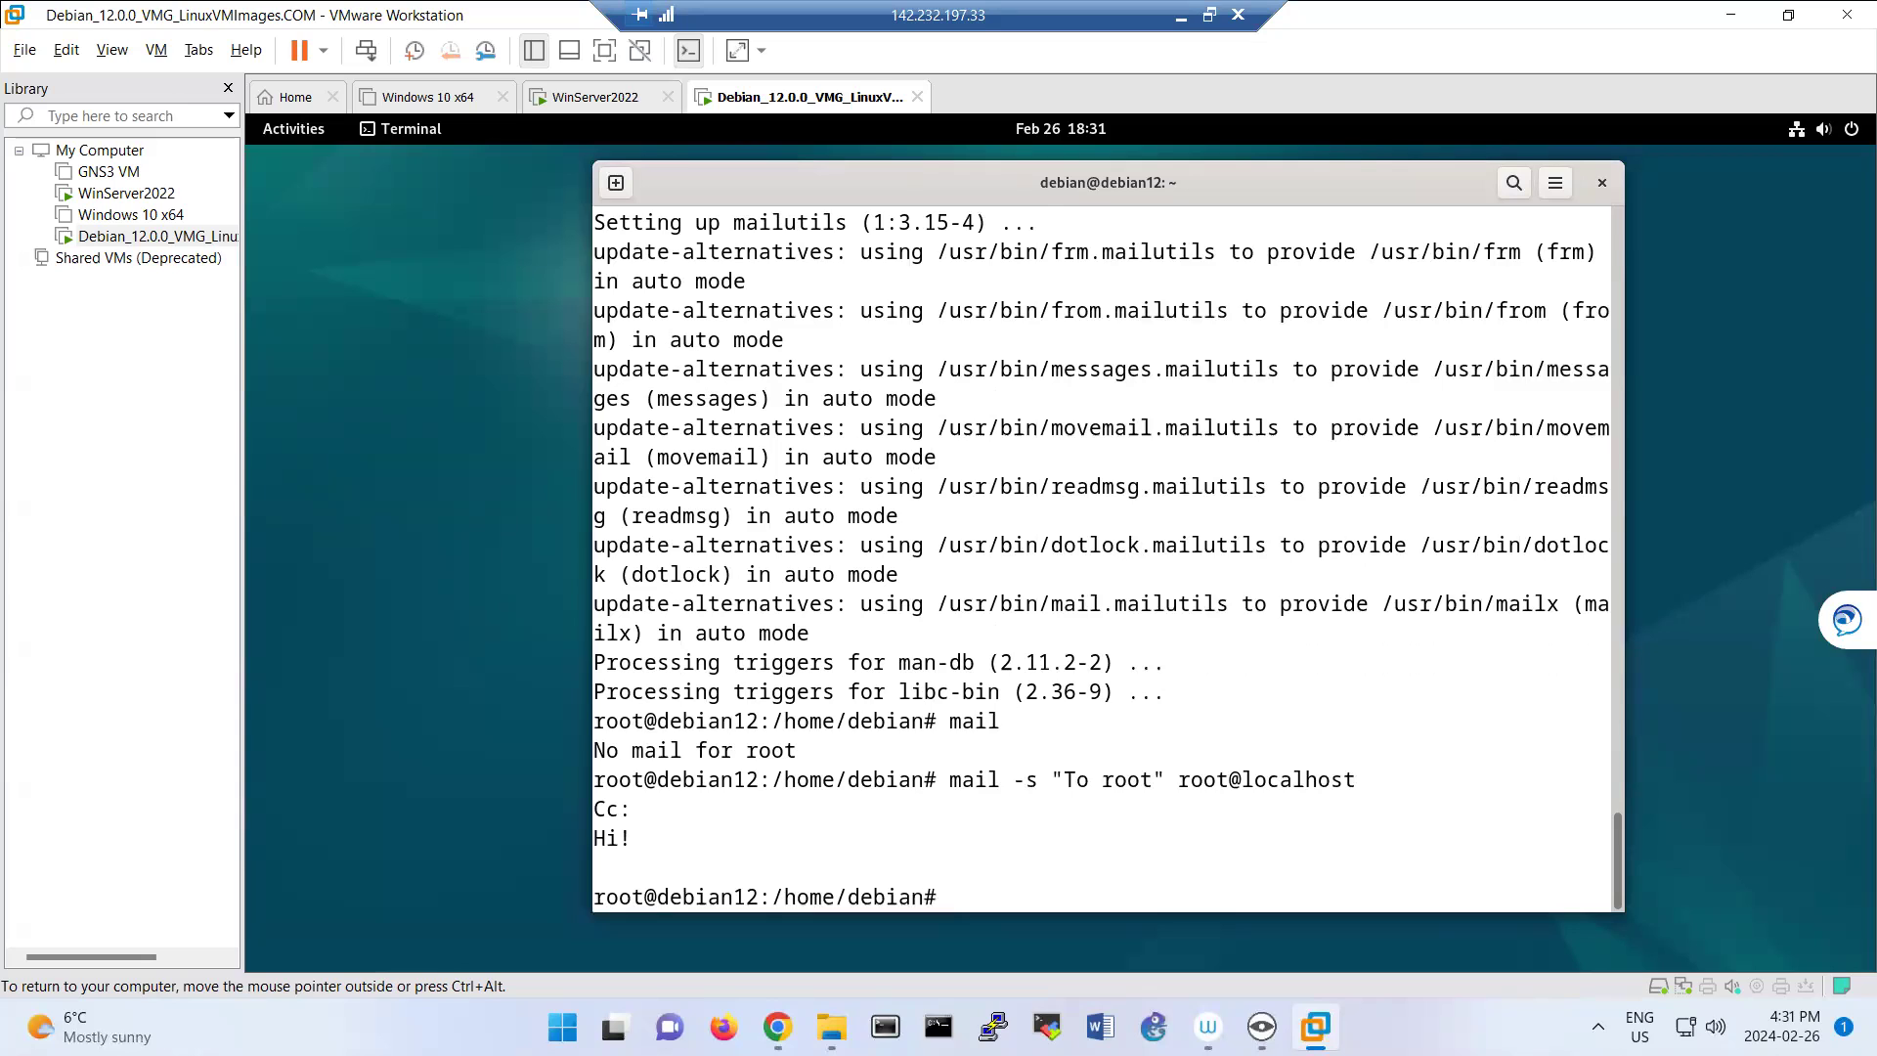
# Read message 1 in mail and quit, saving it to /root/mbox
pyautogui.write('mail')
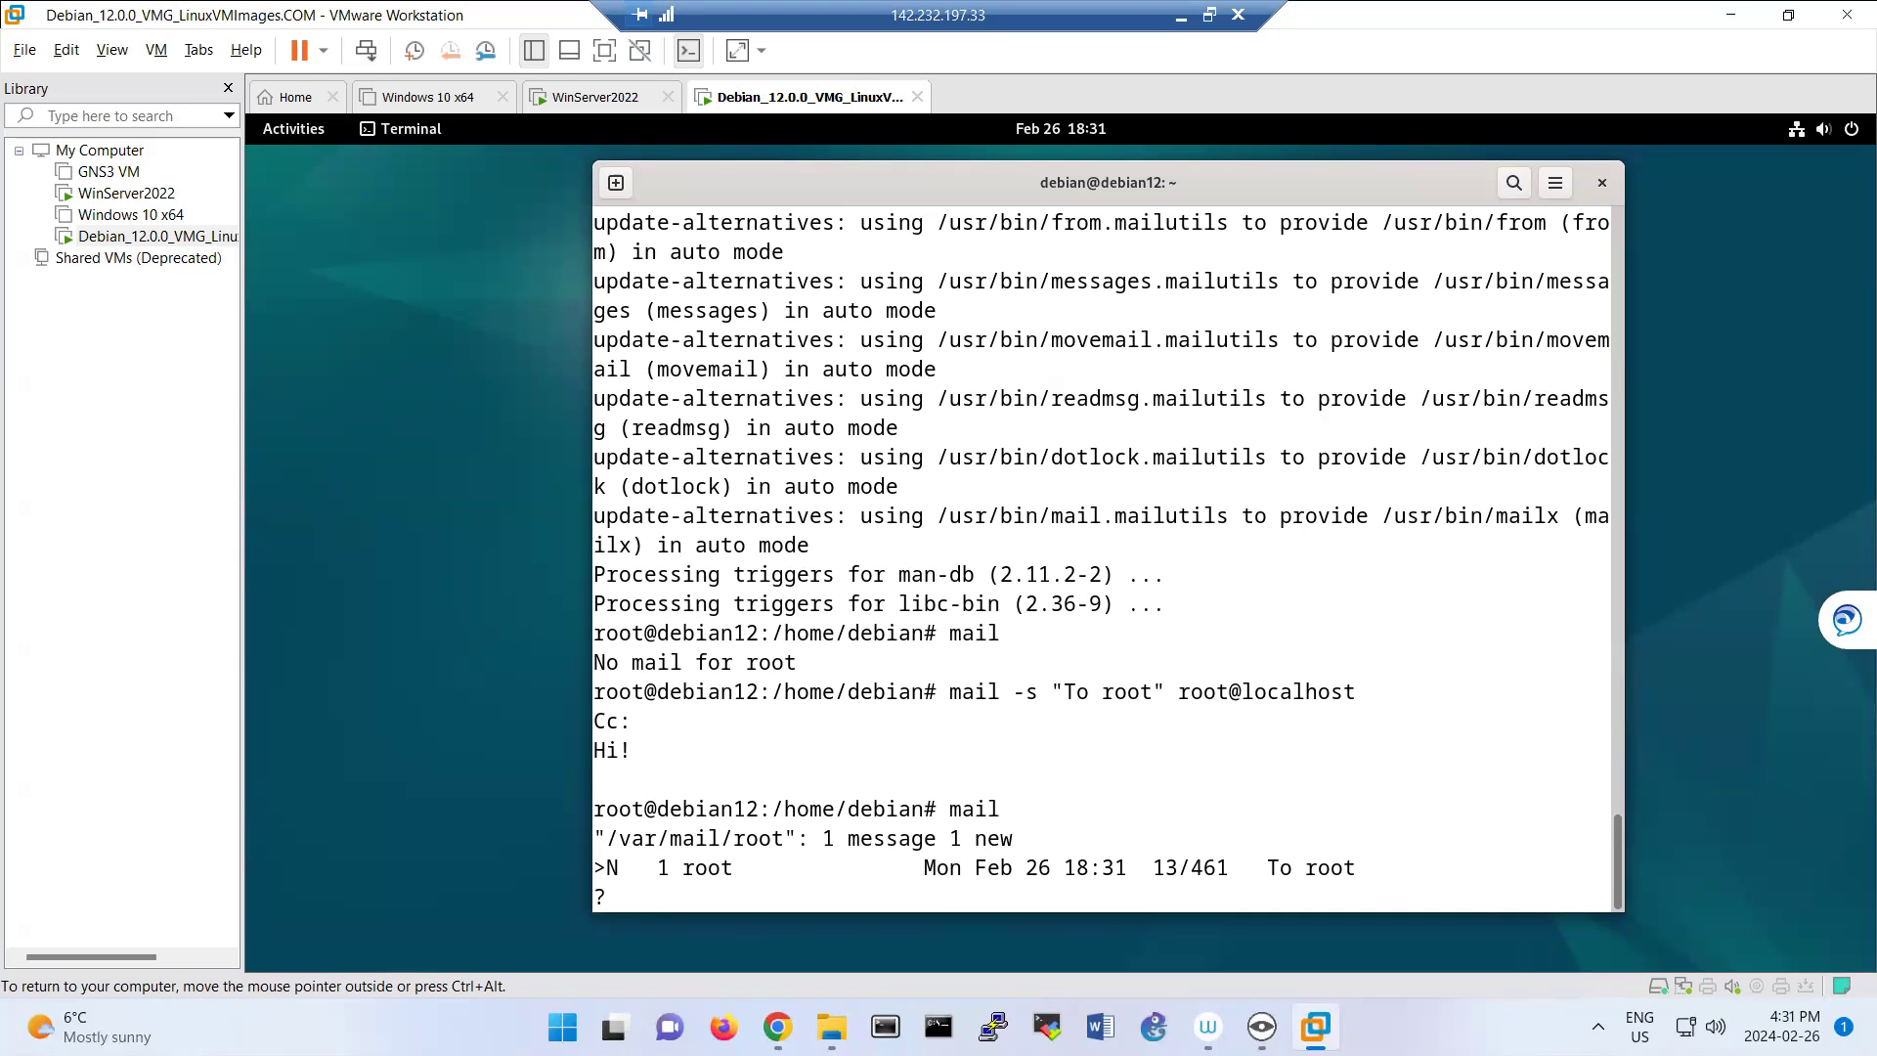
pyautogui.write('1')
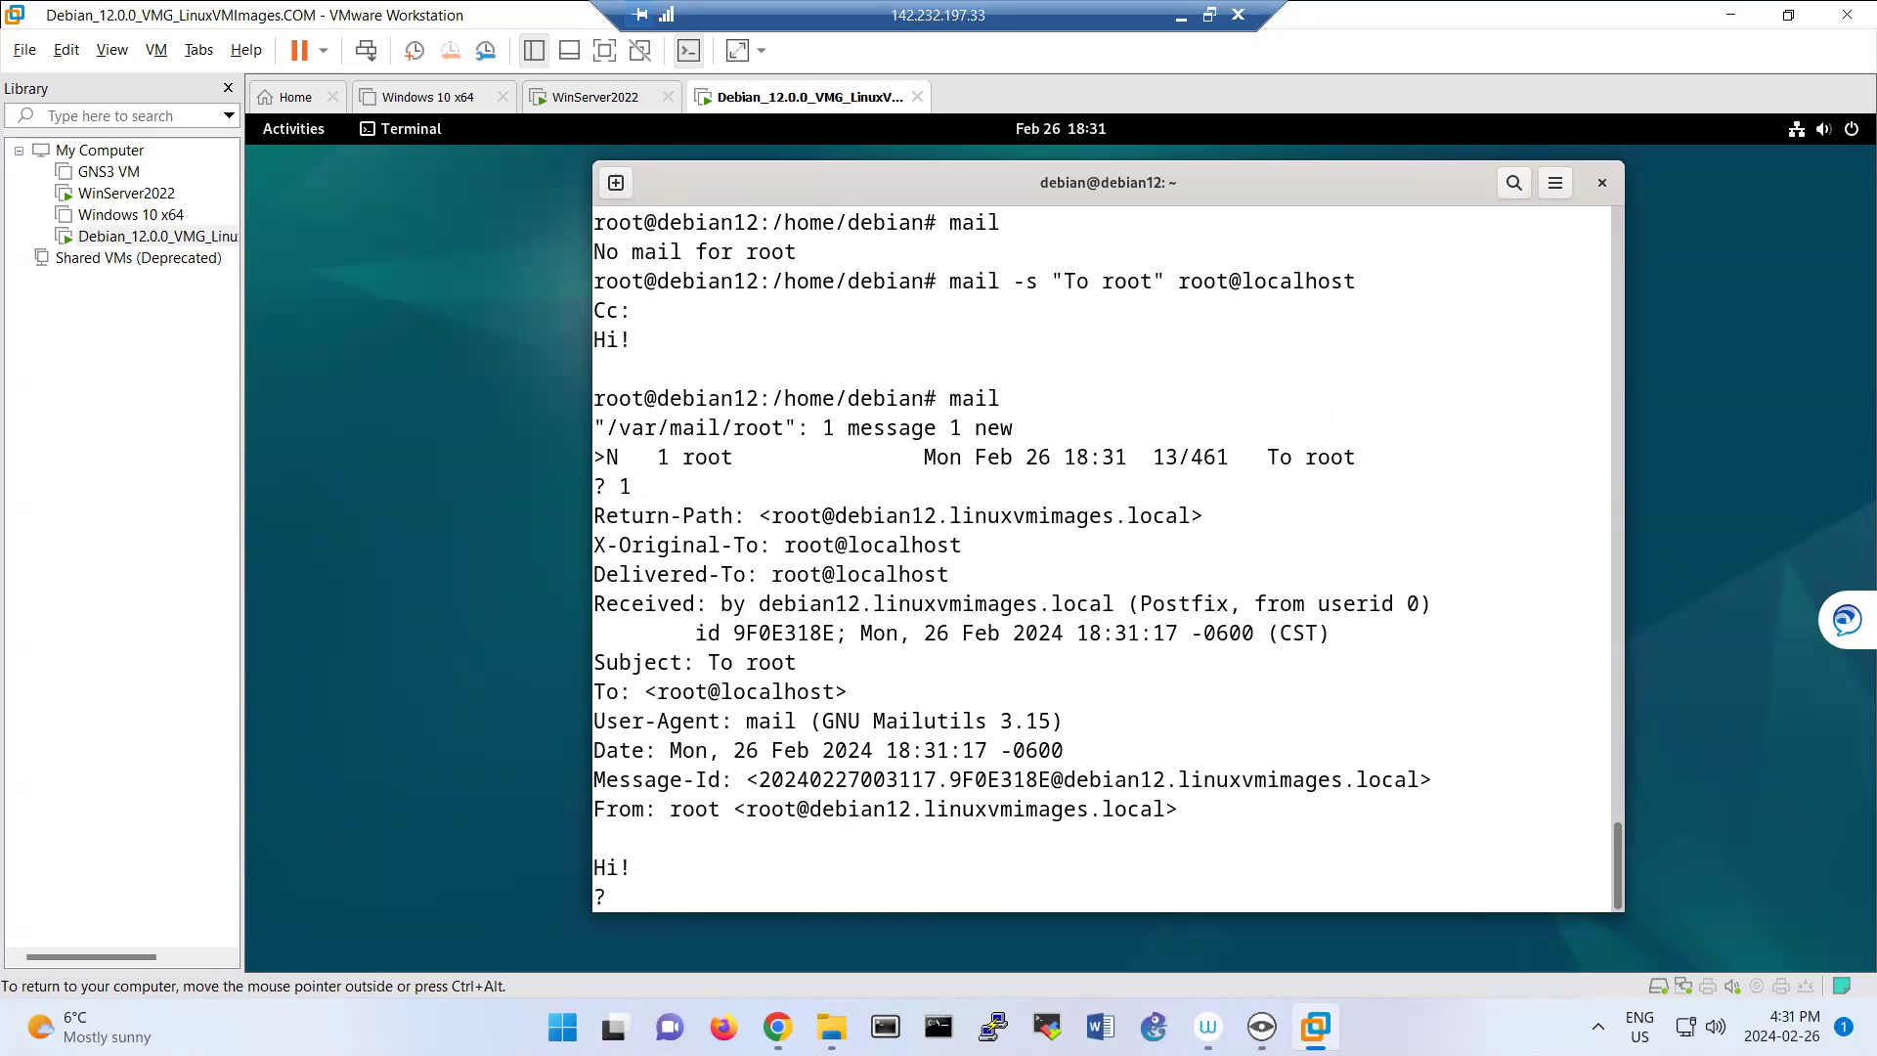
pyautogui.write('q')
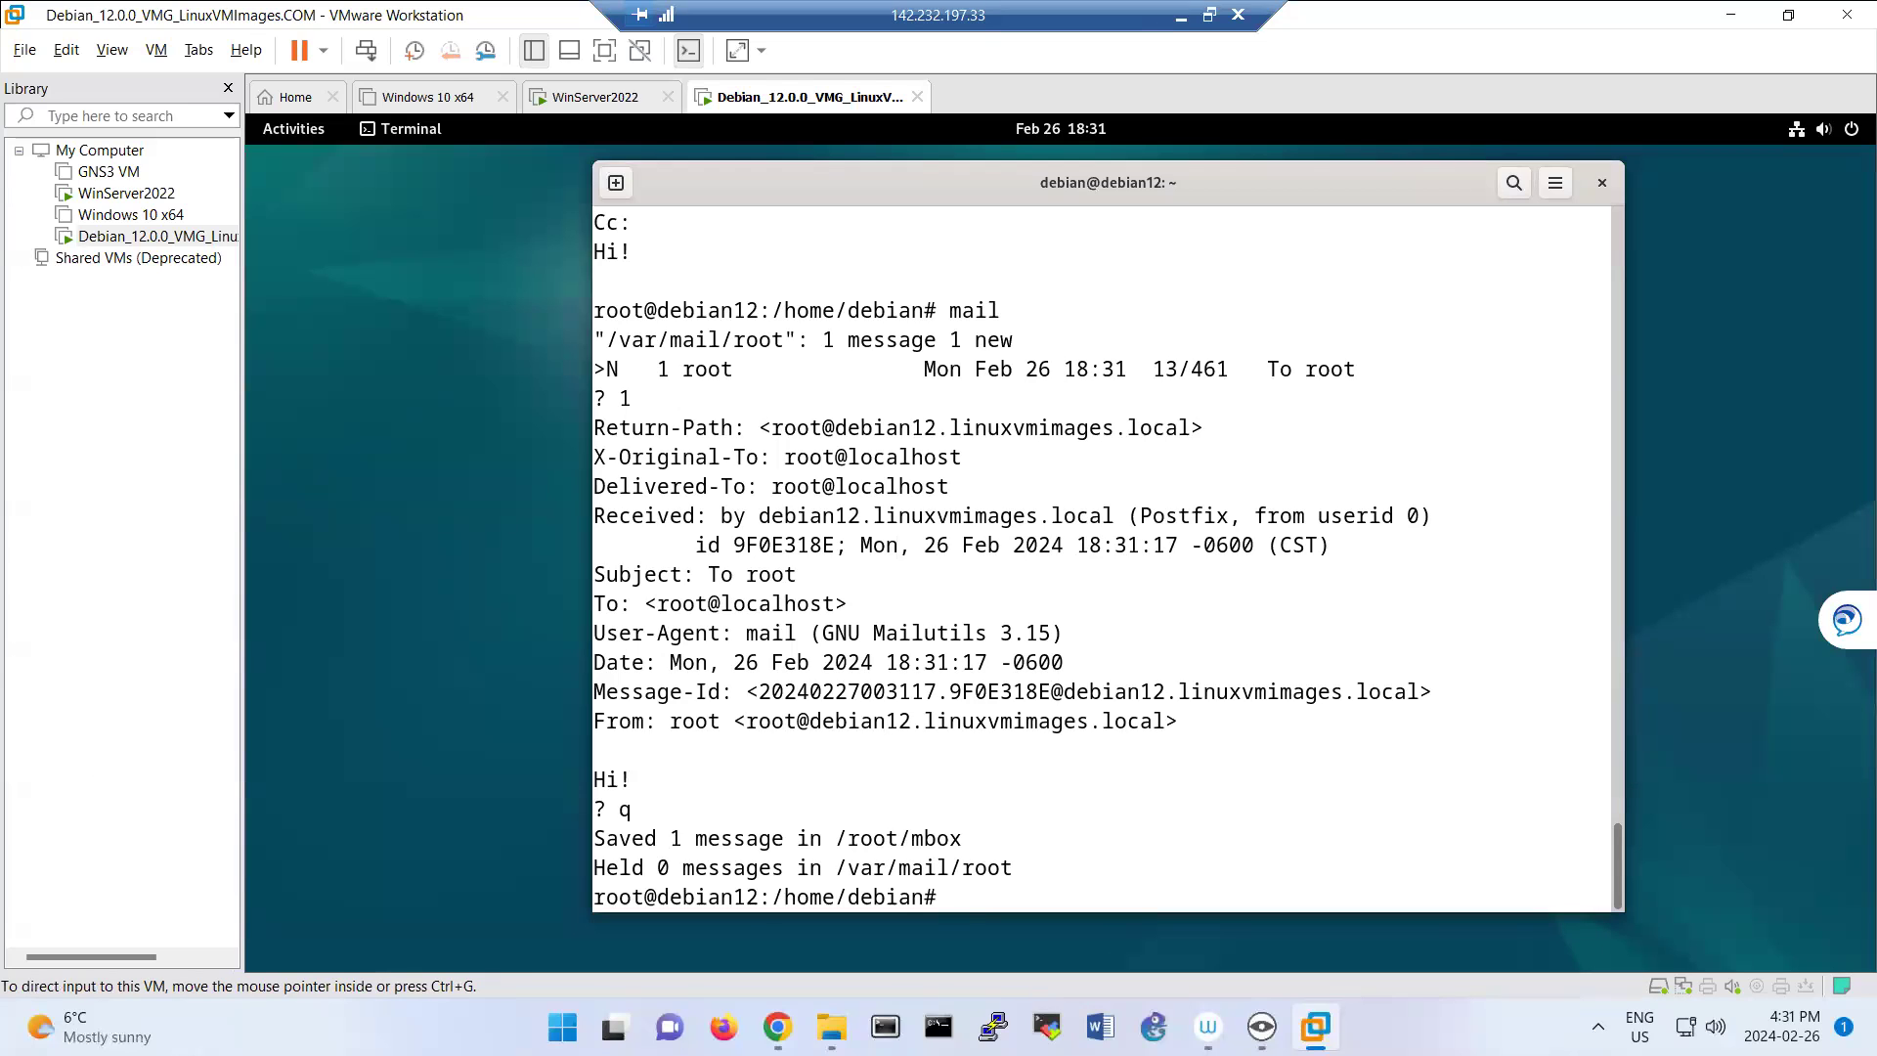
pyautogui.moveTo(895, 641)
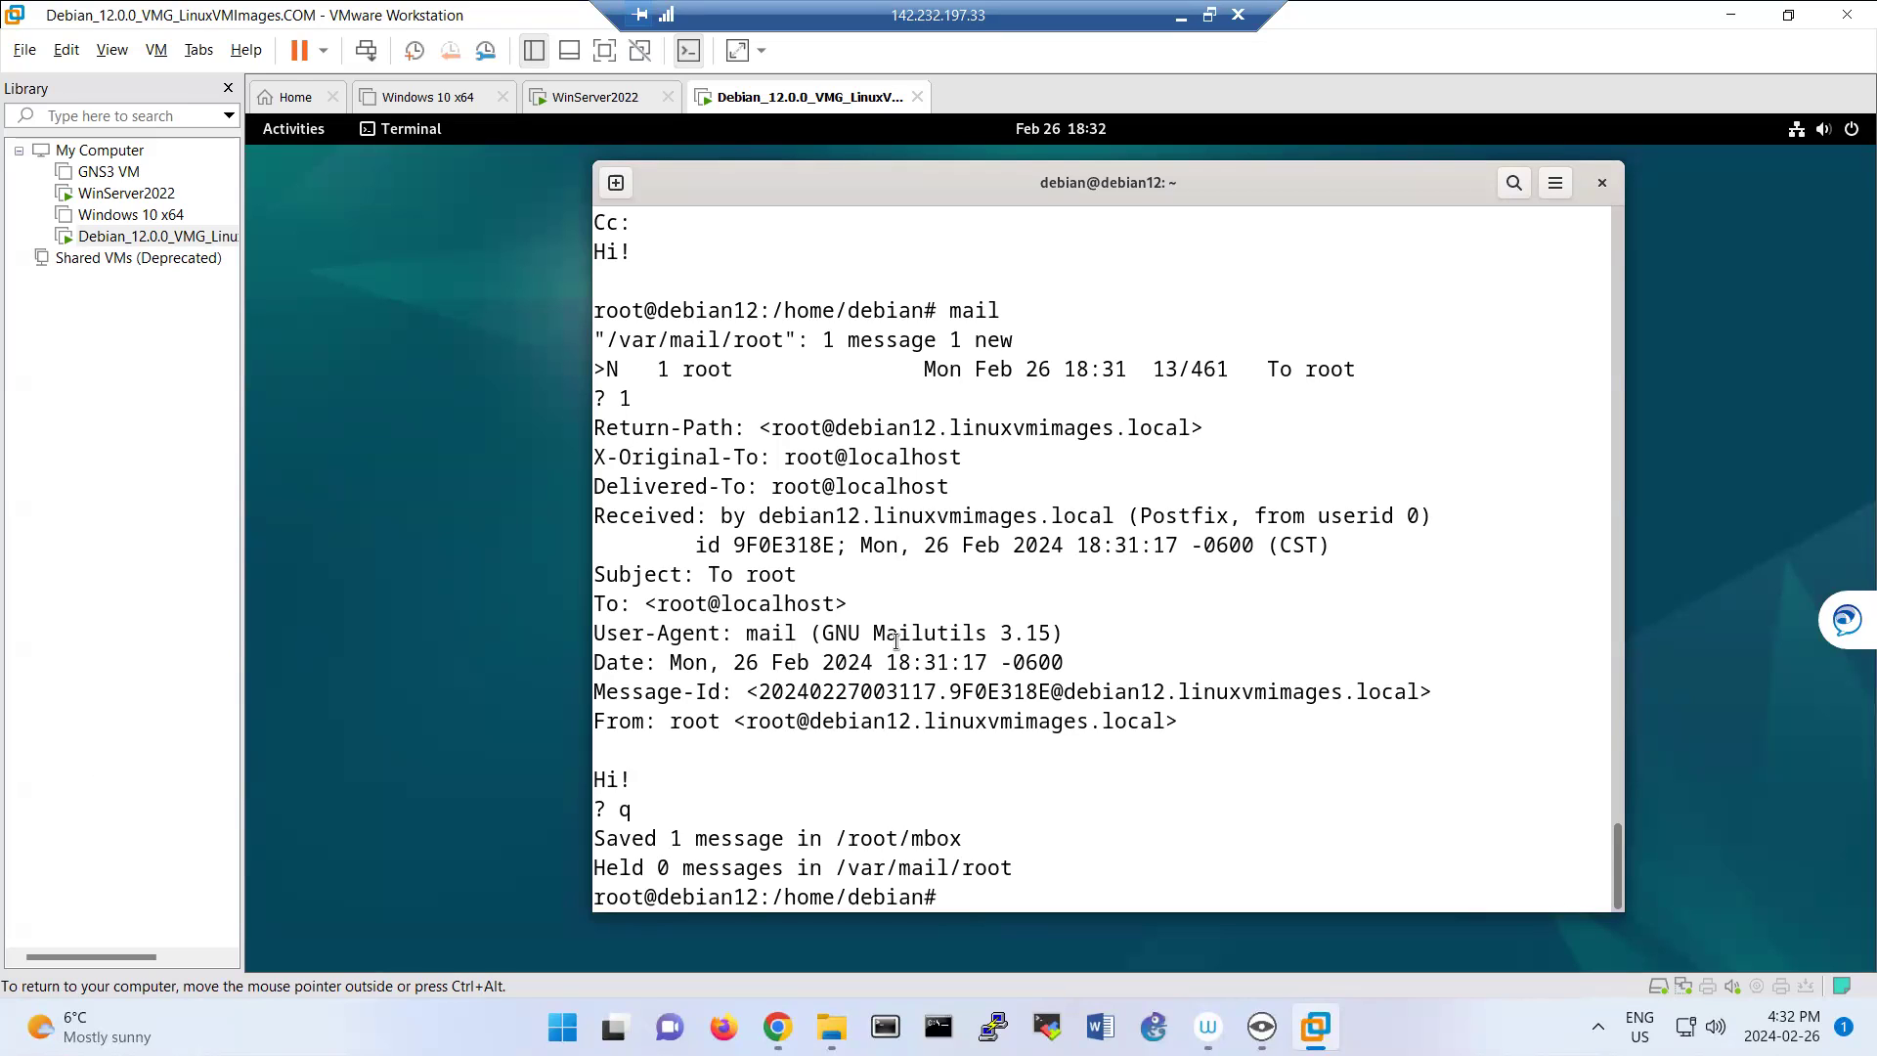
pyautogui.write('na')
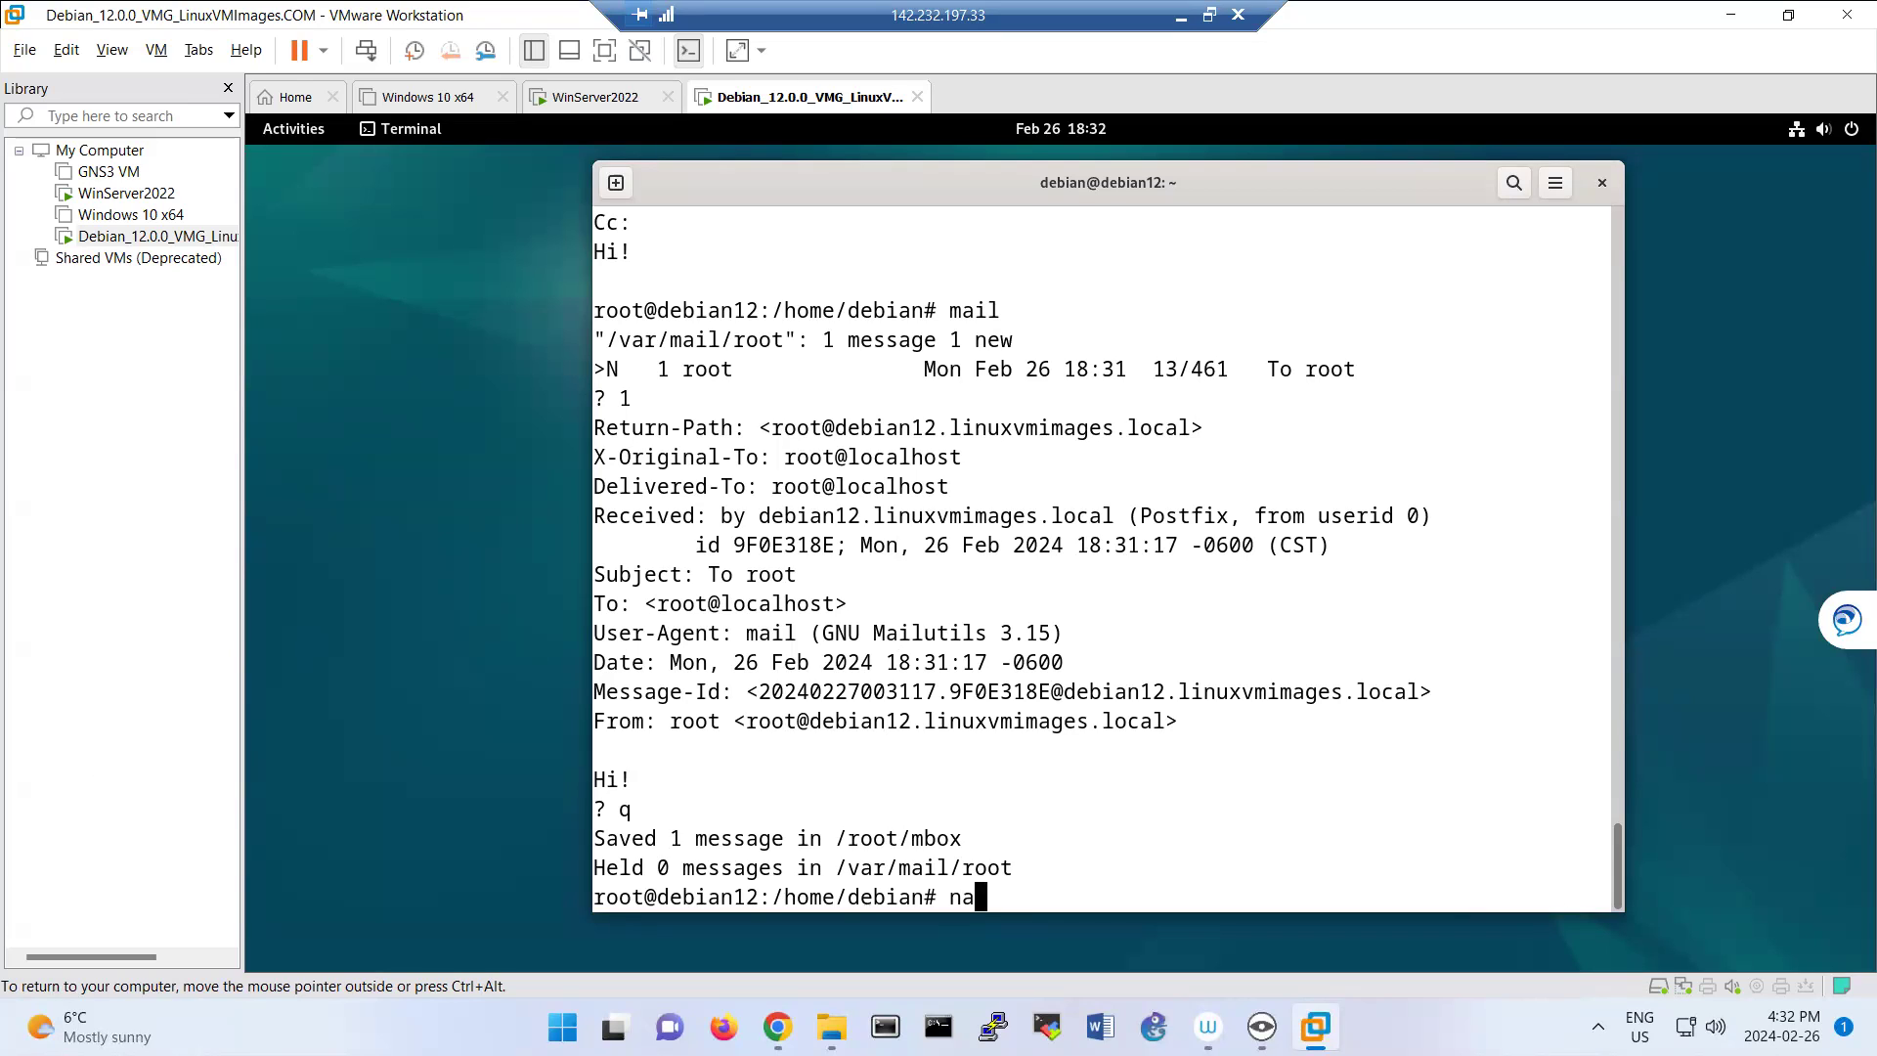
# Add the alias line root:debian below postmaster in /etc/aliases and save
pyautogui.write('no')
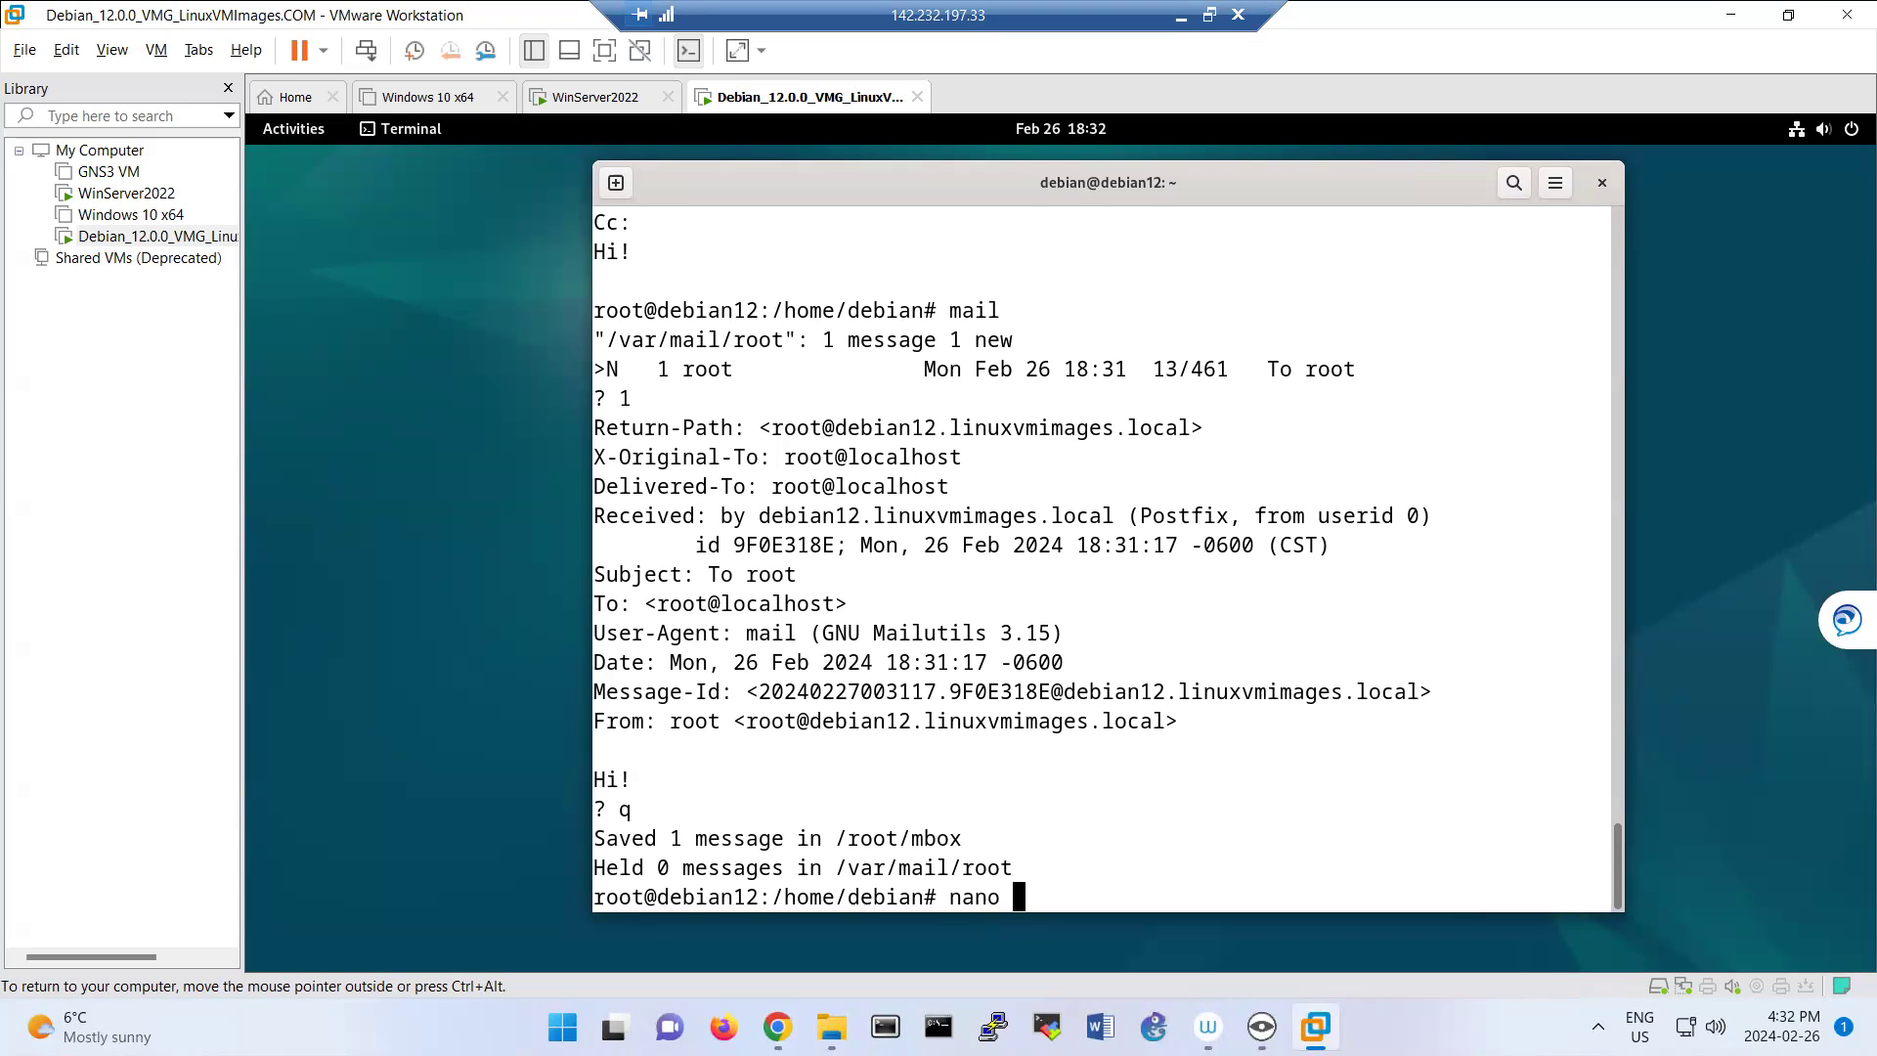
pyautogui.write('/et')
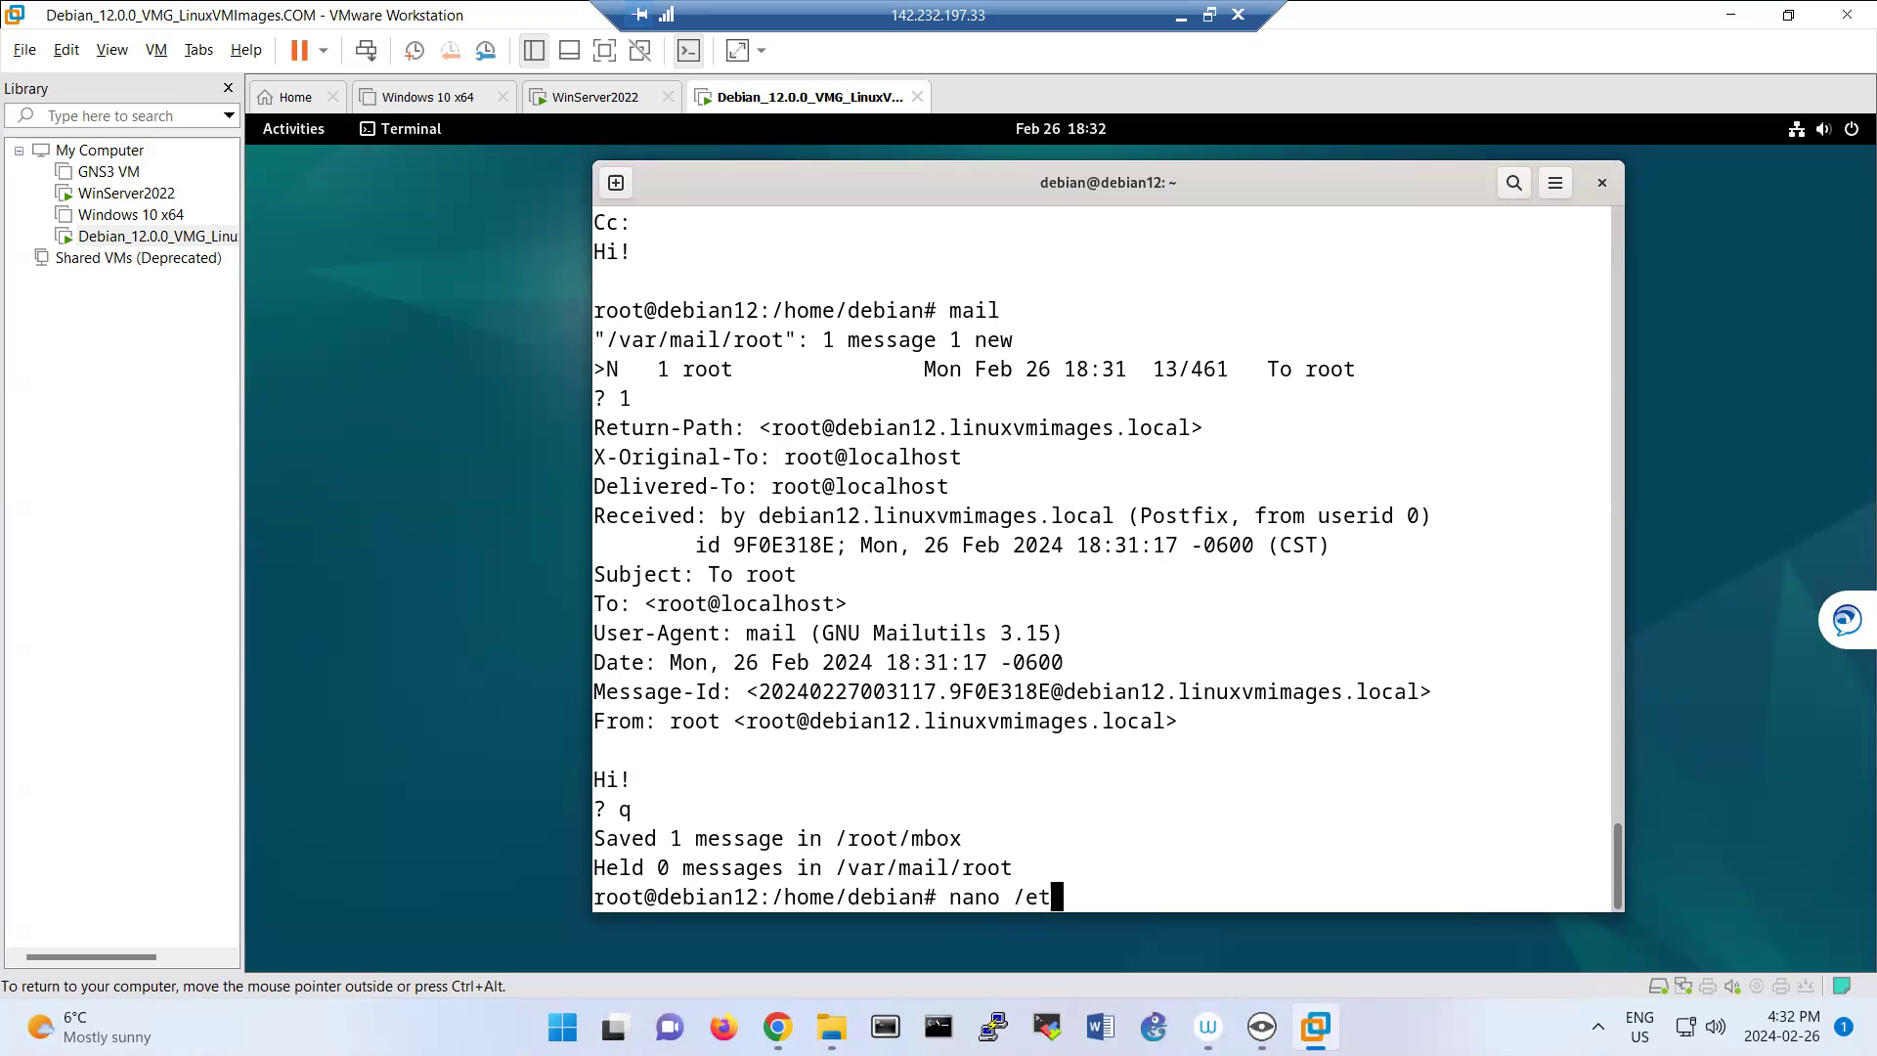
pyautogui.write('/c')
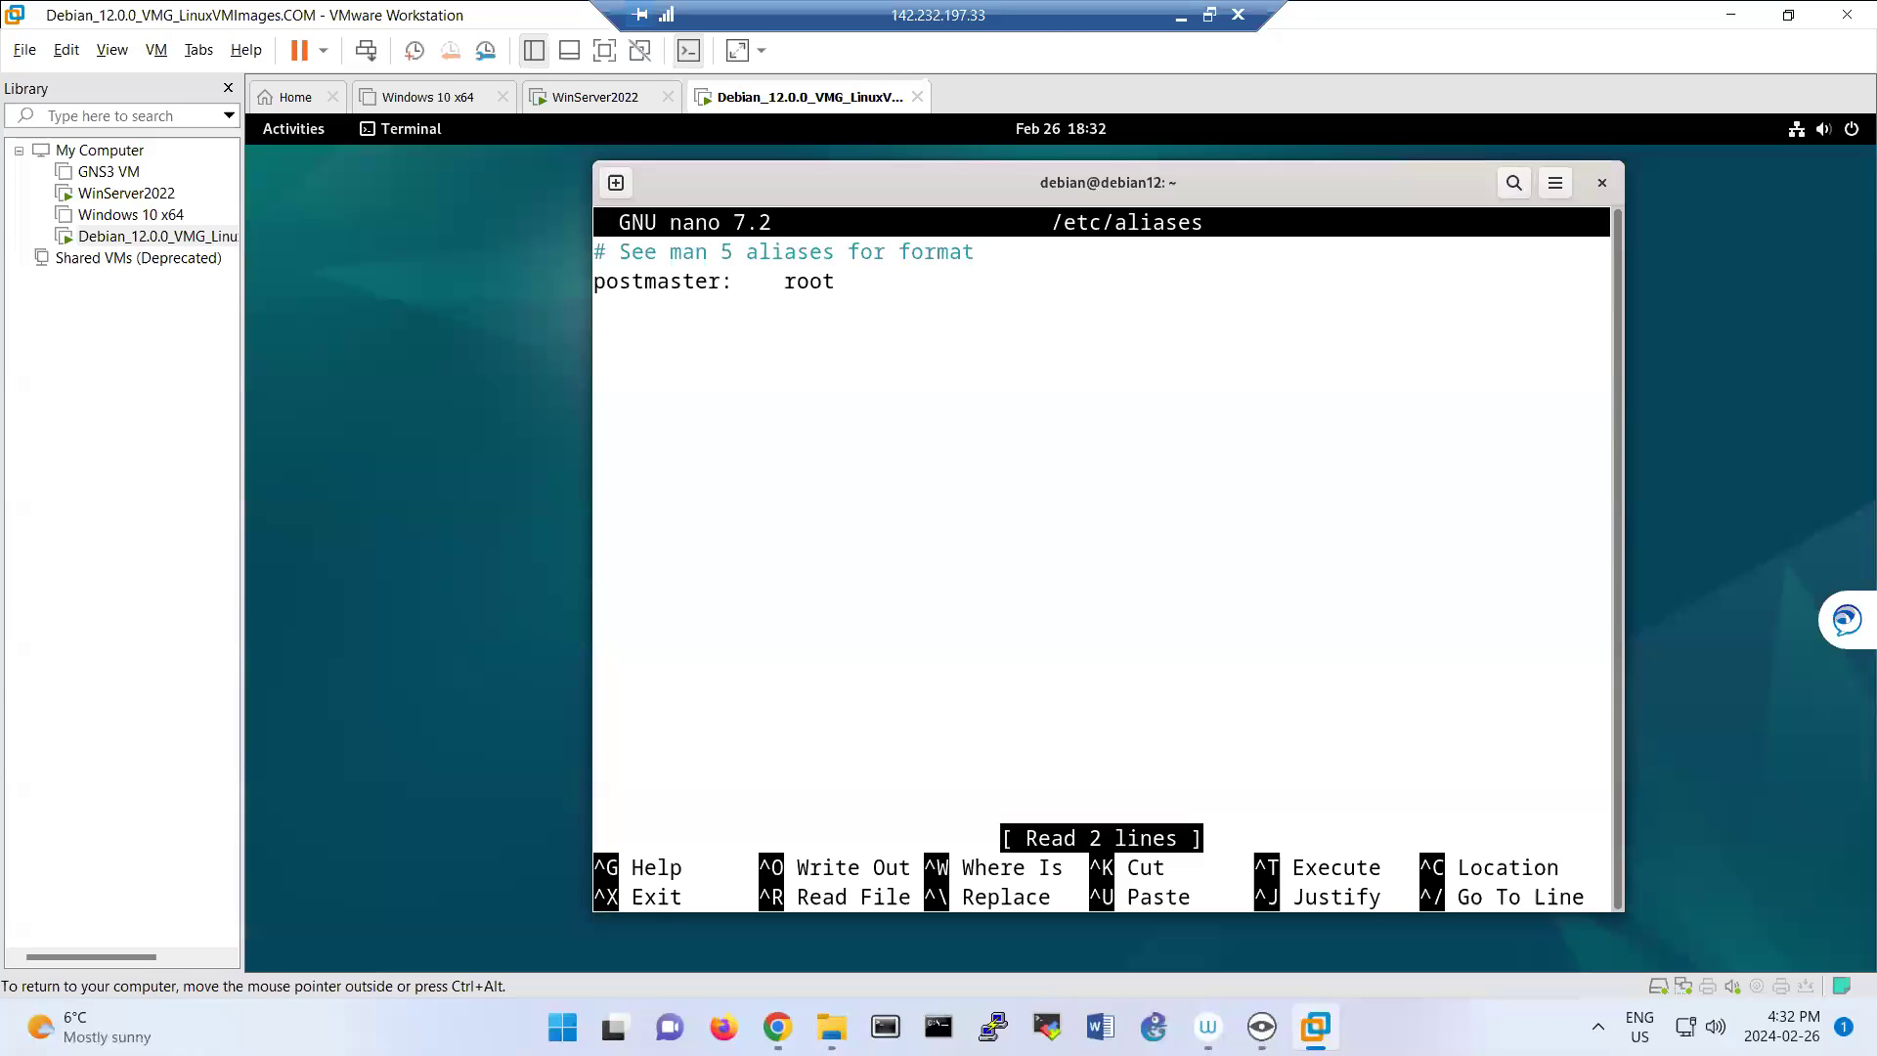
pyautogui.press('Enter')
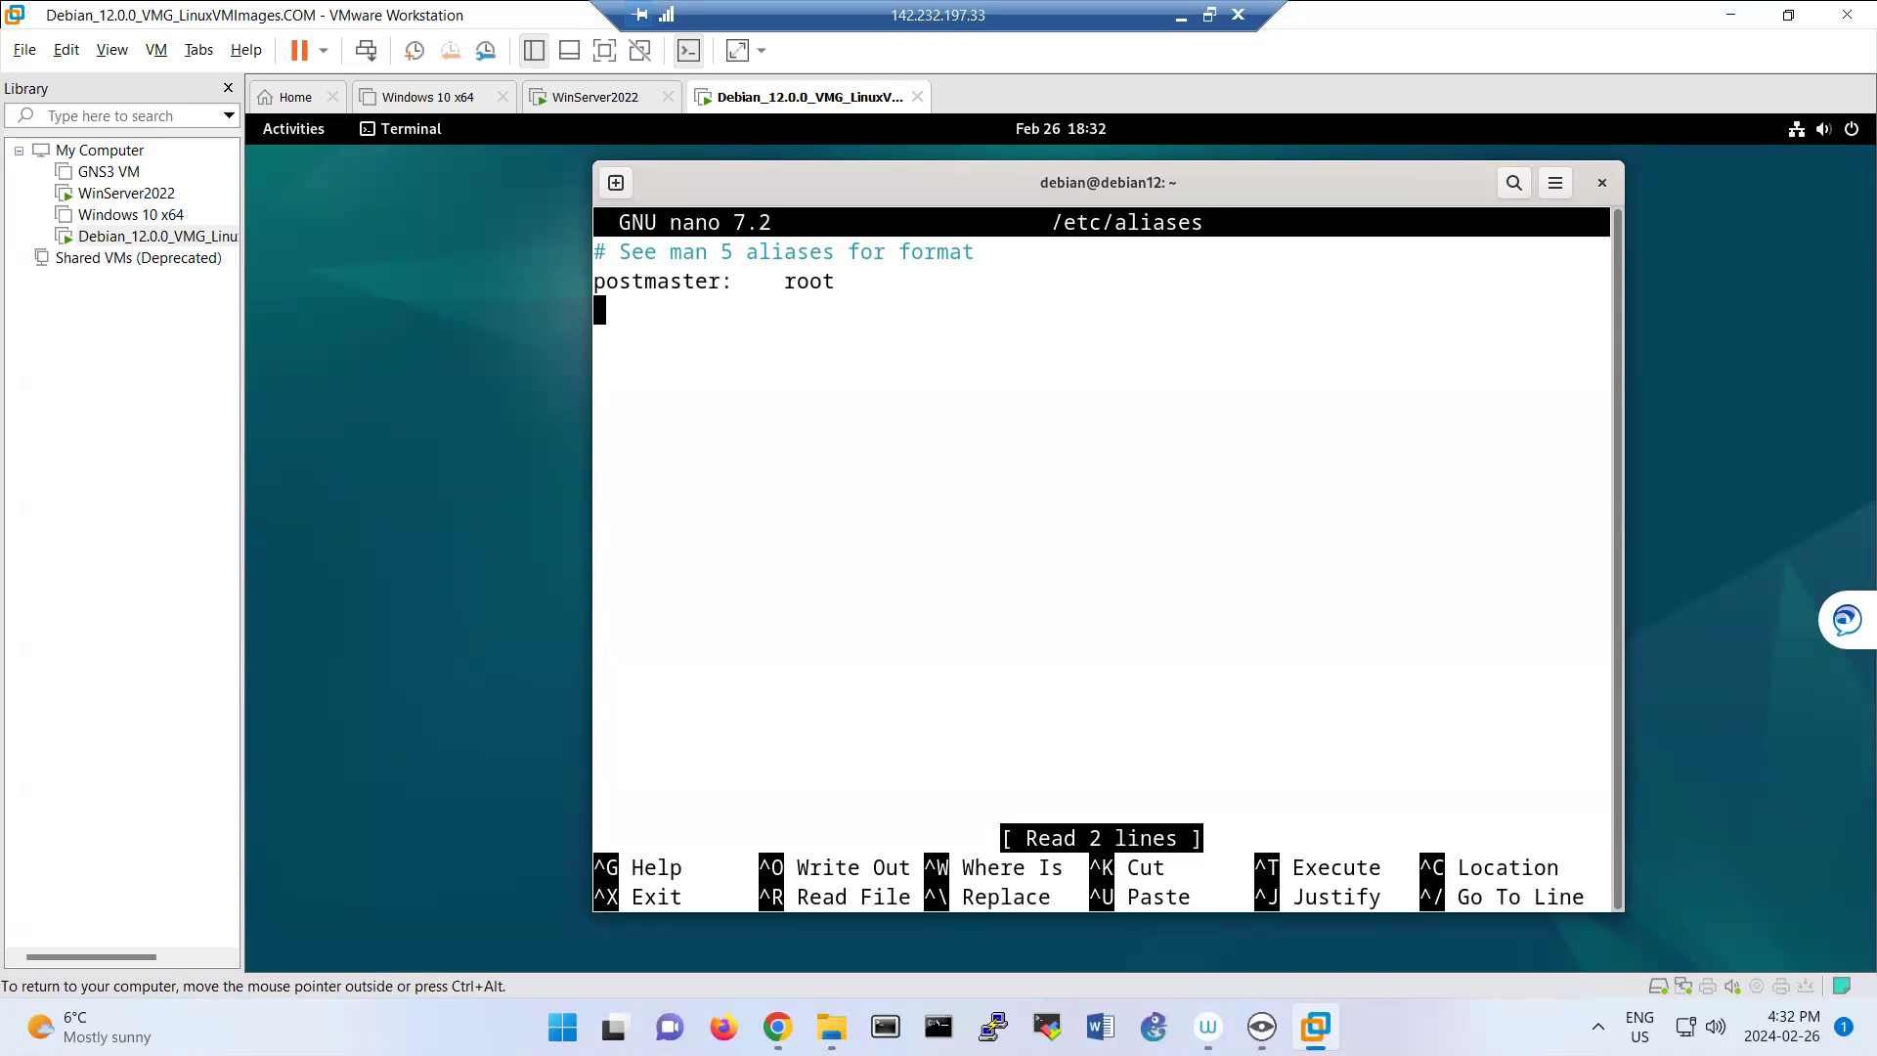
pyautogui.write('root')
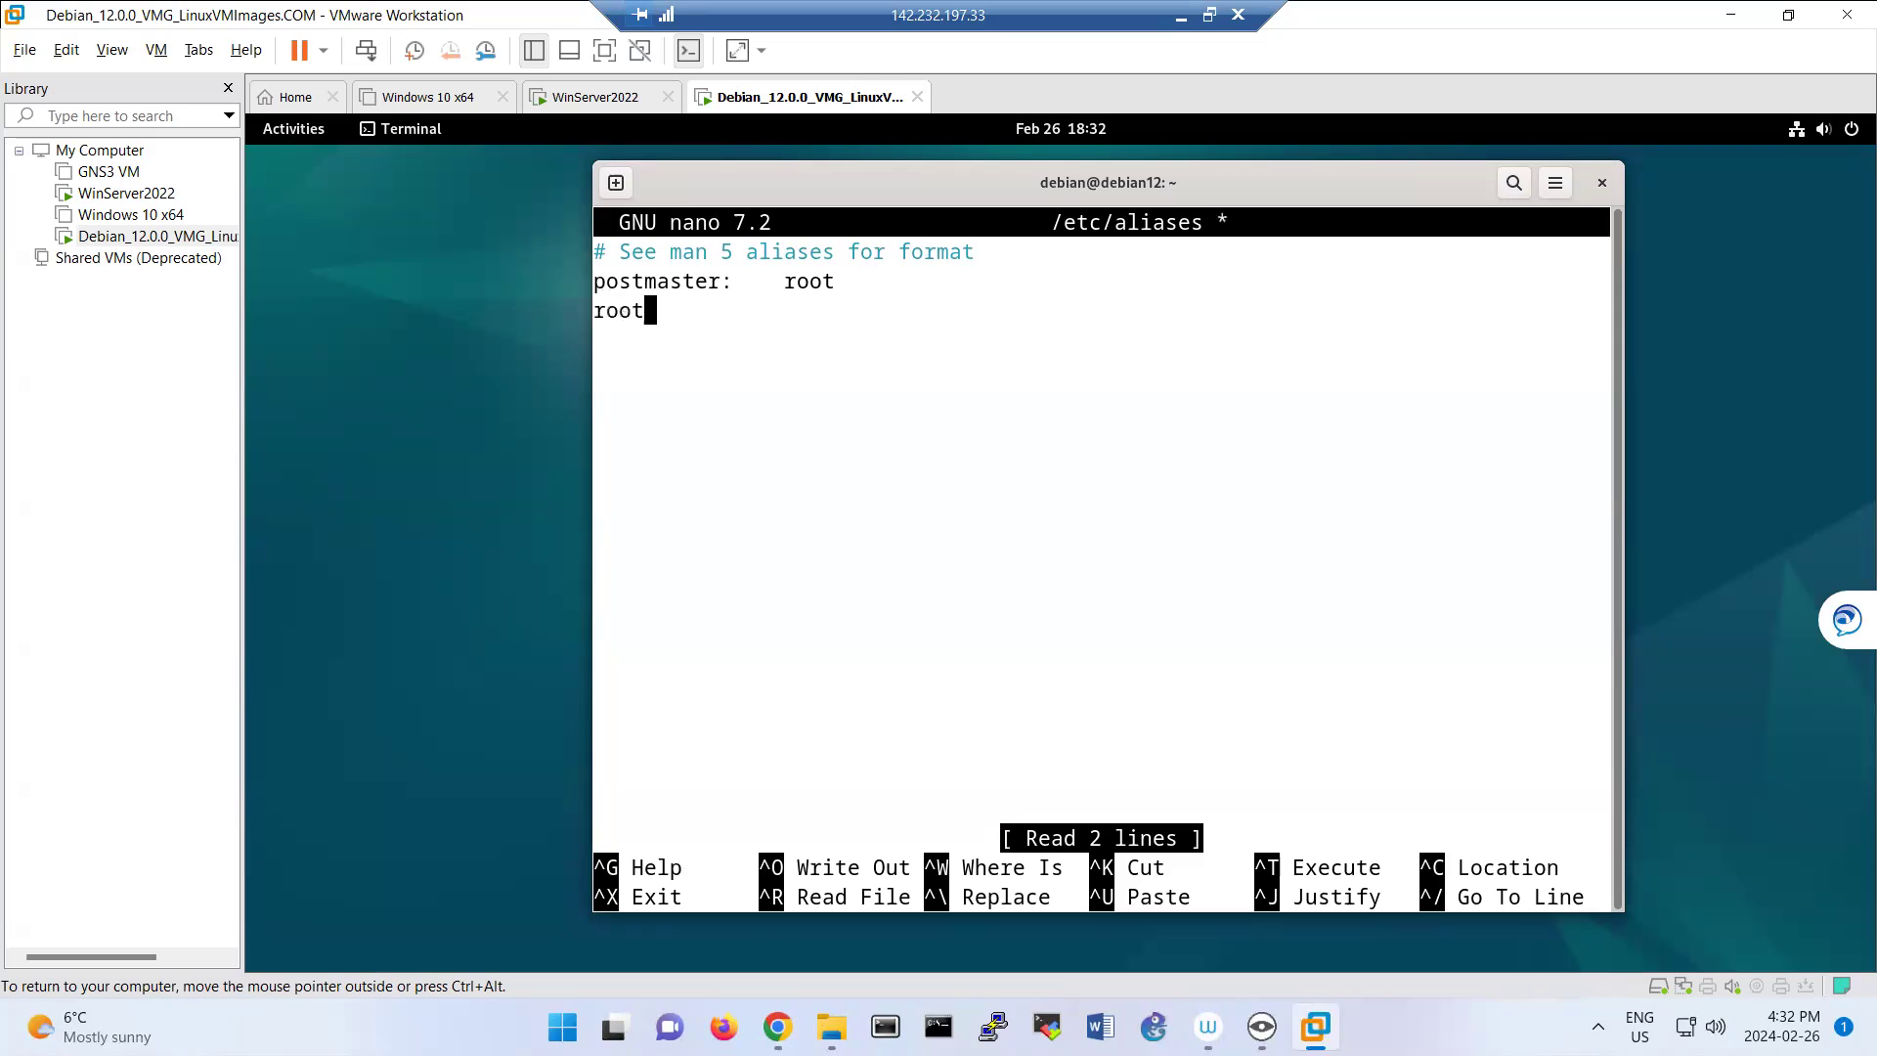
pyautogui.write(':')
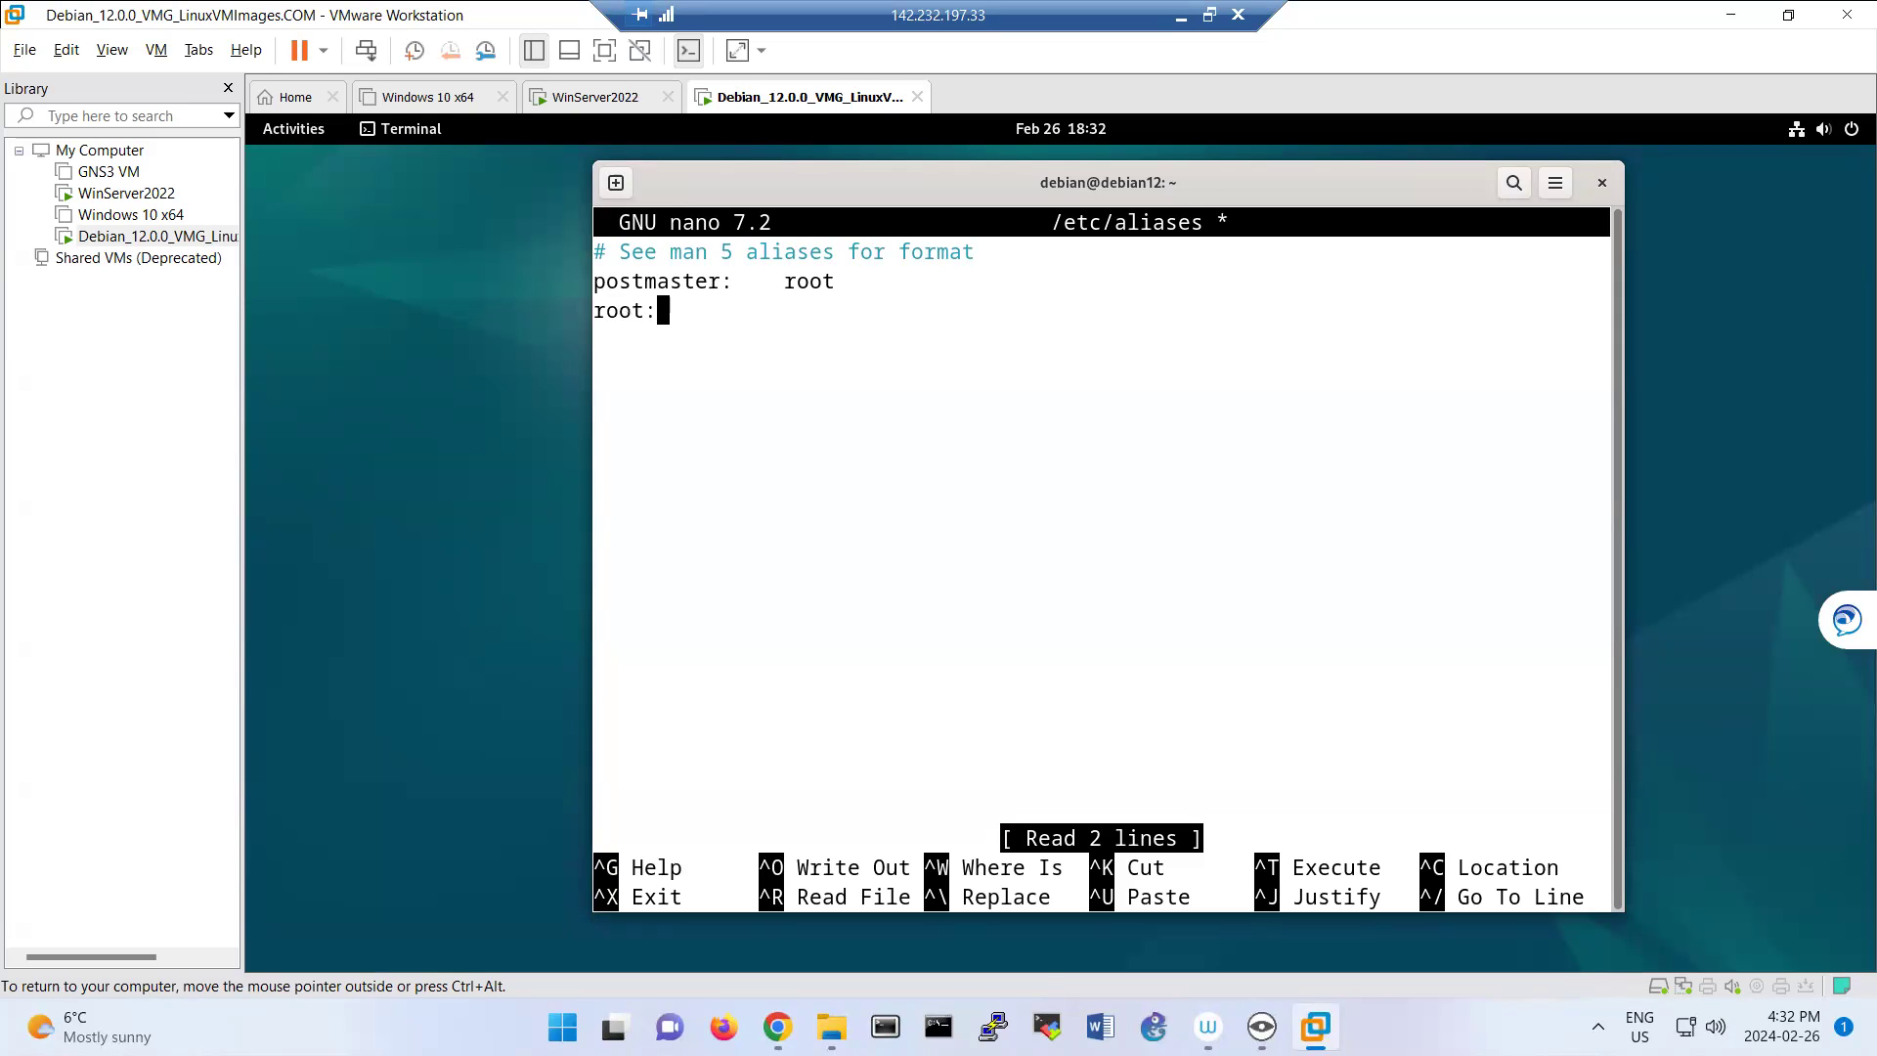
pyautogui.write('deb')
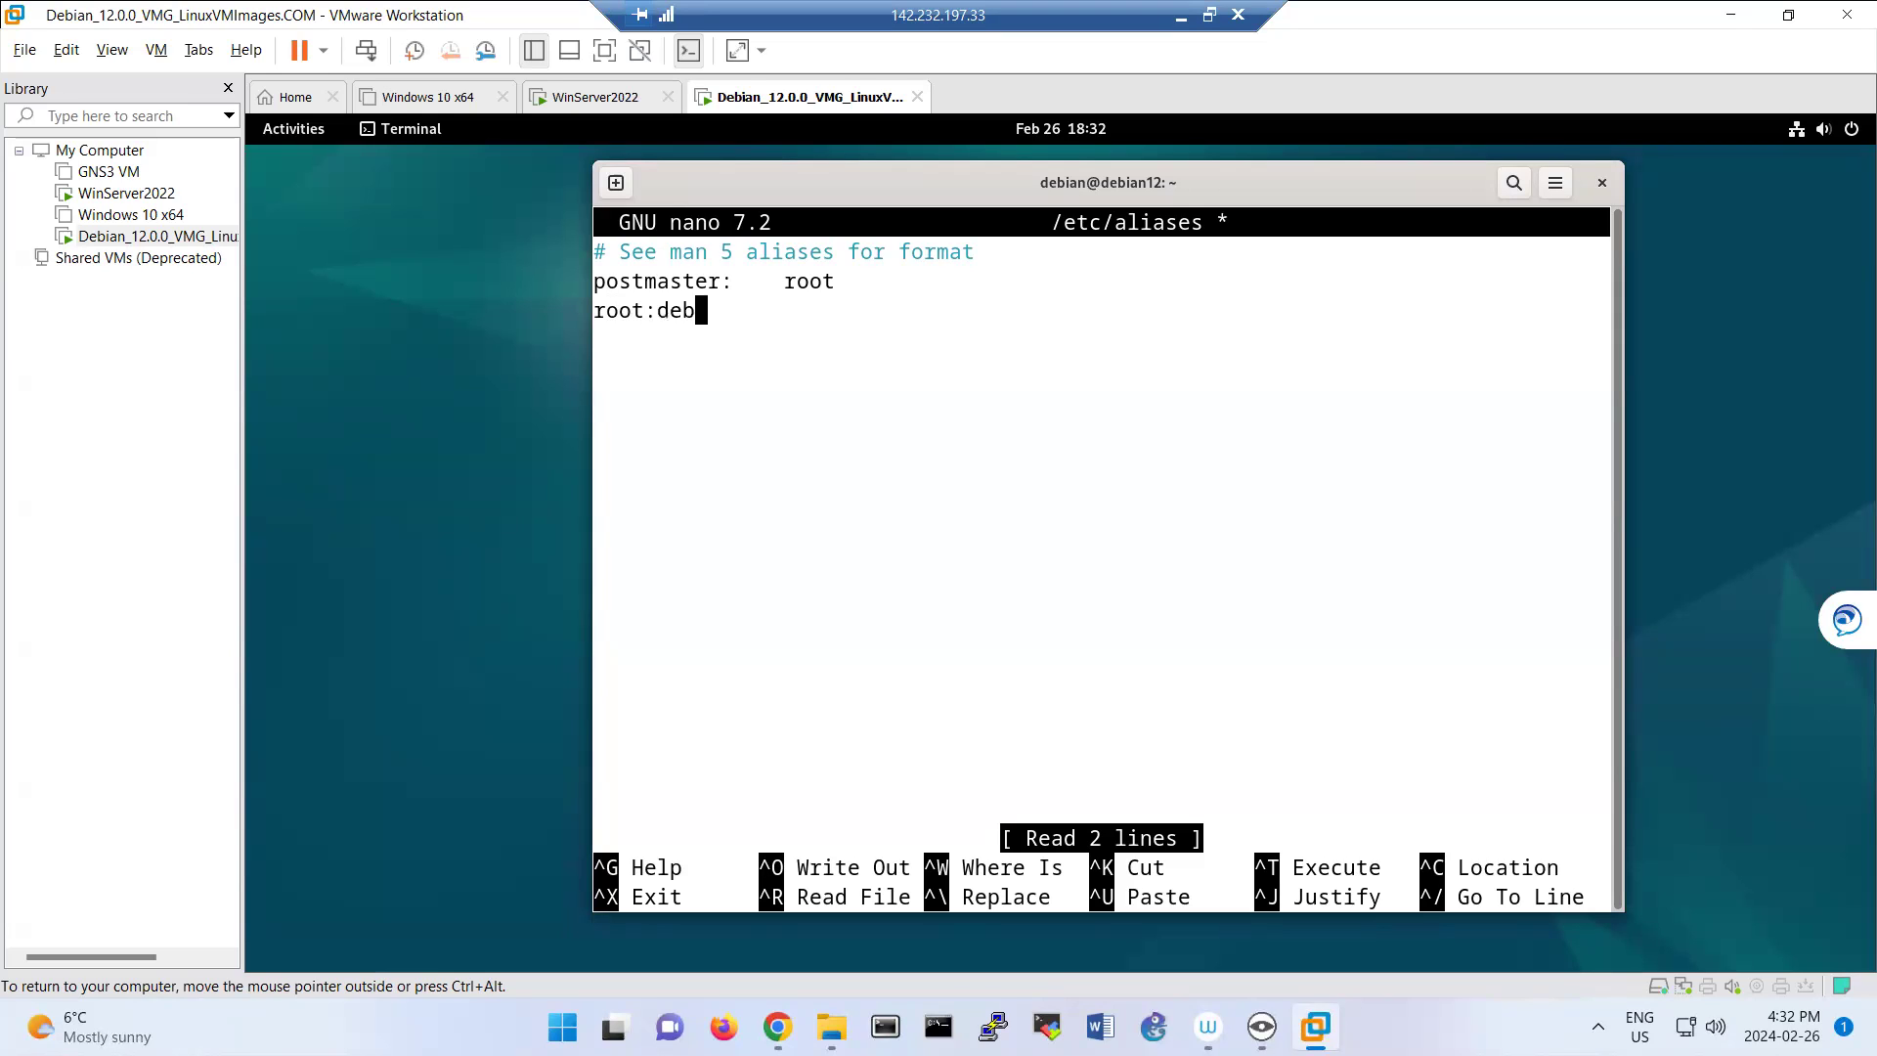
pyautogui.write('ian')
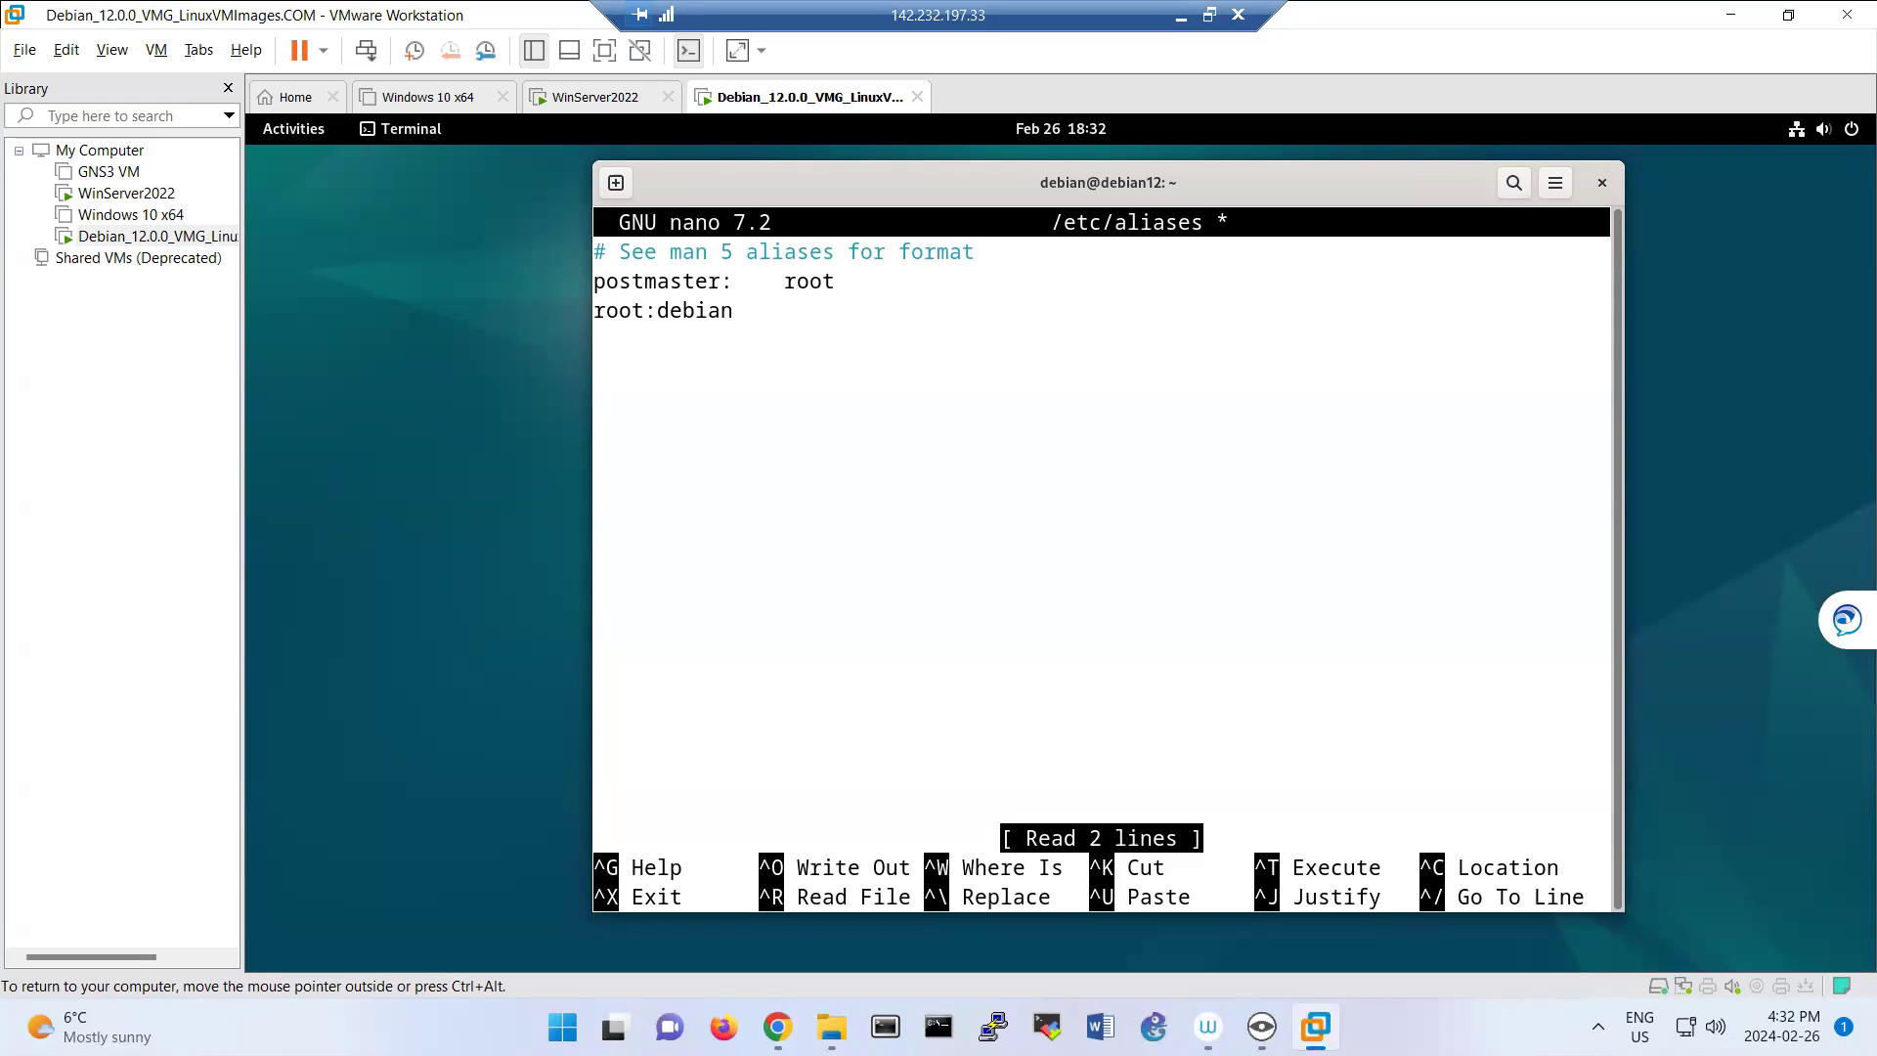
pyautogui.press('ctrl+o')
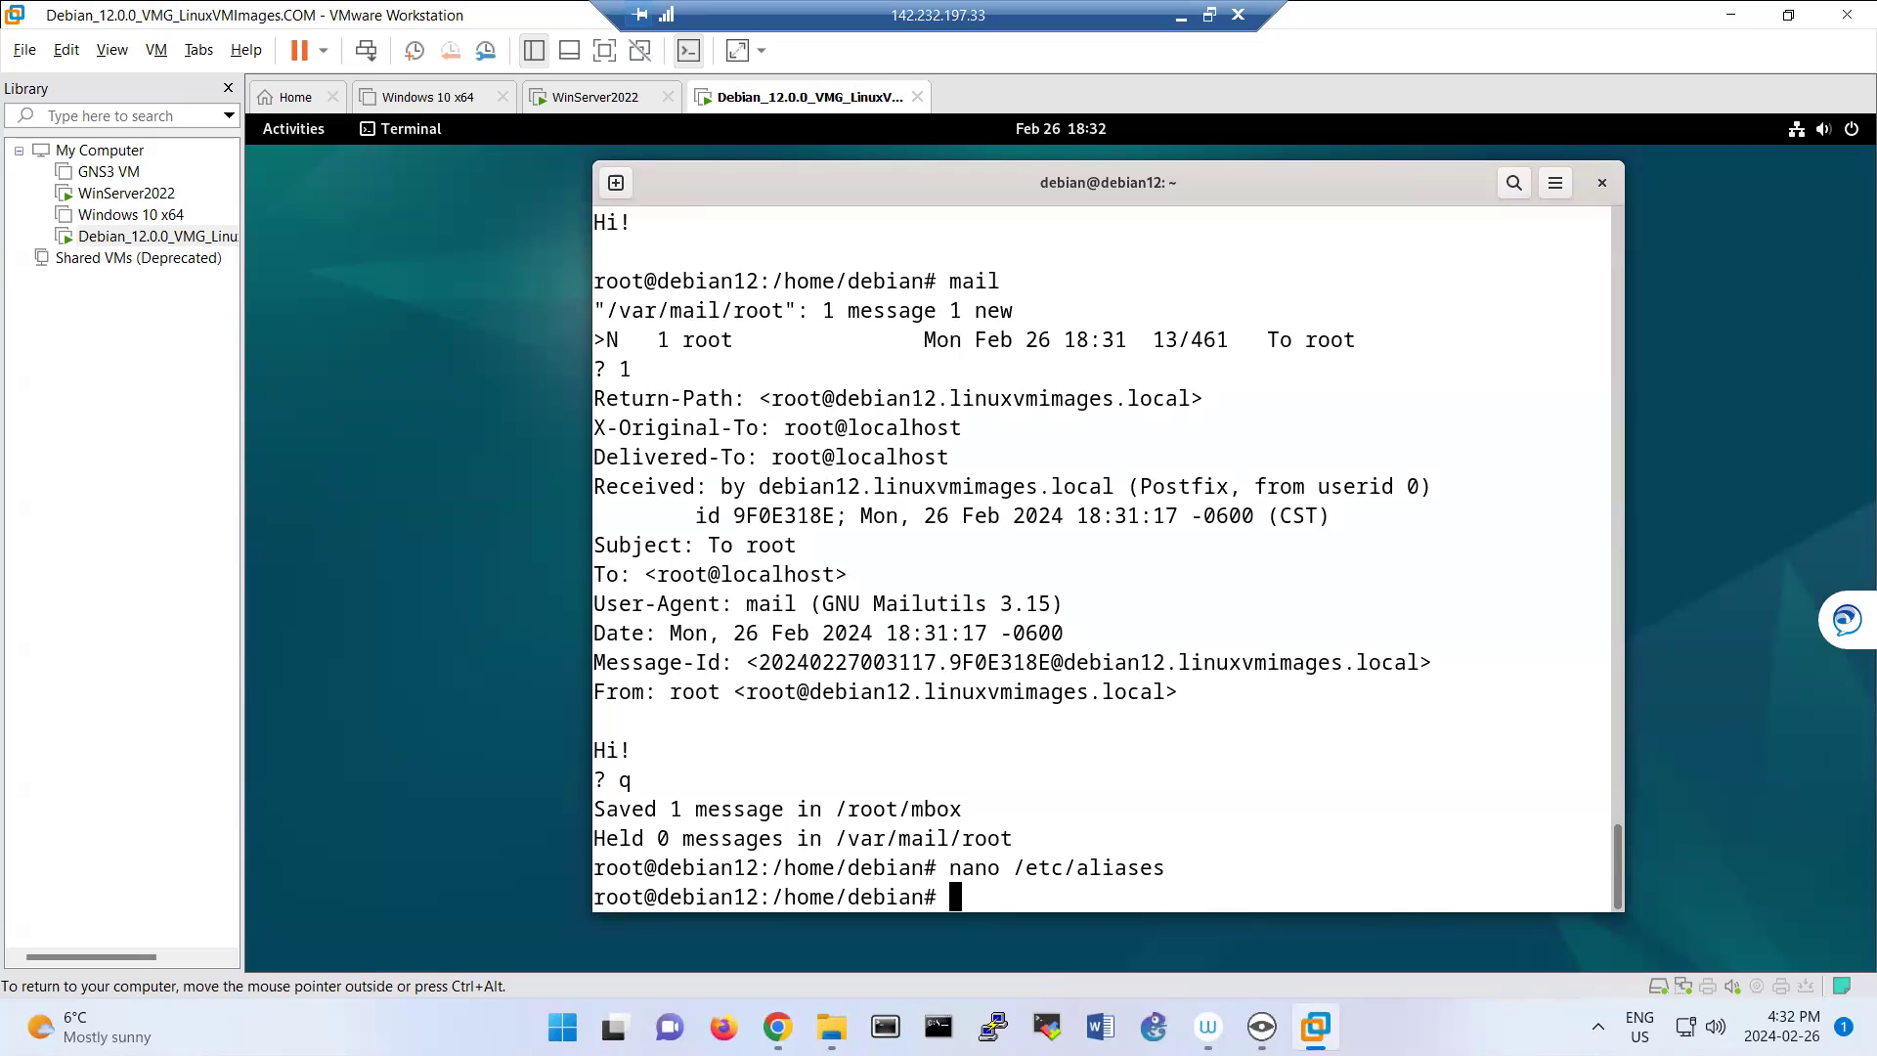
# Rebuild the alias database with newaliases and exit back to the debian user
pyautogui.write('newaliases')
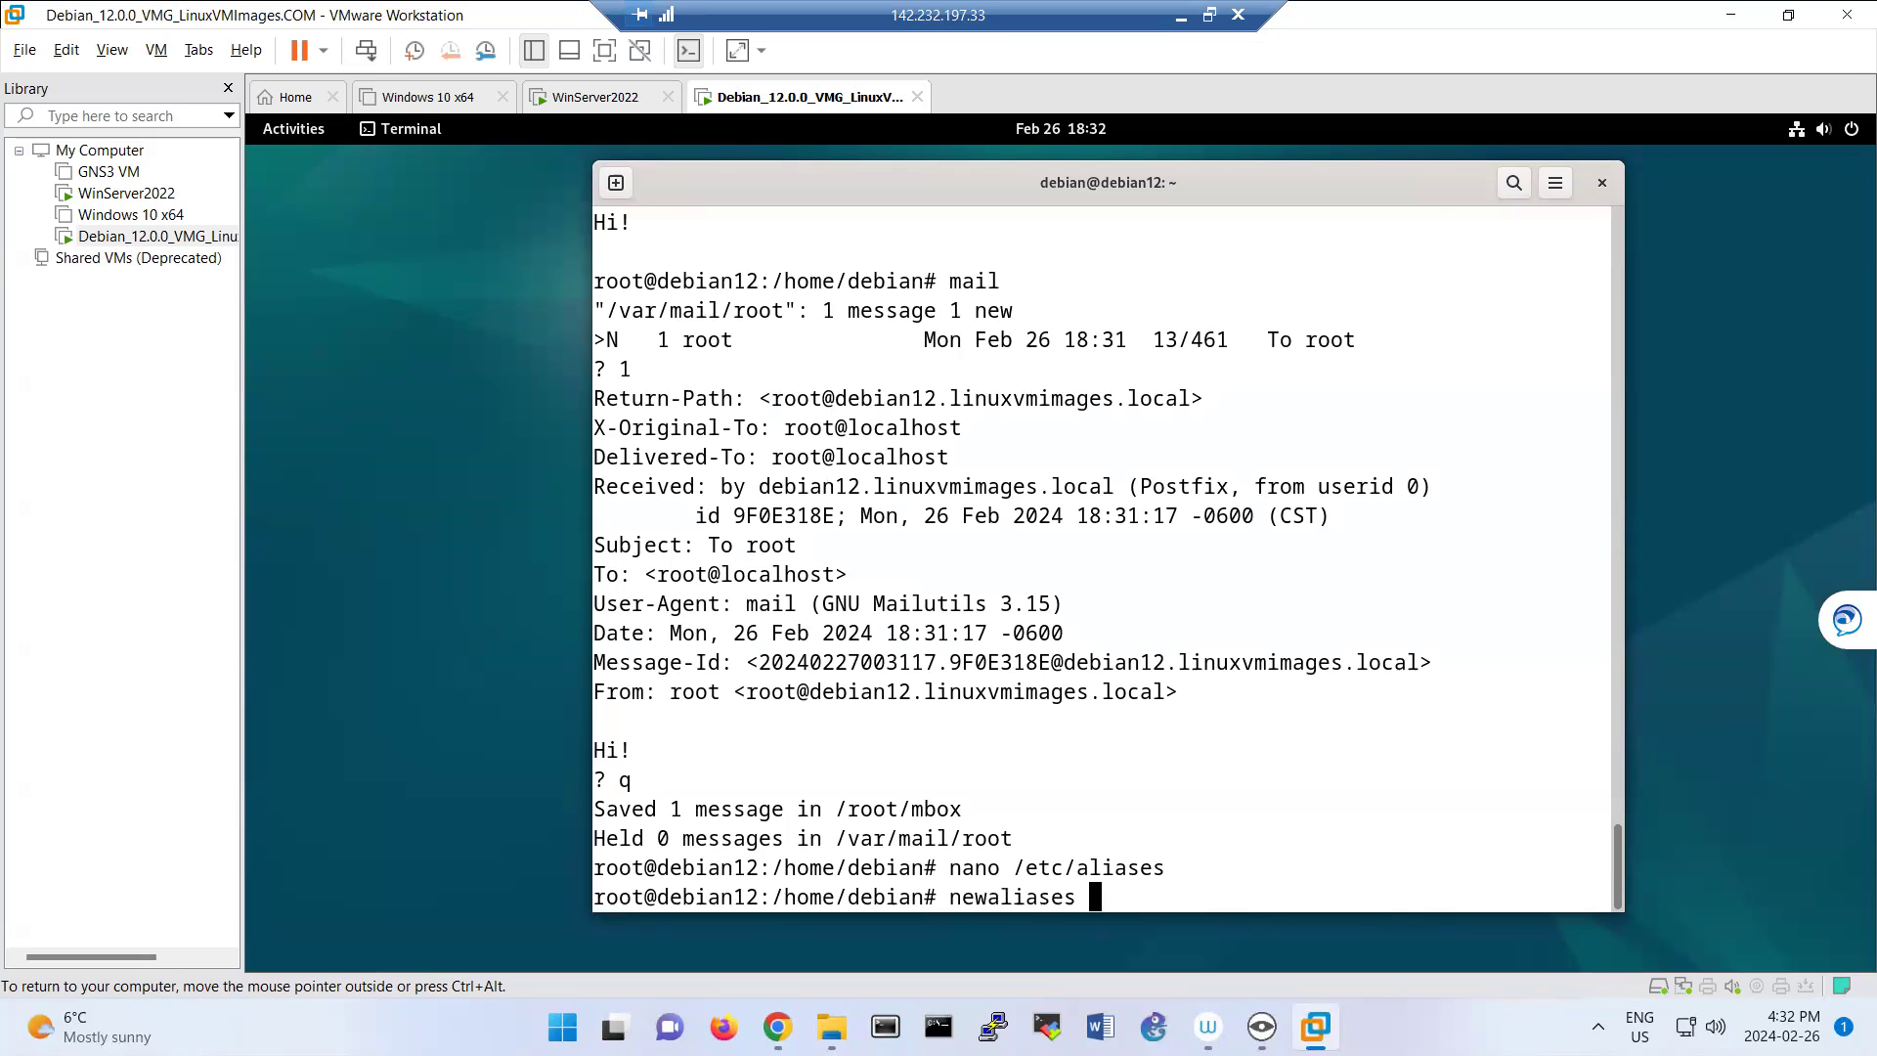
pyautogui.press('Return')
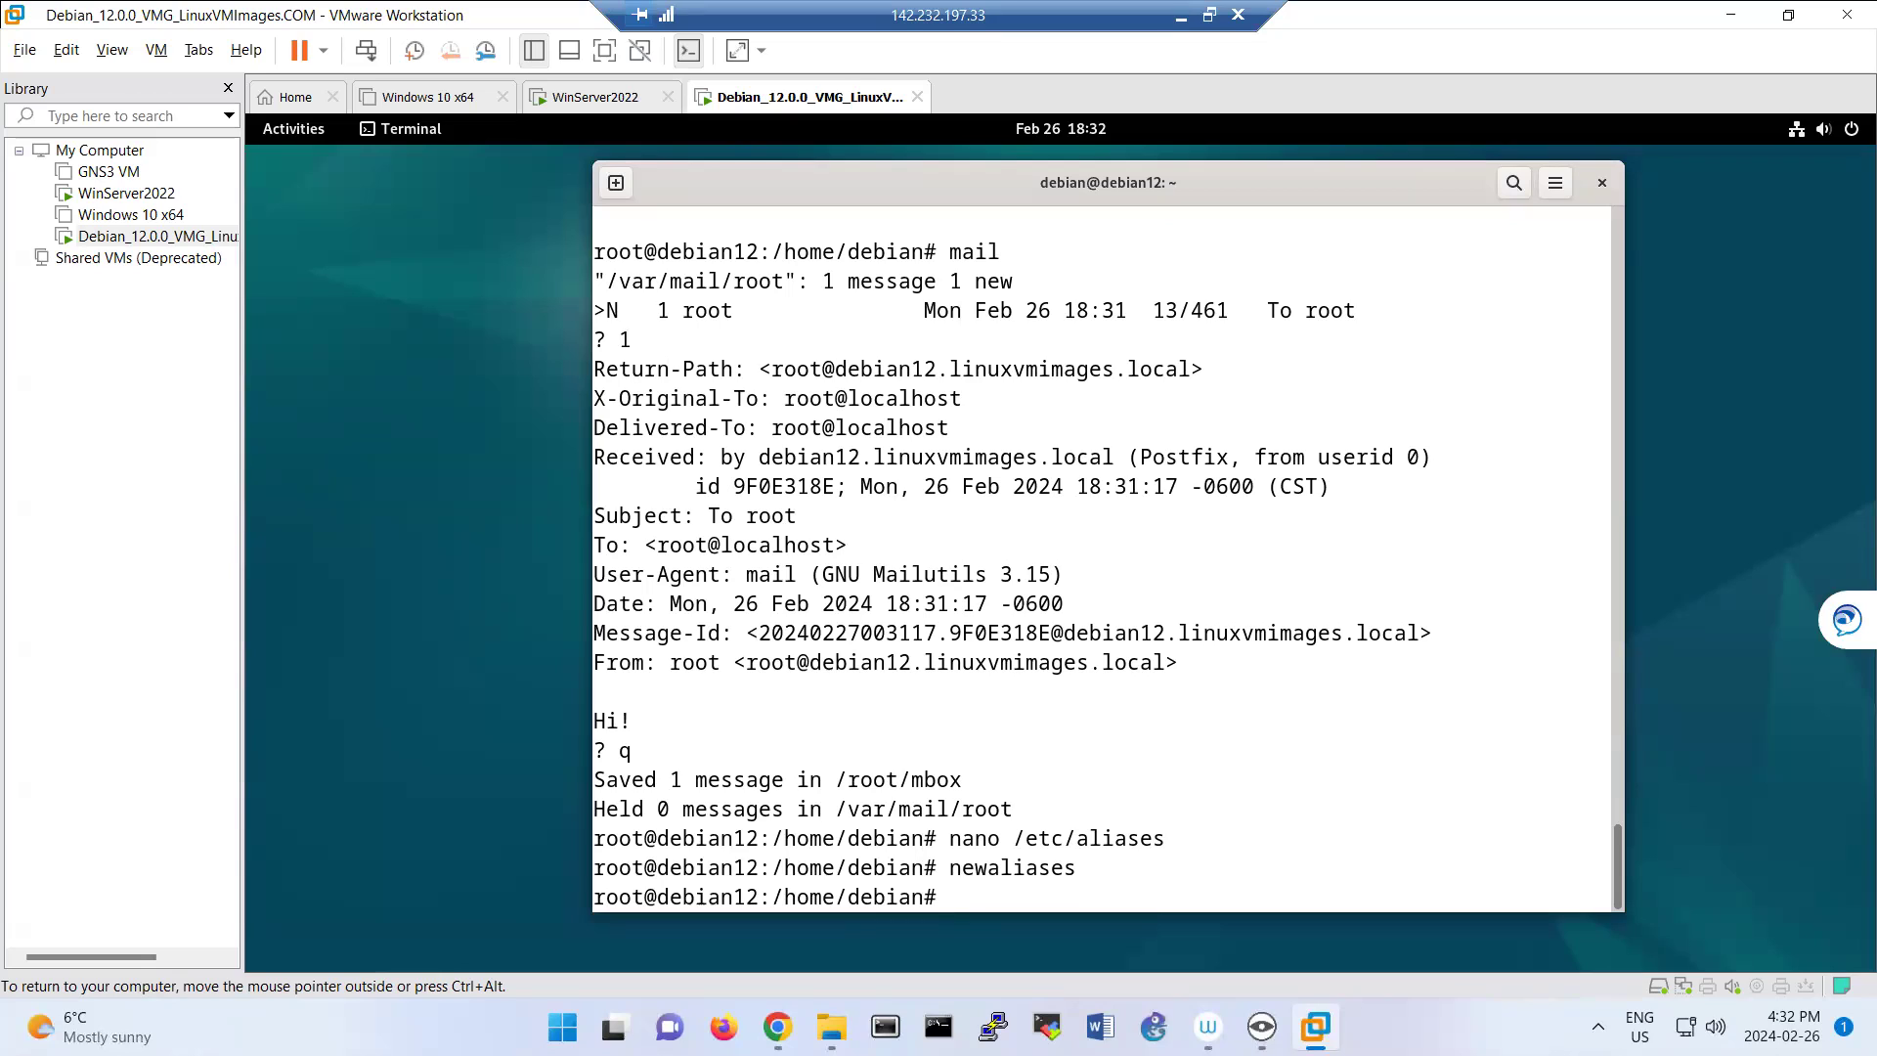
pyautogui.write('ex')
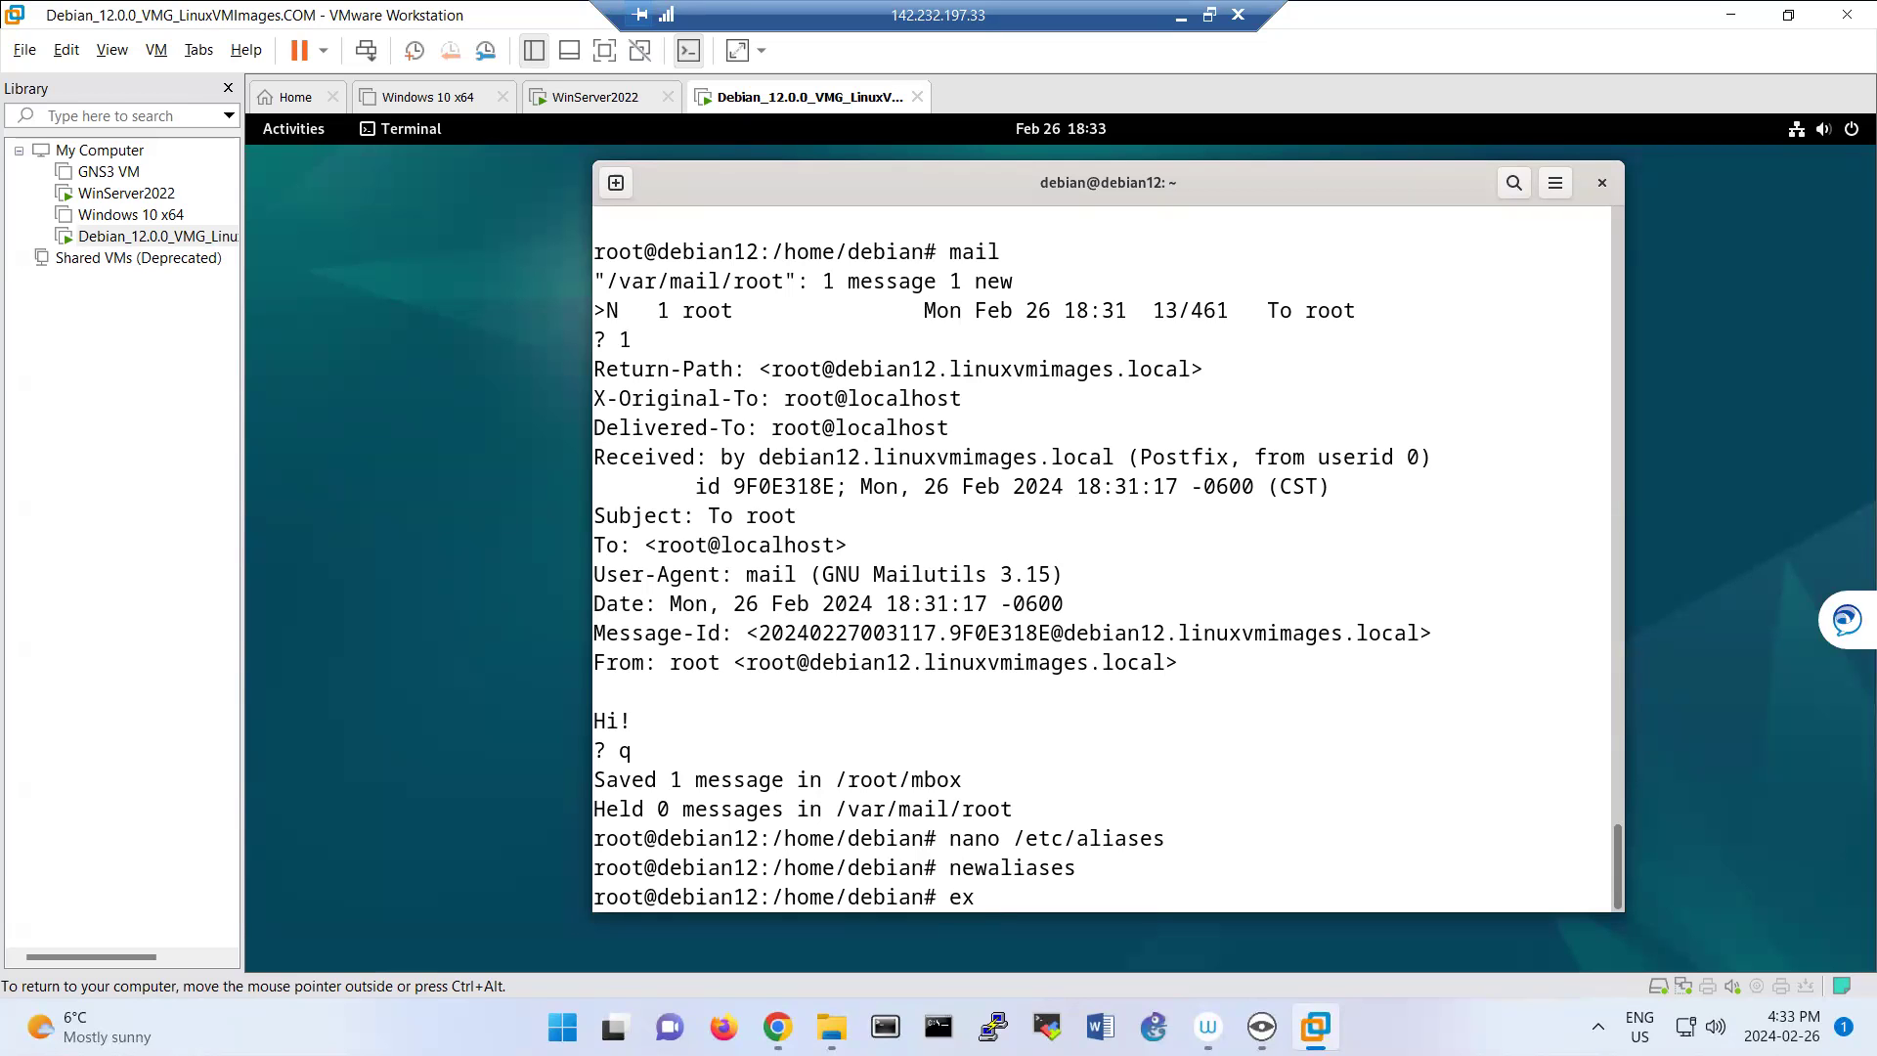
pyautogui.press('Return')
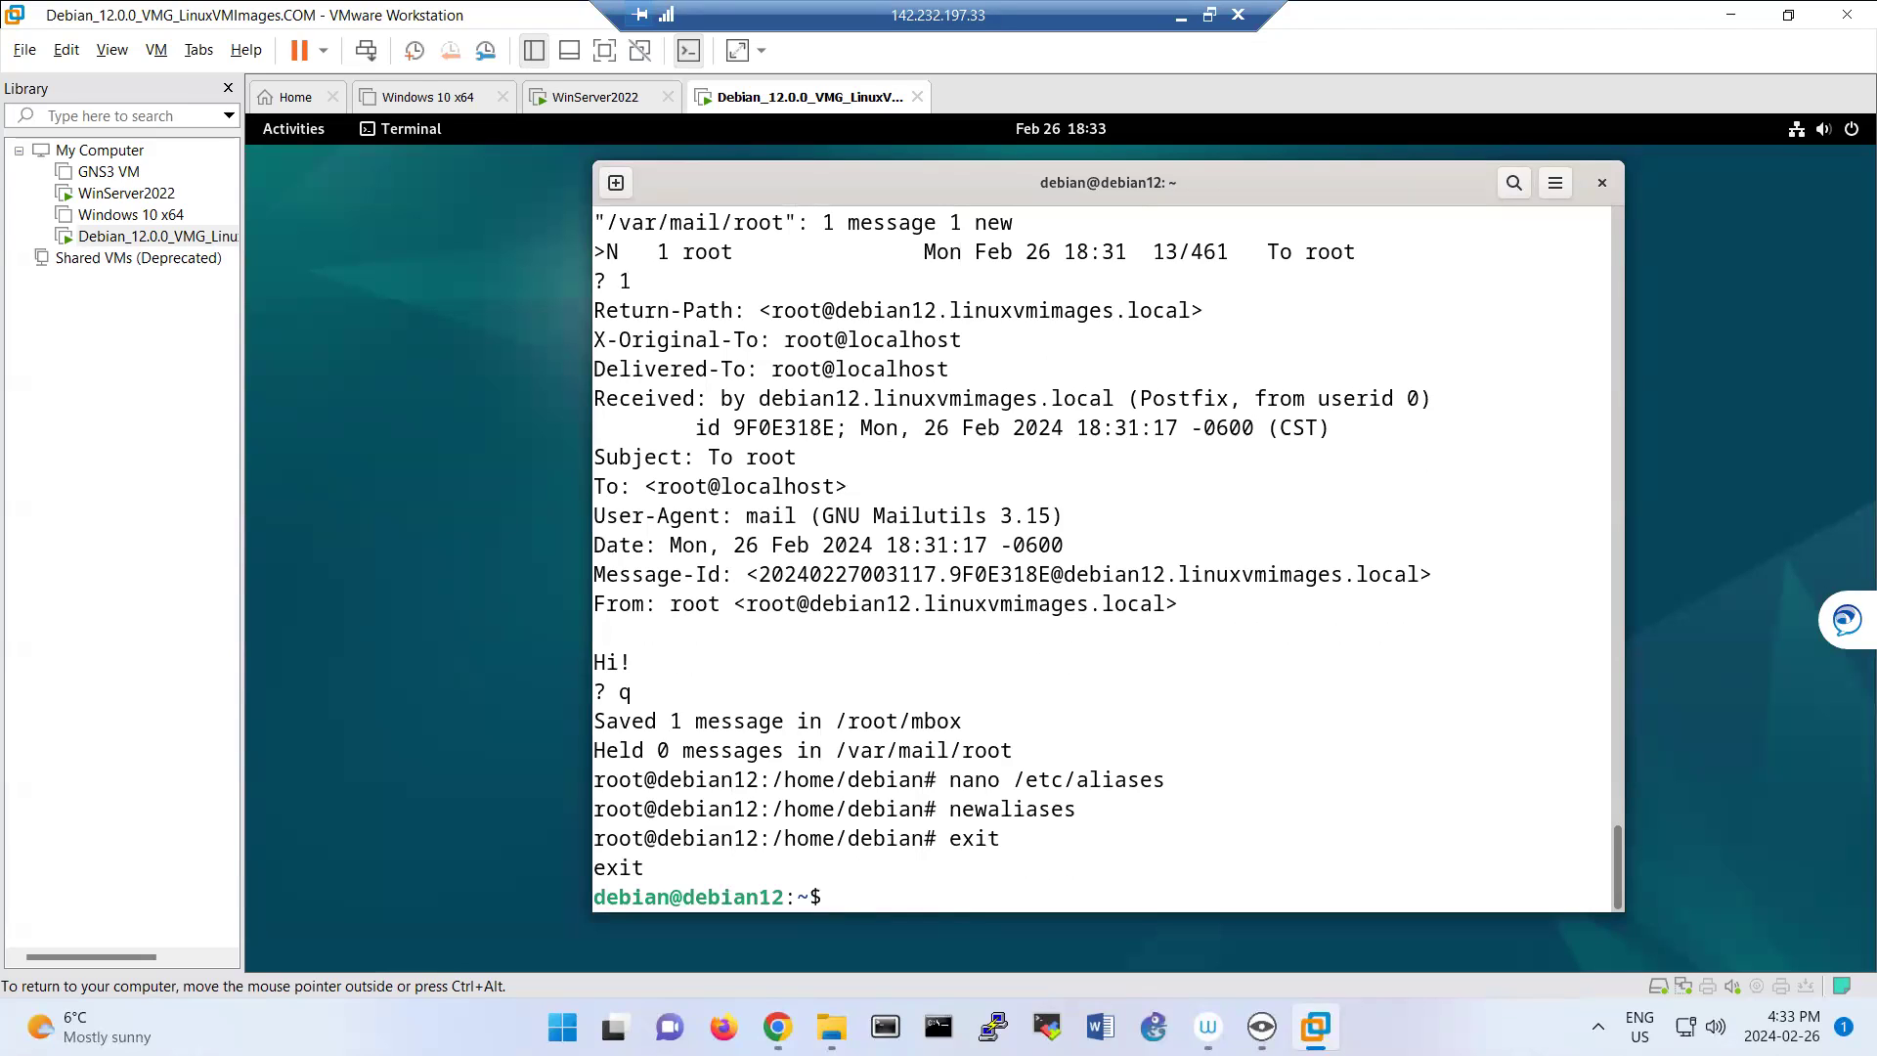
# As debian, mail root@localhost with subject 'To root' and body 'To root Hi!'
pyautogui.write('se')
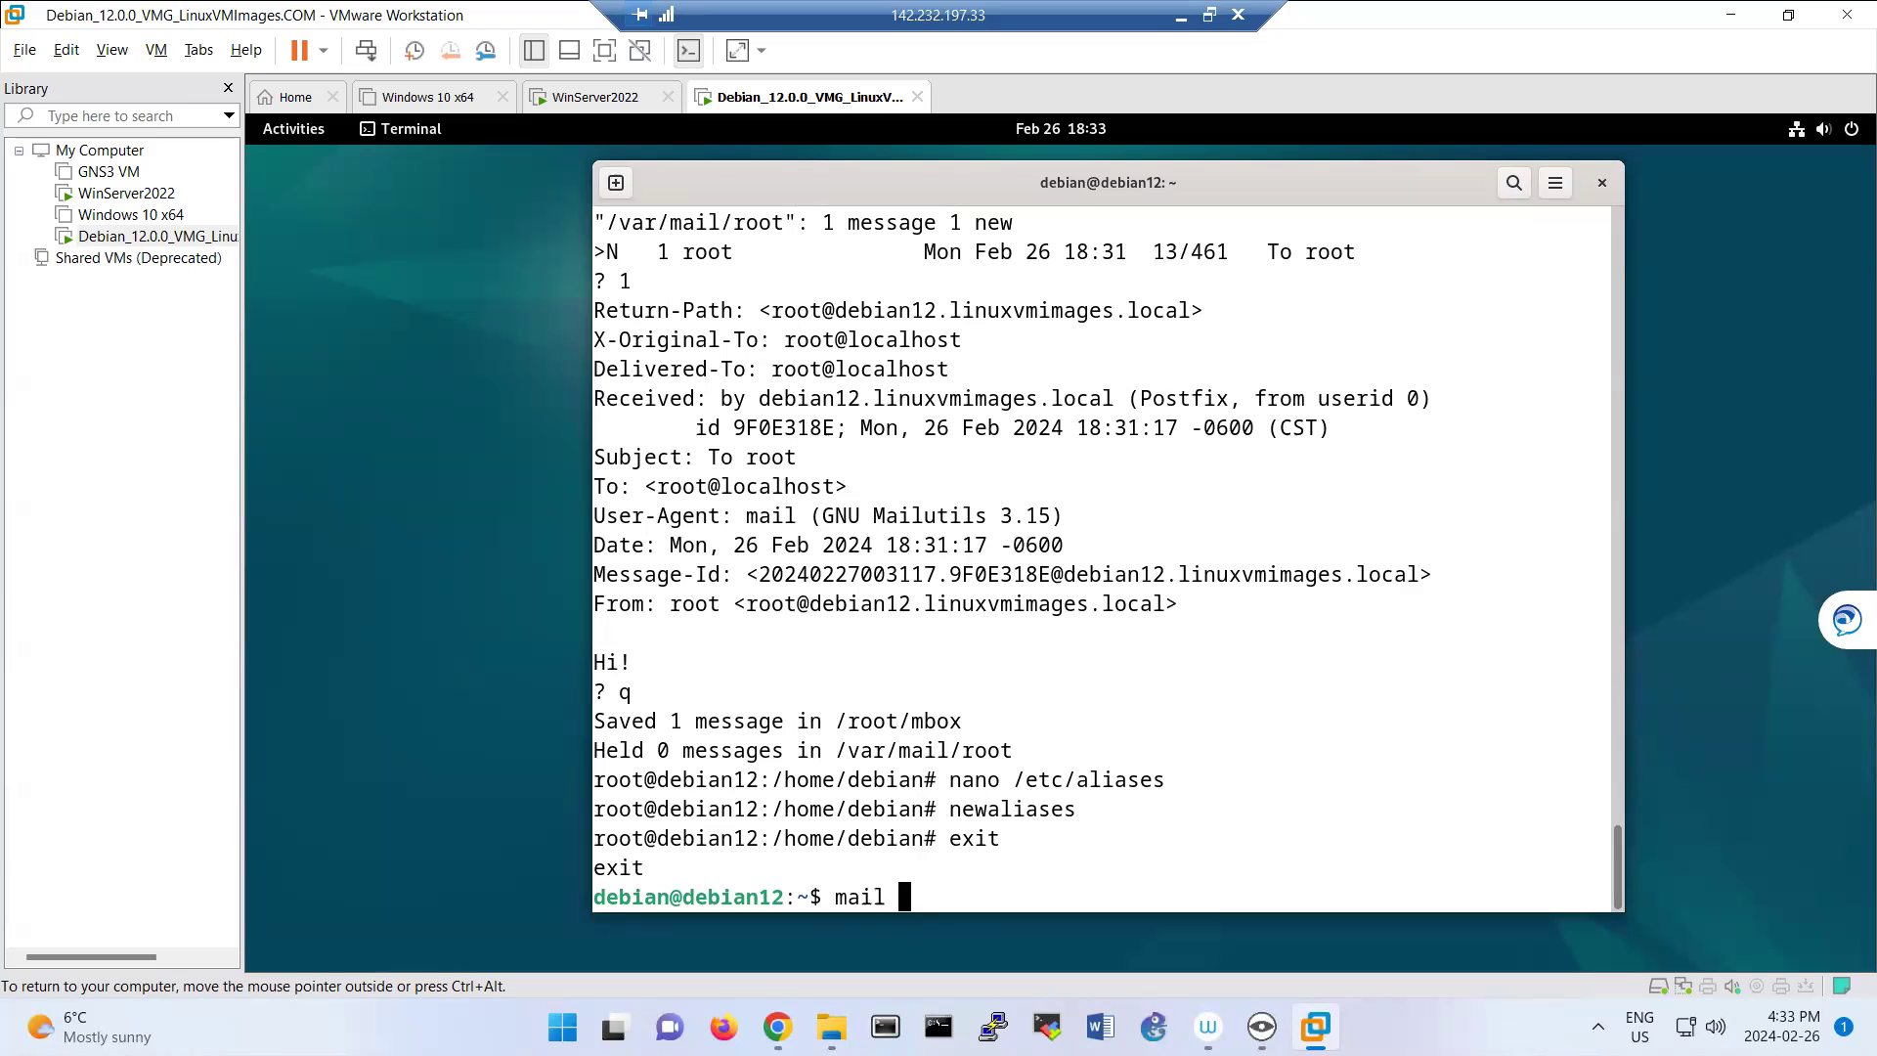
pyautogui.write('-s "')
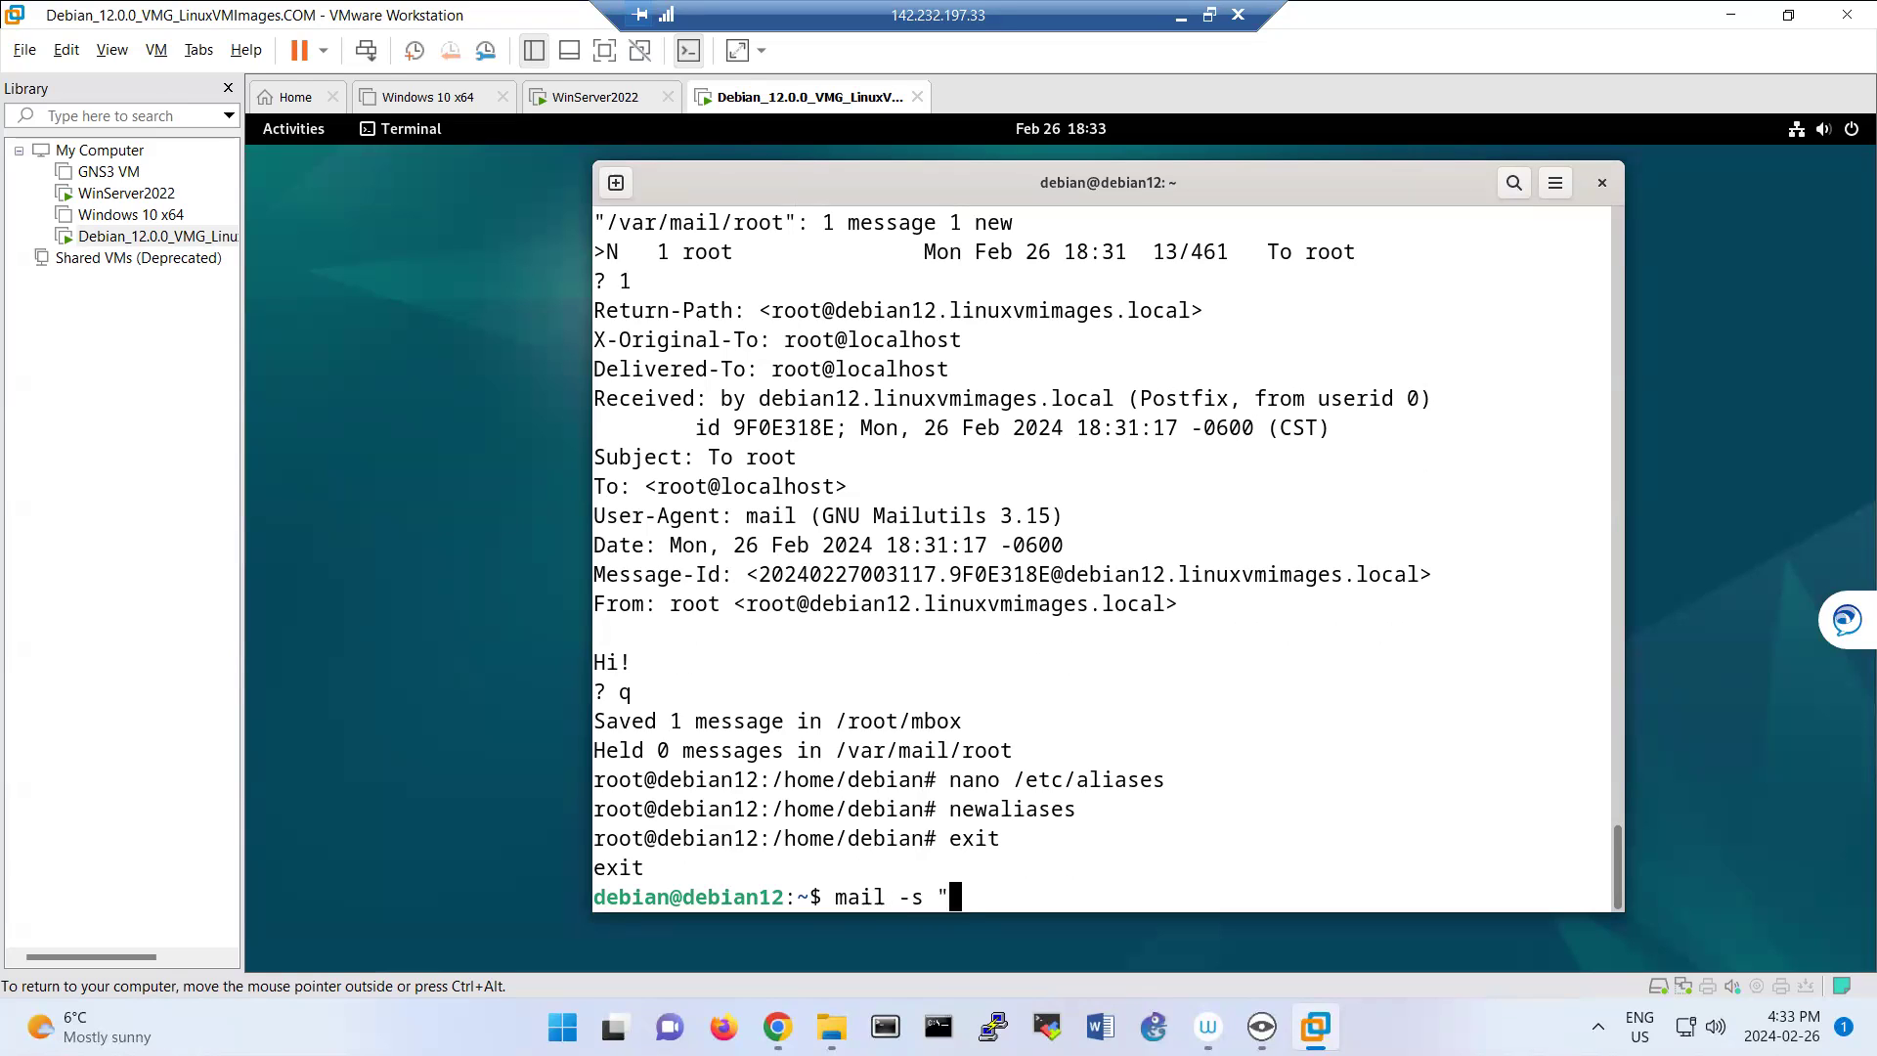
pyautogui.write('To roo')
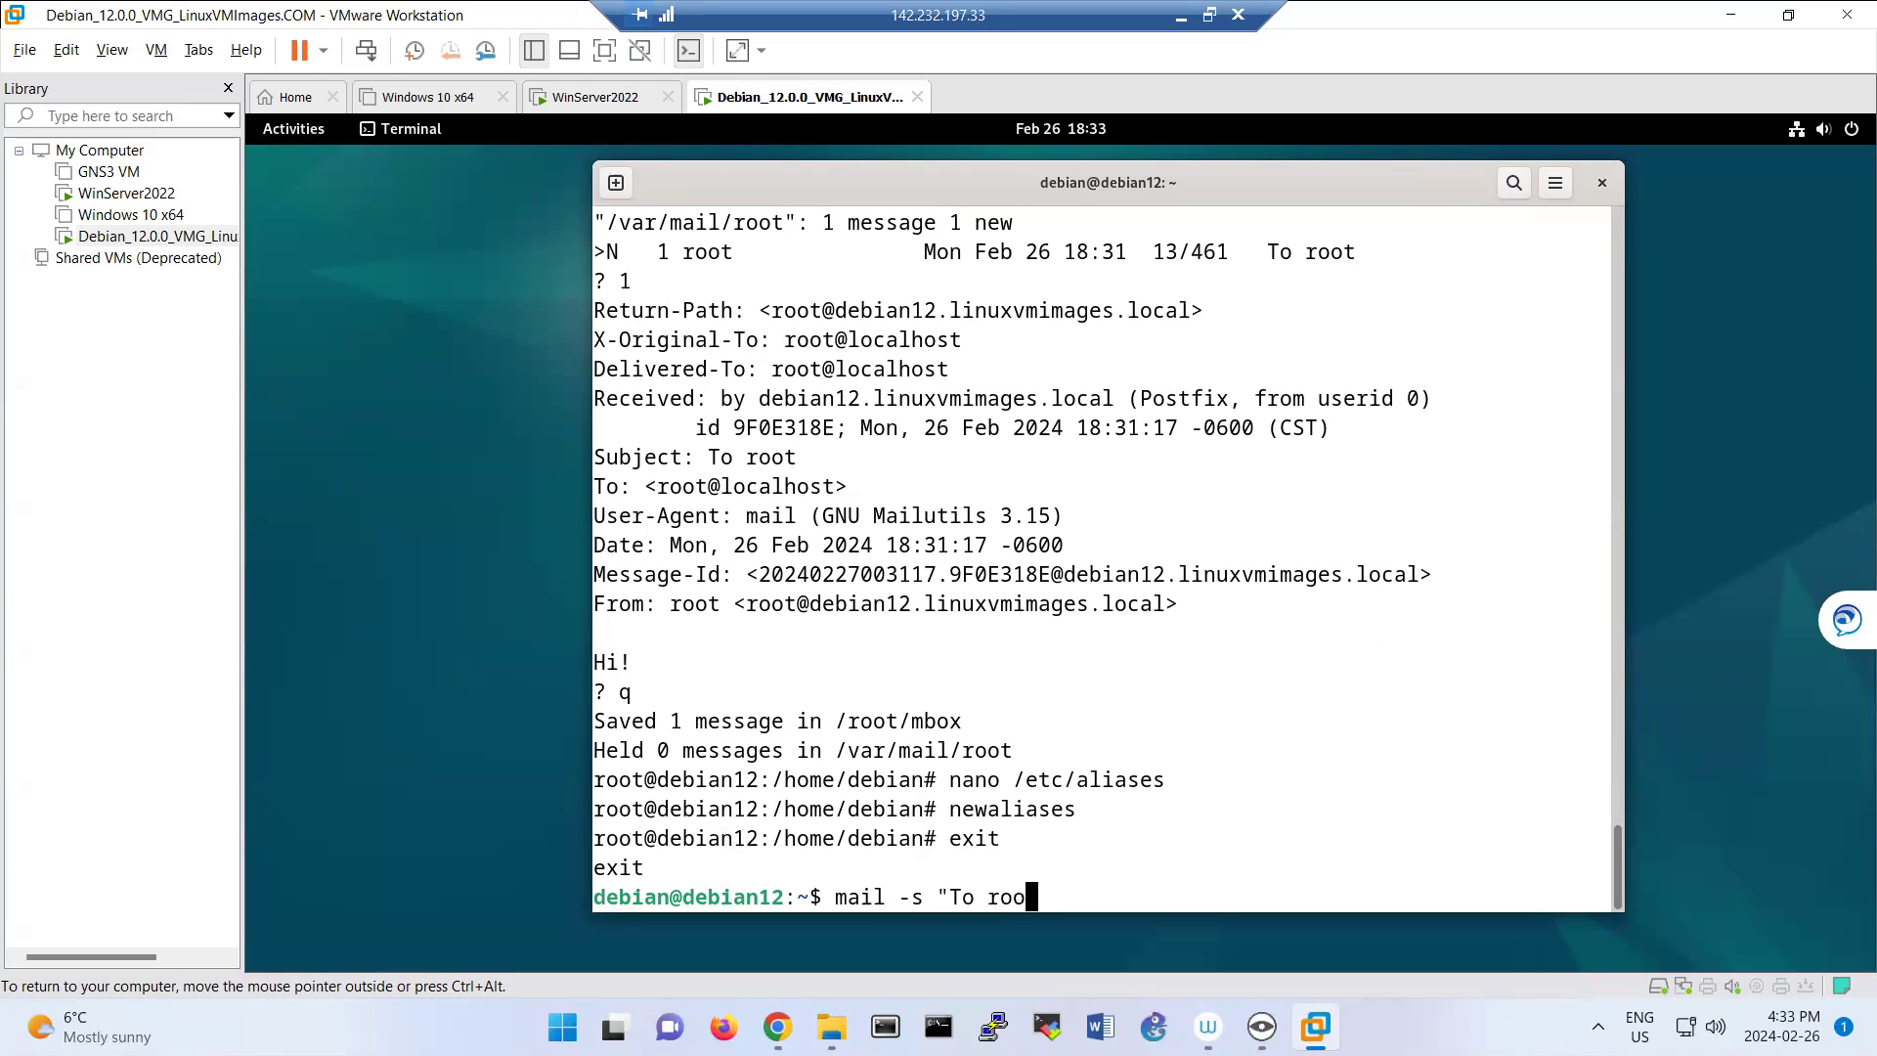
pyautogui.write('t"')
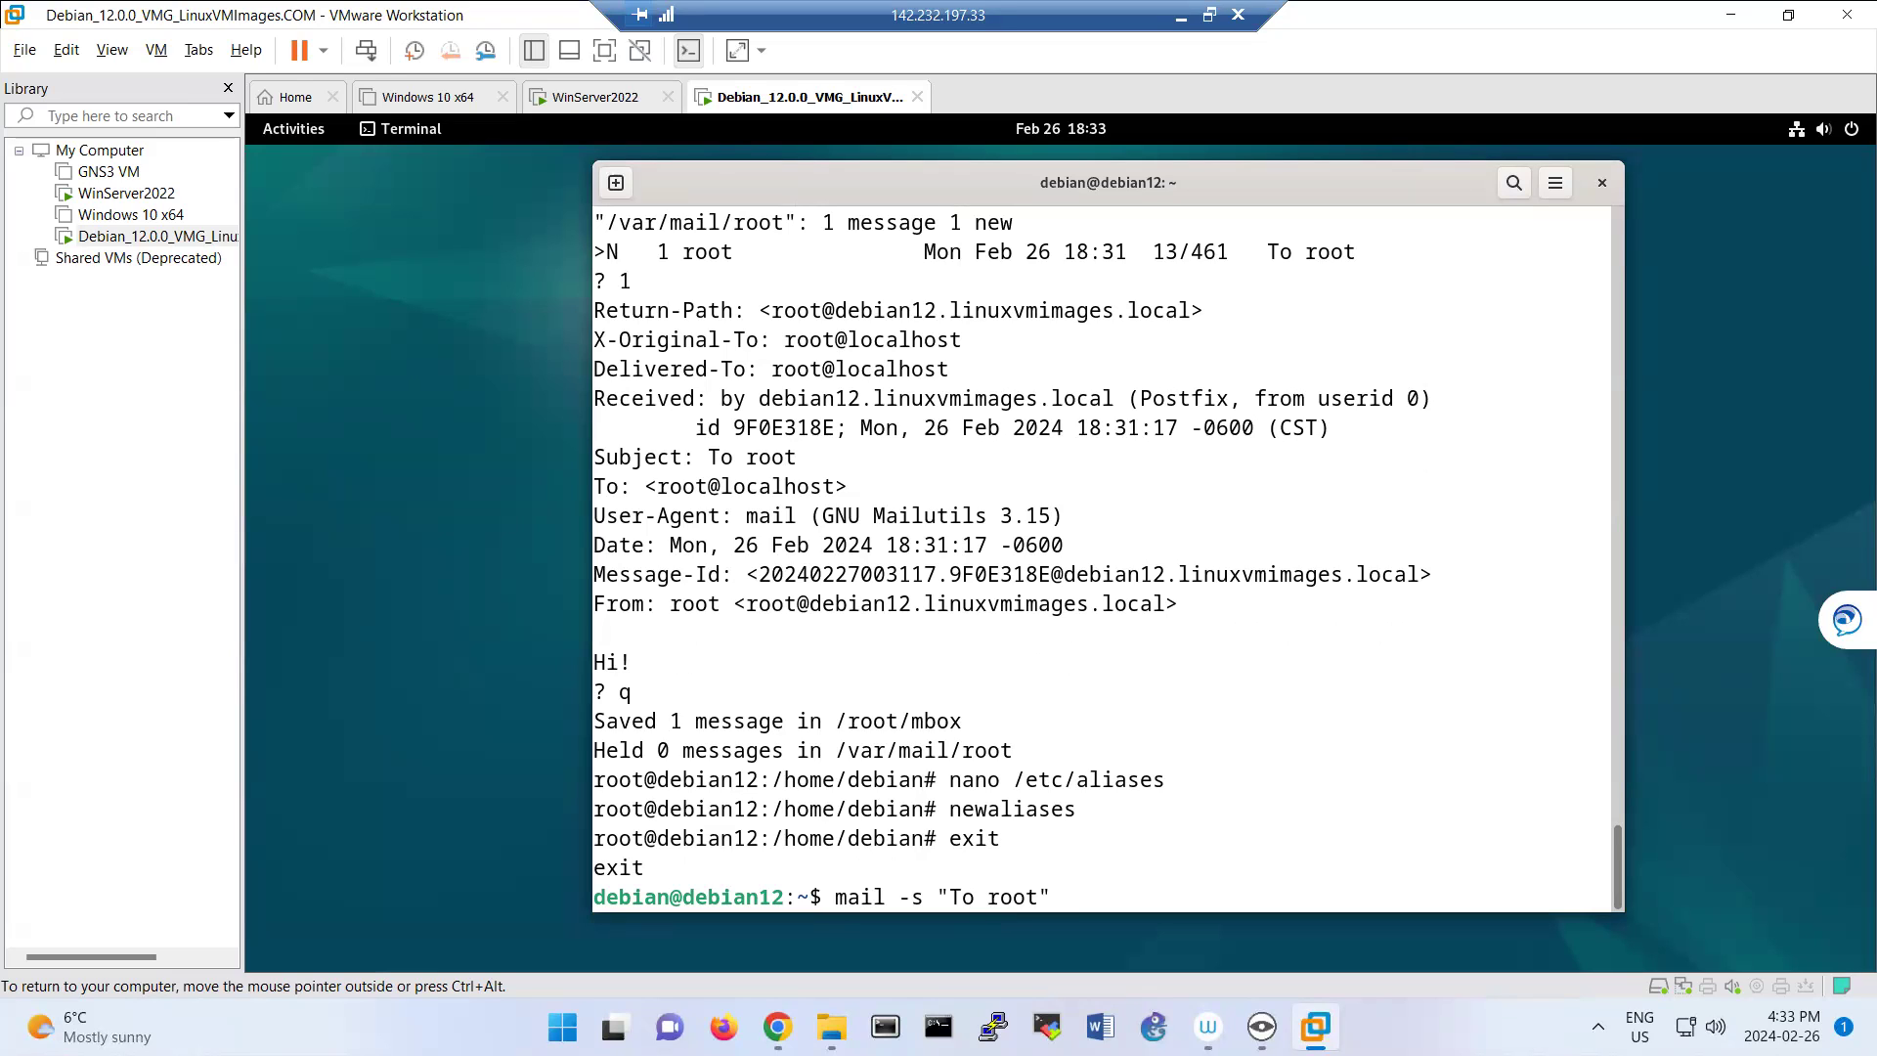
pyautogui.write('root@localhost')
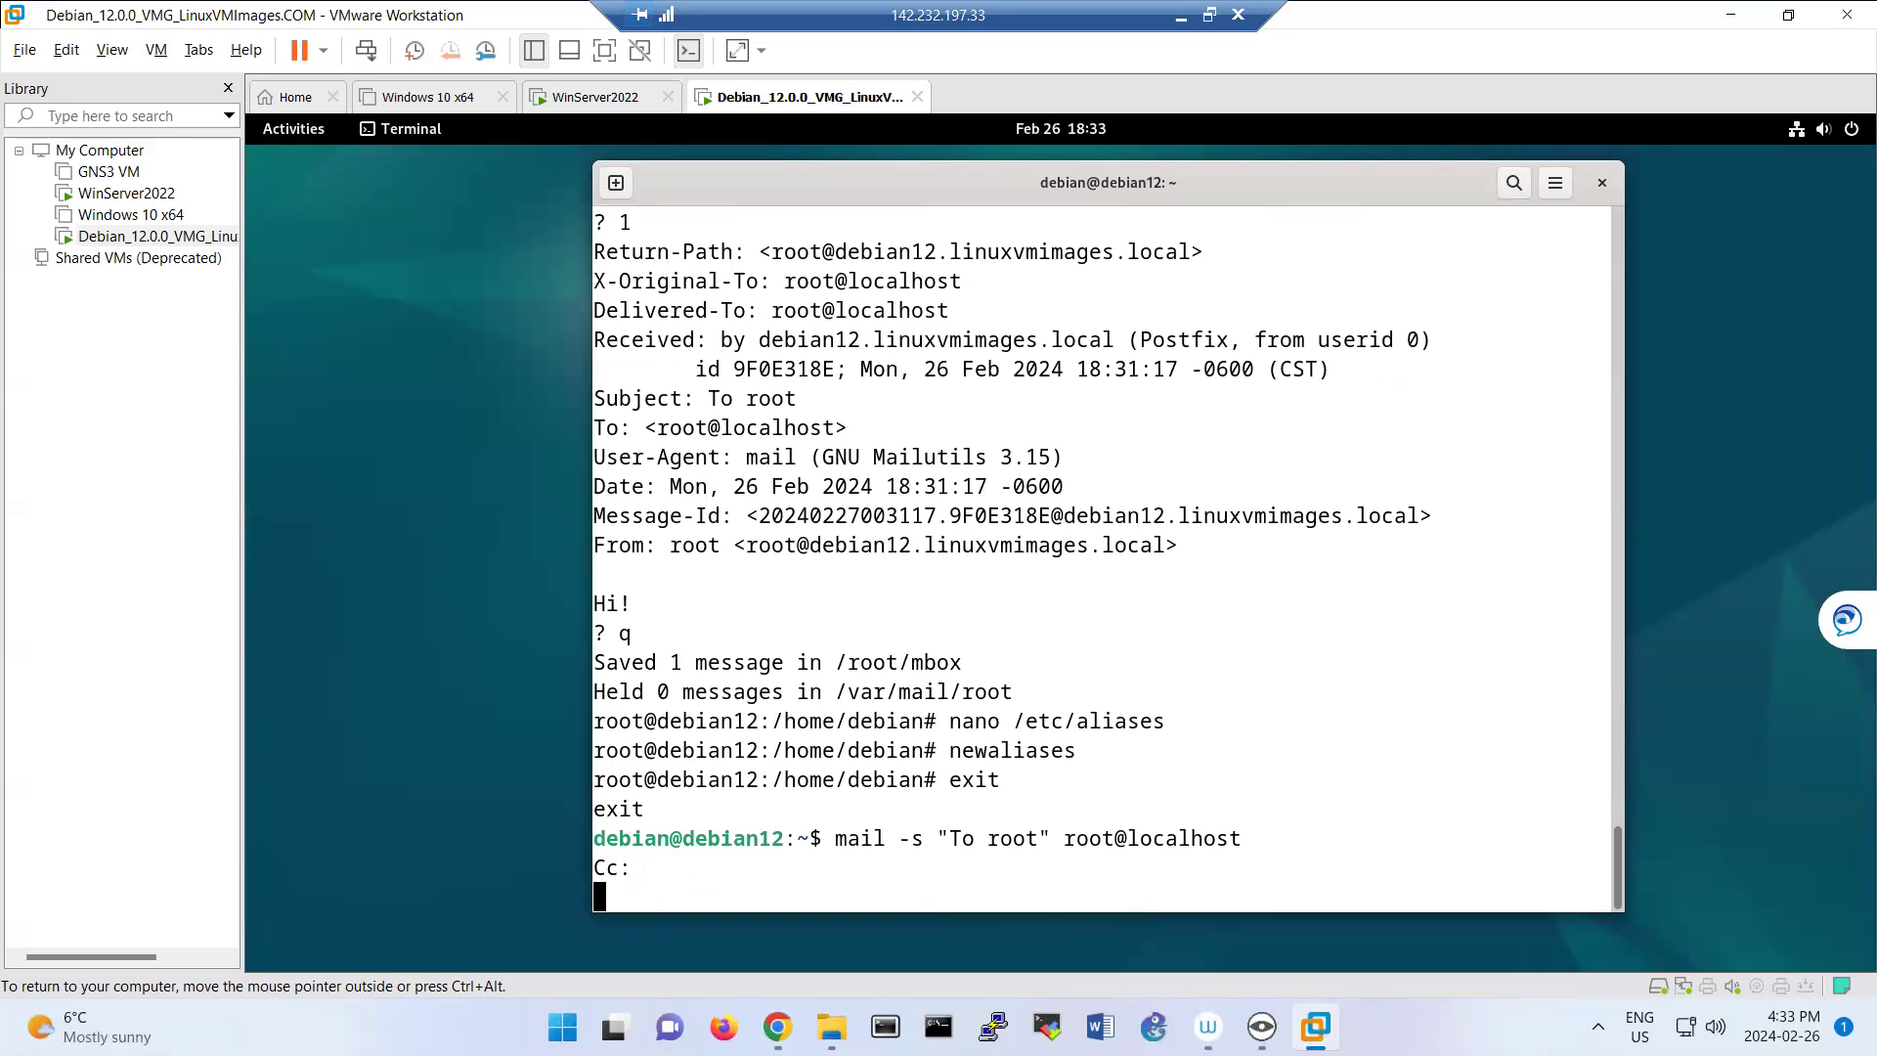
pyautogui.write('To root')
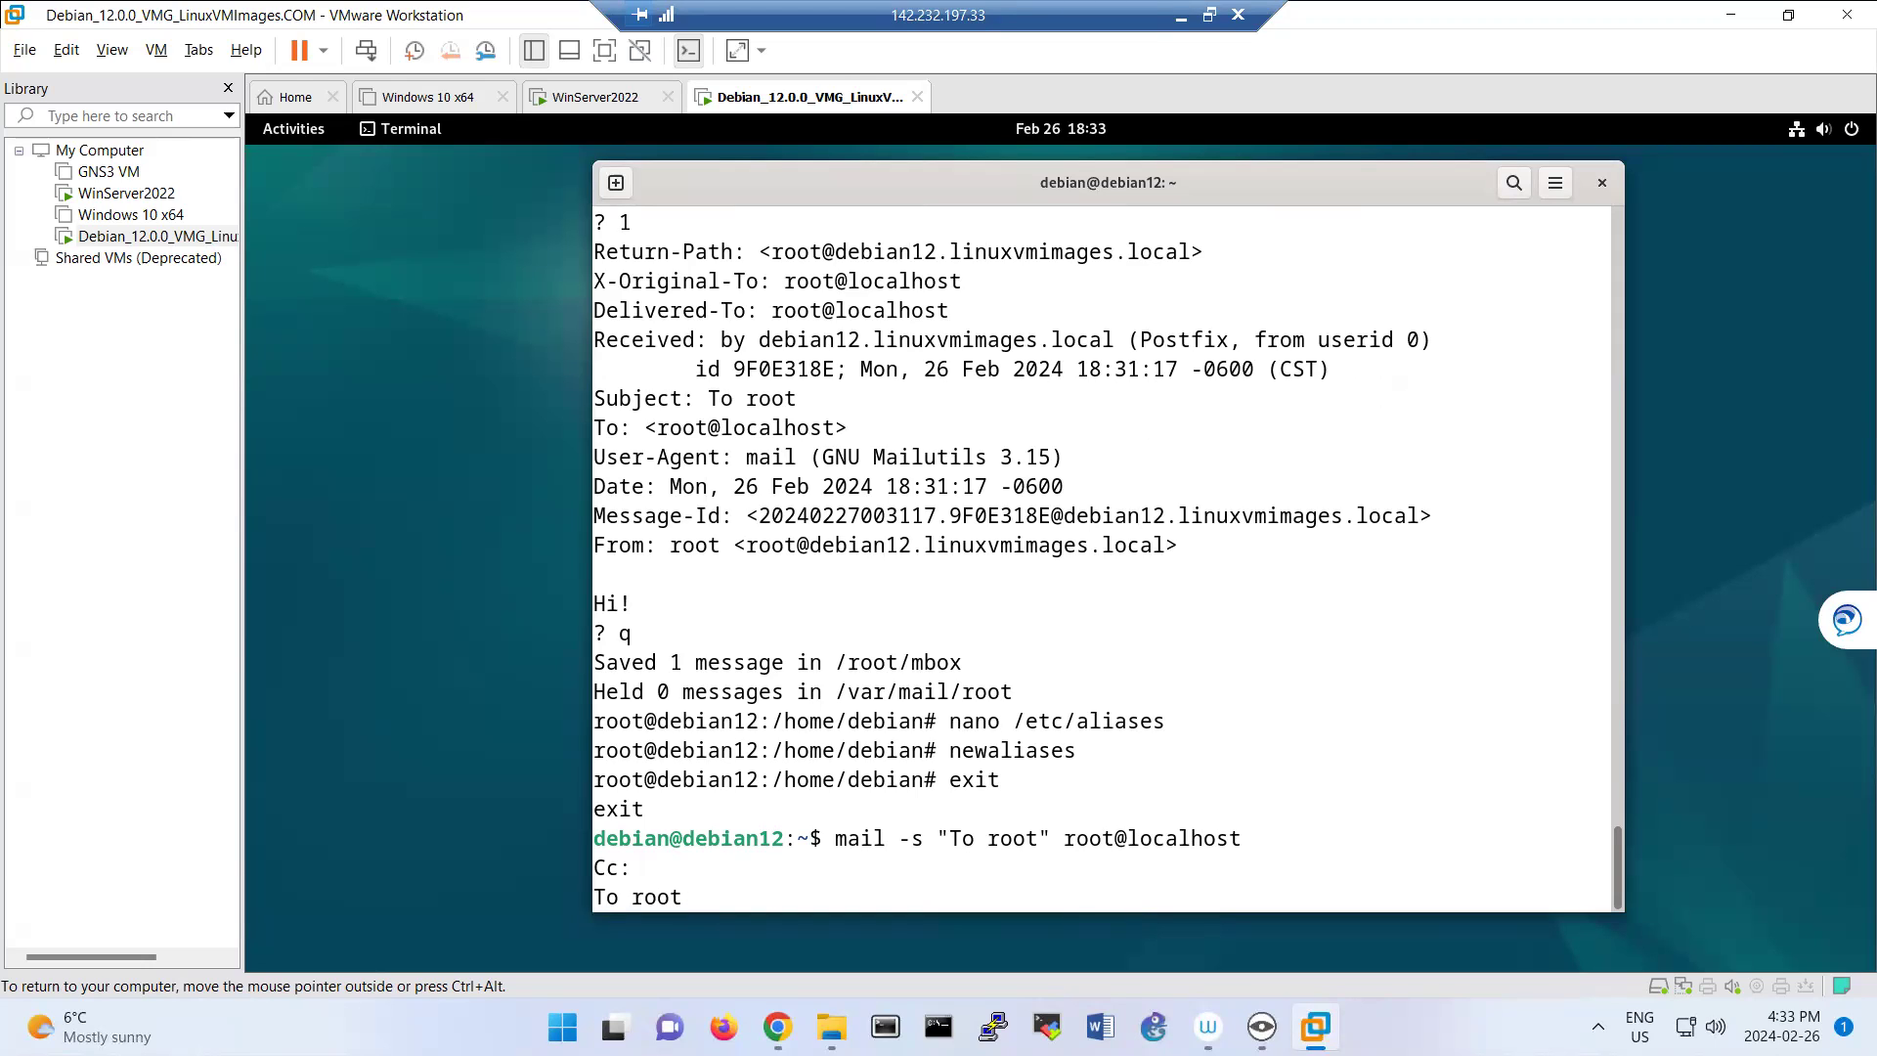
pyautogui.write('Hi!')
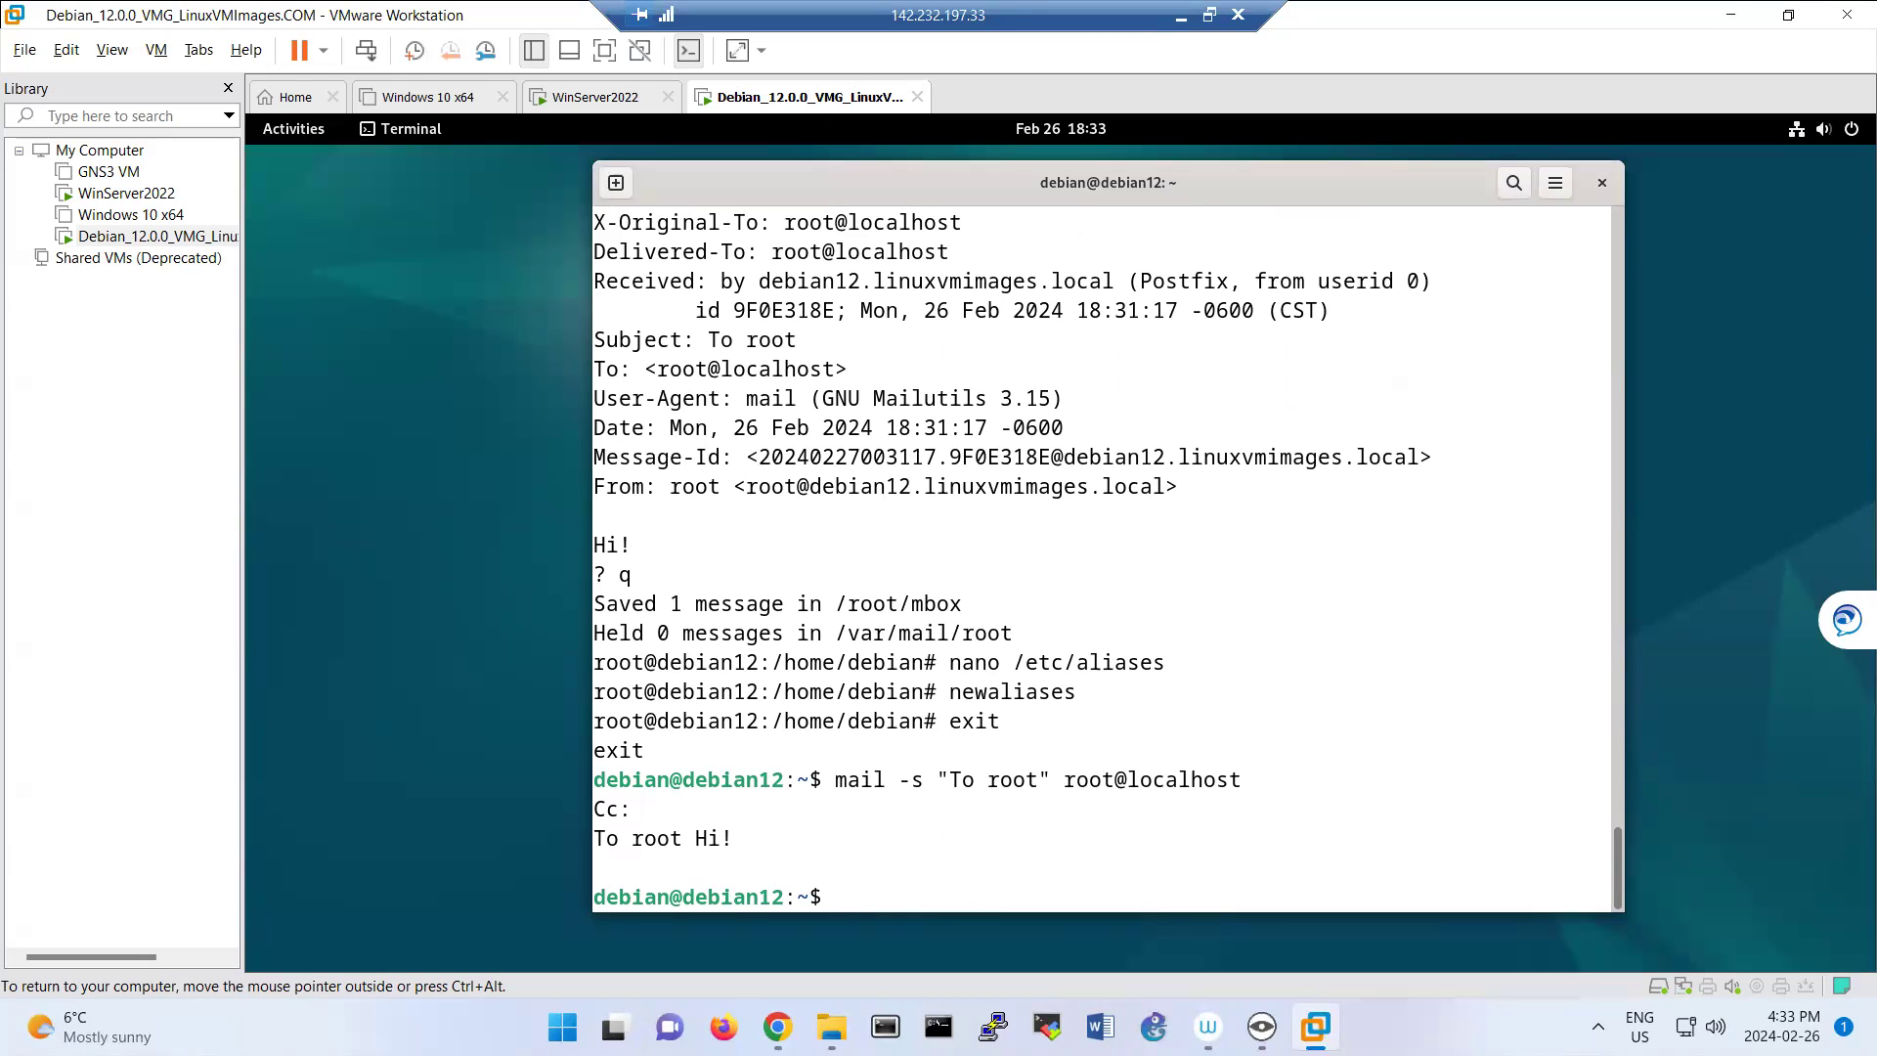
# Read message 1 as debian and quit, saving it to /home/debian/mbox
pyautogui.write('mail')
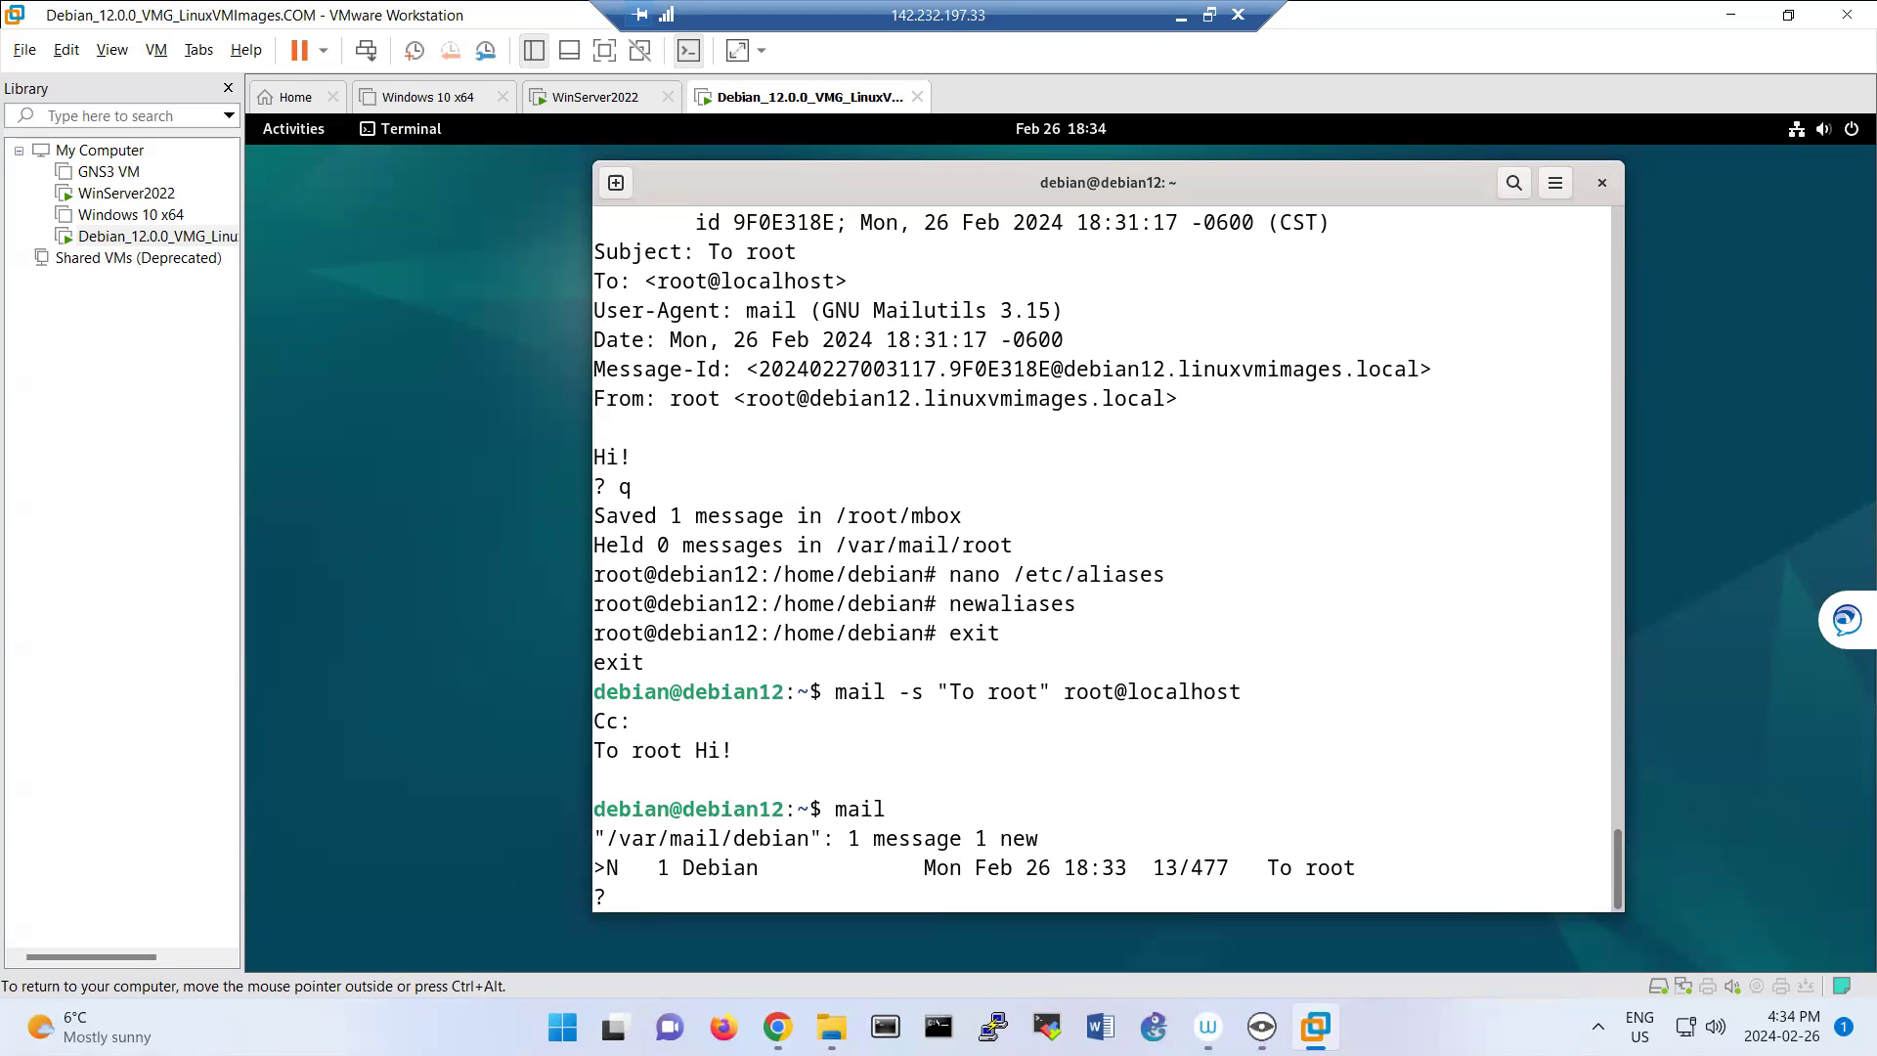
pyautogui.write('1')
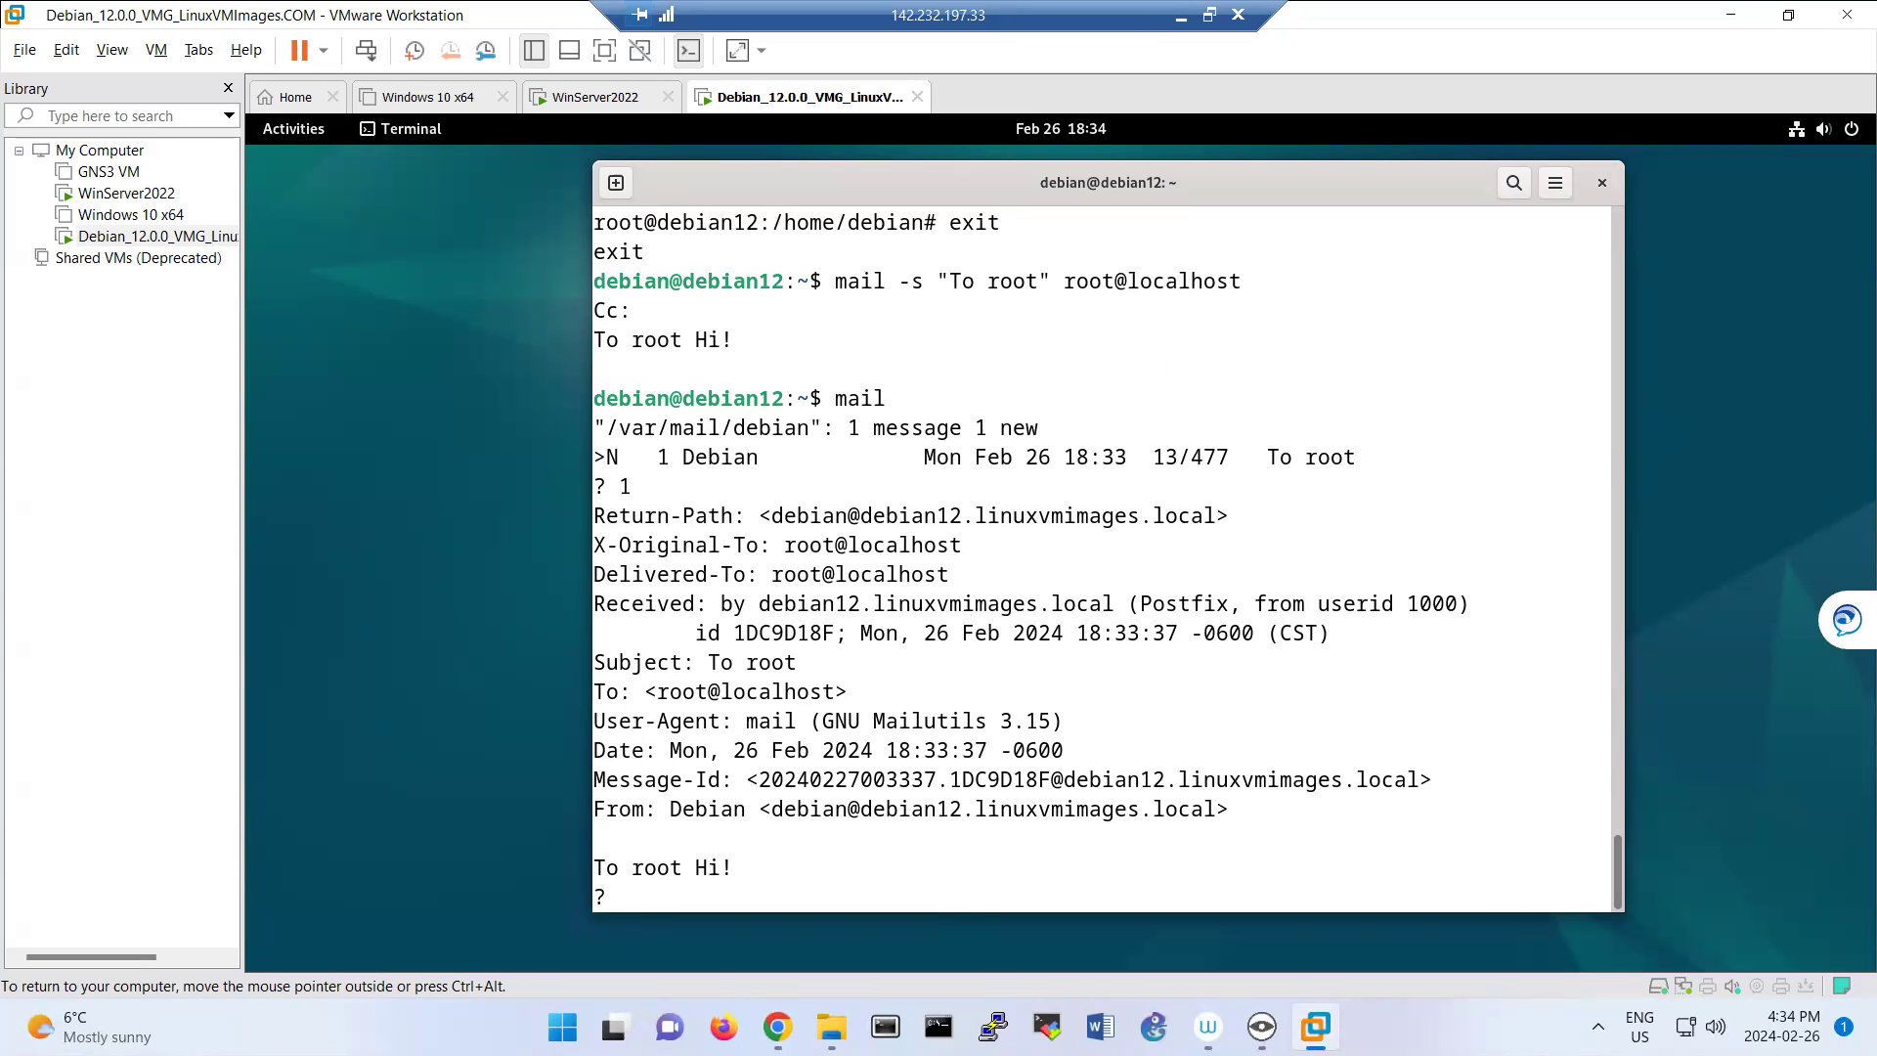
pyautogui.write('q')
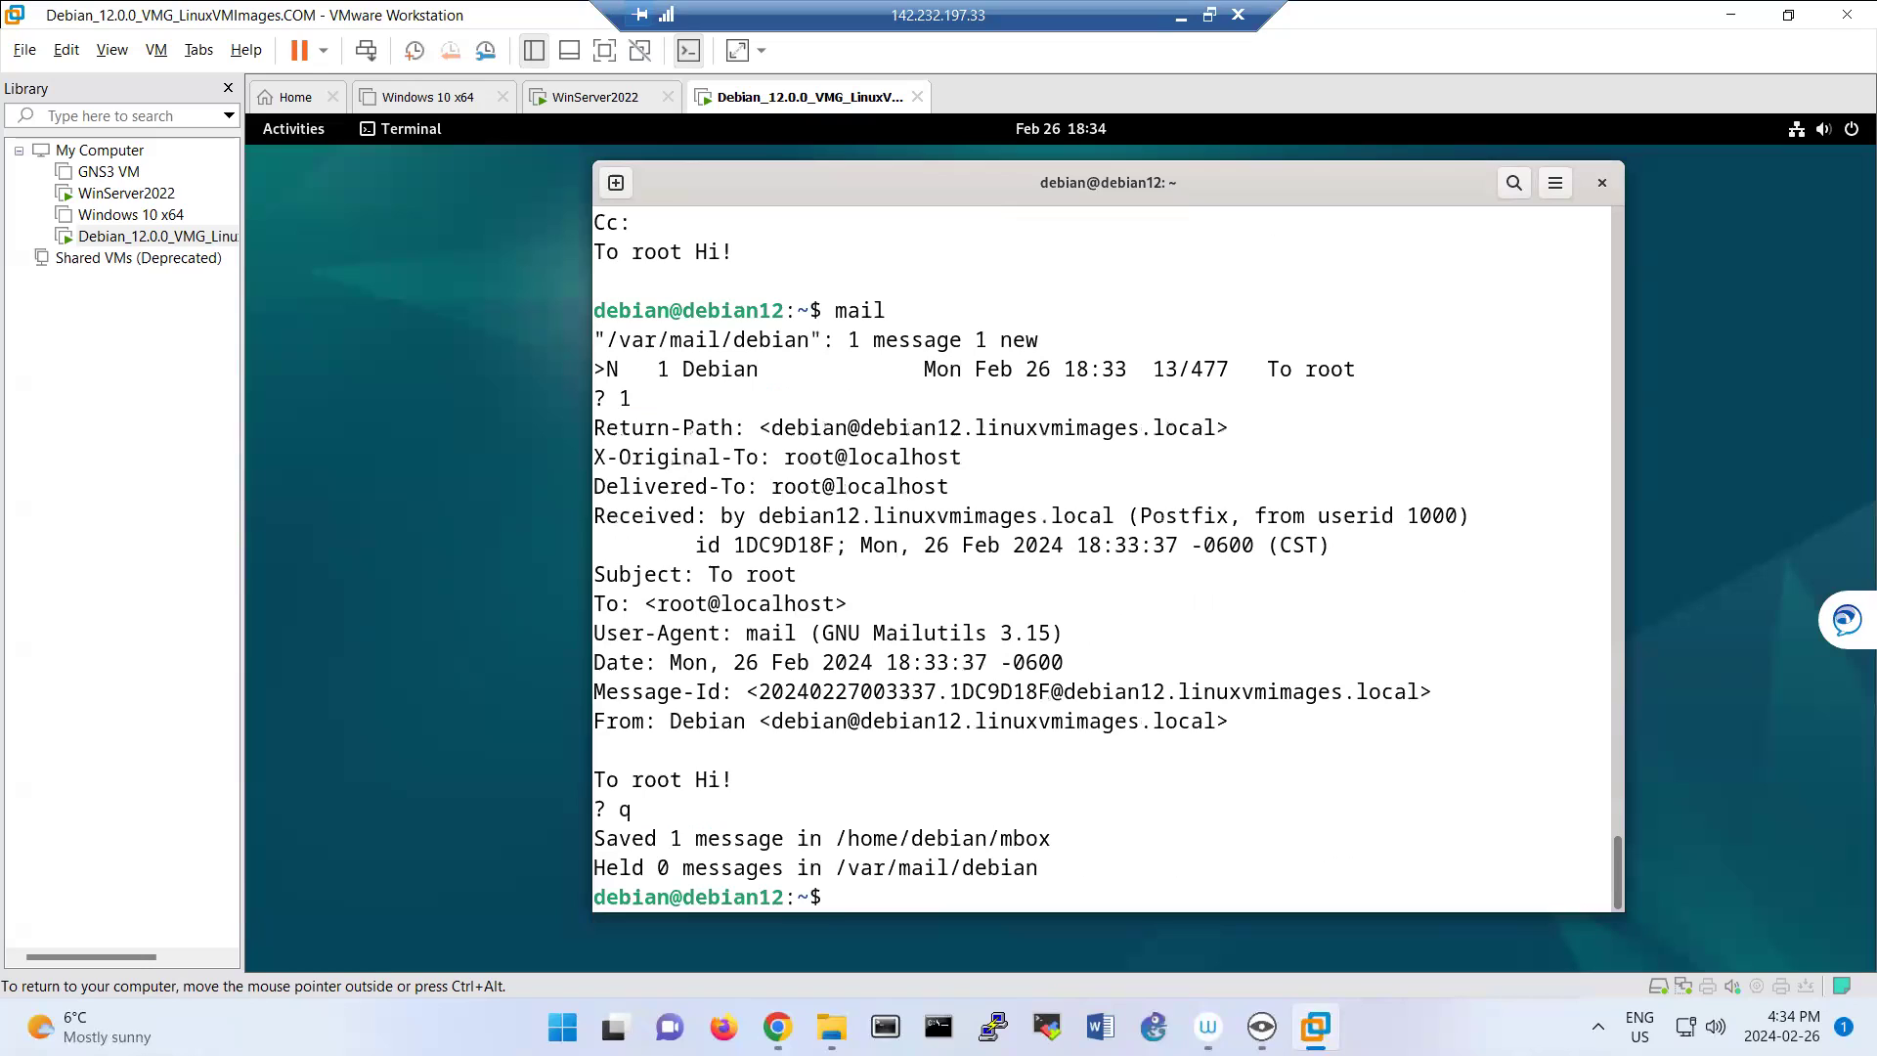
# Start typing a tail command for /var/log, then discard it
pyautogui.write('tail')
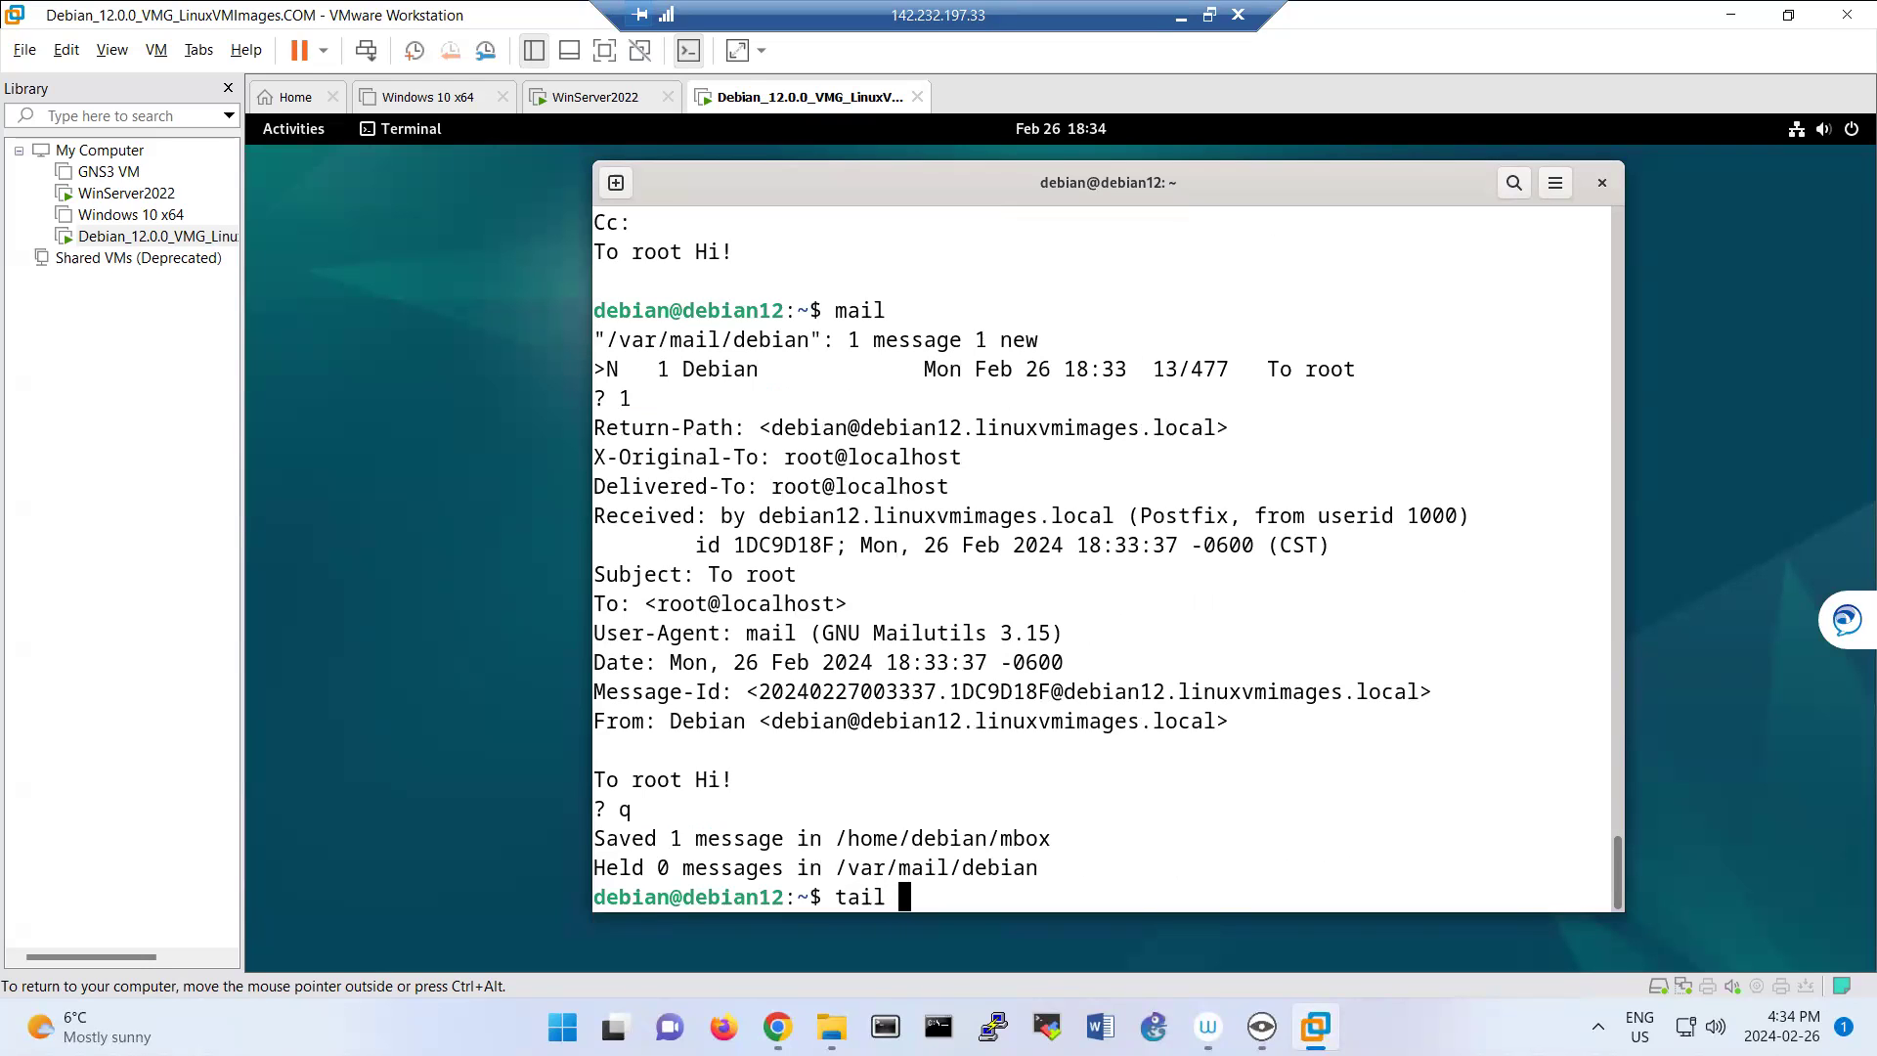
pyautogui.write('V')
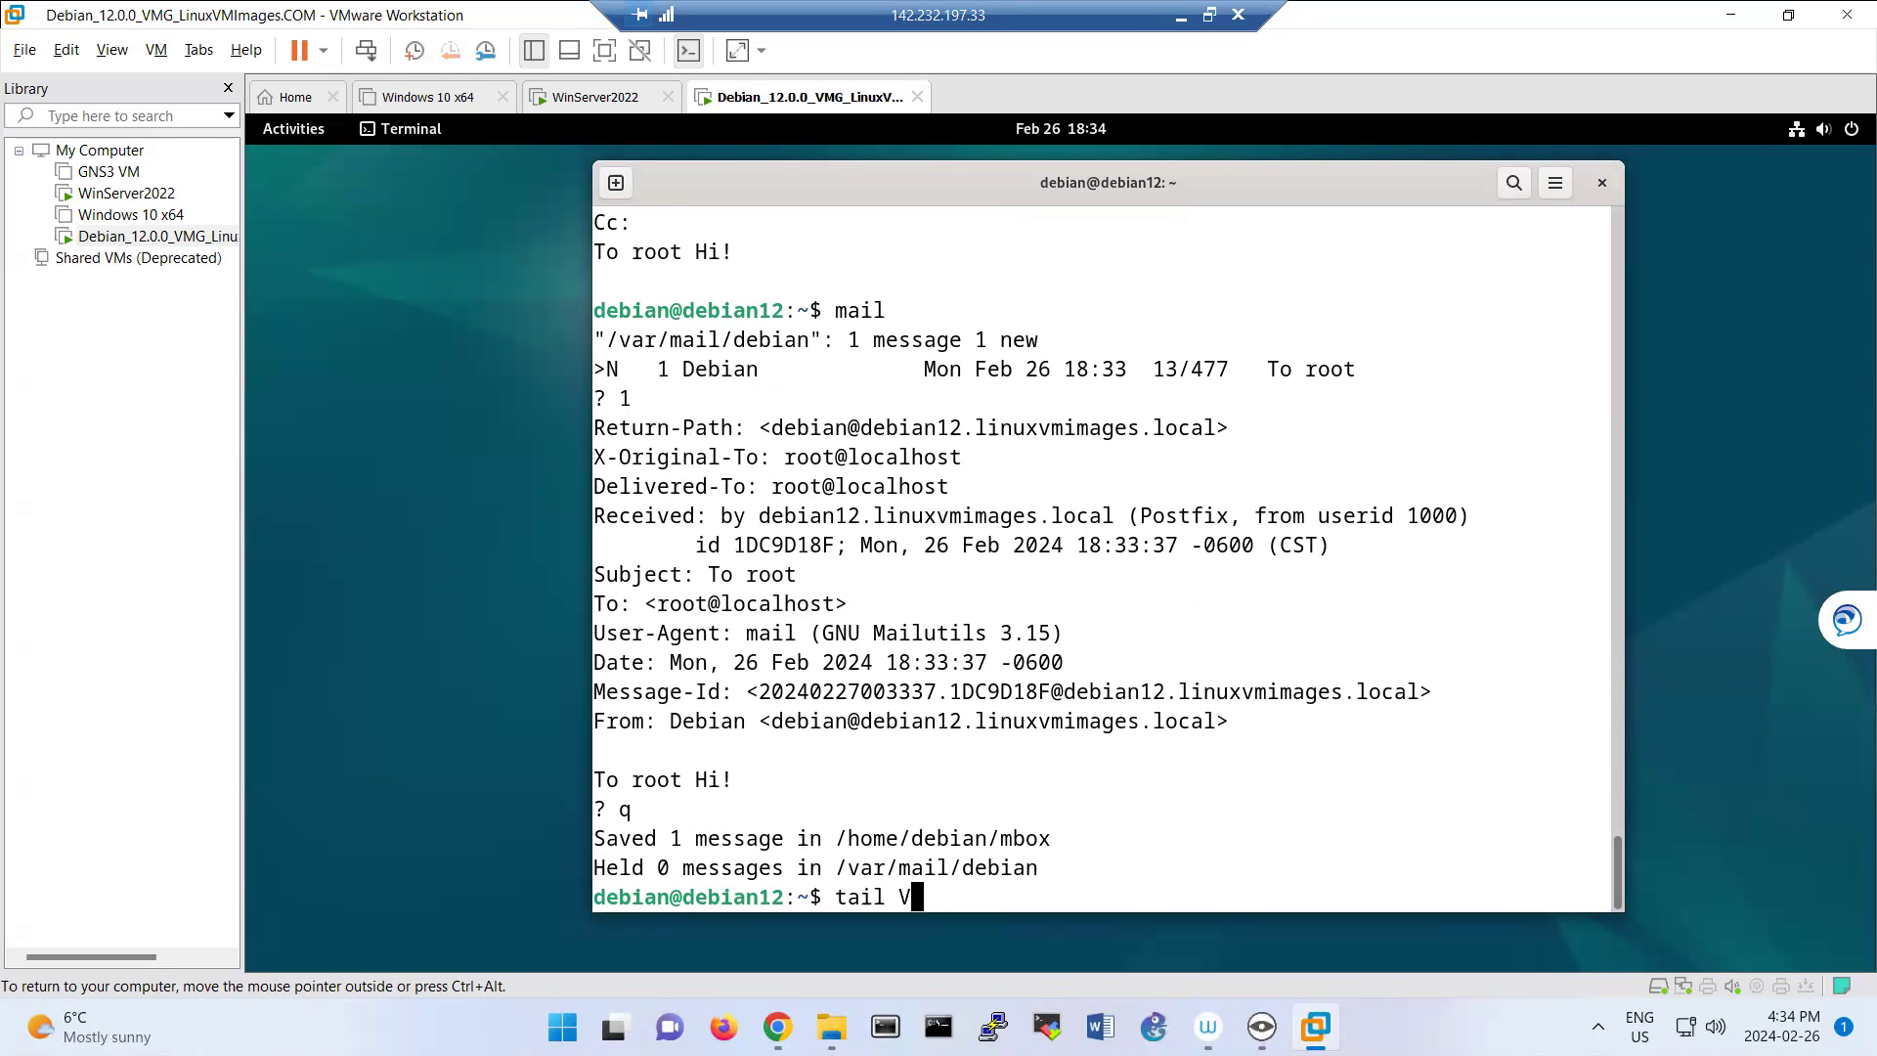
pyautogui.write('/var/')
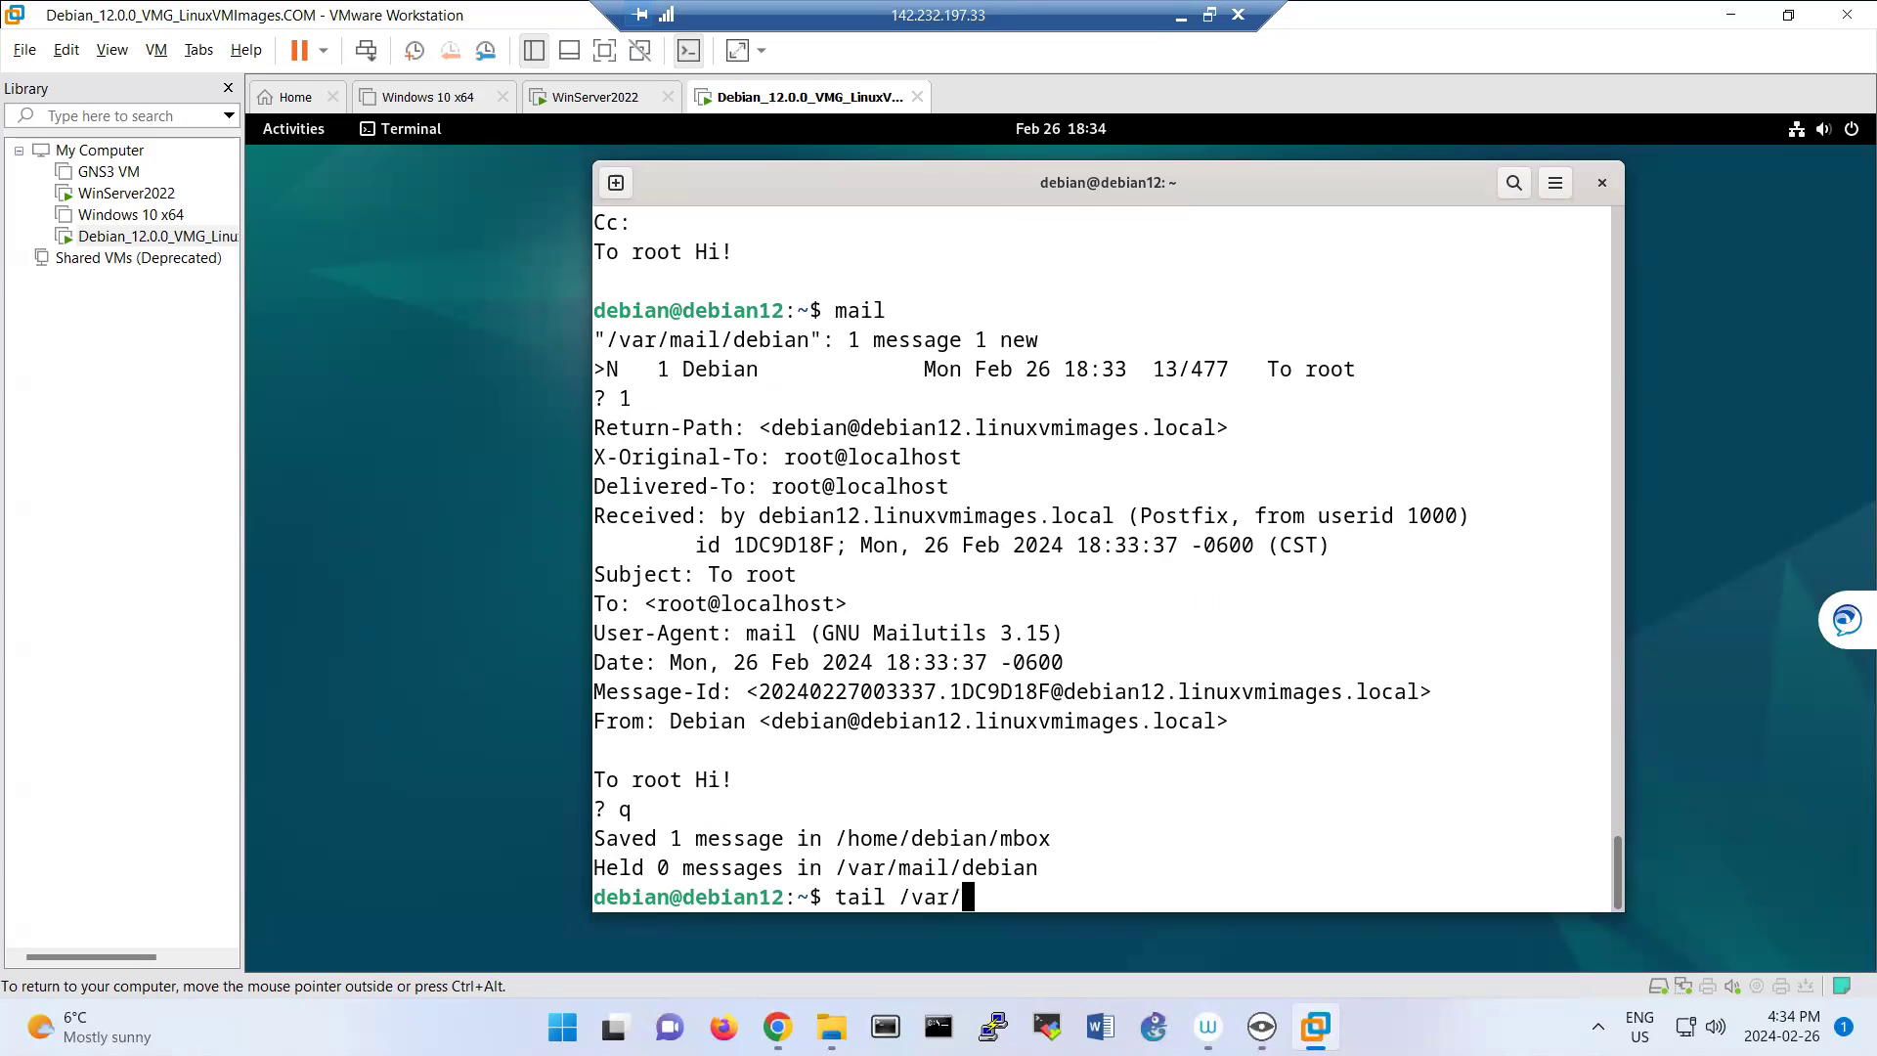
pyautogui.write('log/mail')
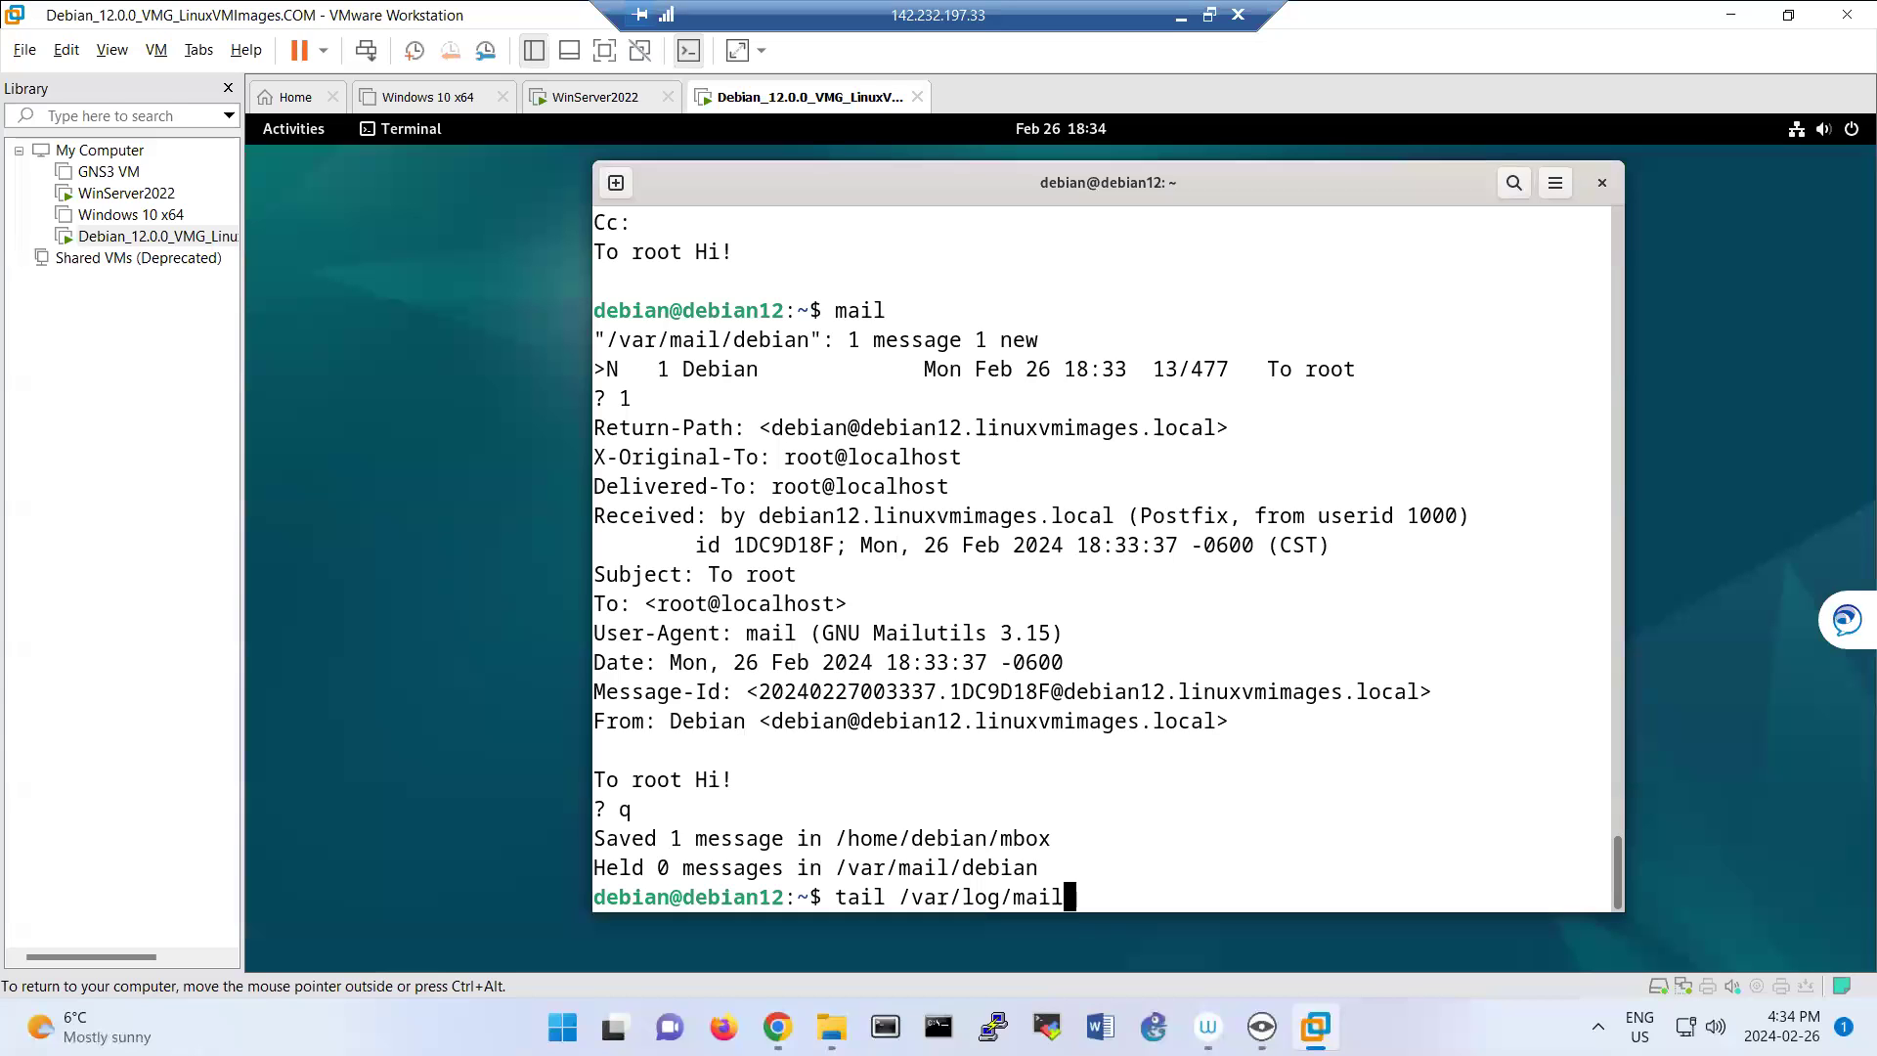
pyautogui.press('BackSpace')
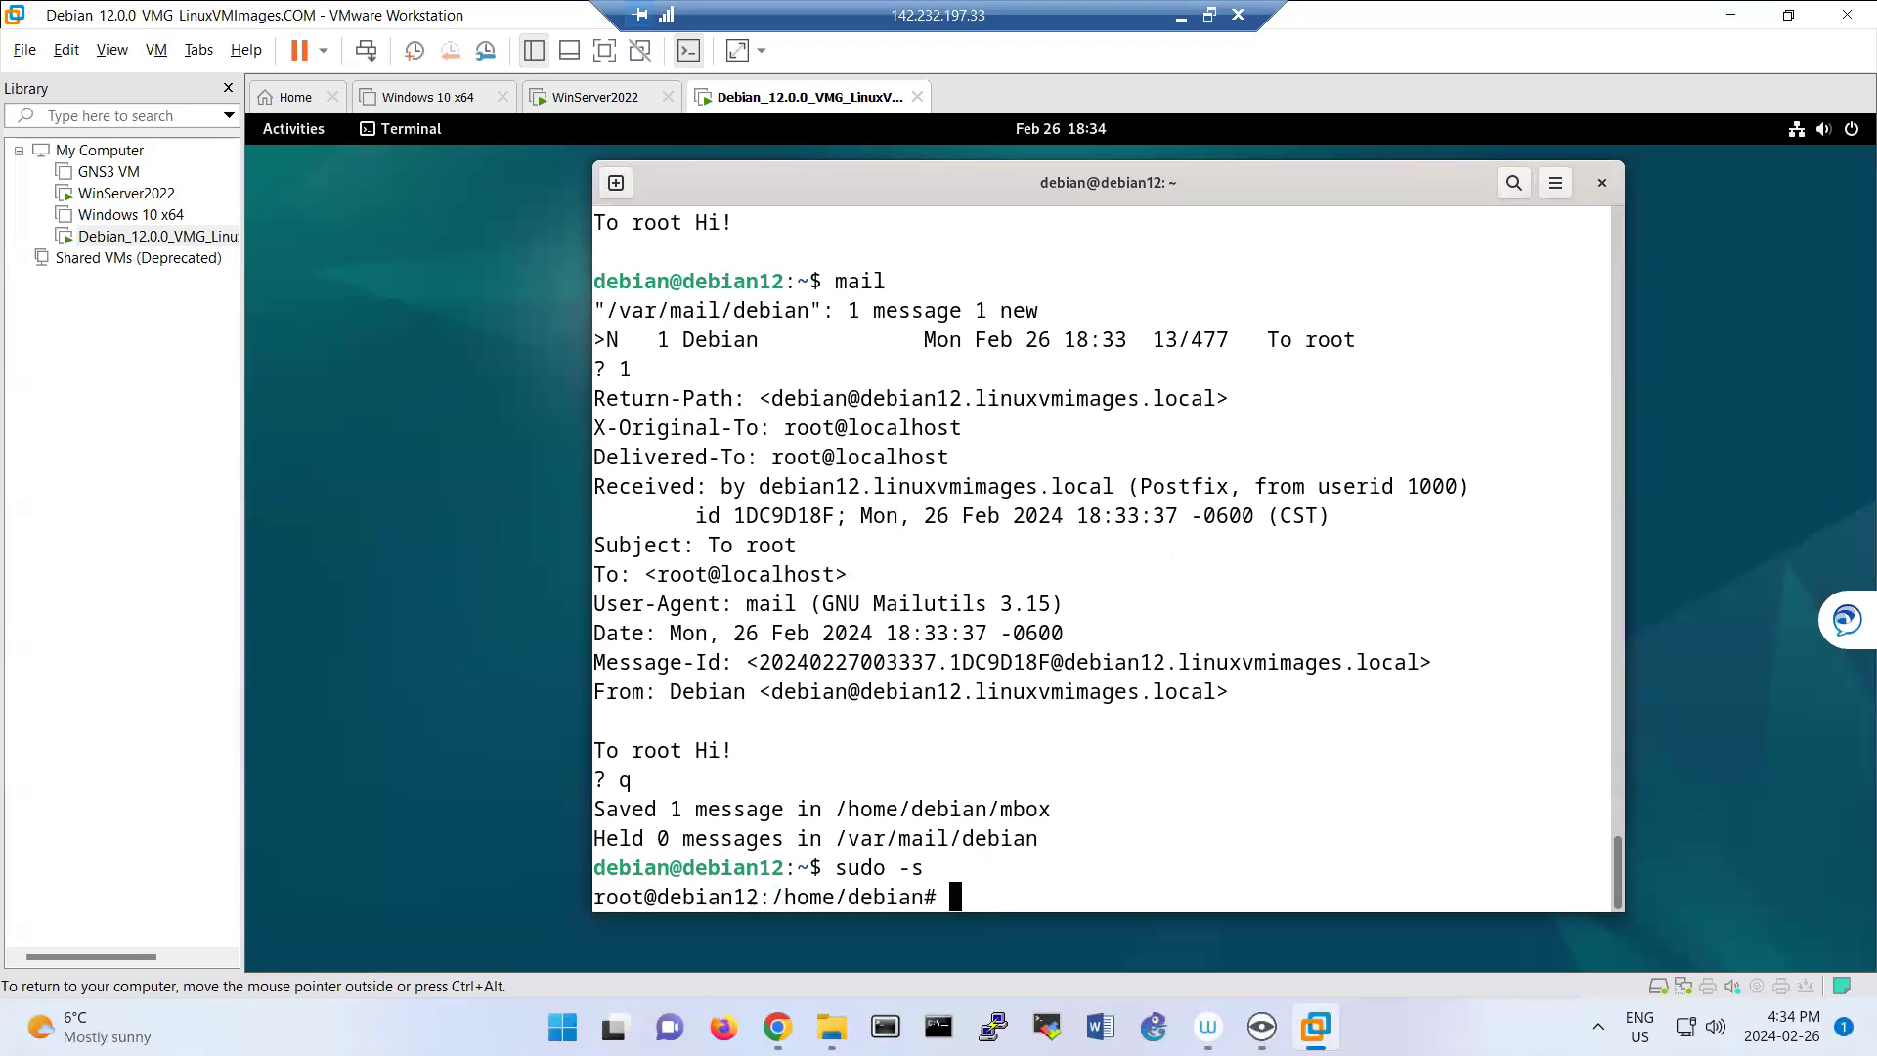
# Try tail -f /var/log/mail.log, which reports the file does not exist
pyautogui.write('ca')
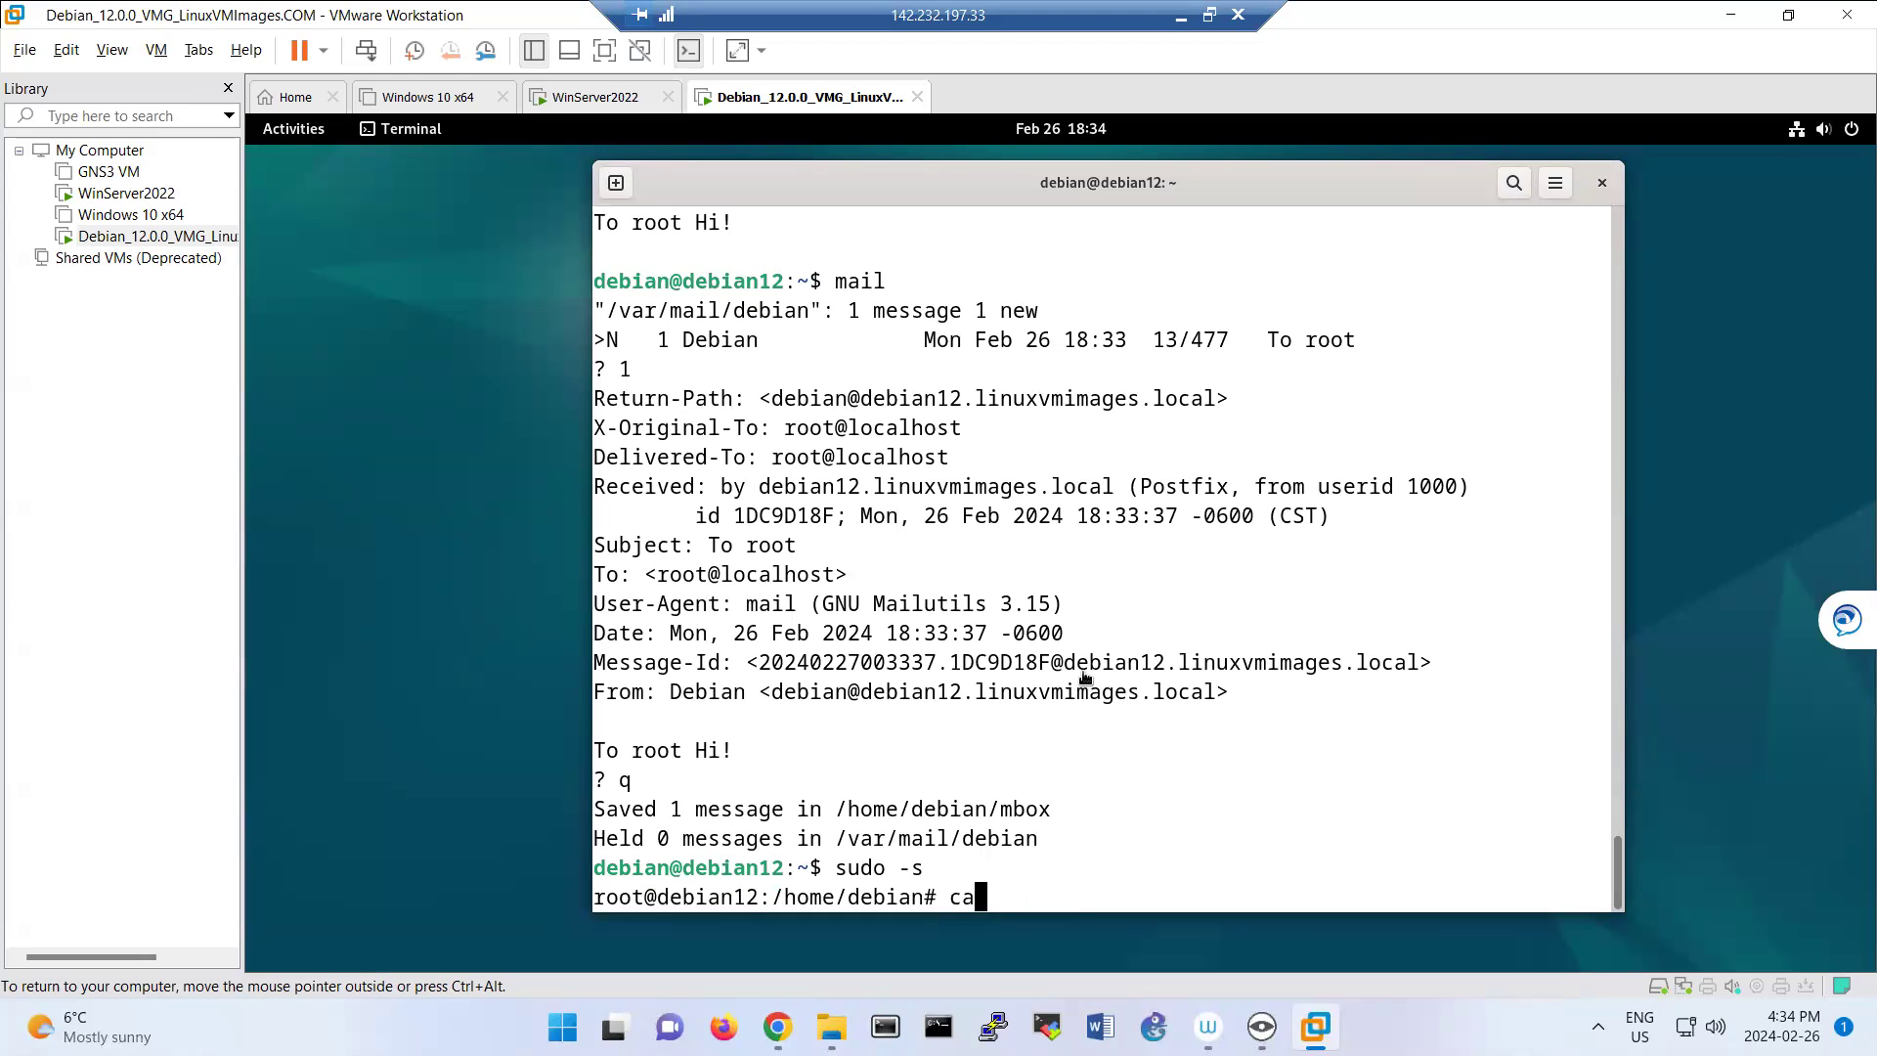
pyautogui.write('tail -')
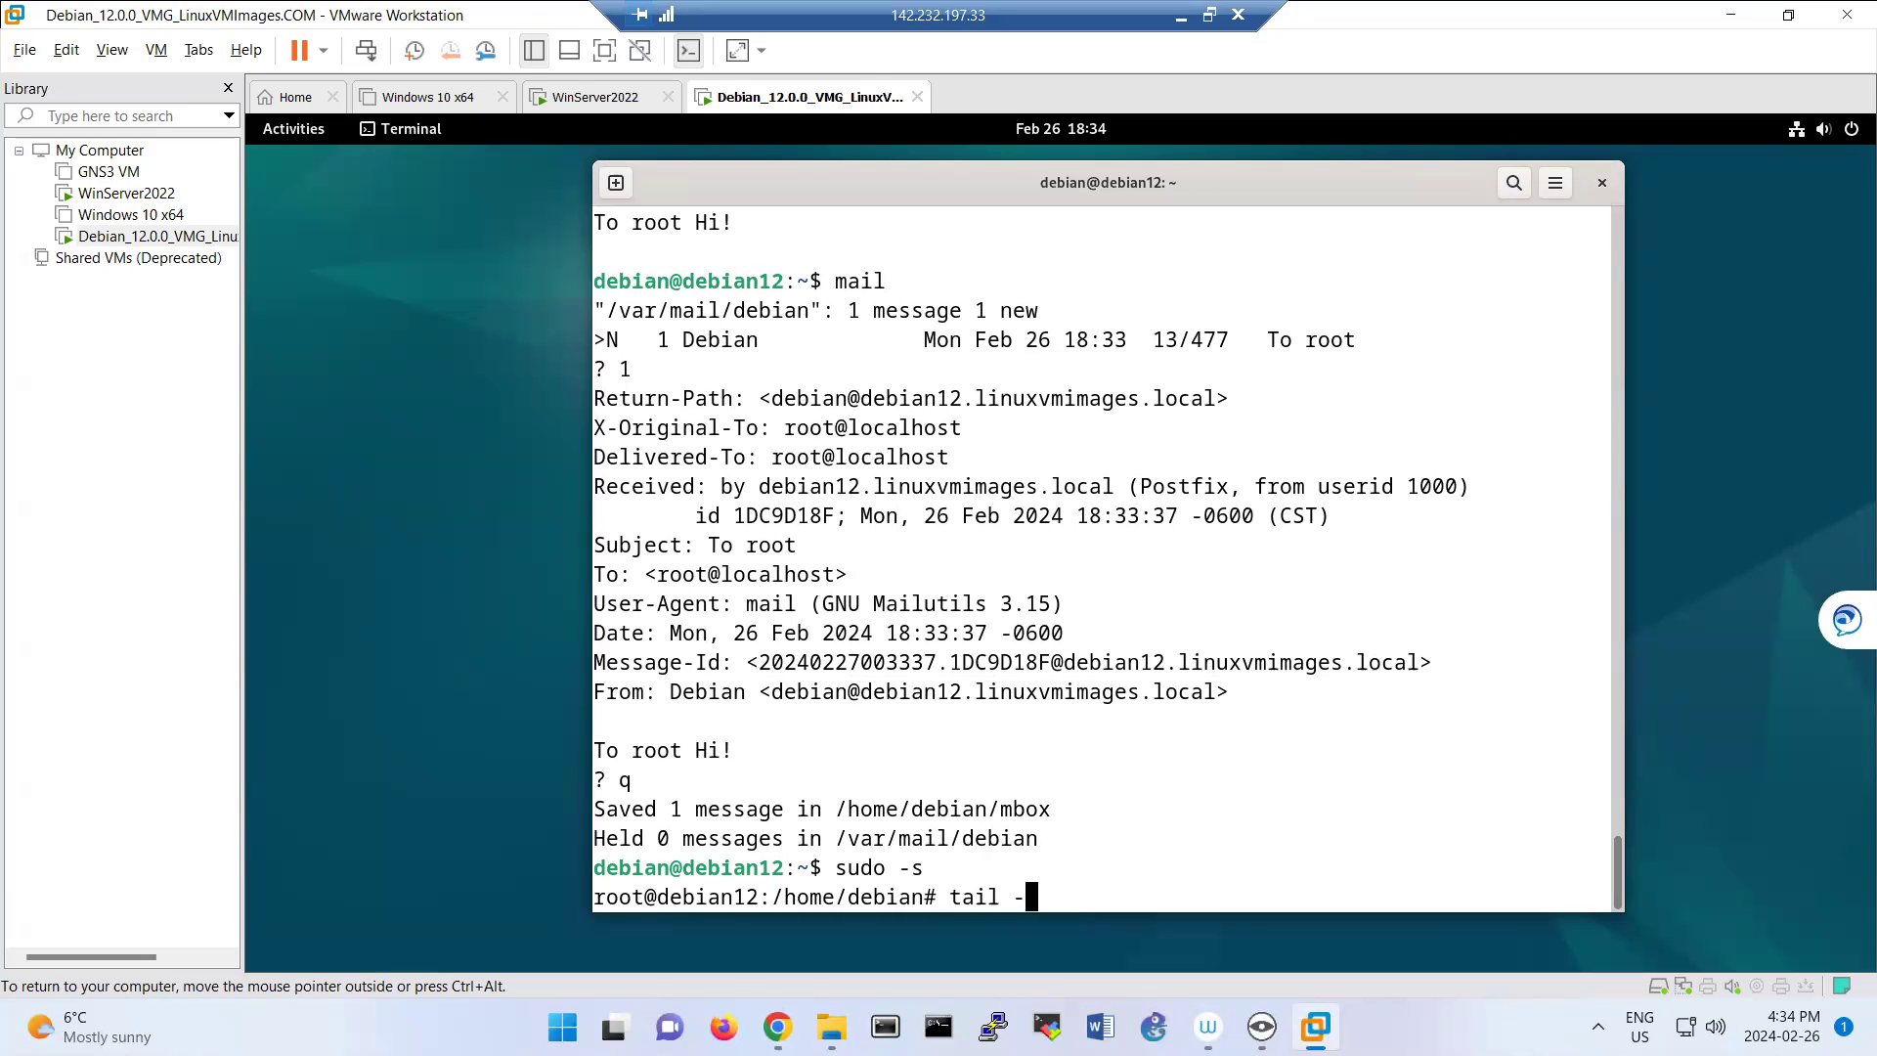
pyautogui.write('f /var/log/')
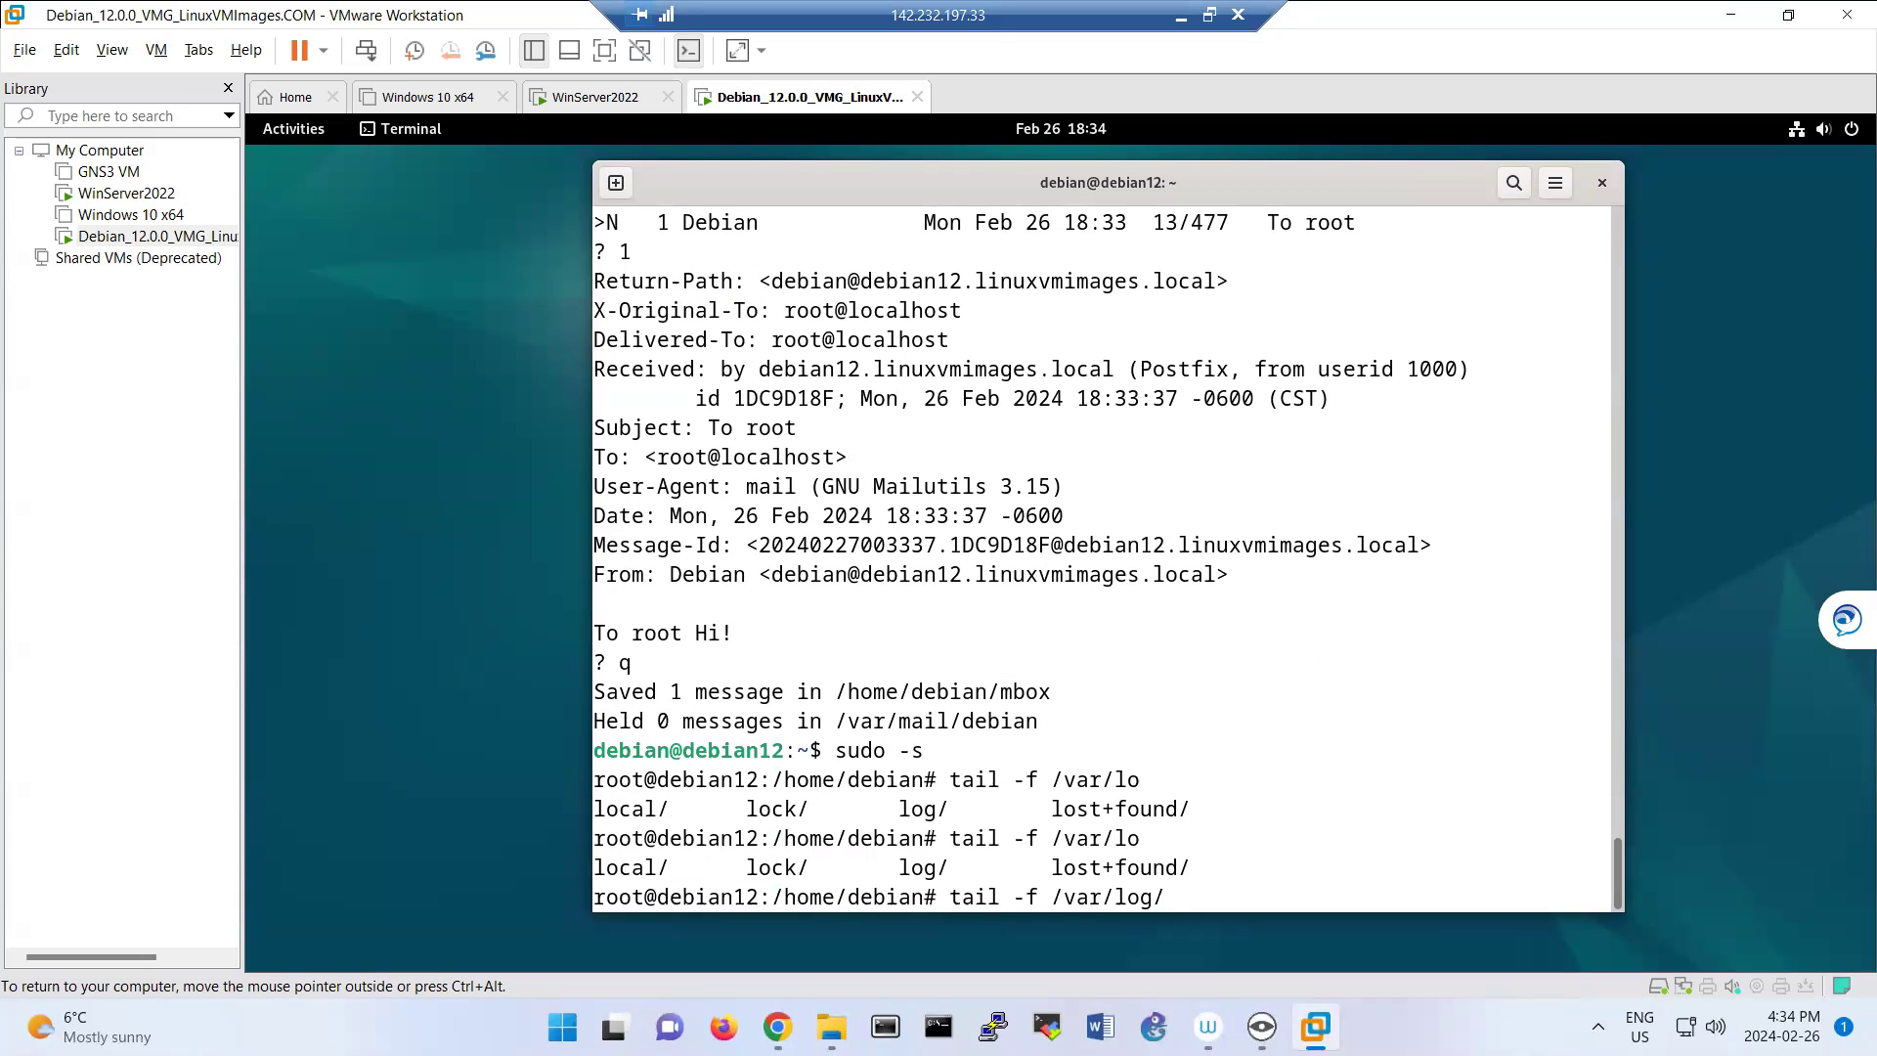
pyautogui.write('mail.log')
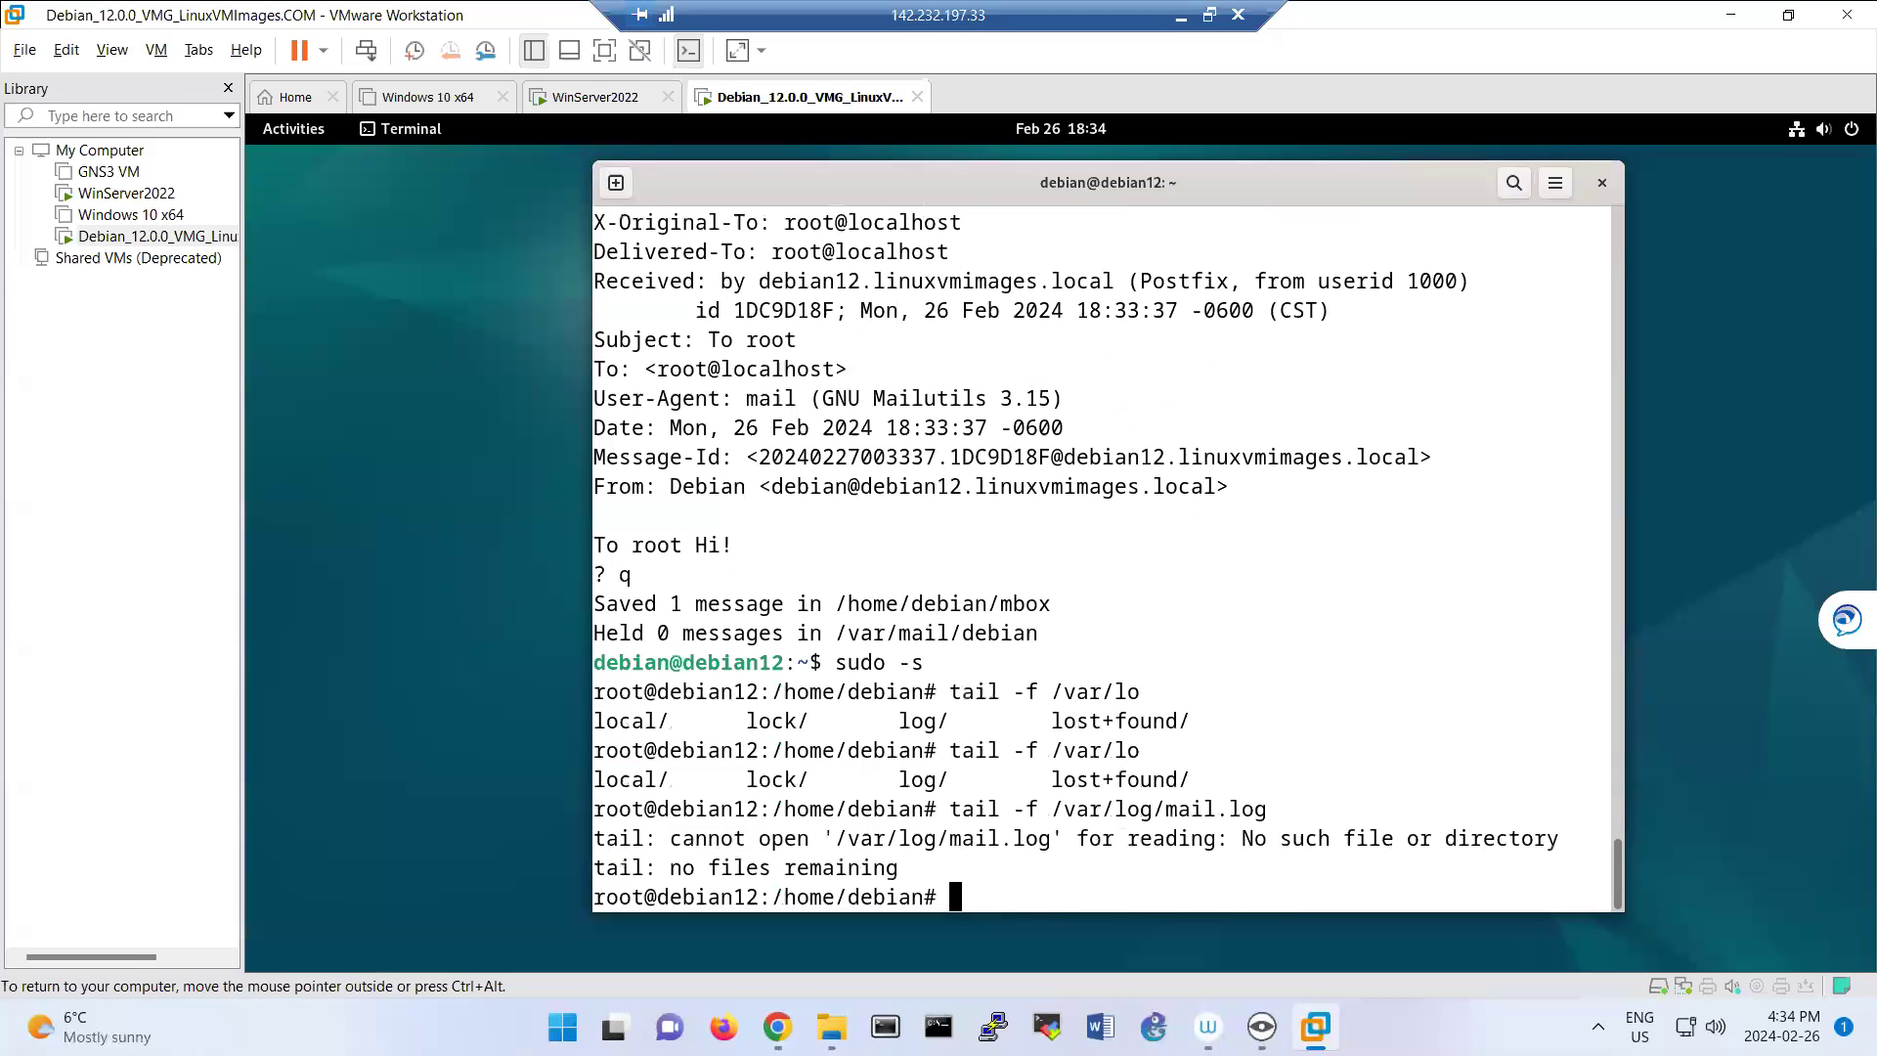
pyautogui.write('tail -f /var/log/mail.lo')
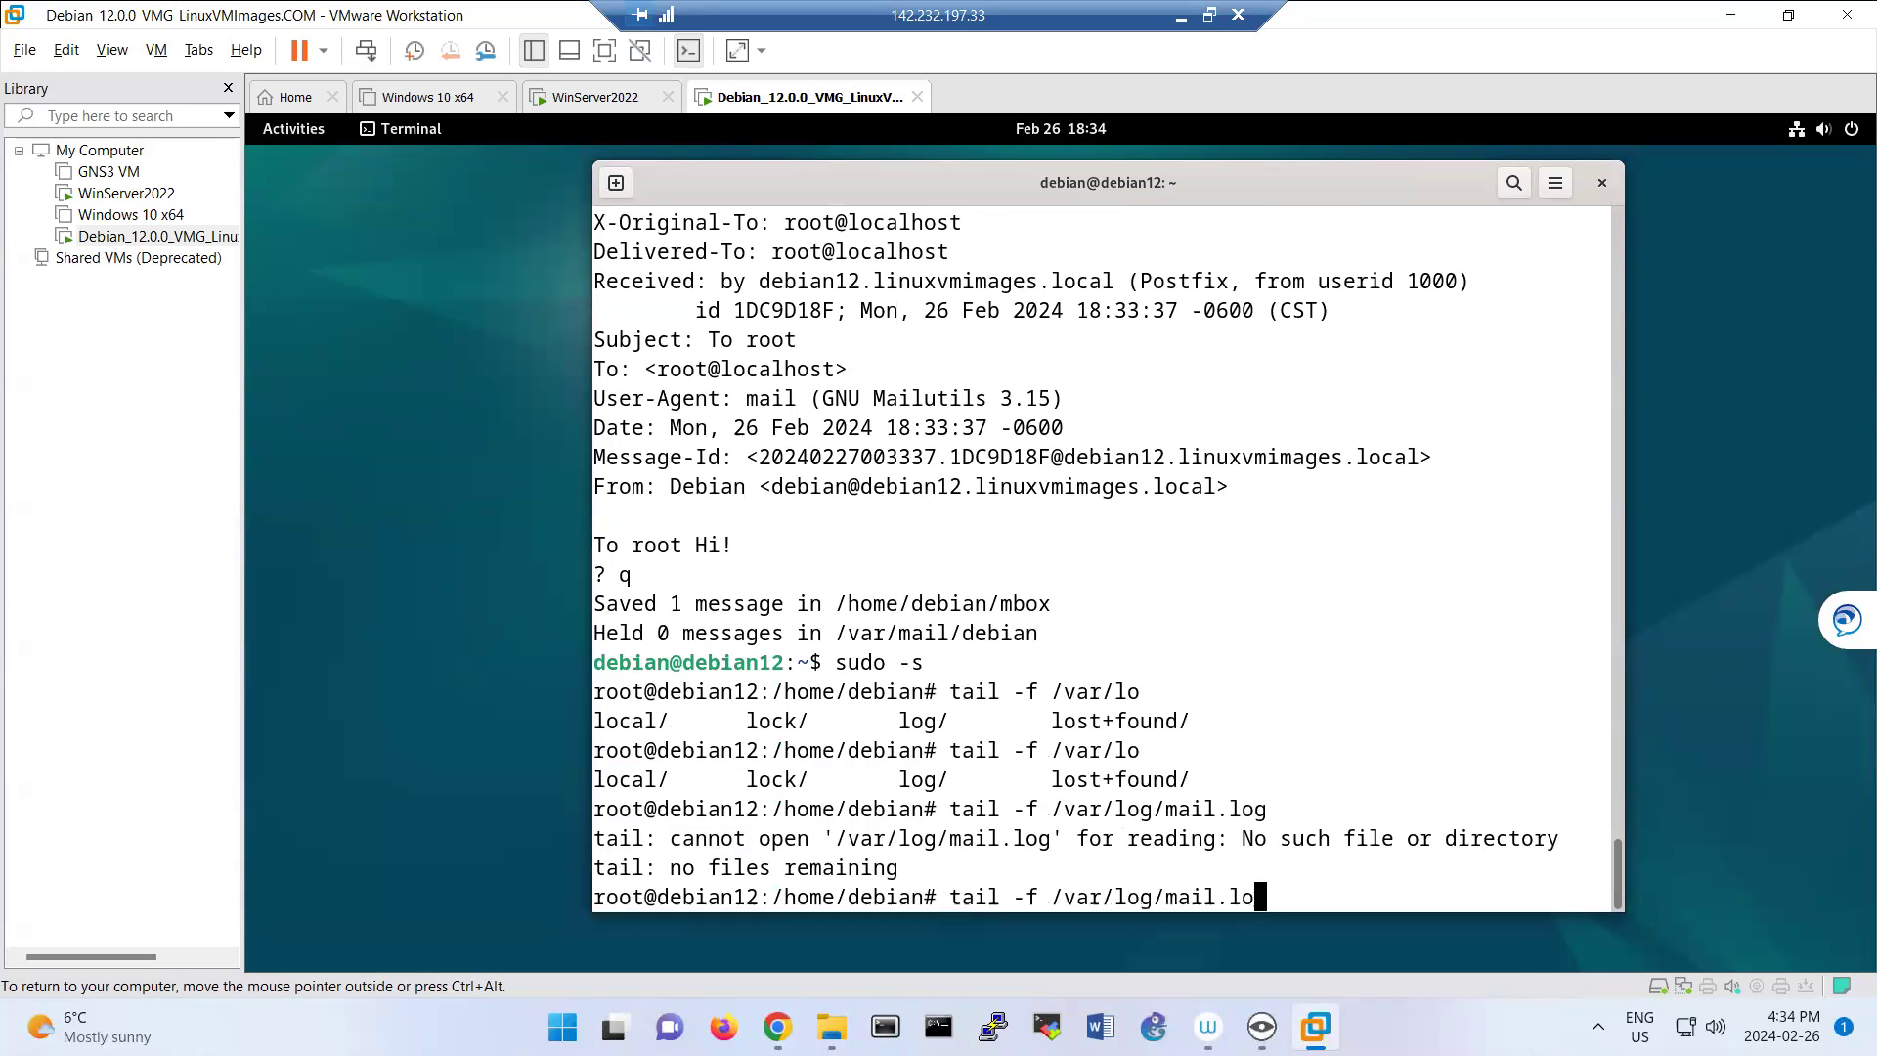
# Change directory to /var/log and list its contents
pyautogui.write('cd')
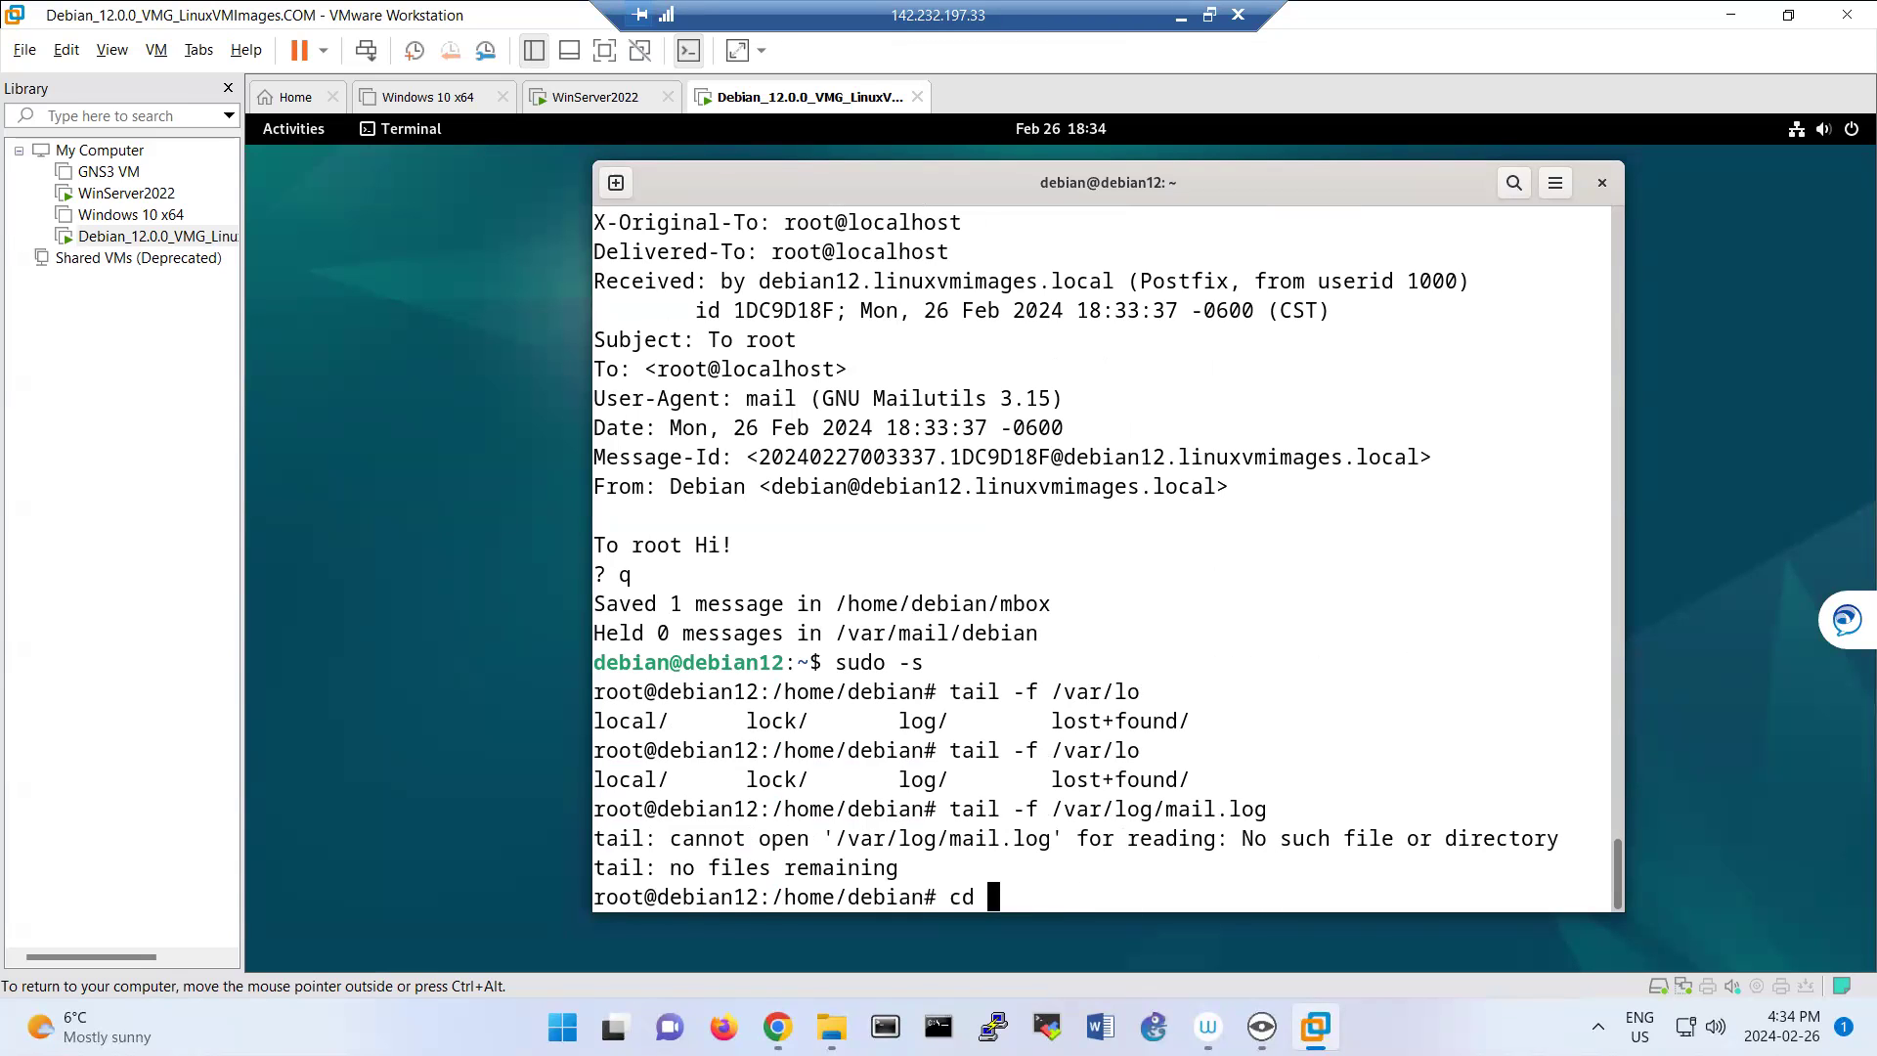
pyautogui.write('/var')
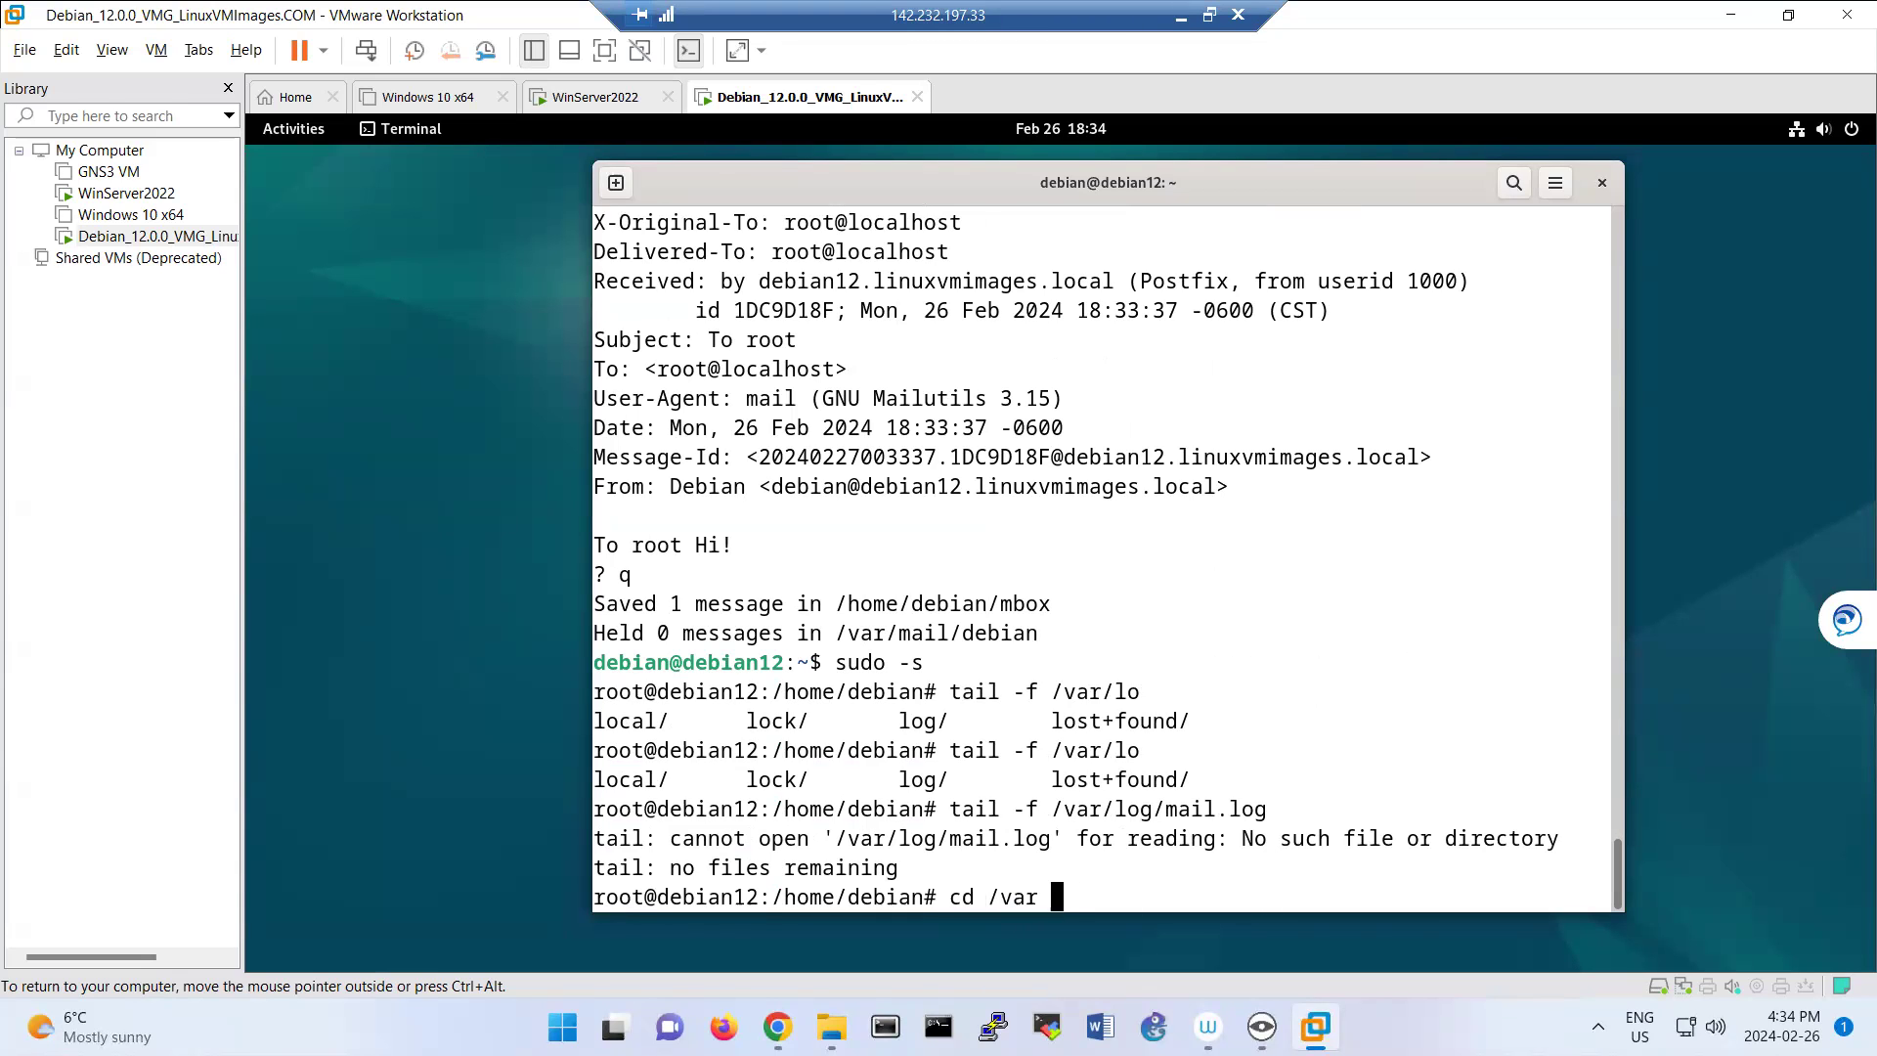
pyautogui.write('/')
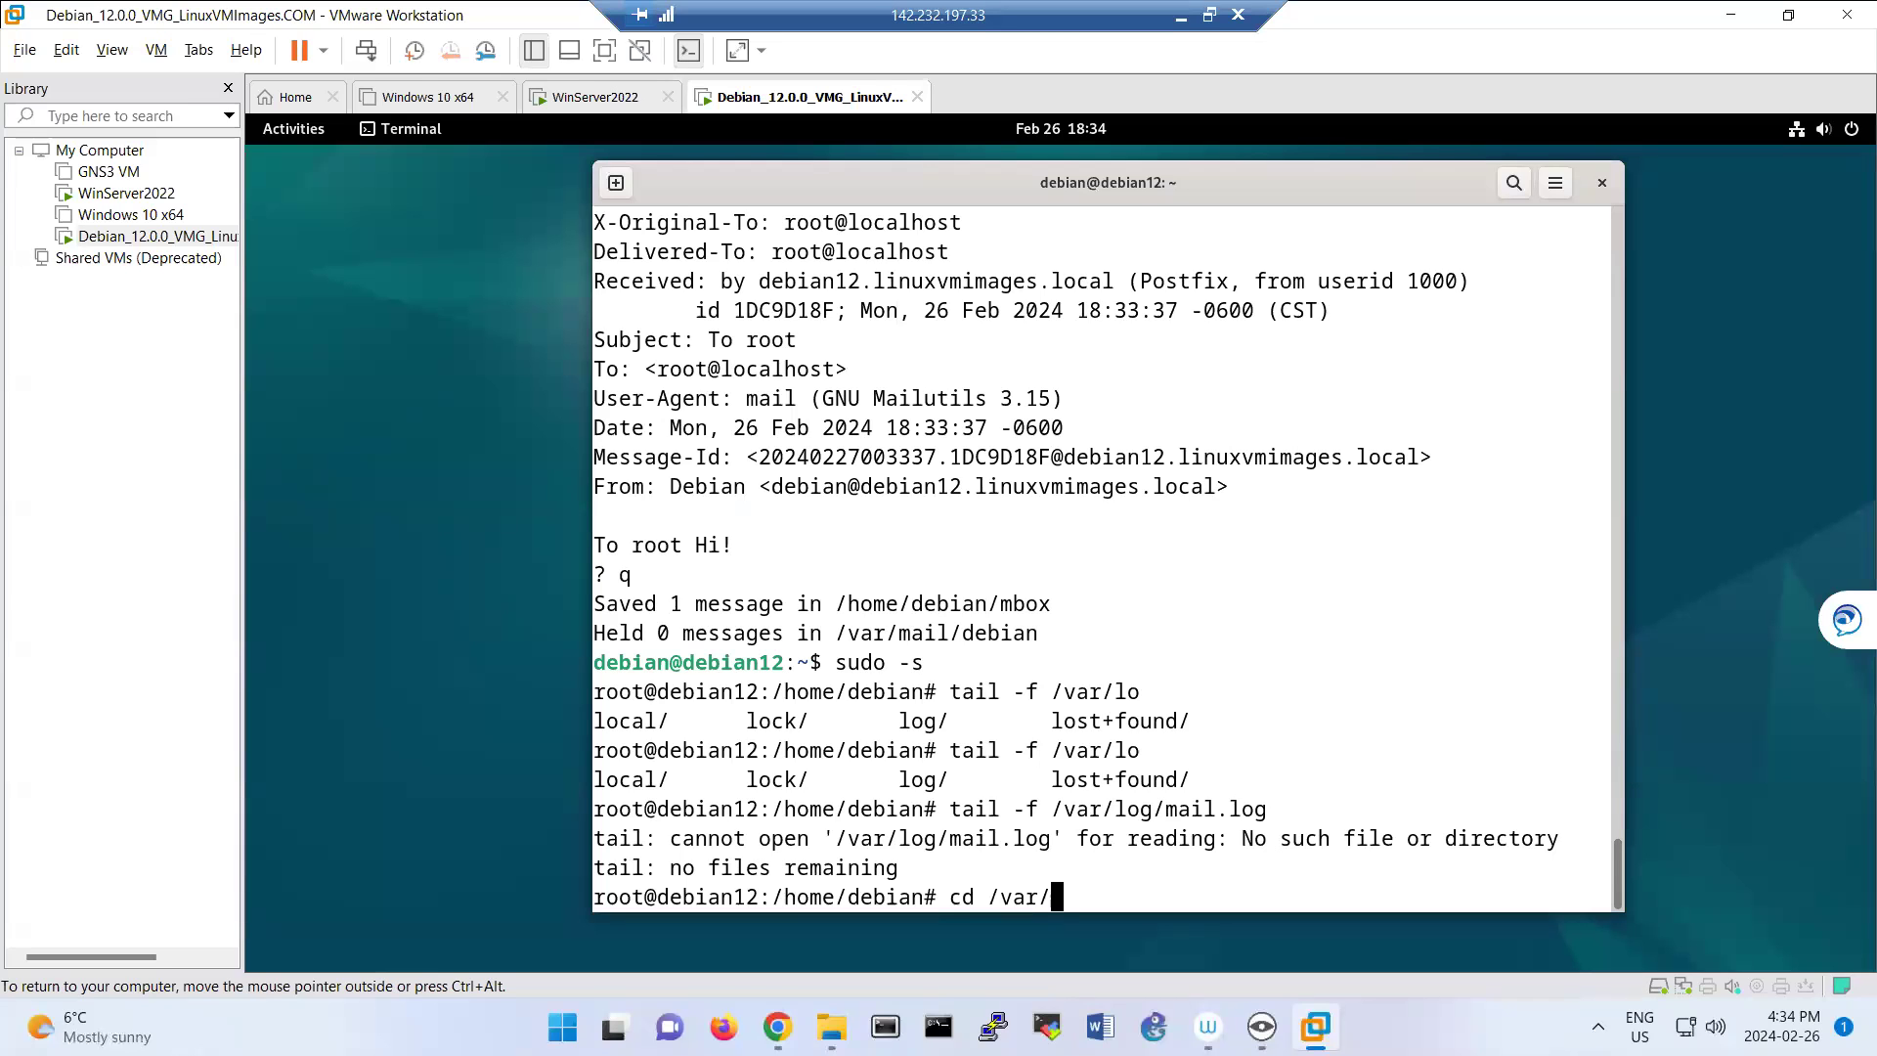
pyautogui.write('log')
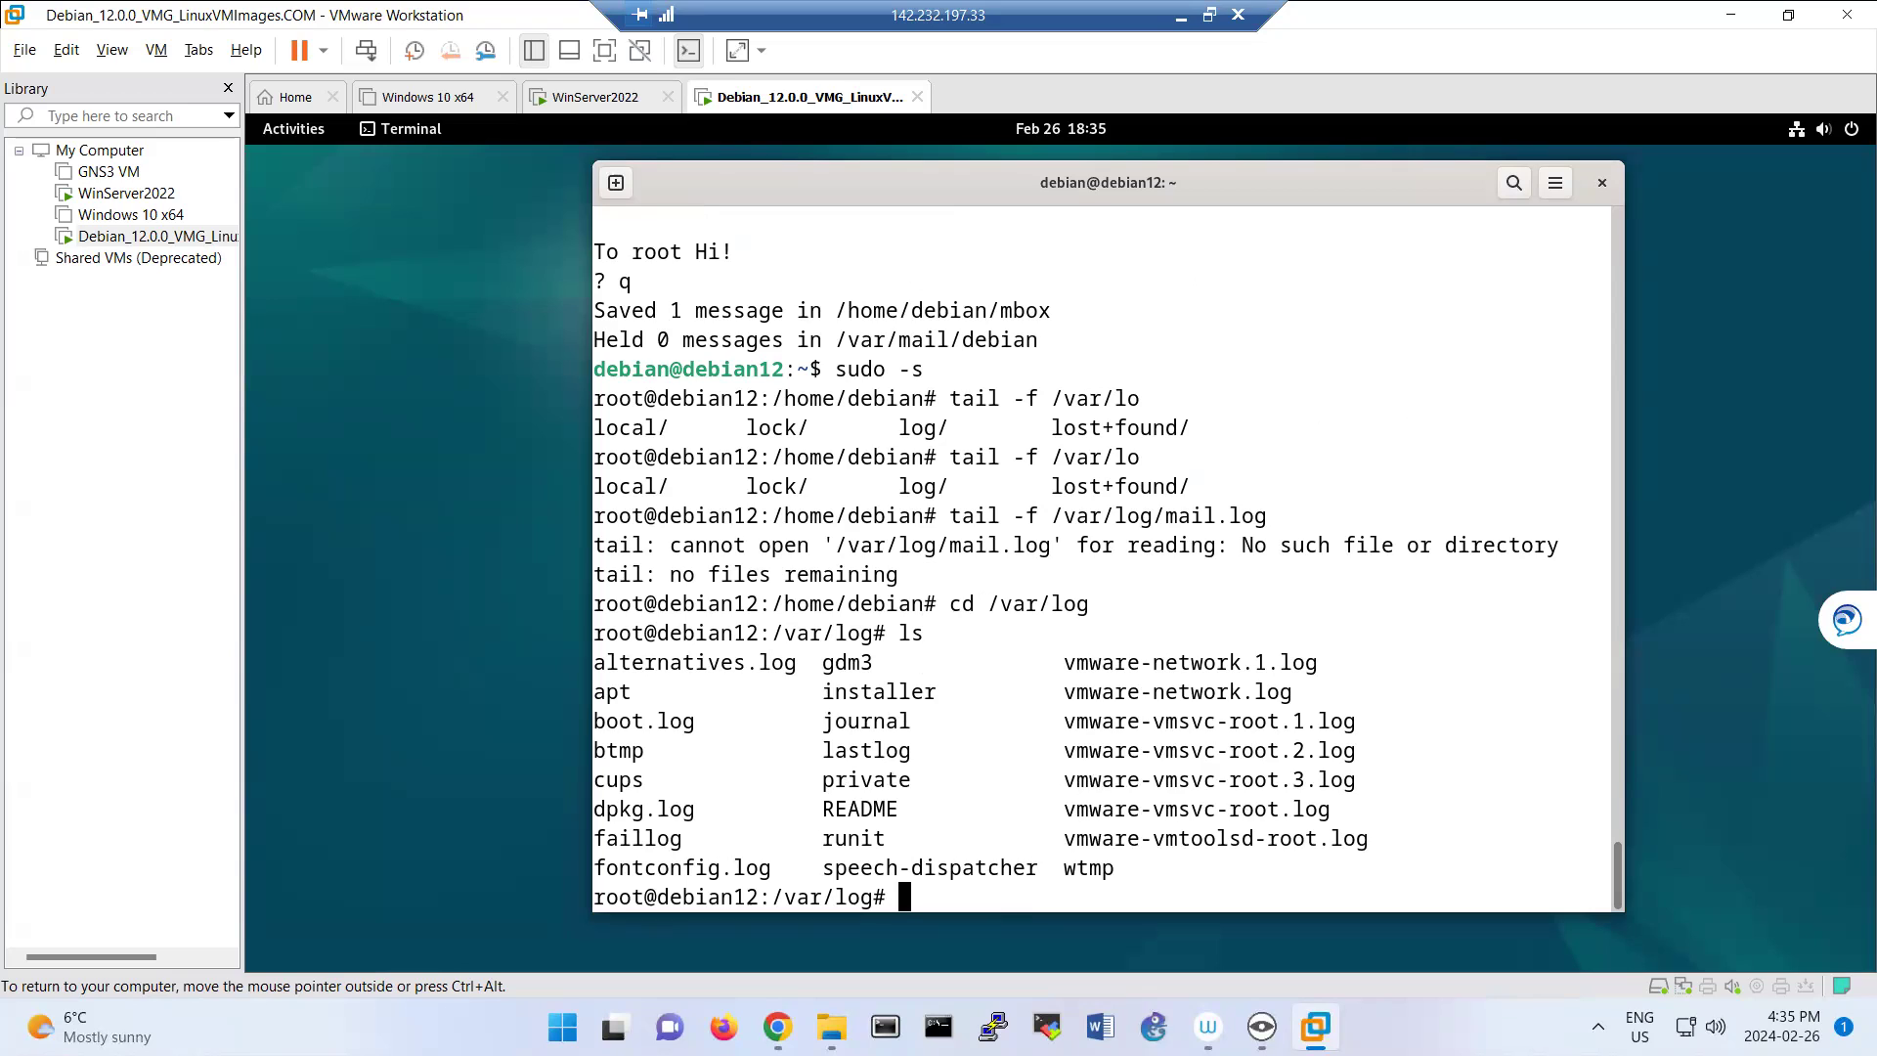
# Enter sendmail -bp at the root prompt to list the mail queue
pyautogui.write('send')
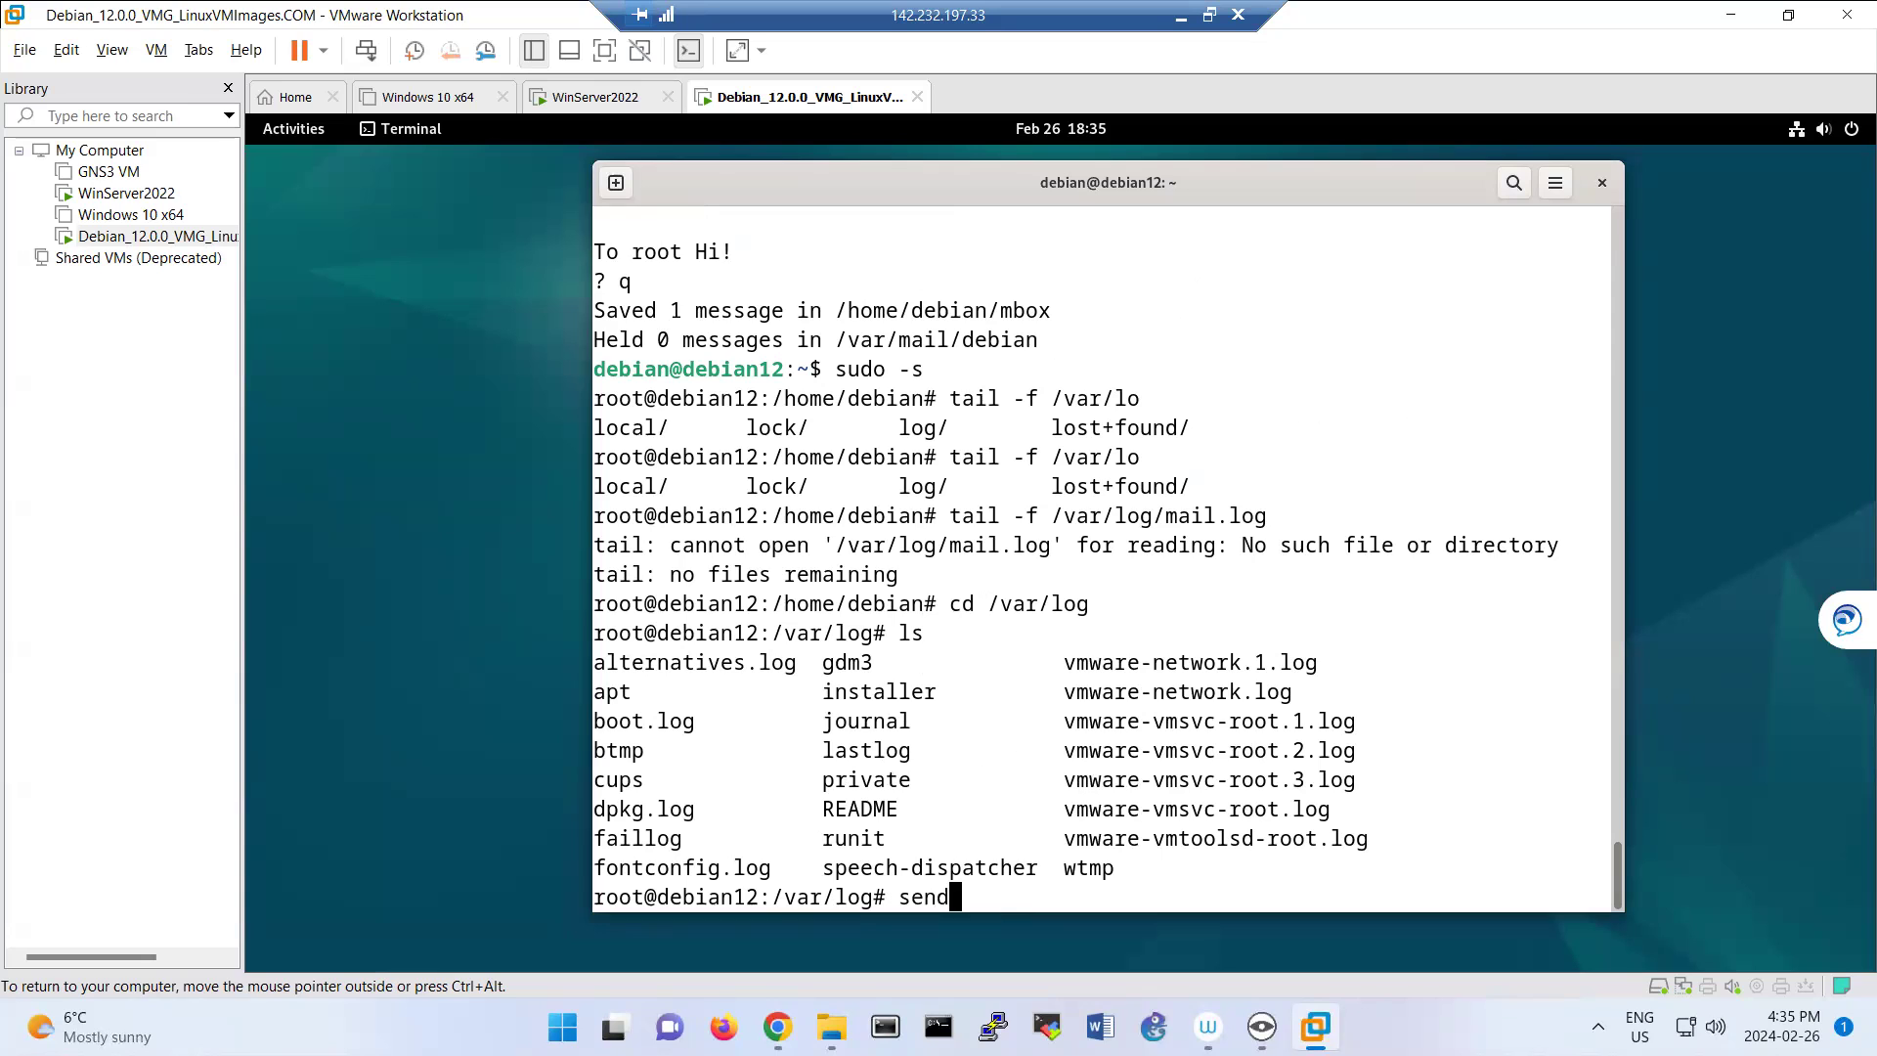
pyautogui.write('mail -bp')
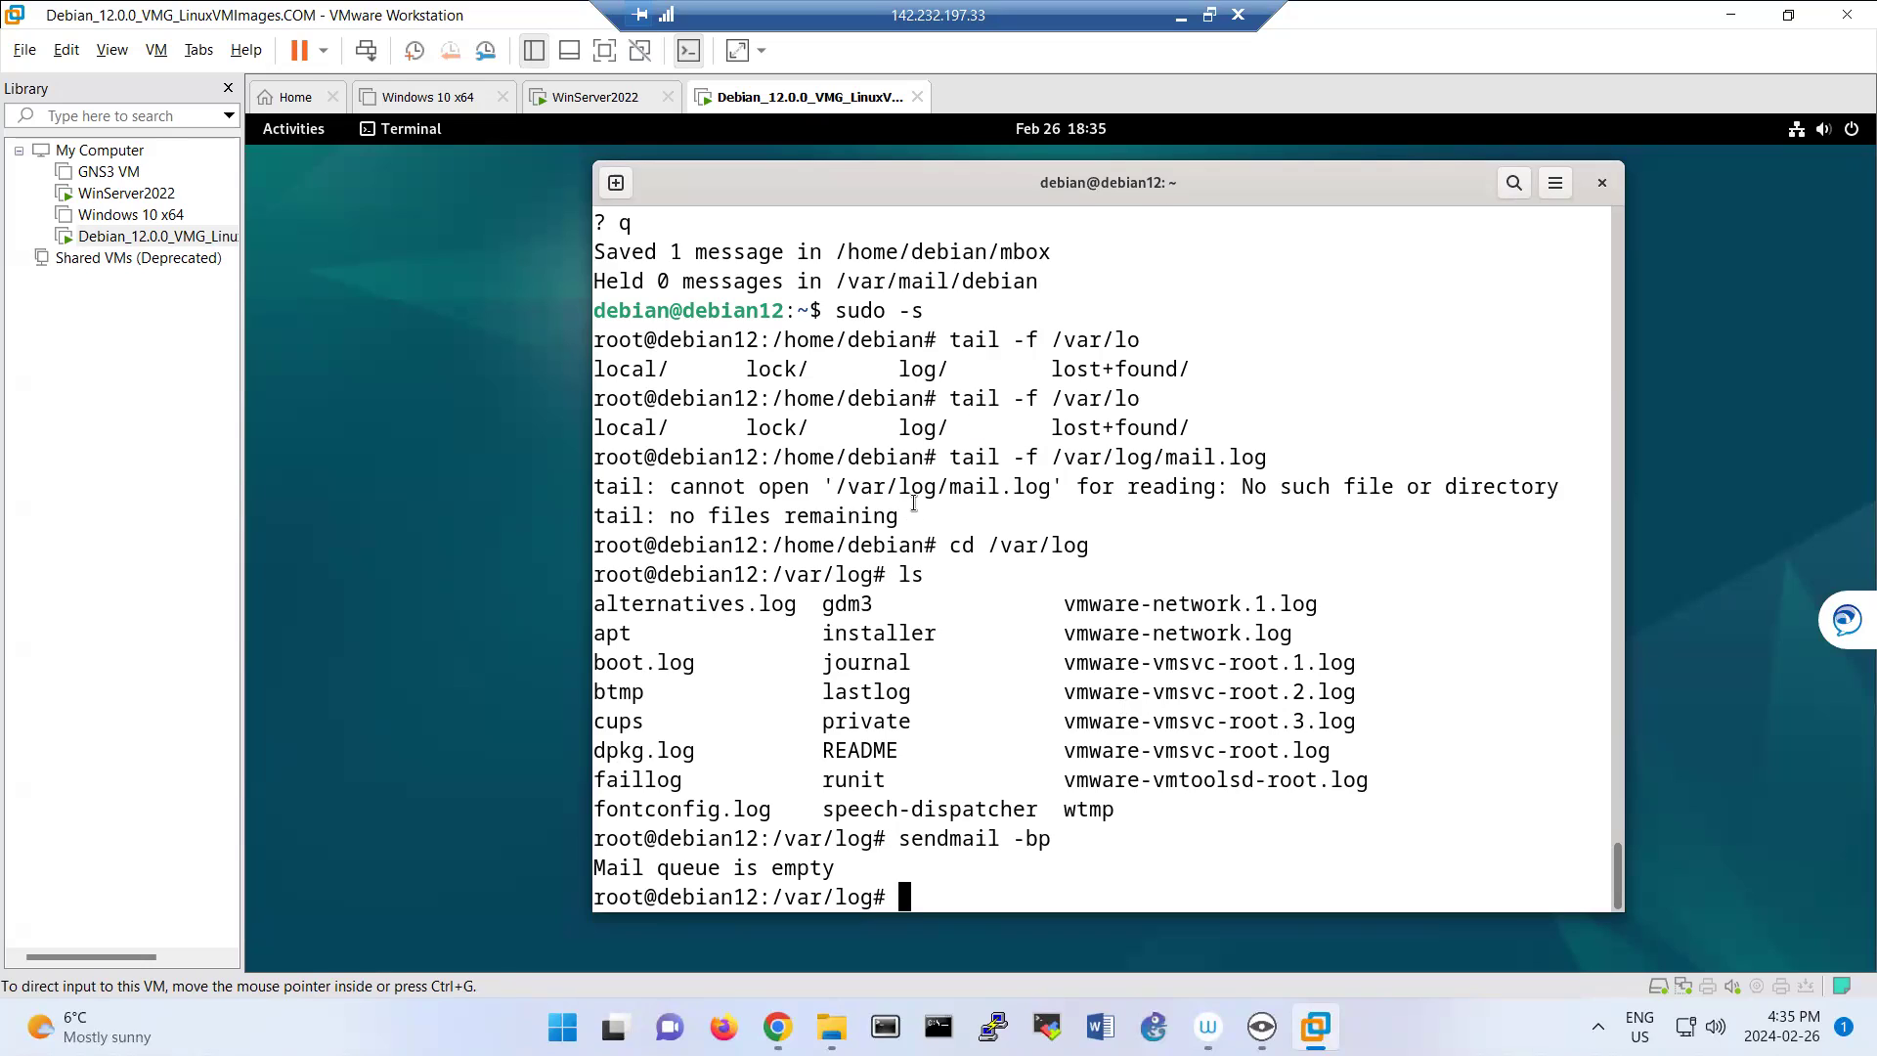
# Install the courier-imap and courier-pop packages with apt-get
pyautogui.write('apt-g')
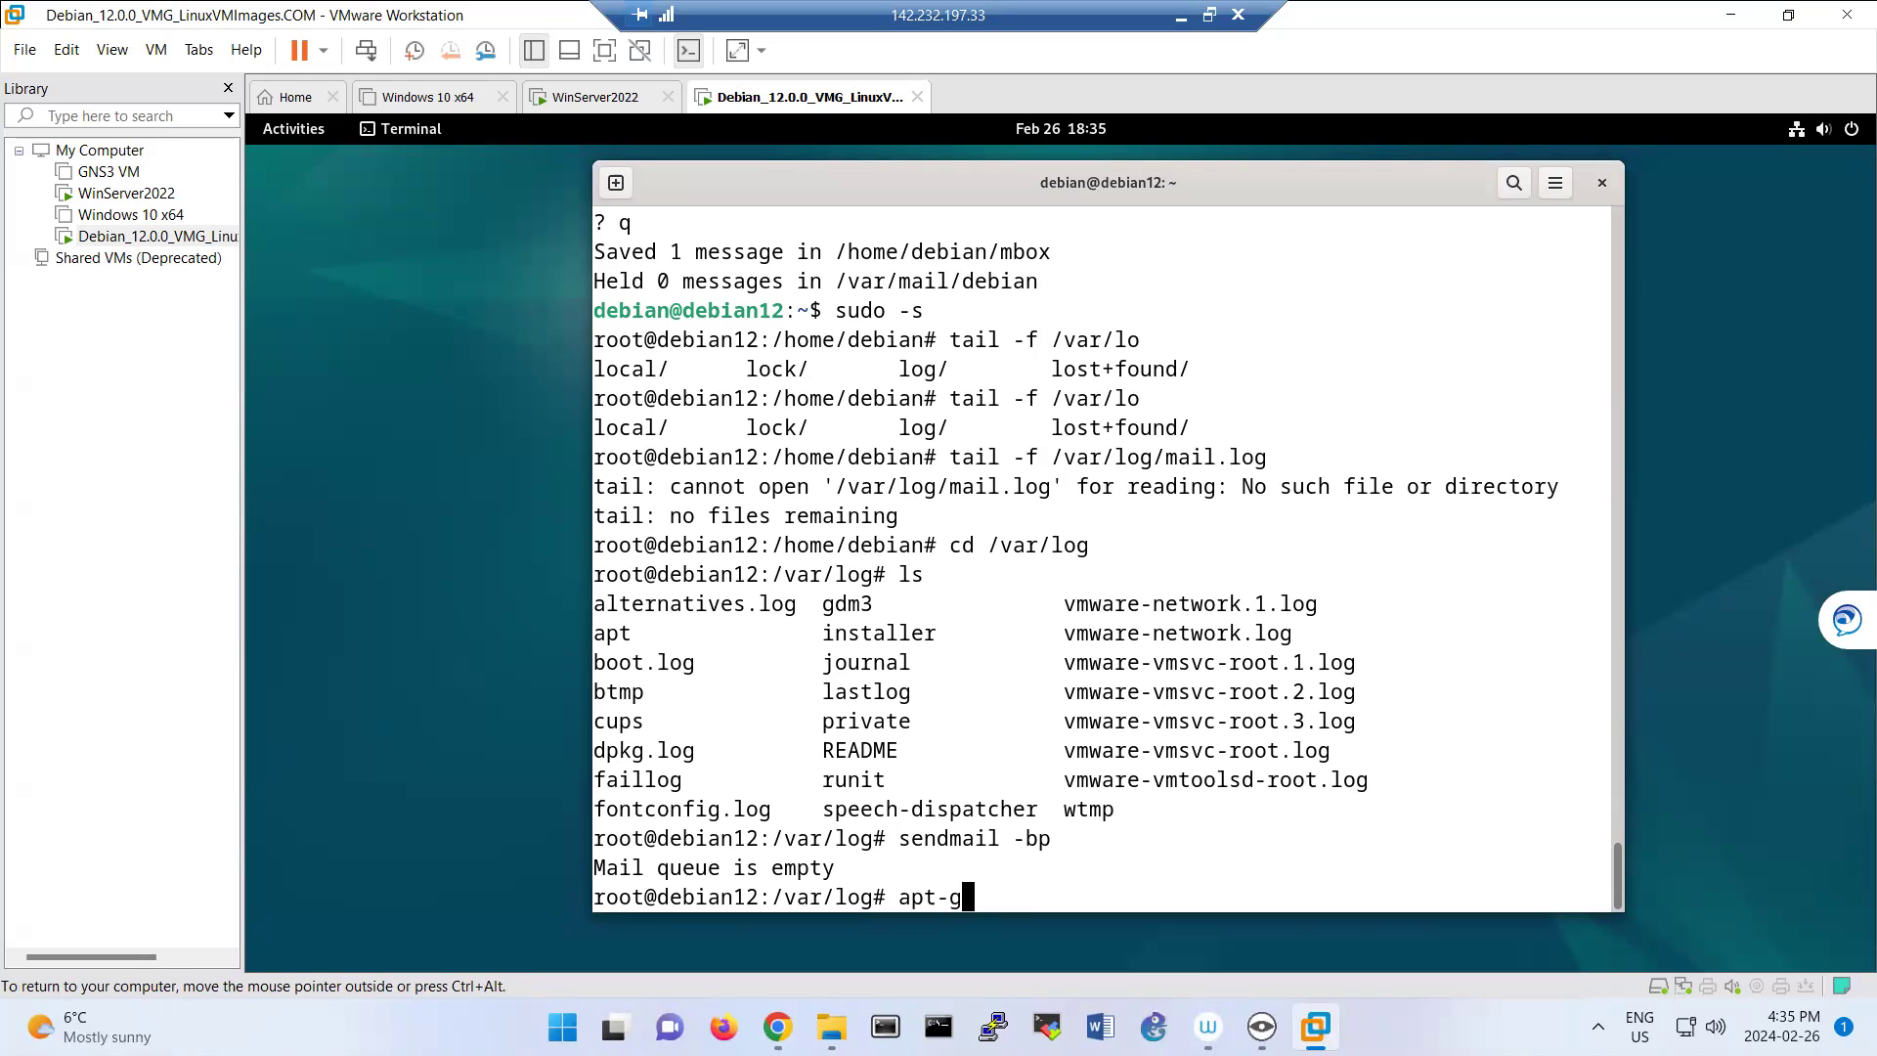
pyautogui.write('et install')
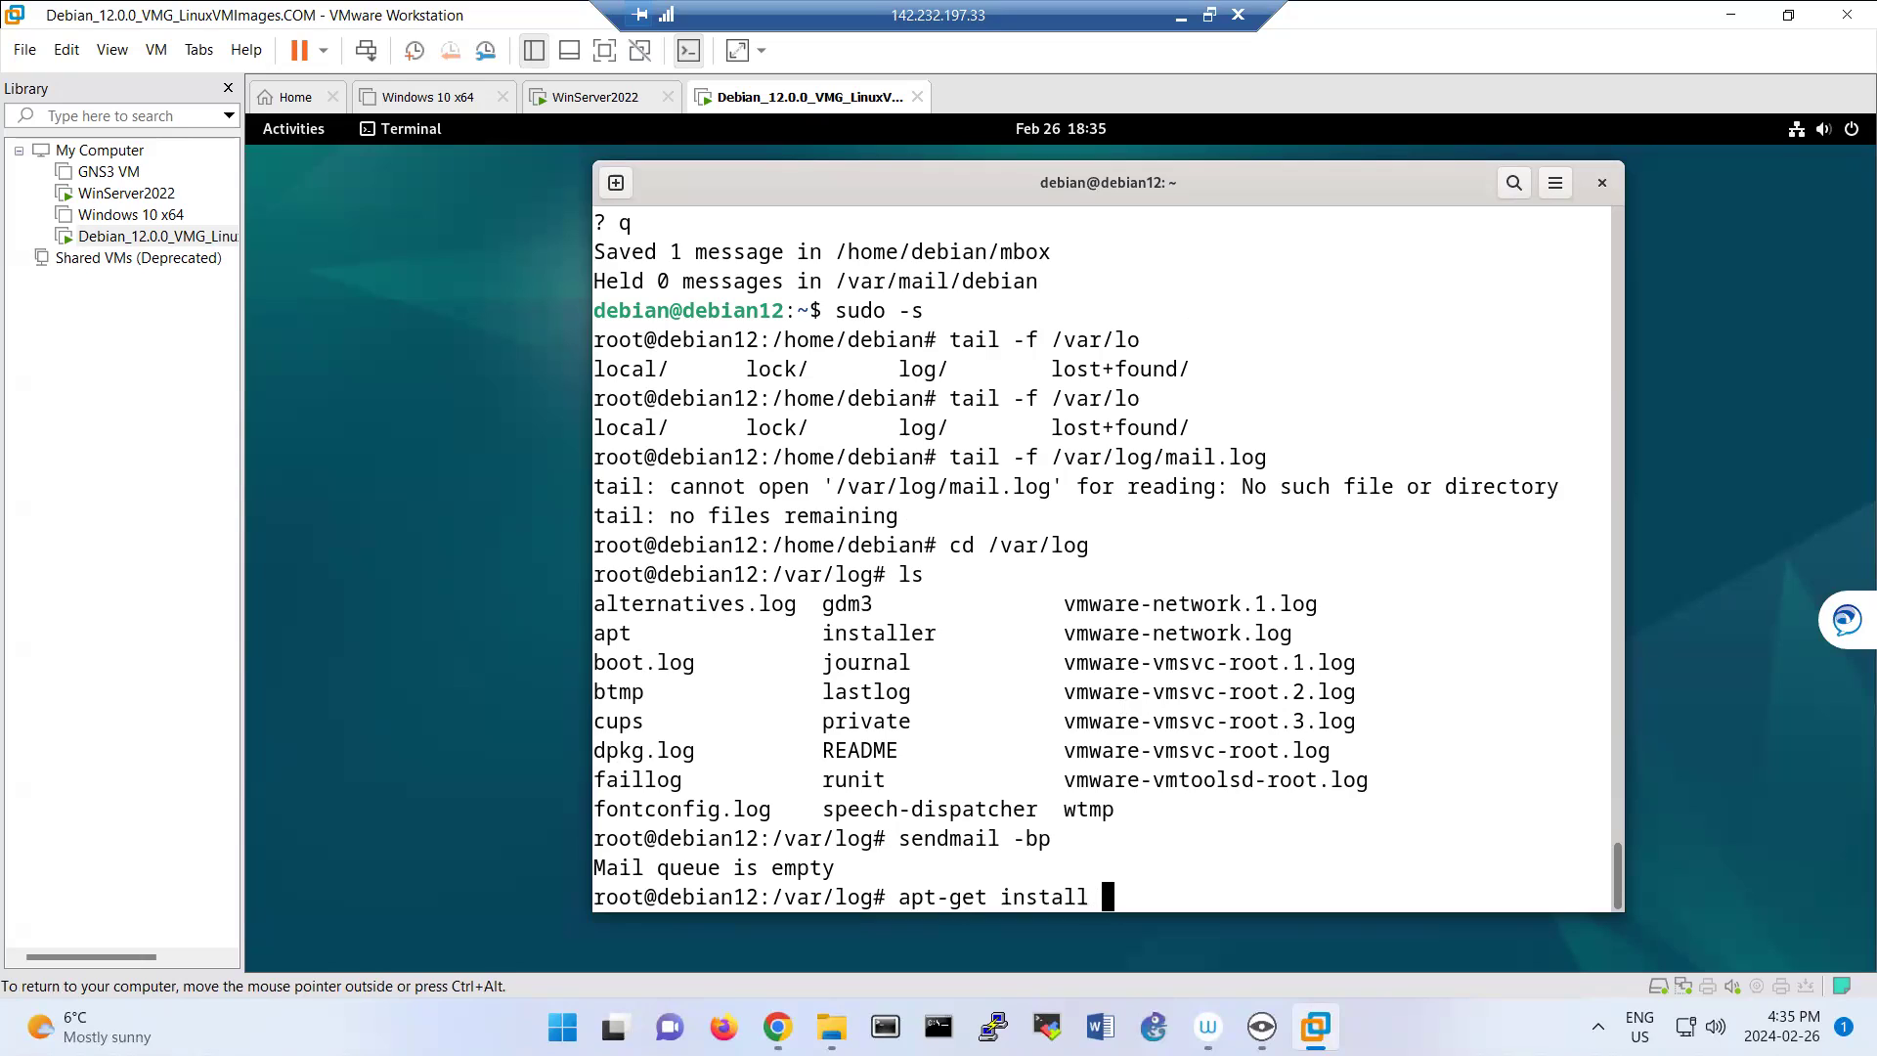
pyautogui.write('cour')
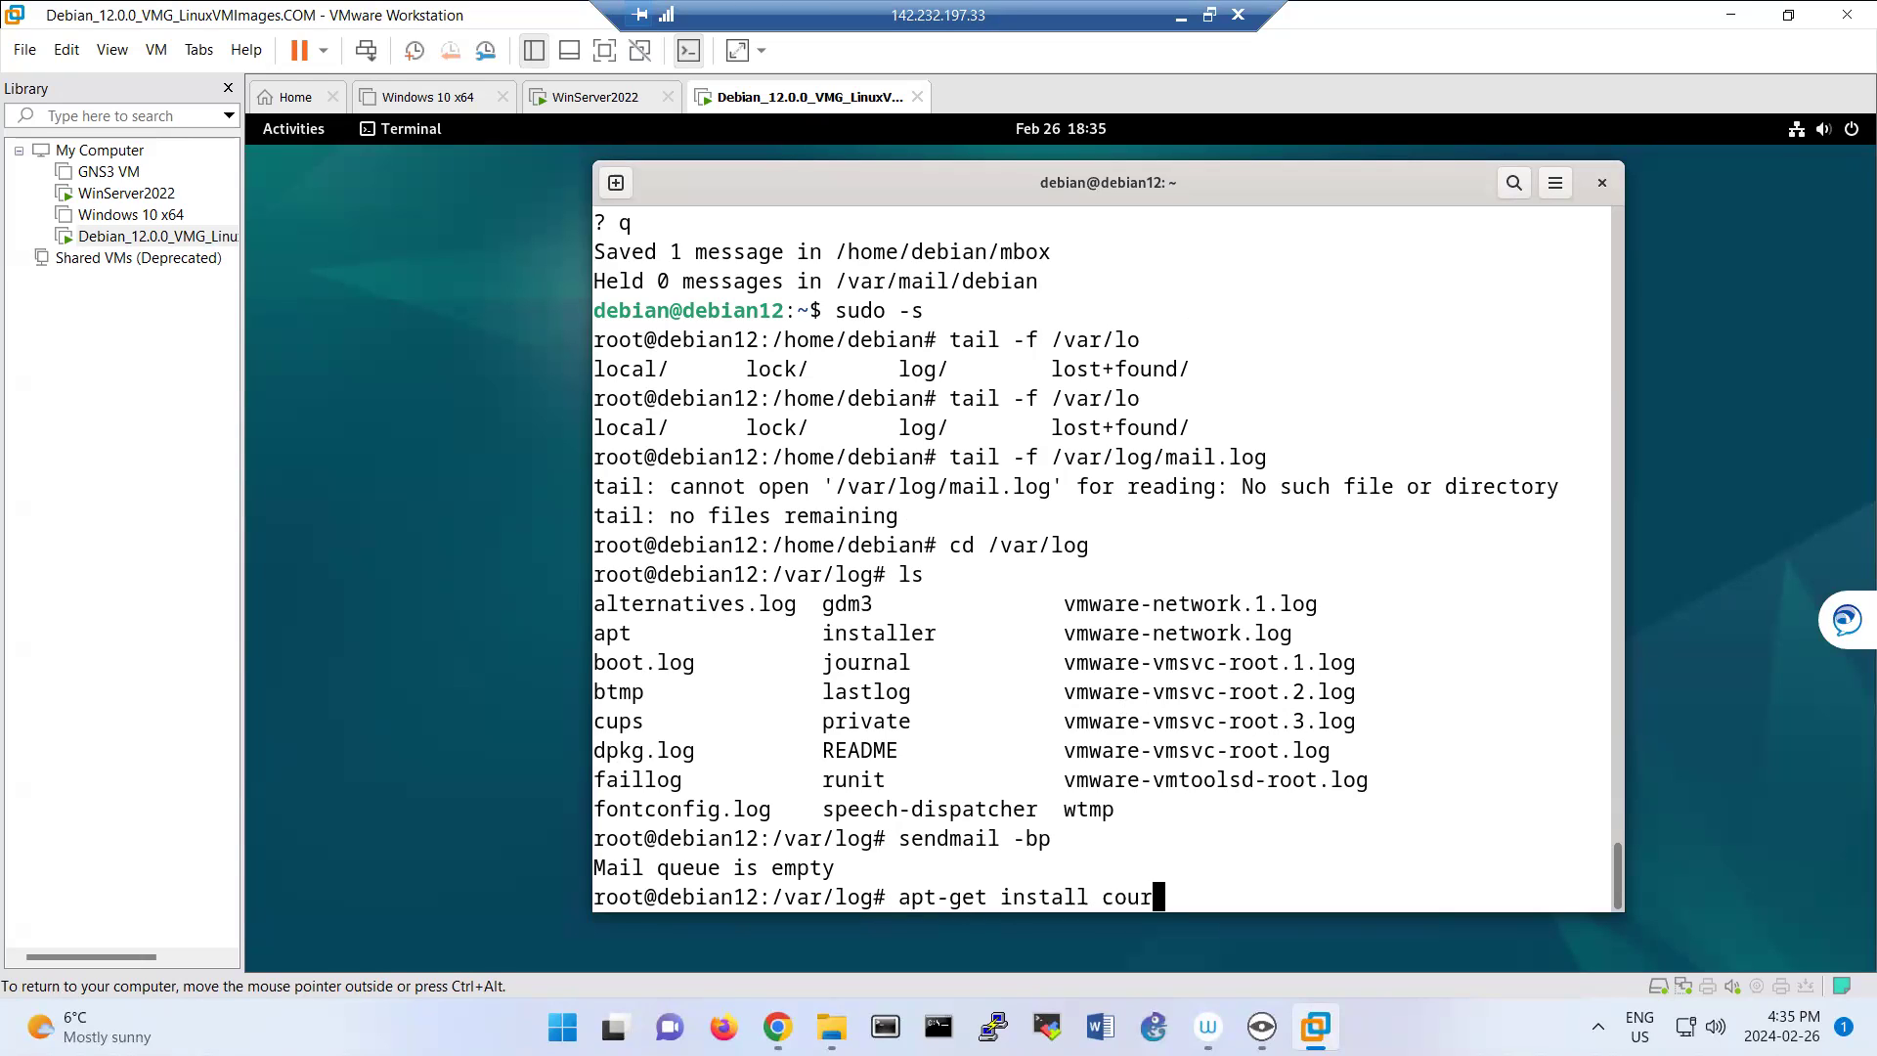
pyautogui.write('ier')
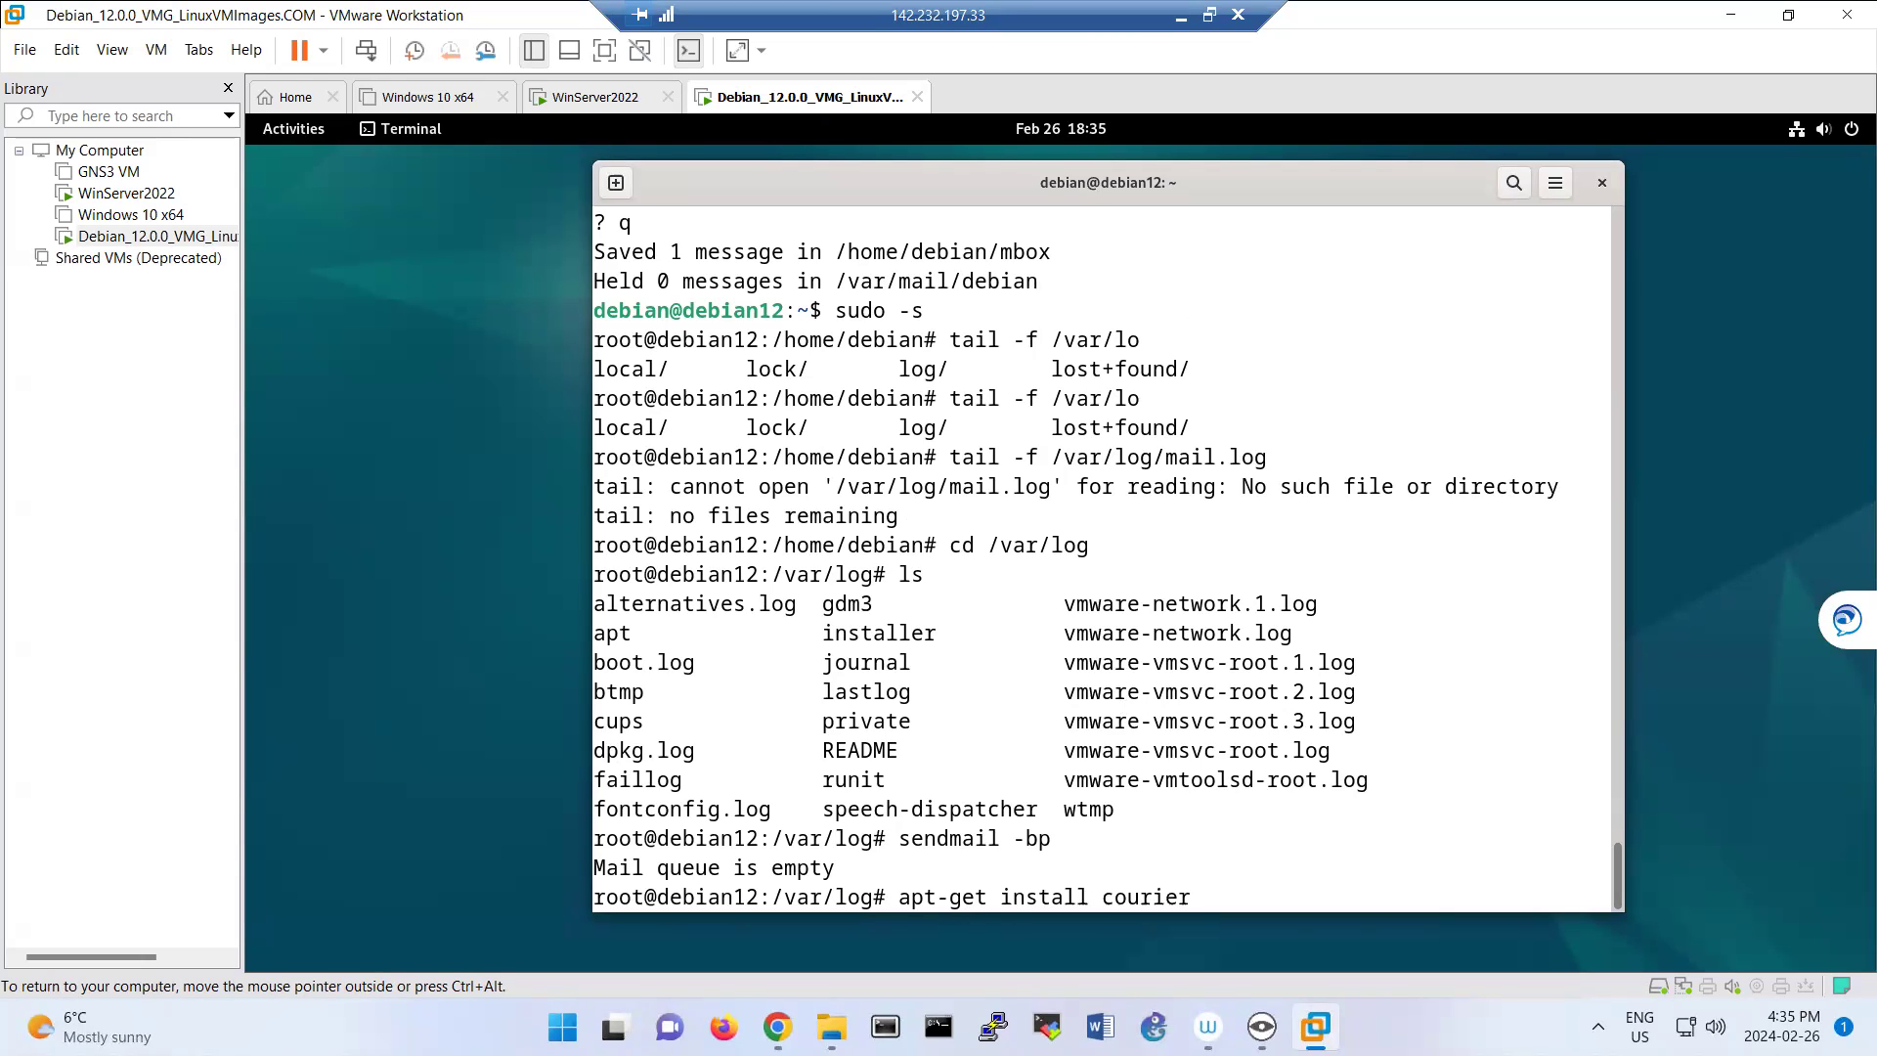
pyautogui.write('-imap')
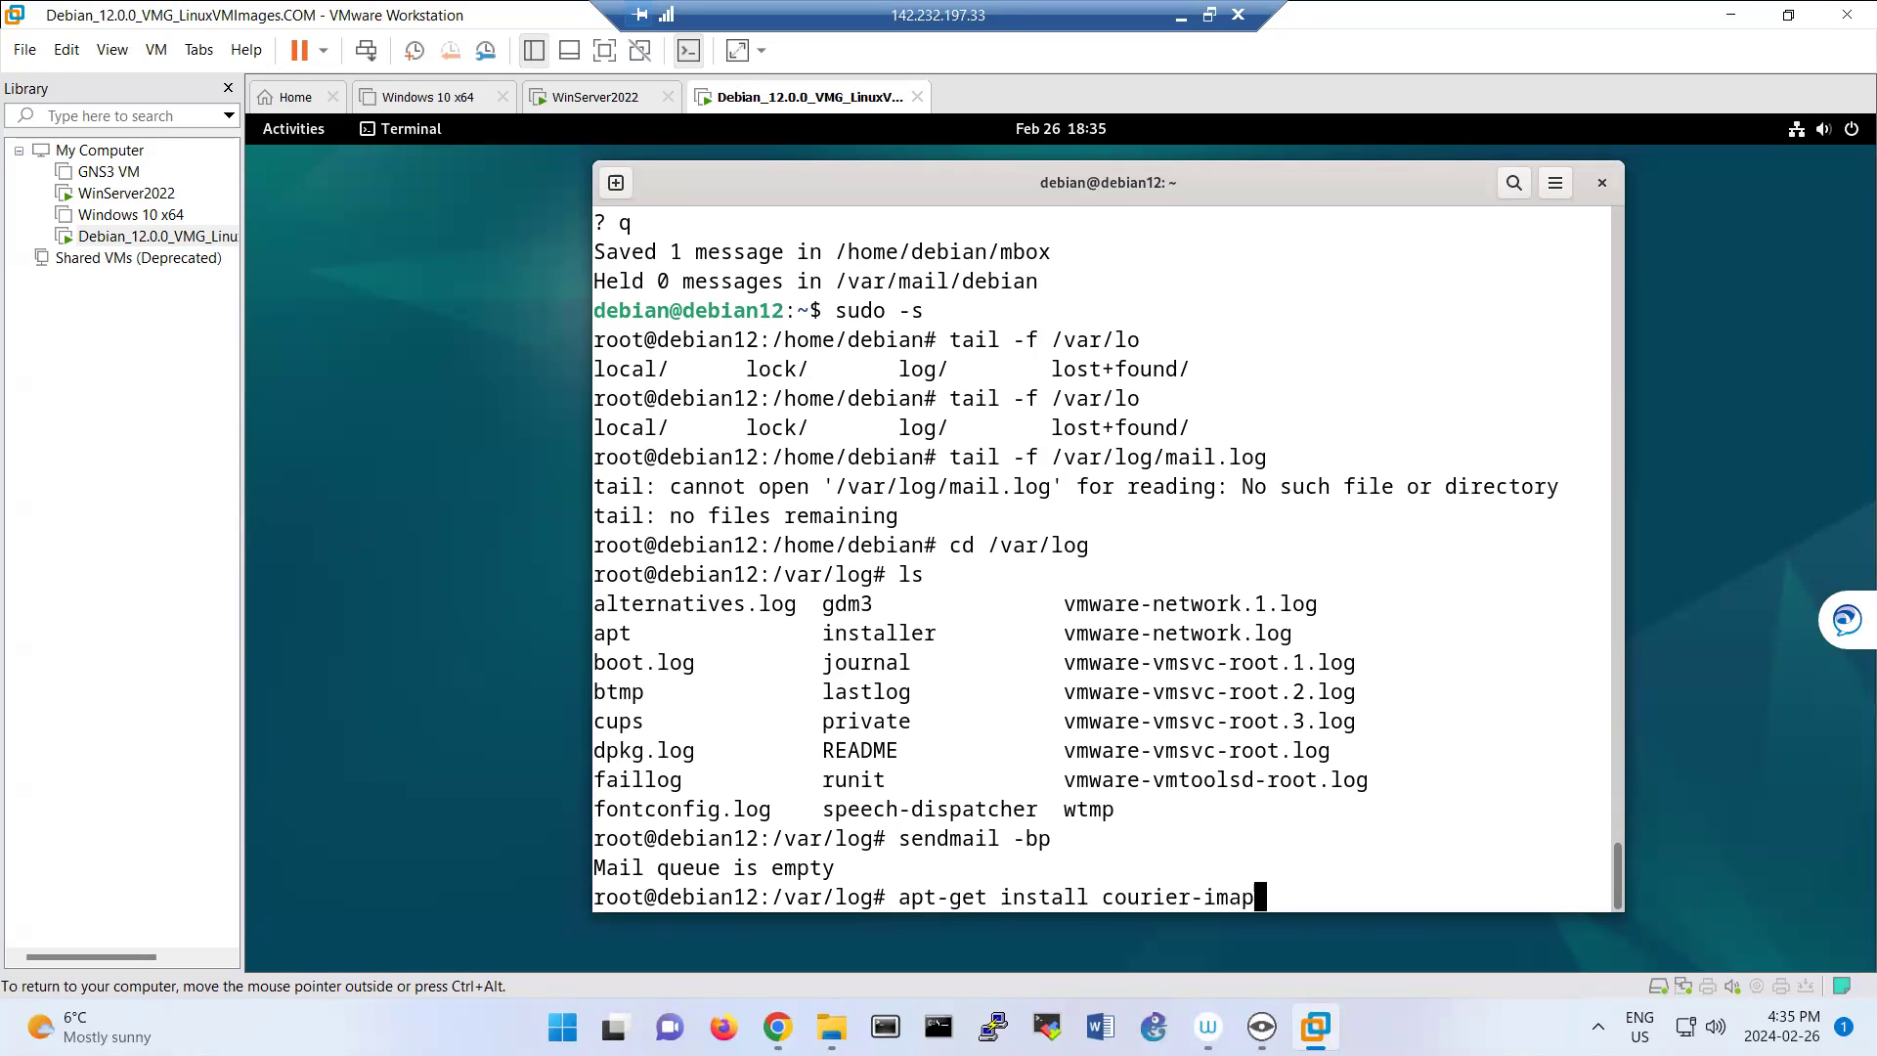
pyautogui.write('courie')
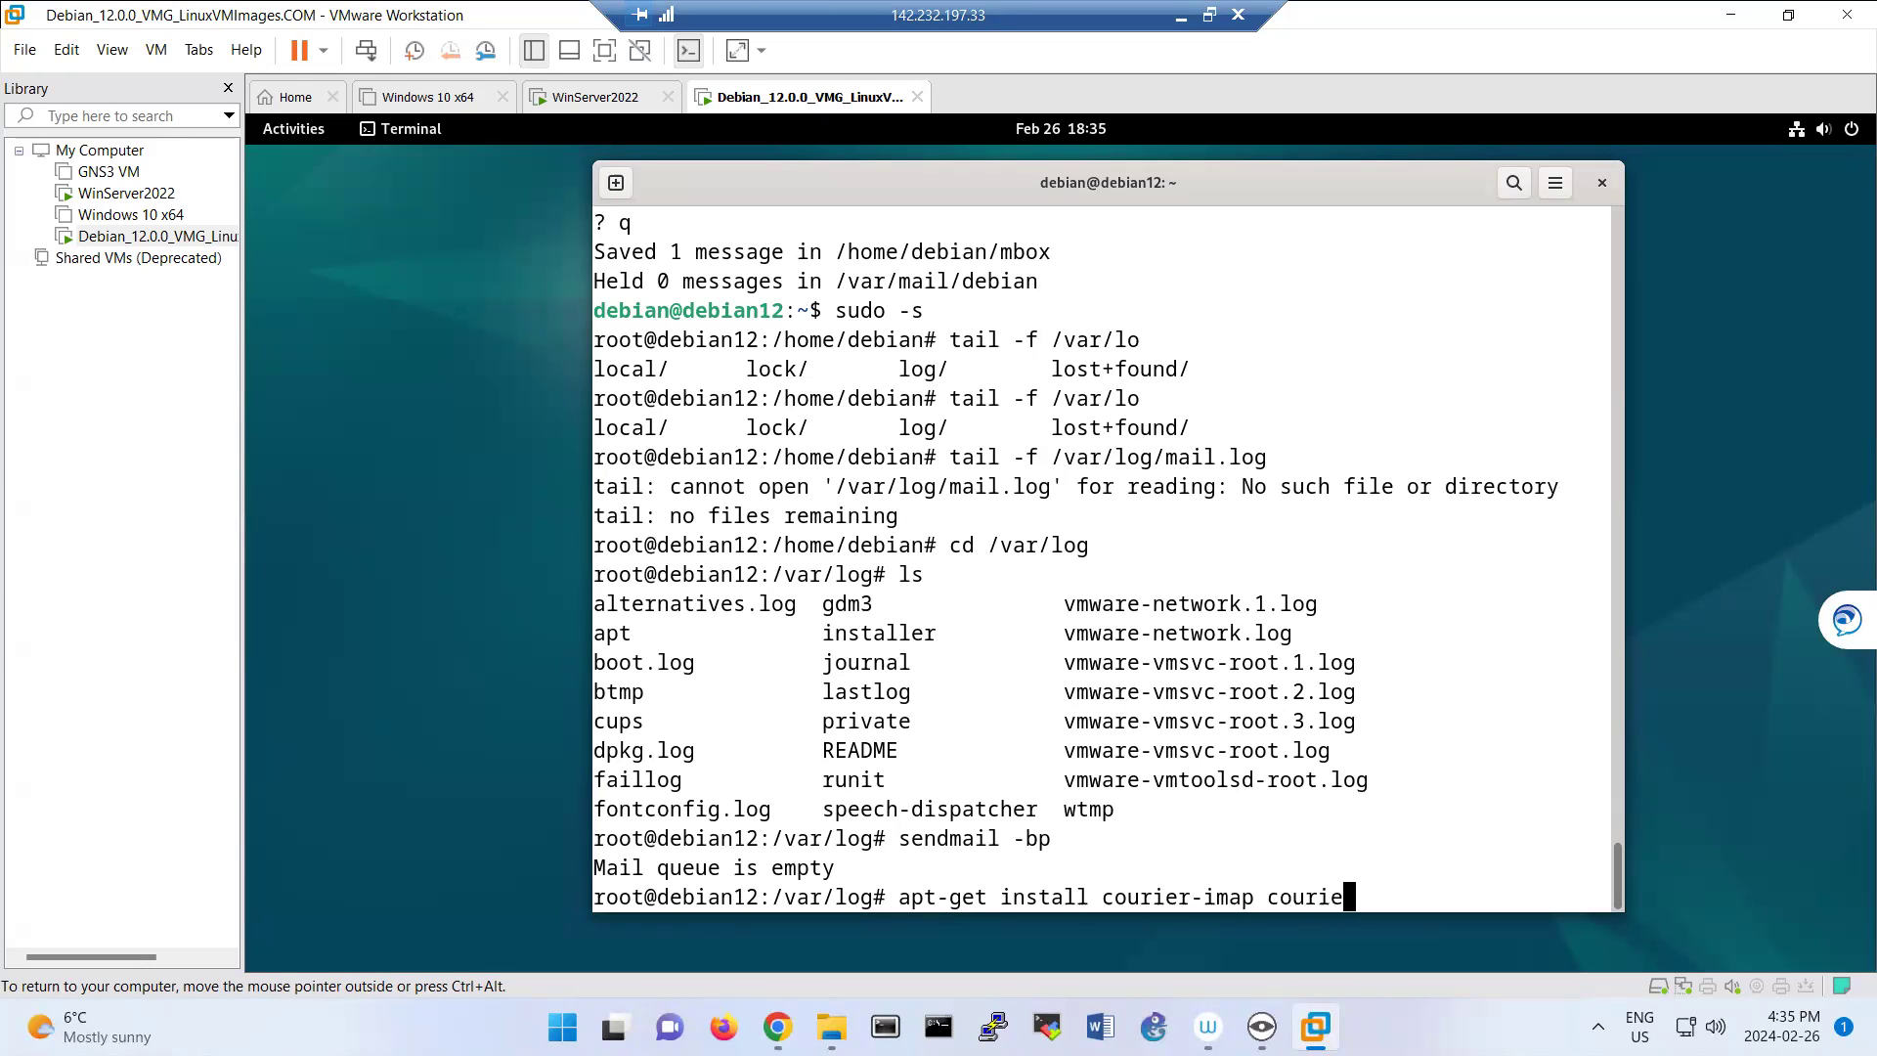
pyautogui.write('r-po')
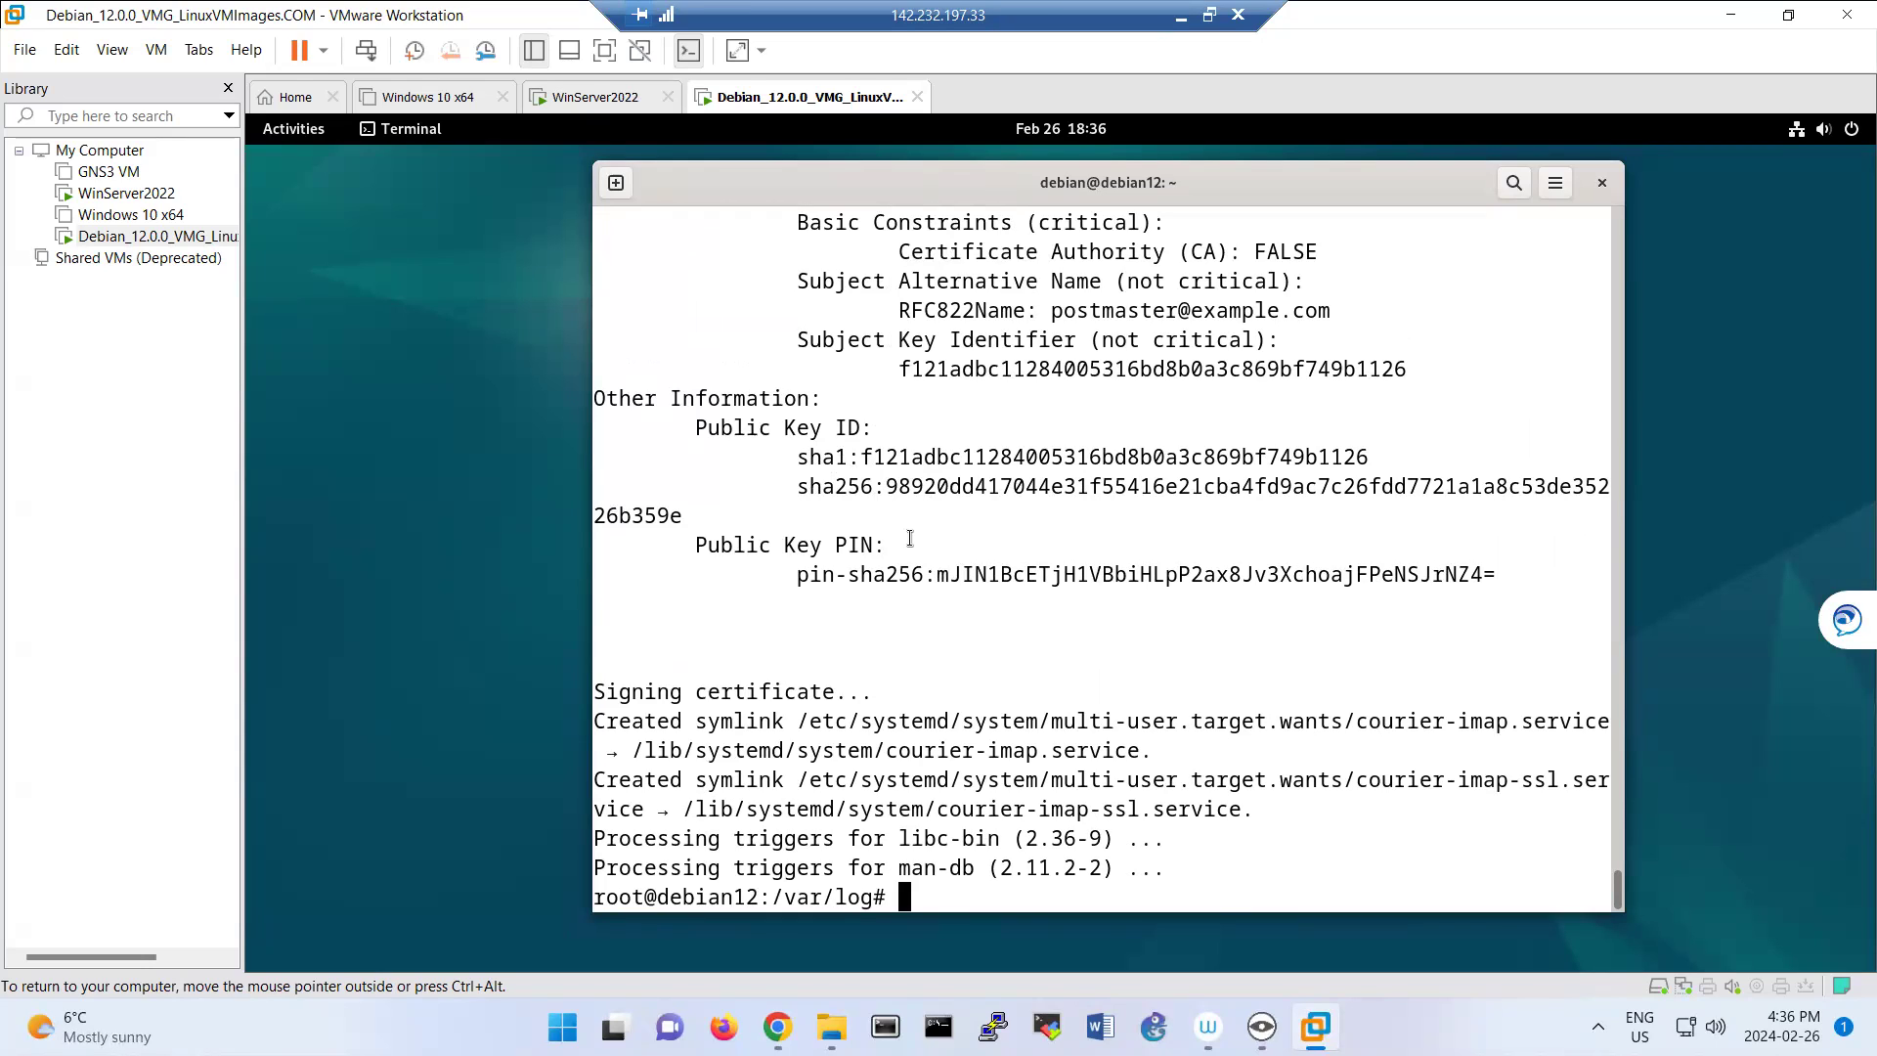
# Restart the courier-imap and courier-pop services
pyautogui.write('service')
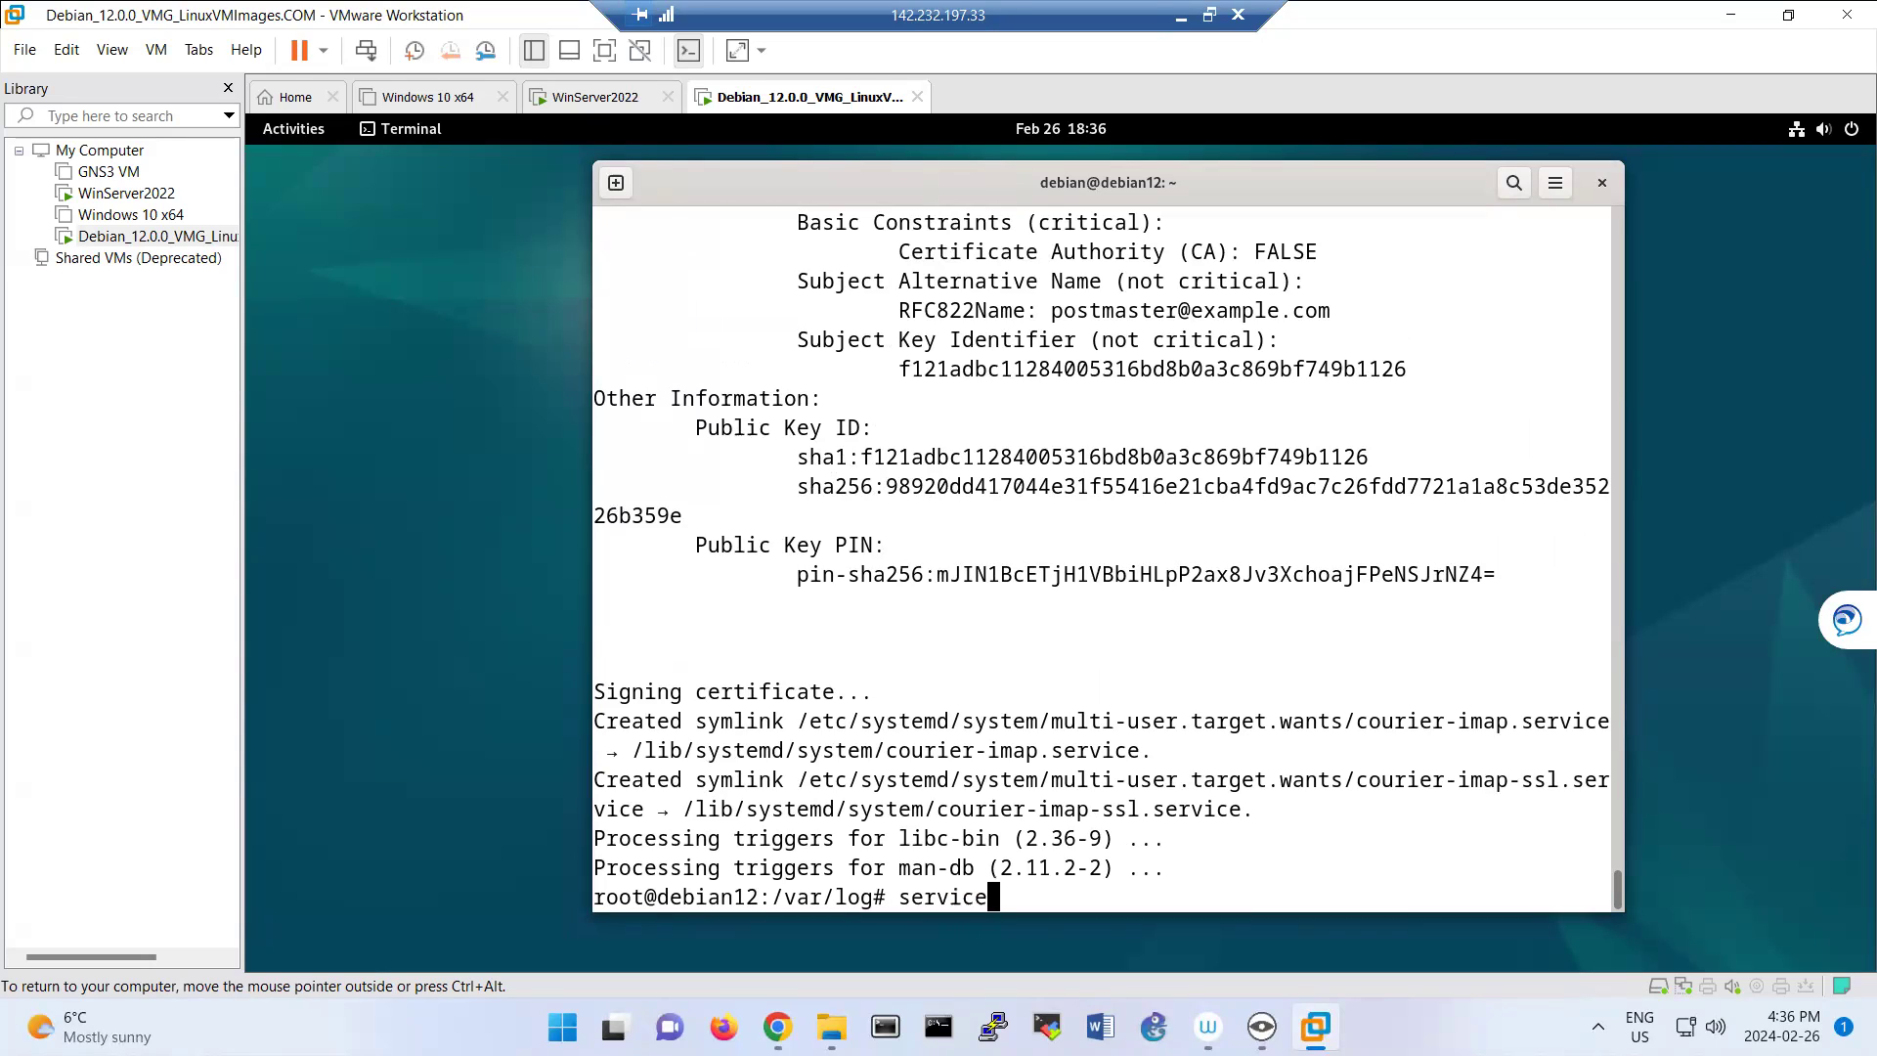
pyautogui.write('co')
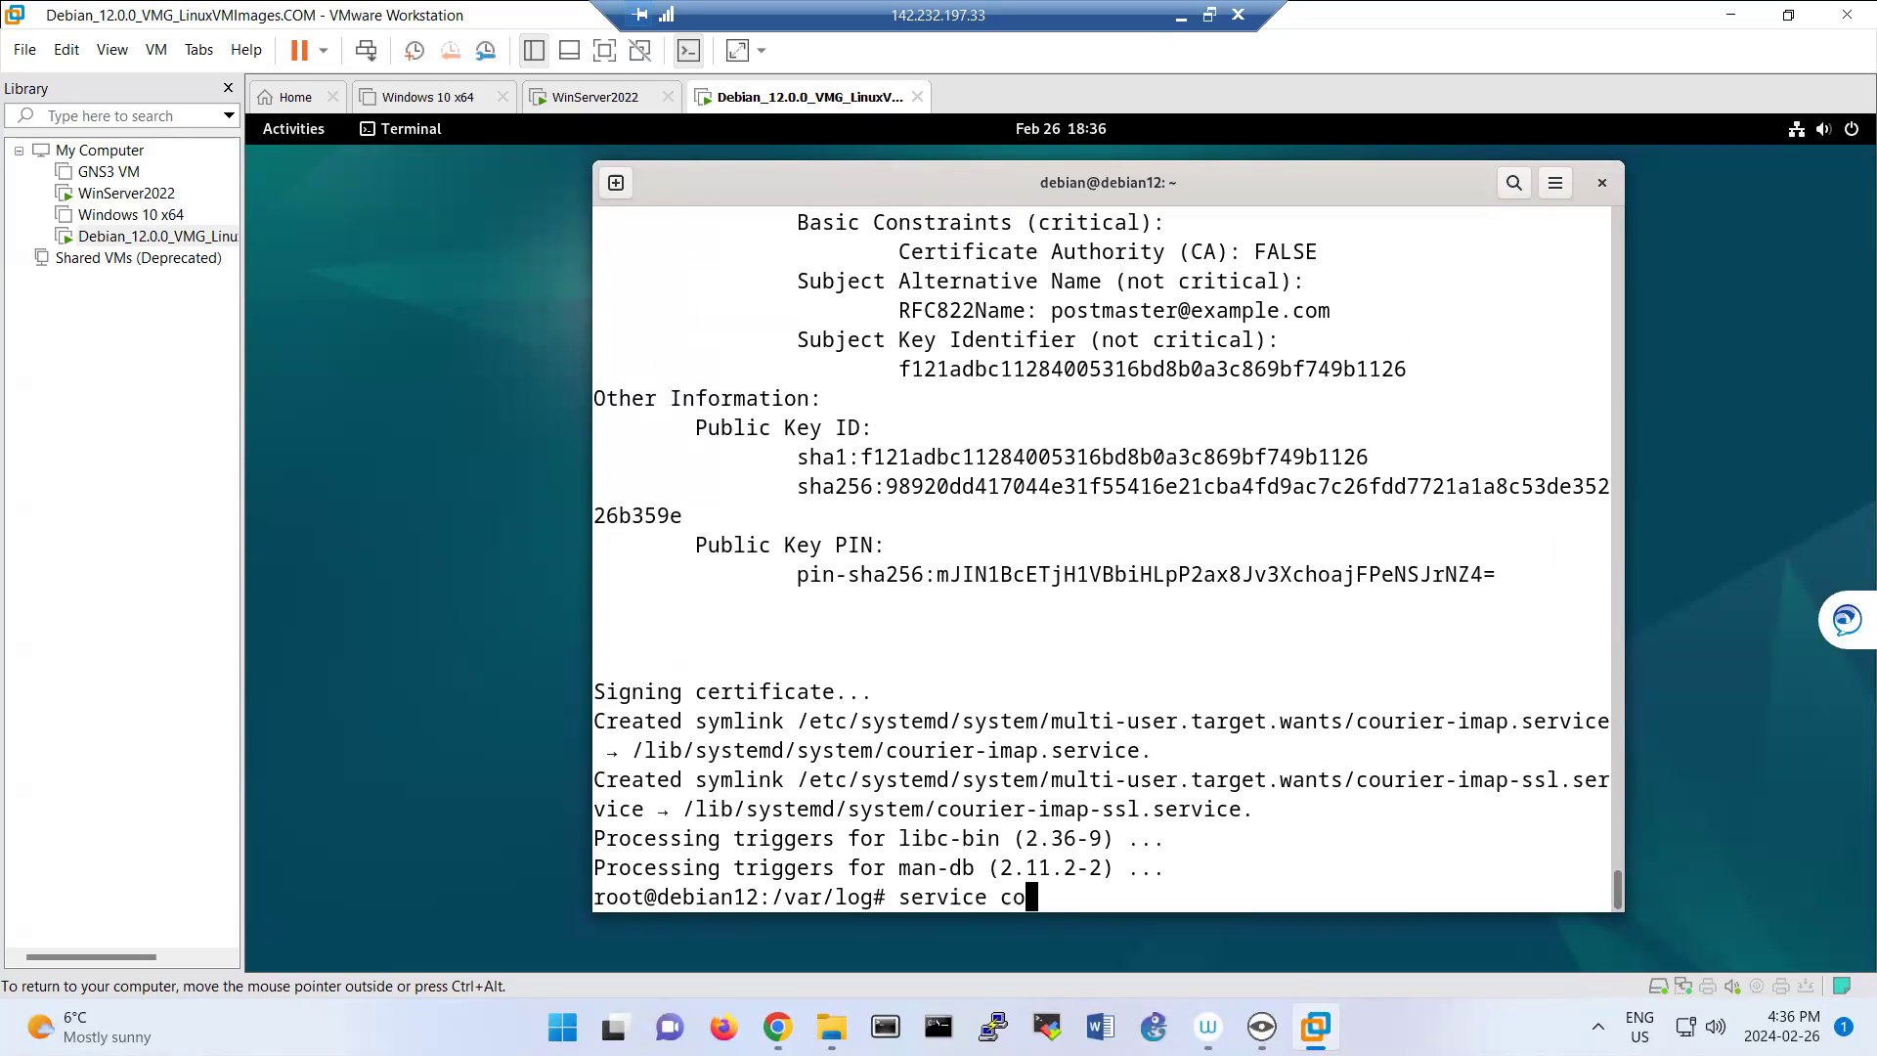
pyautogui.write('urier')
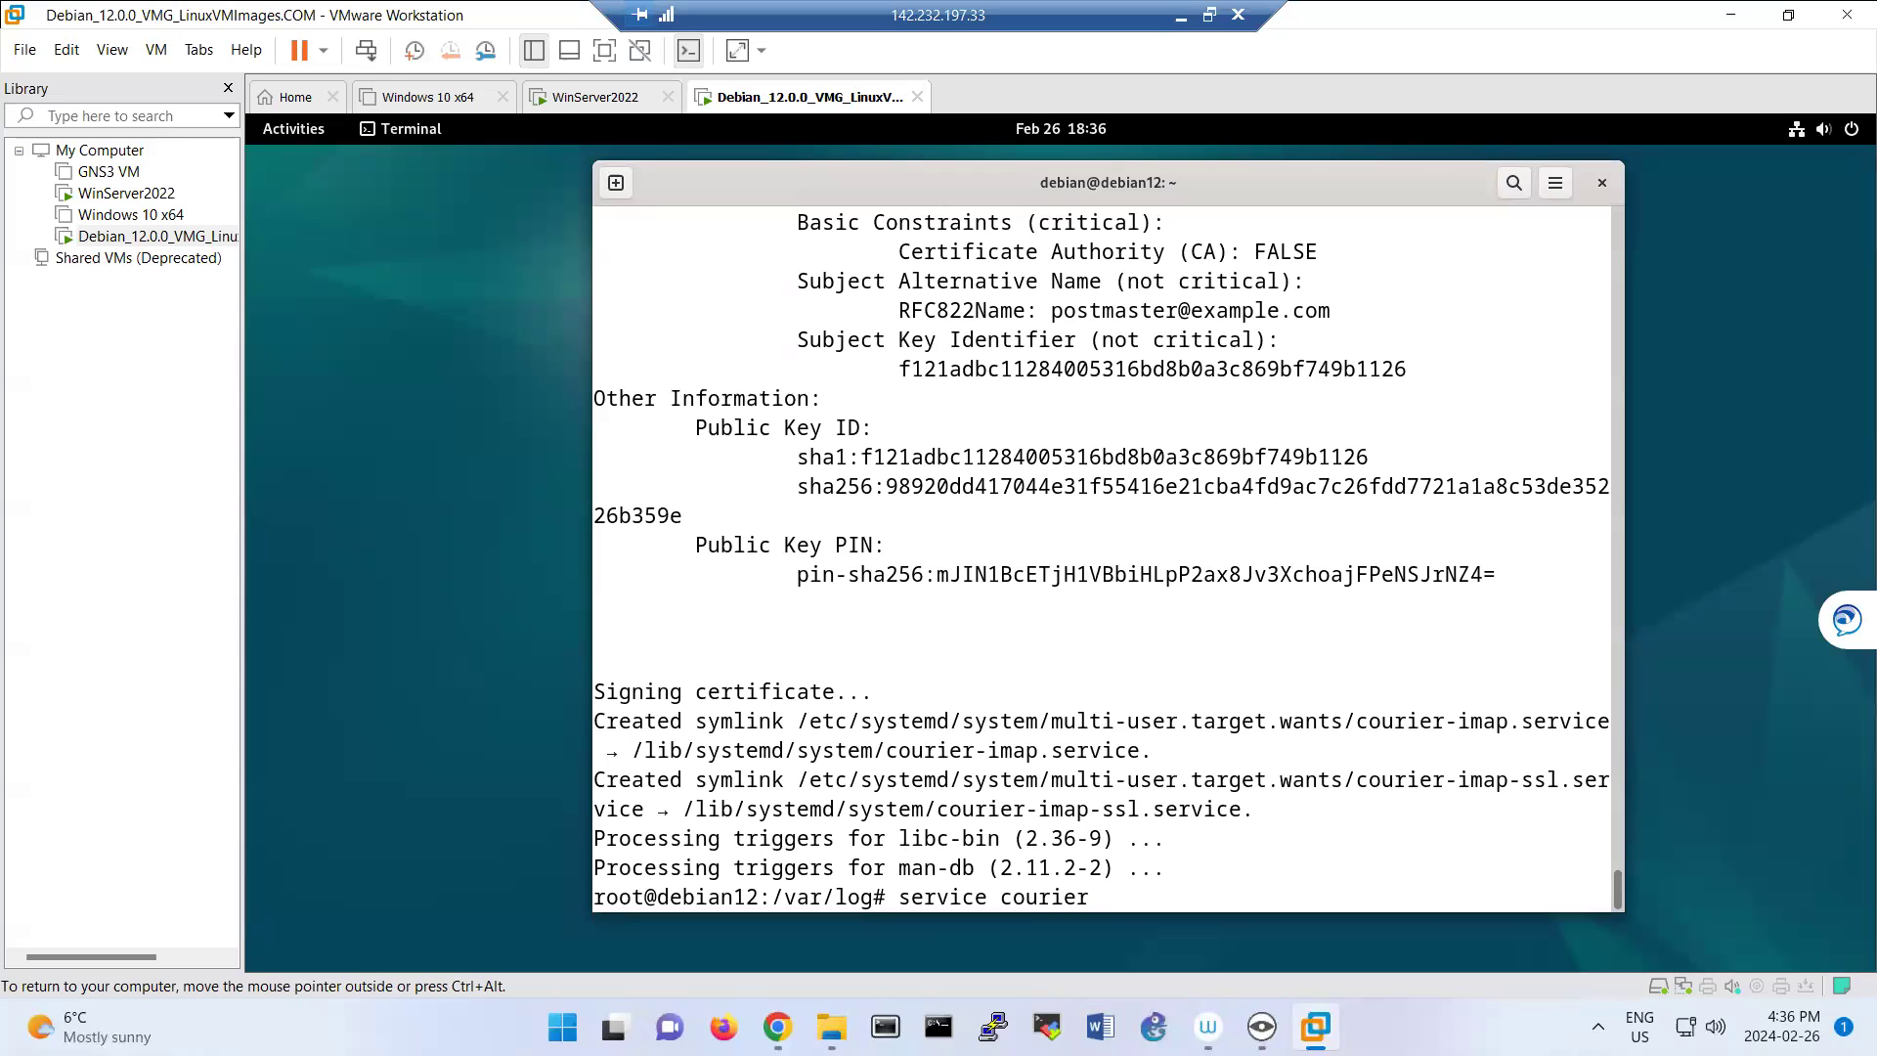
pyautogui.write('-imap ser')
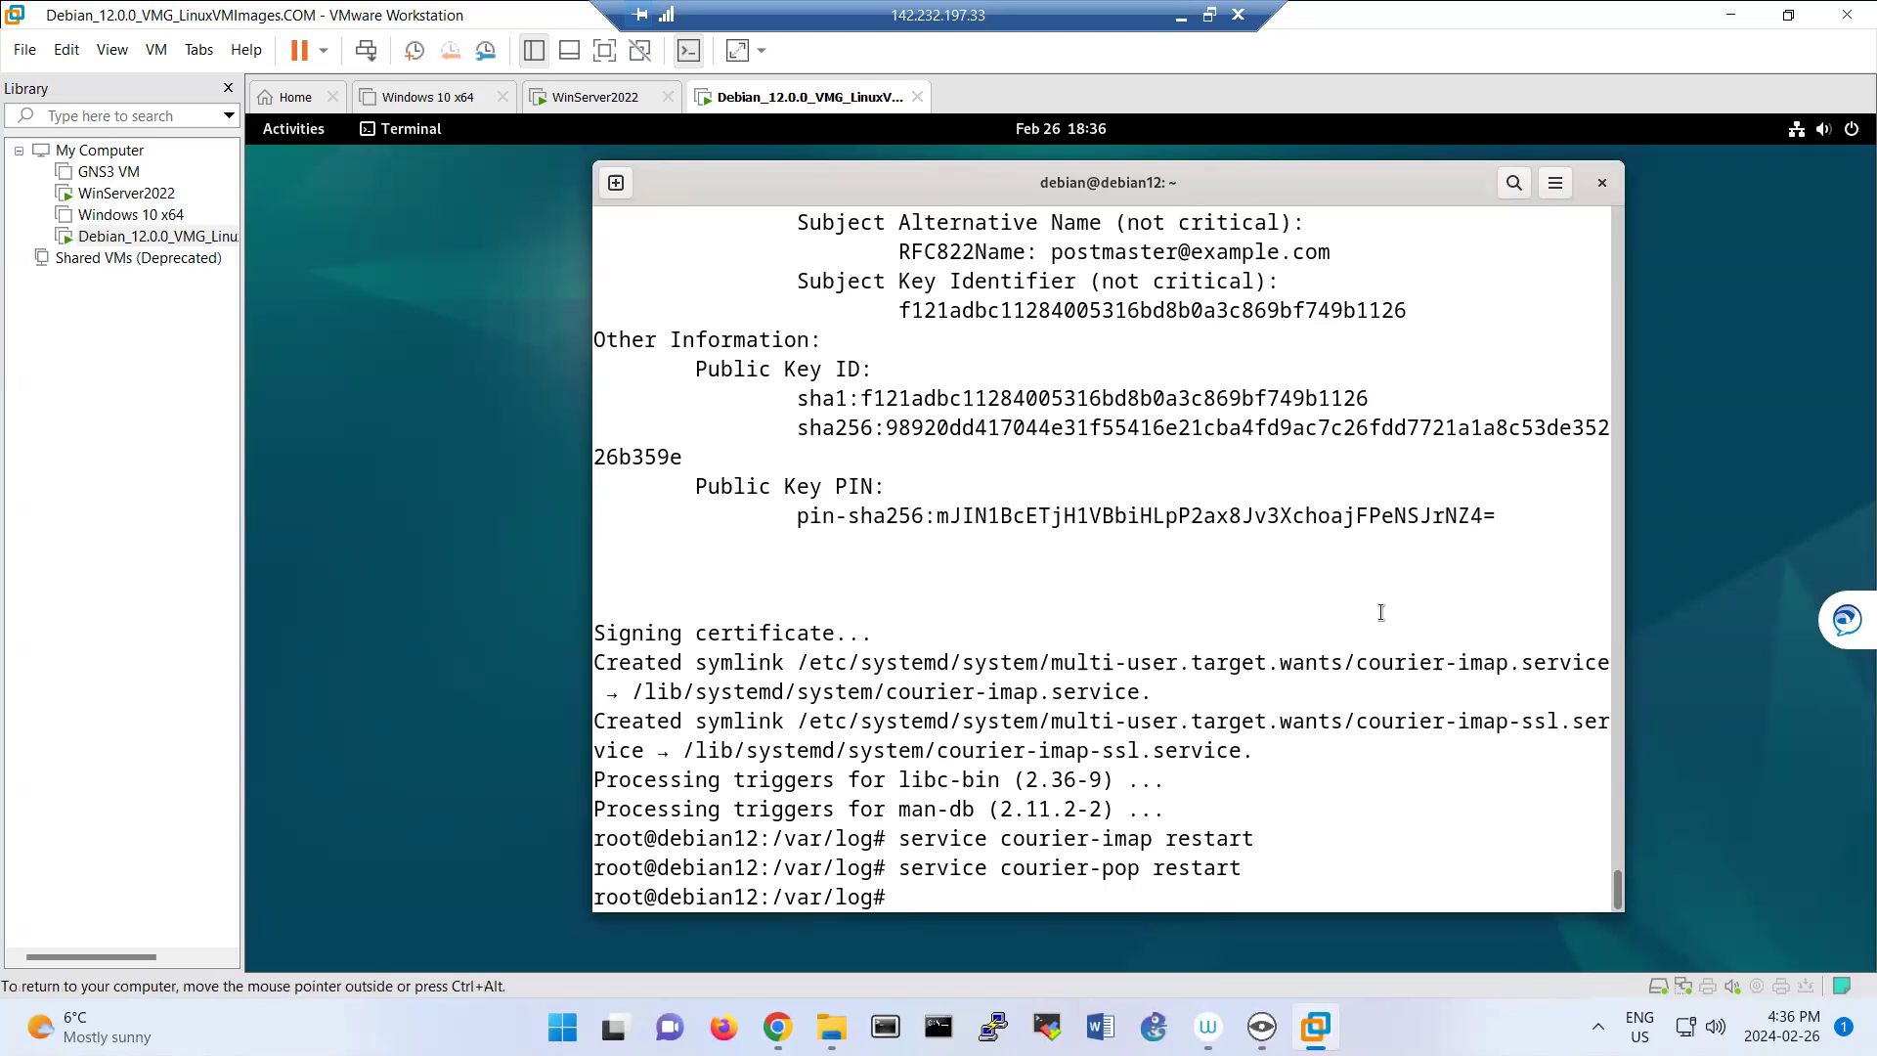
pyautogui.write('telnet')
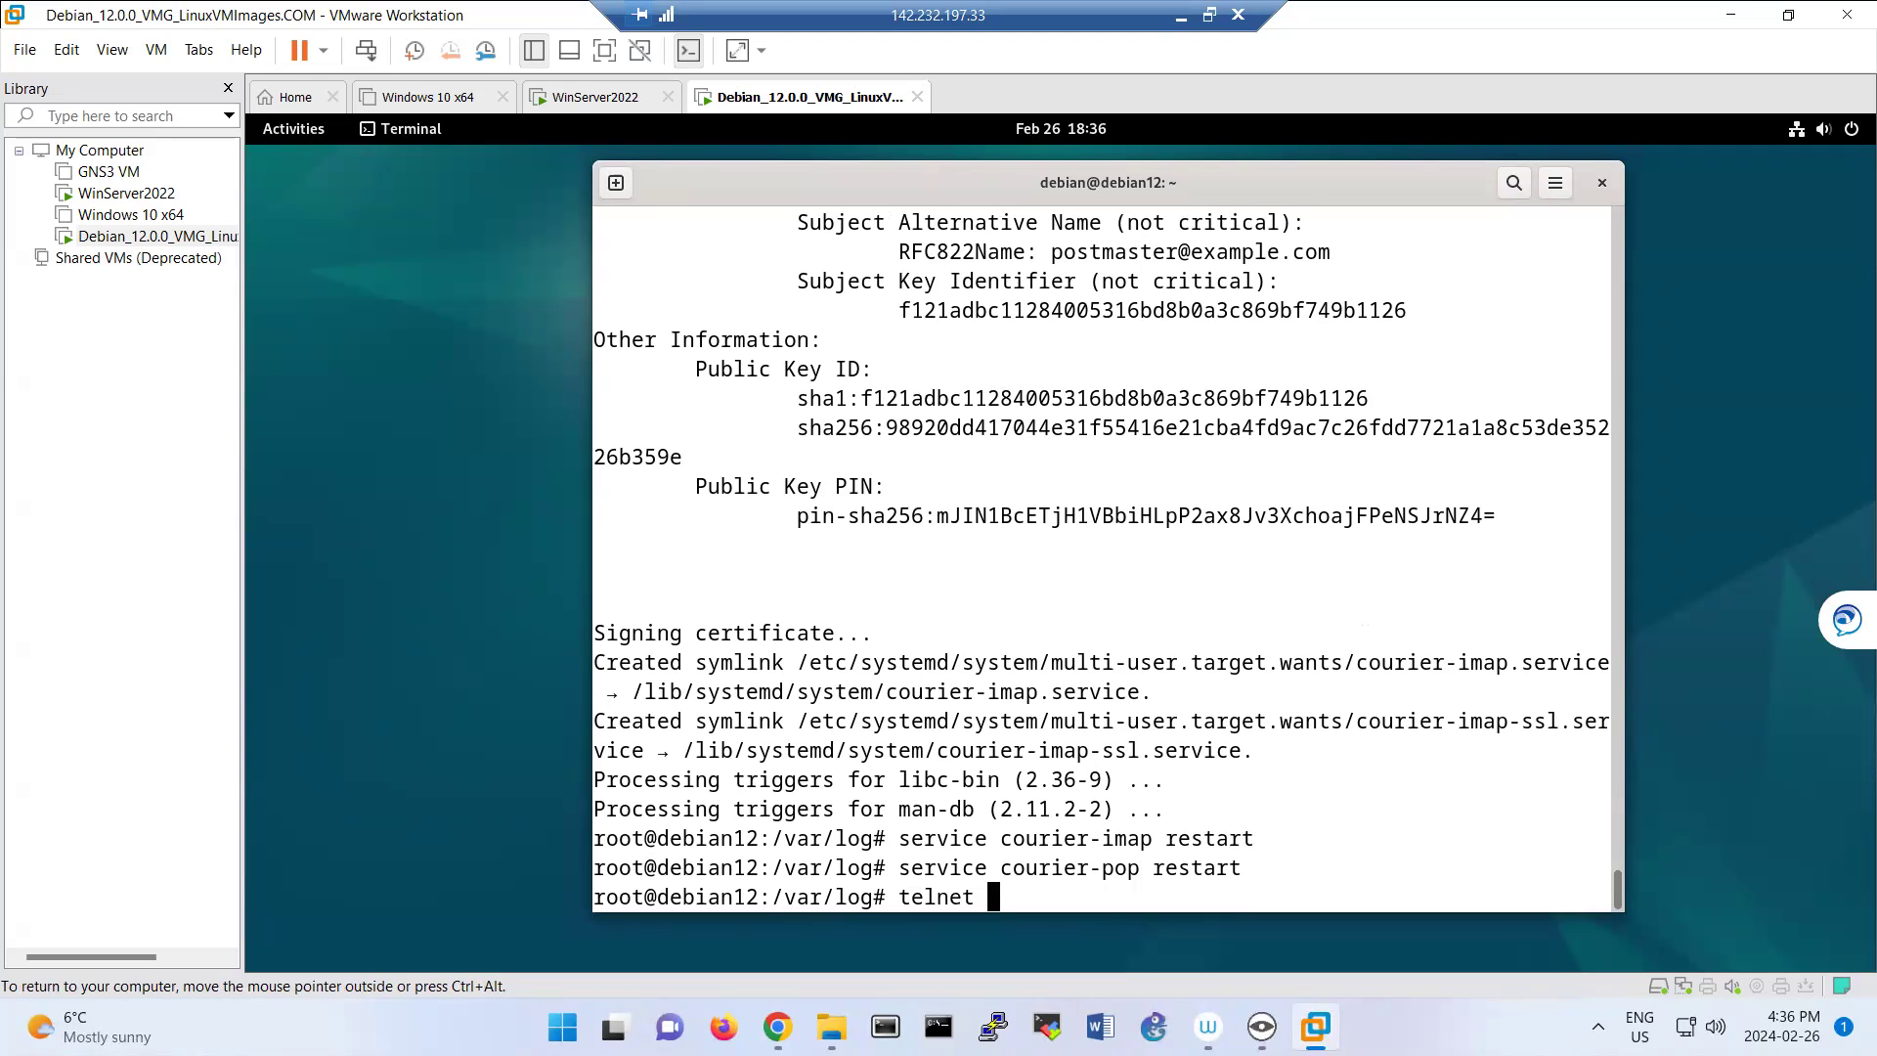
# Telnet to localhost pop3, confirm the '+OK Hello there.' greeting, then QUIT
pyautogui.write('localhost')
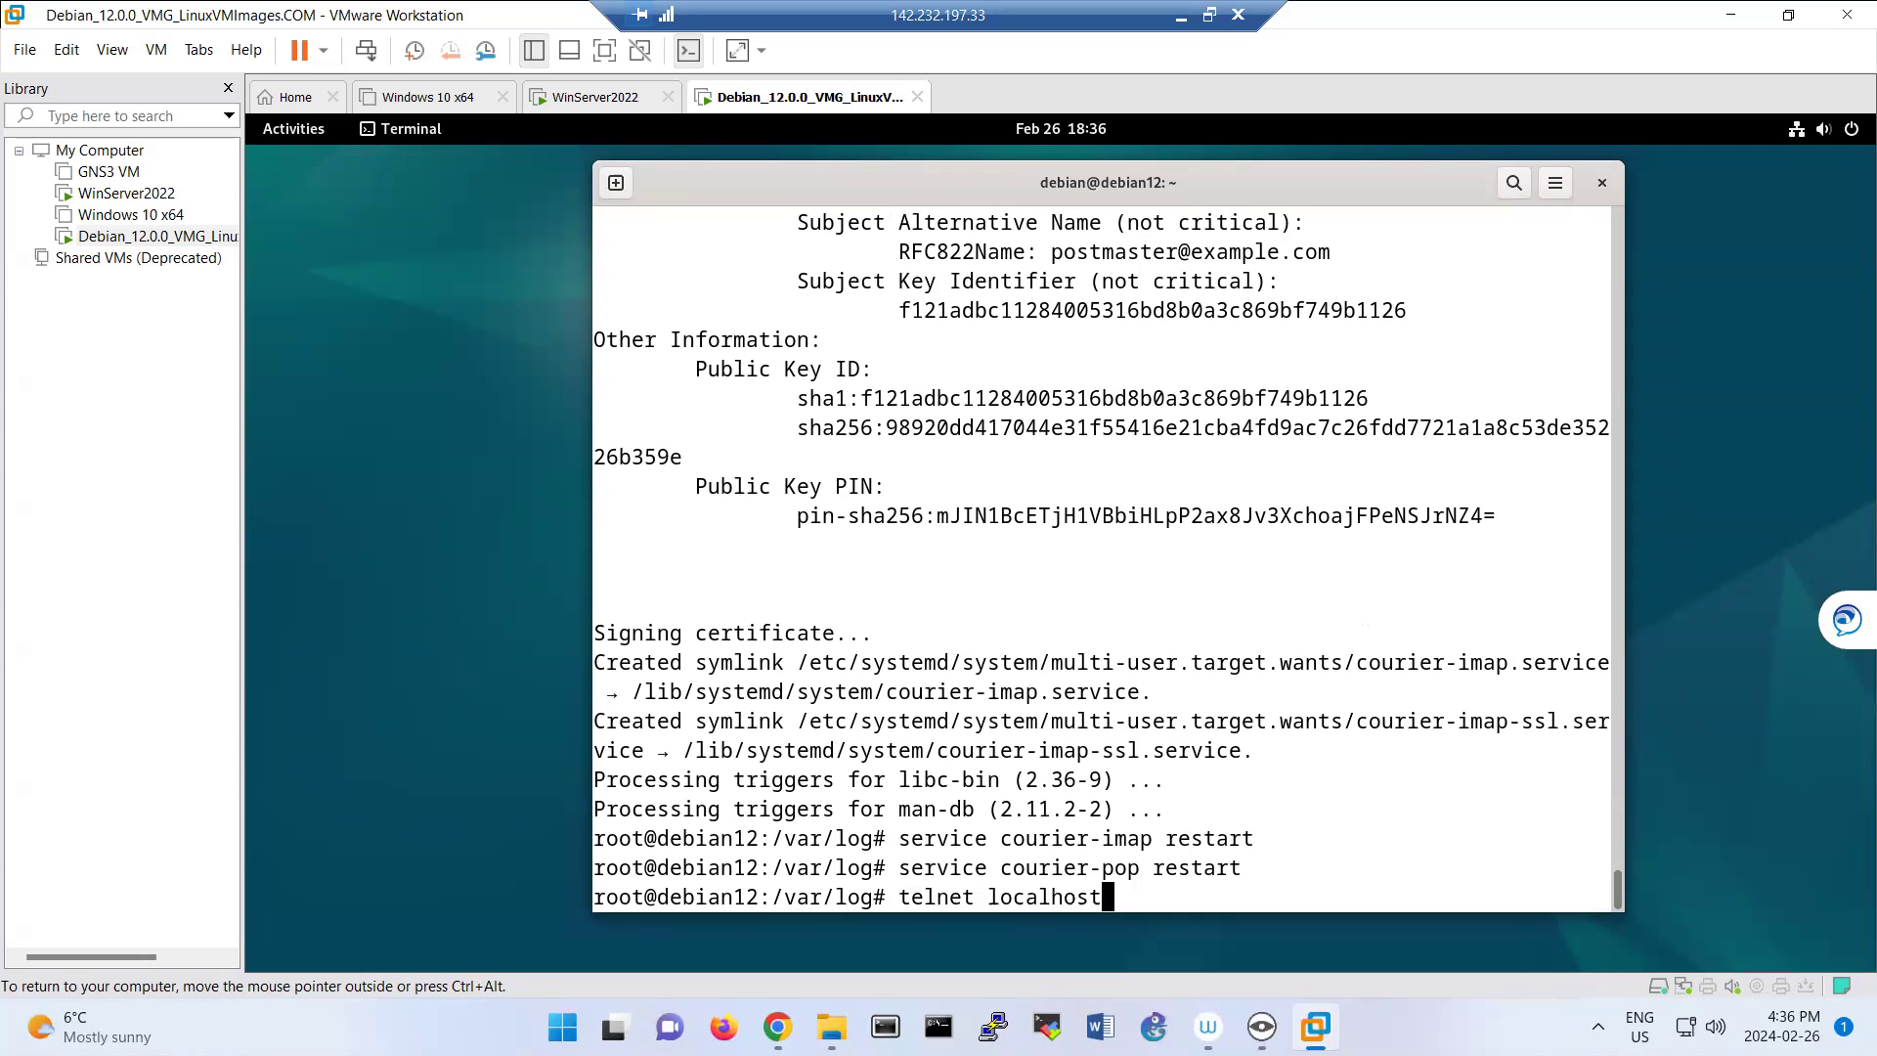
pyautogui.write('pop3')
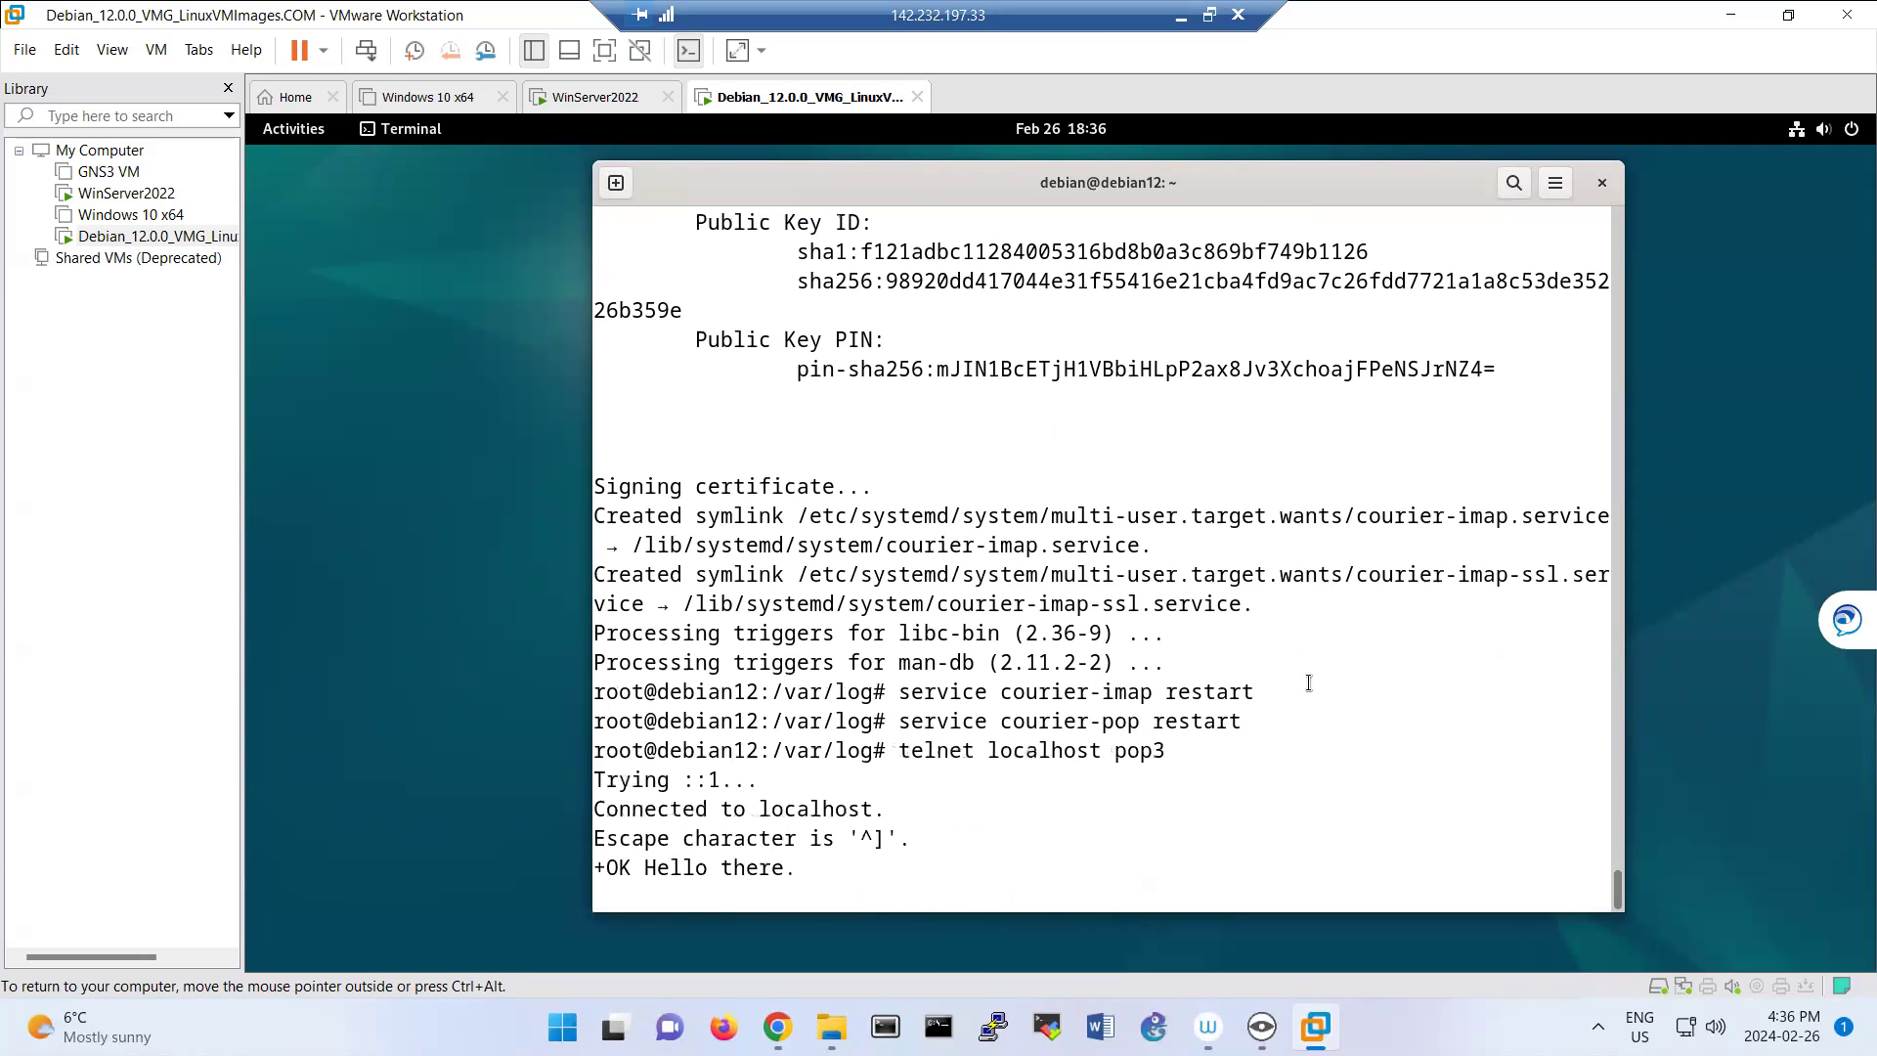
pyautogui.moveTo(742, 867)
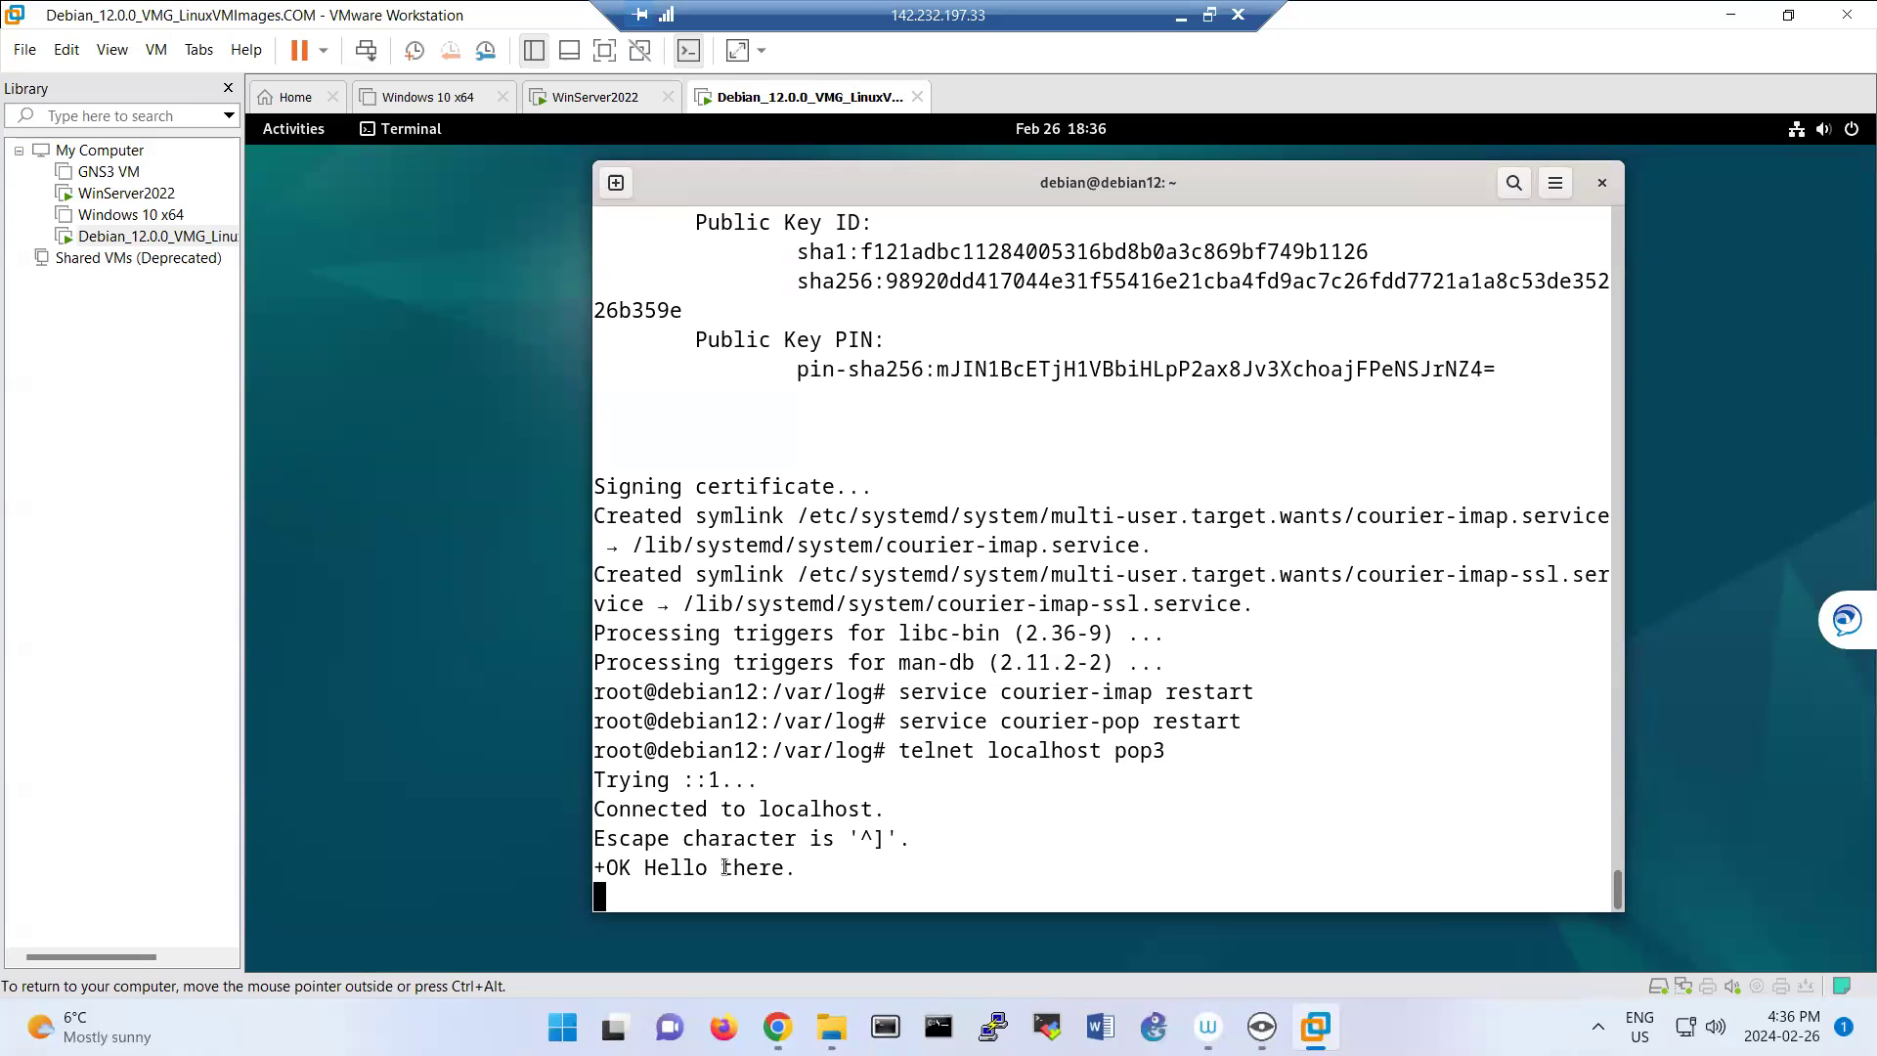
pyautogui.write('QUIT')
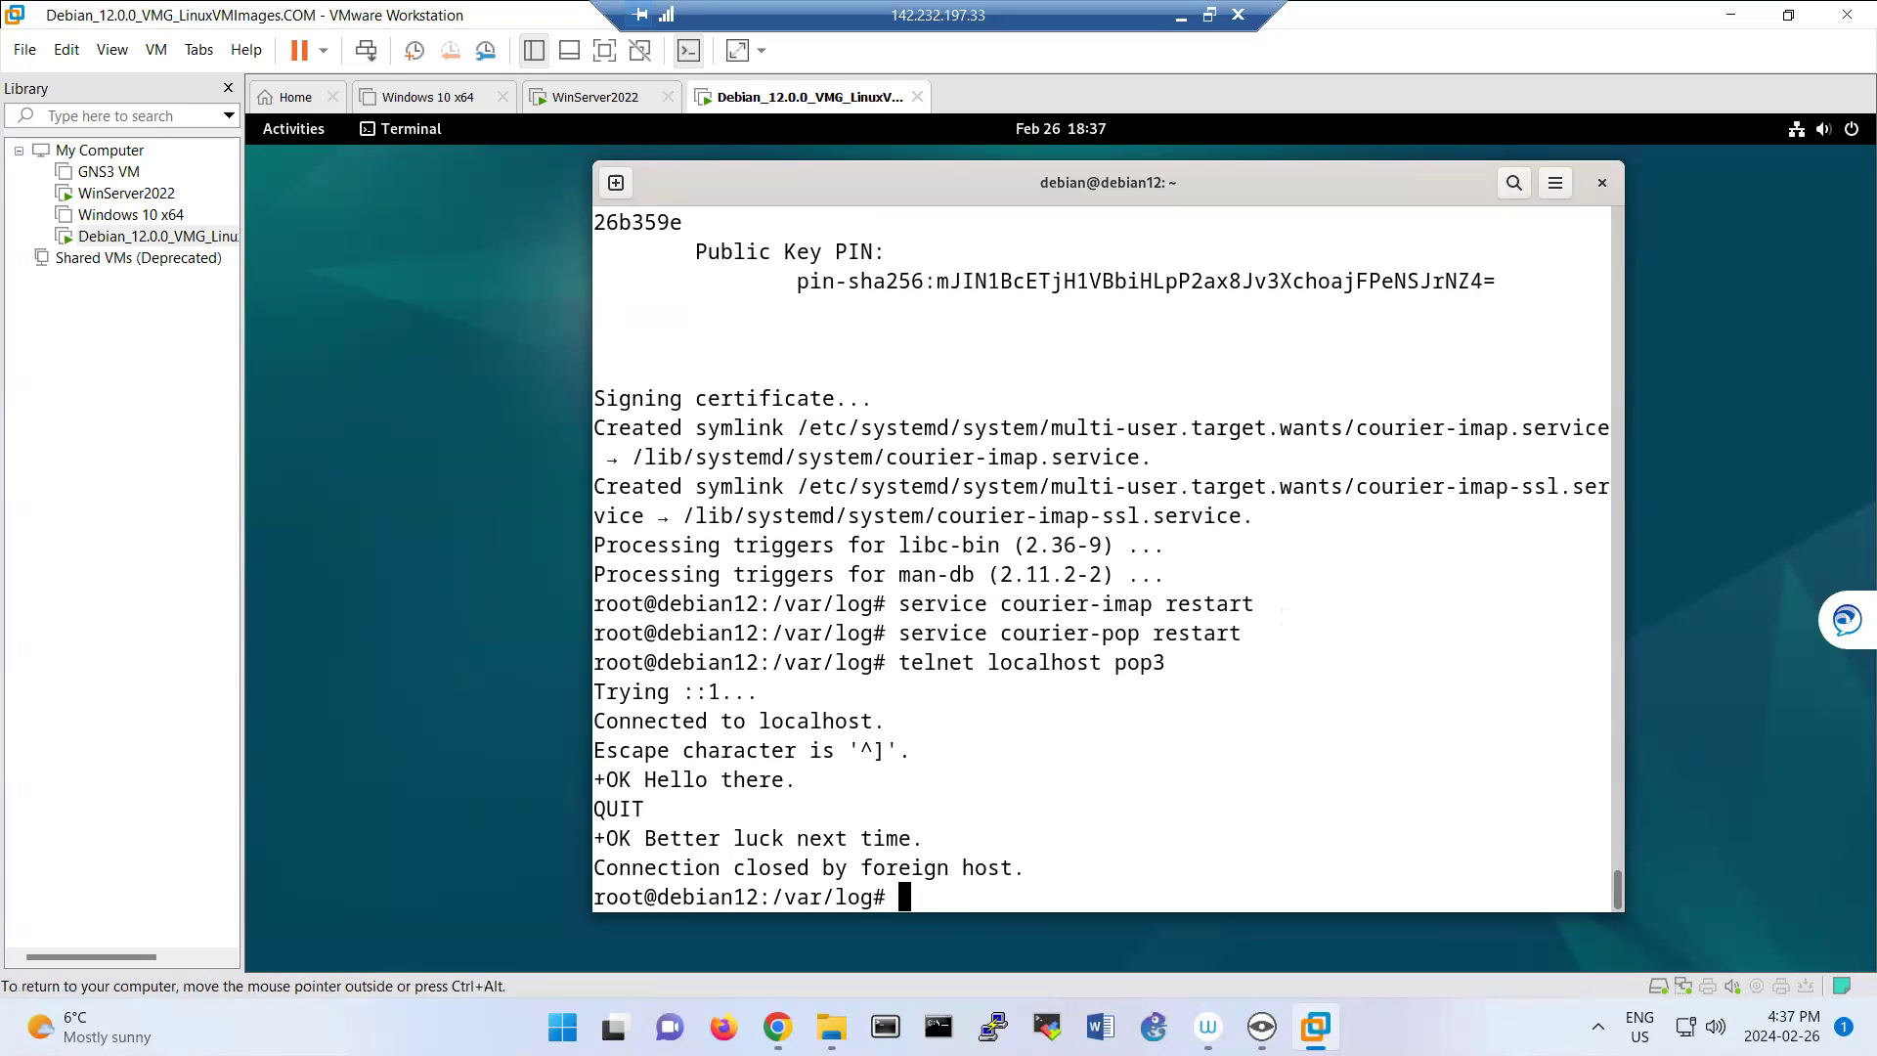
# Install dovecot-imapd and dovecot-pop3d, answering Y to replace the Courier packages
pyautogui.write('apt-get insta')
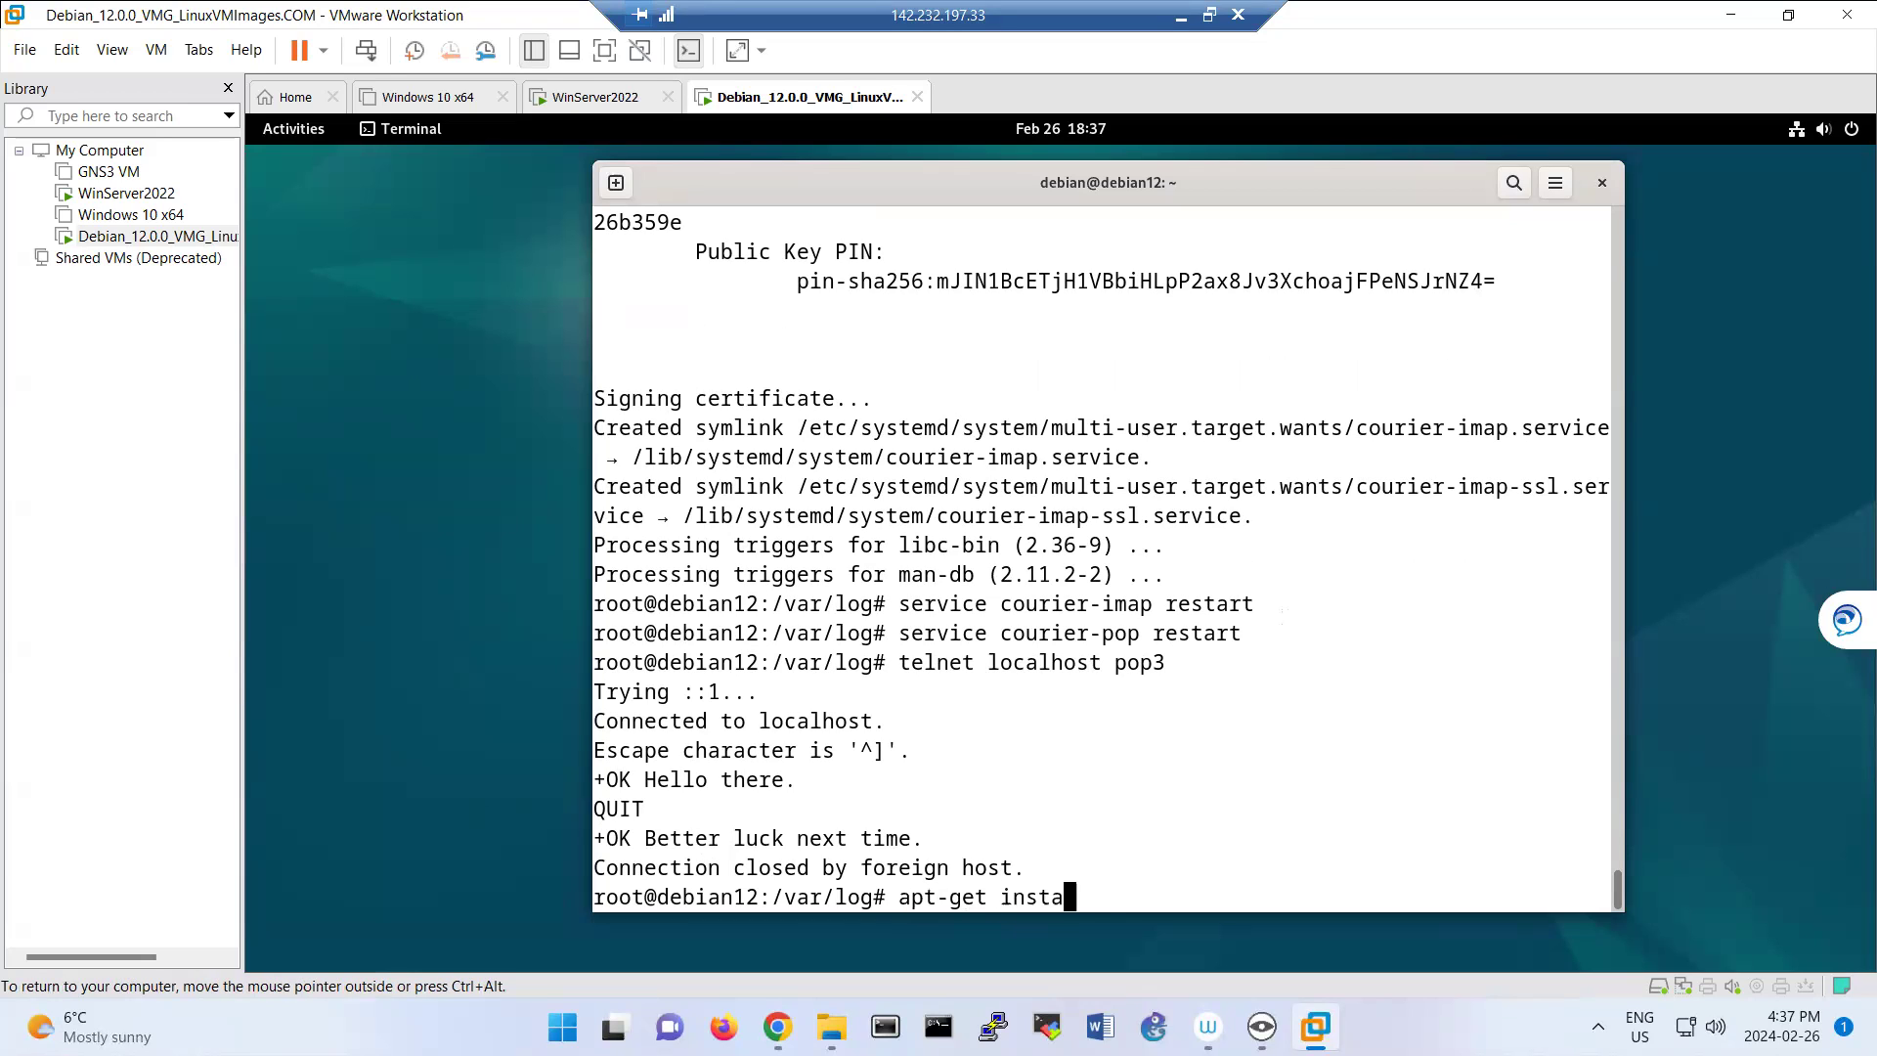
pyautogui.write('ll d')
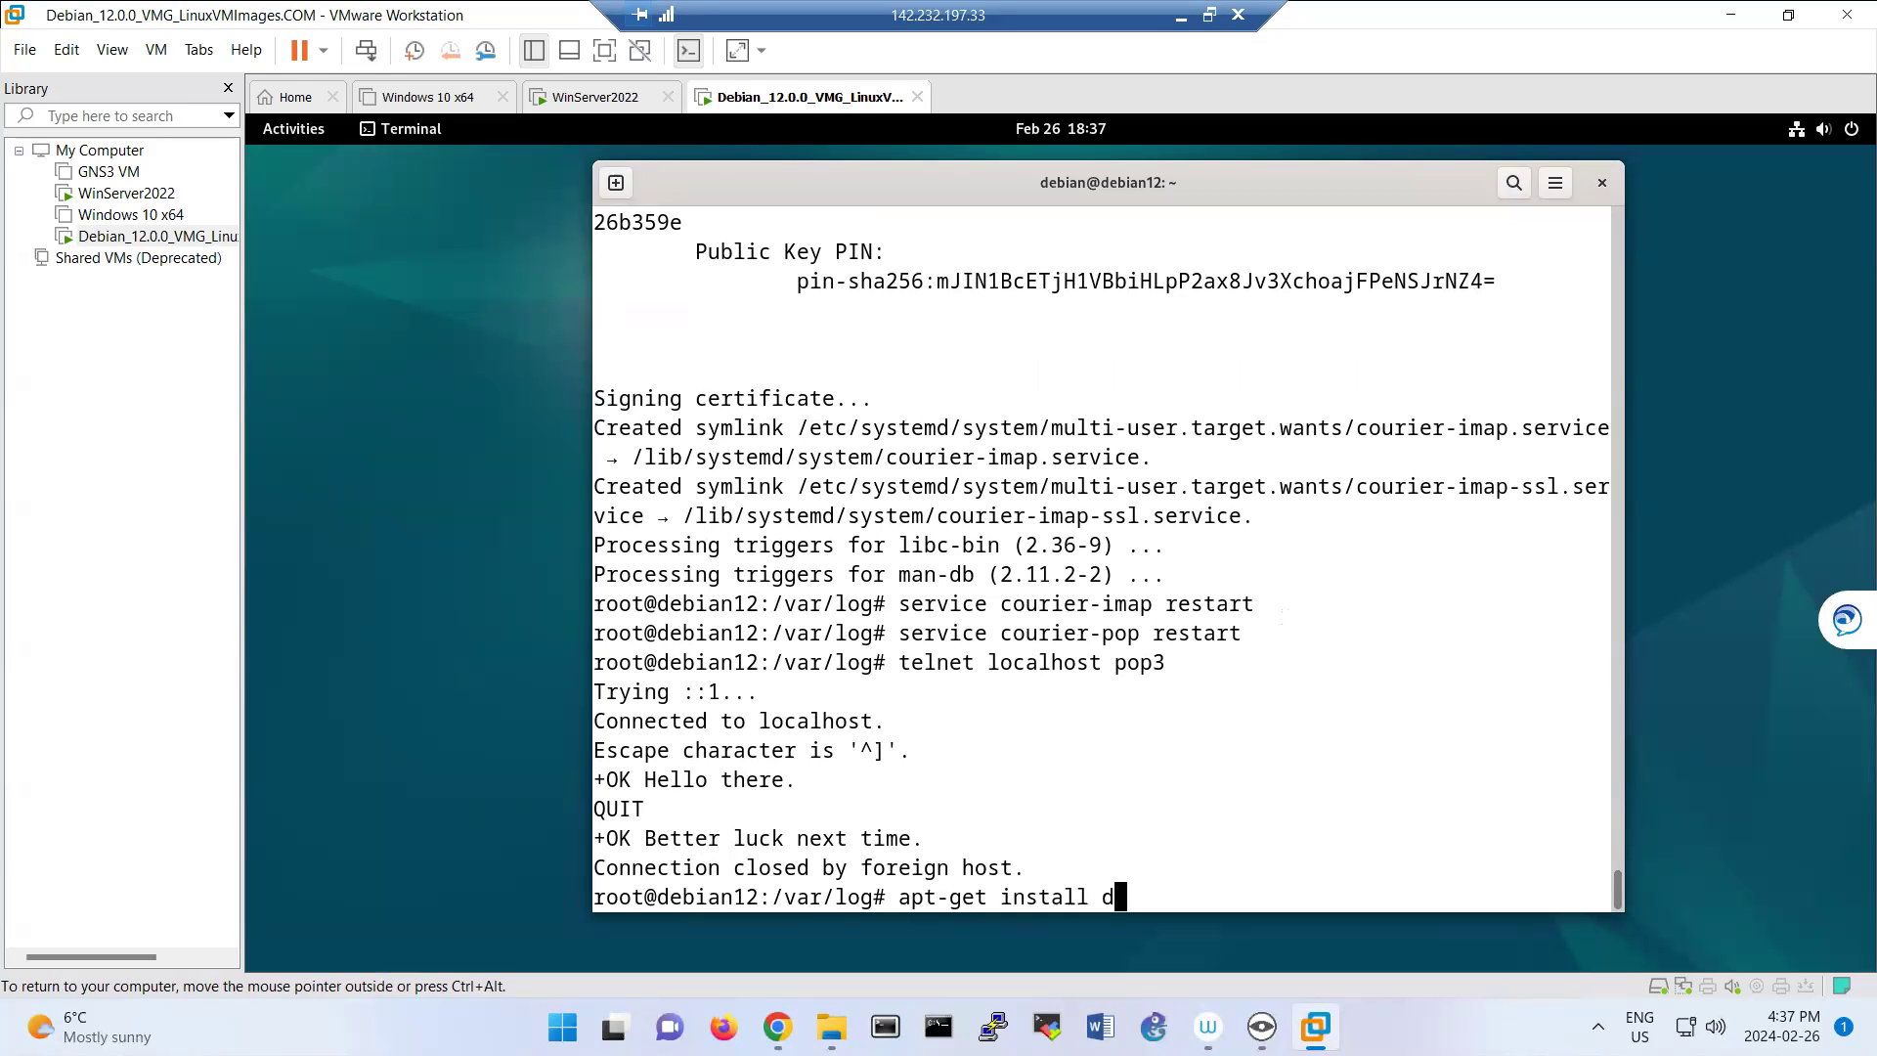
pyautogui.write('ovecot')
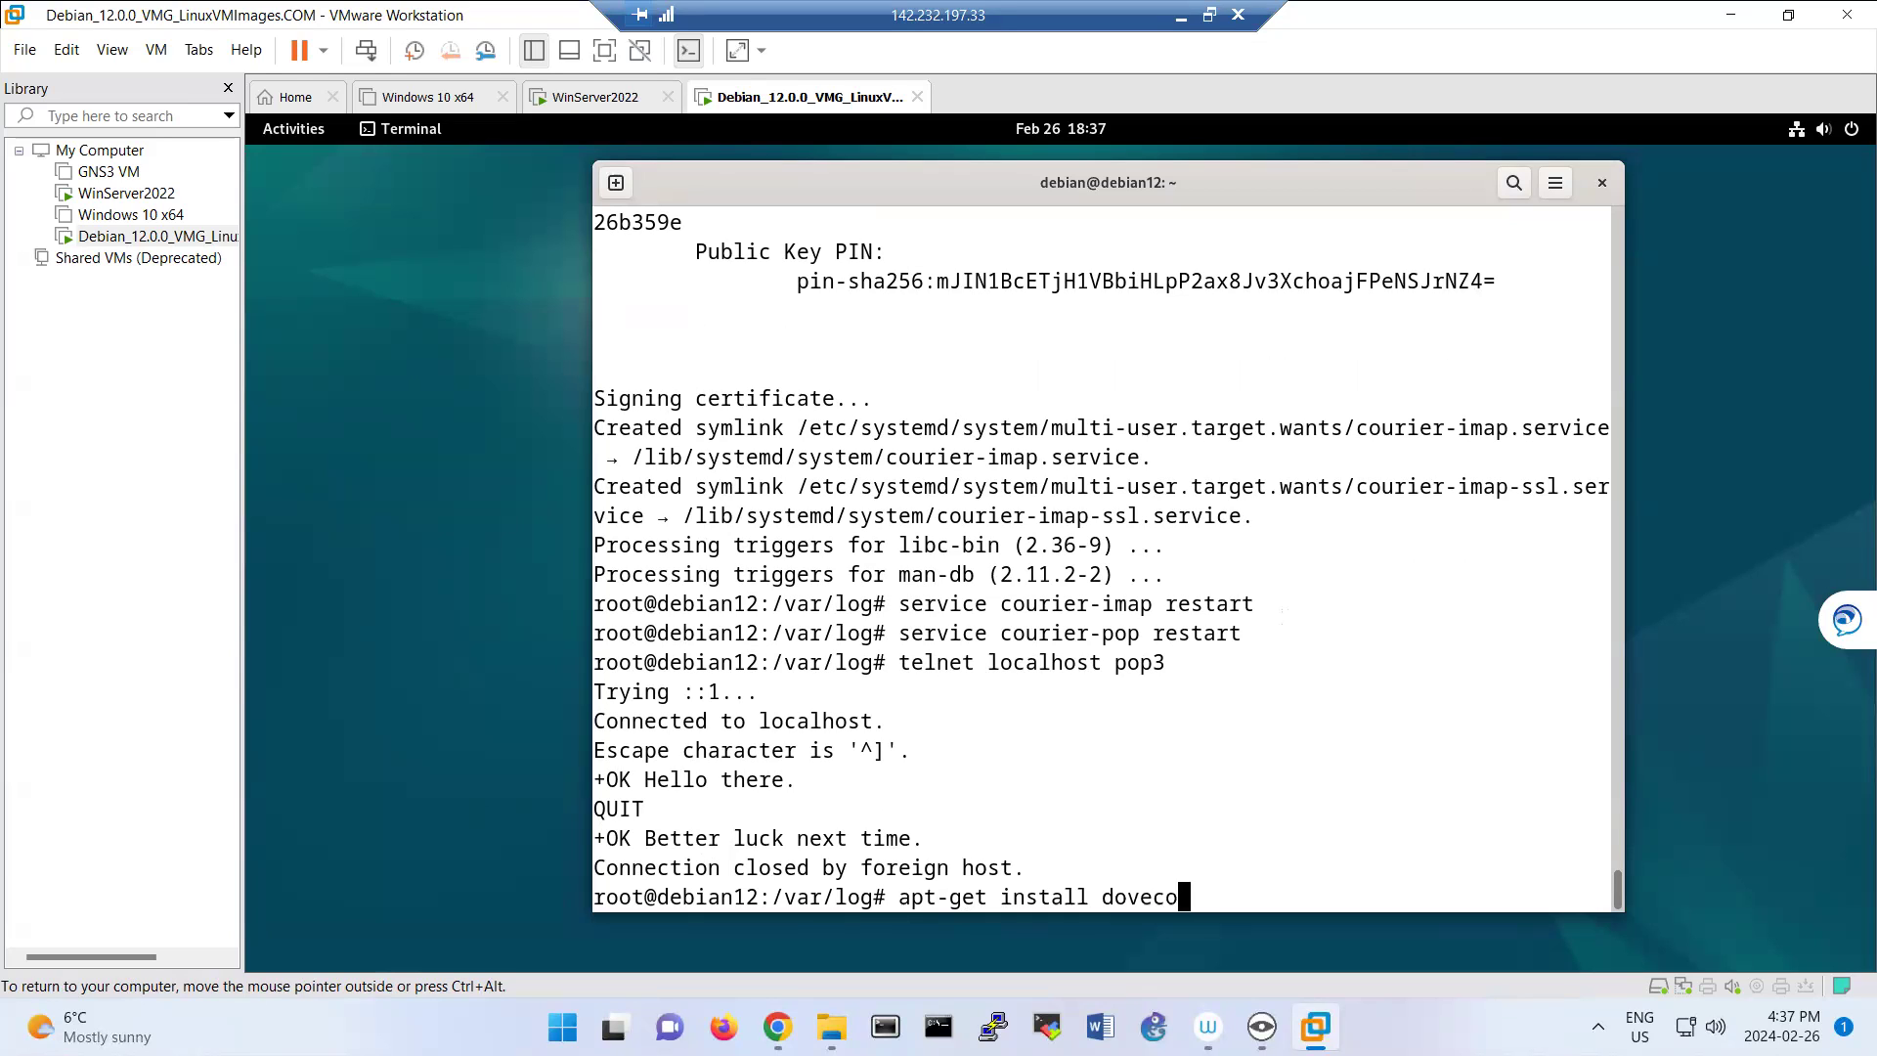
pyautogui.write('t-')
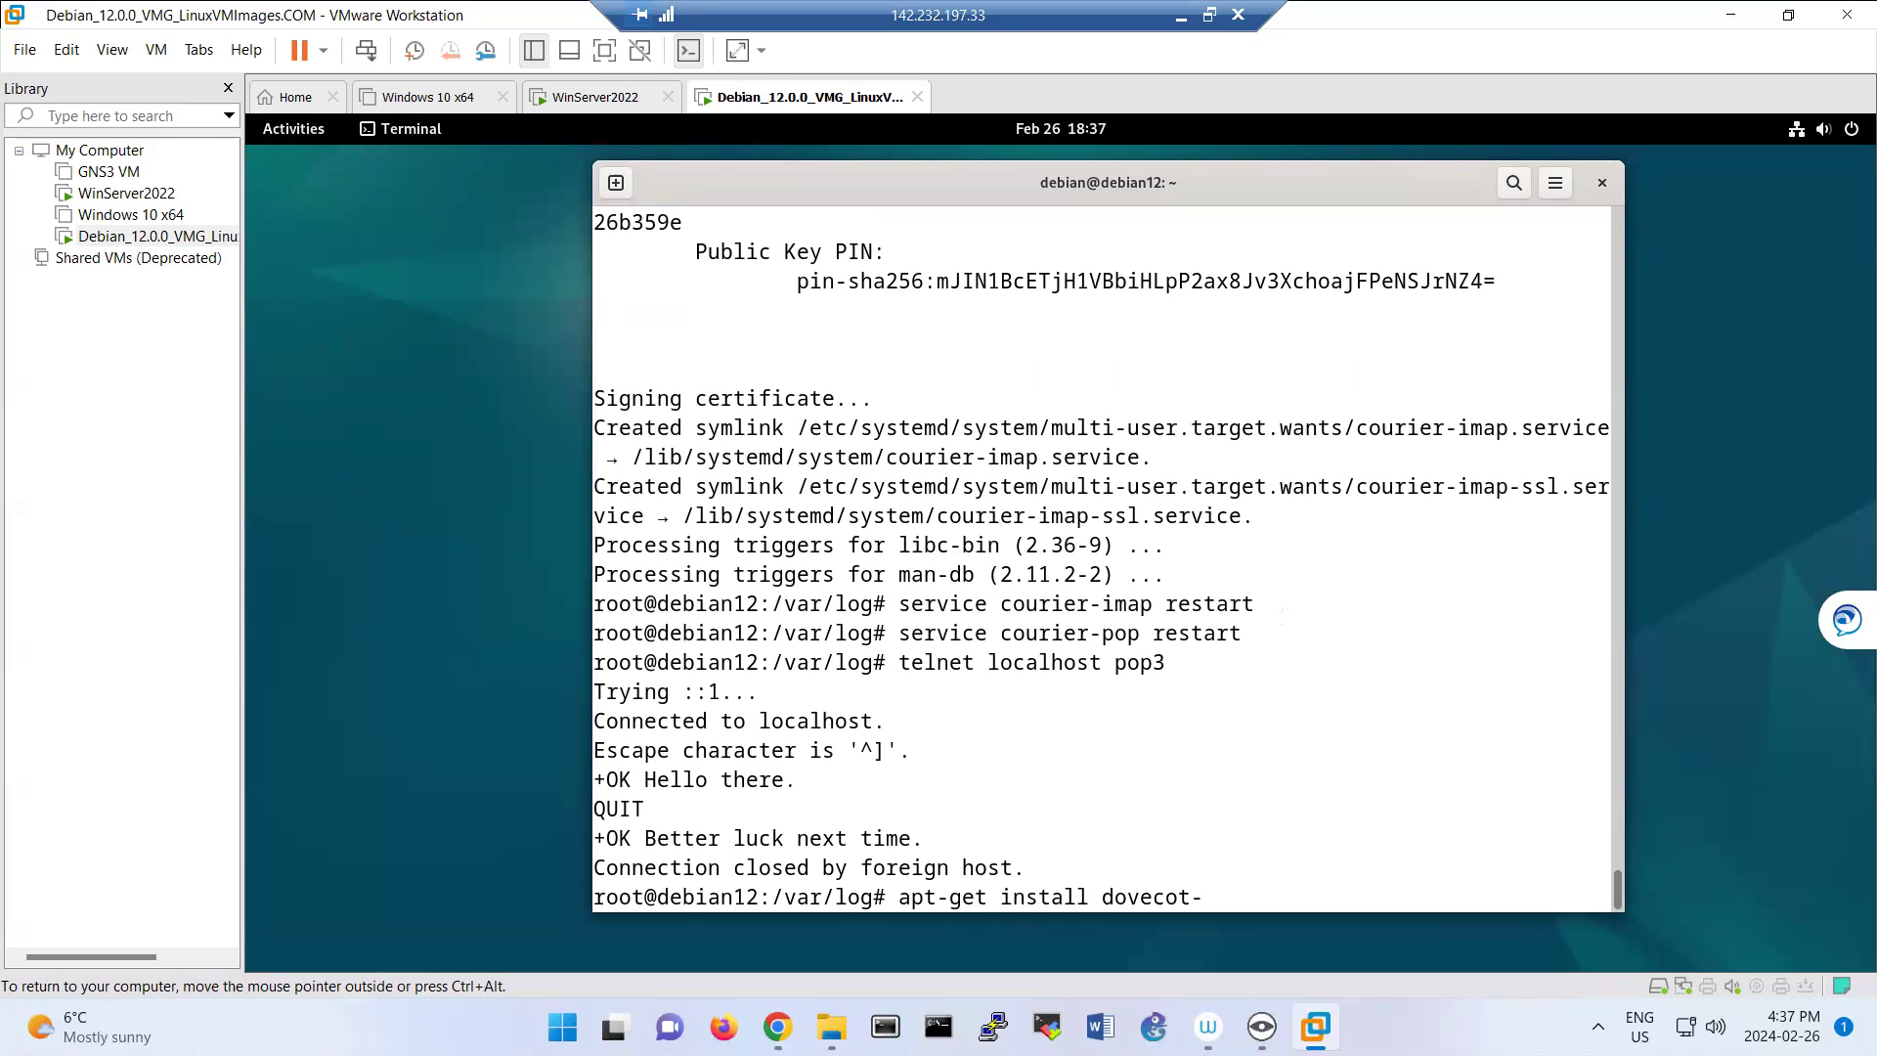
pyautogui.write('imapd')
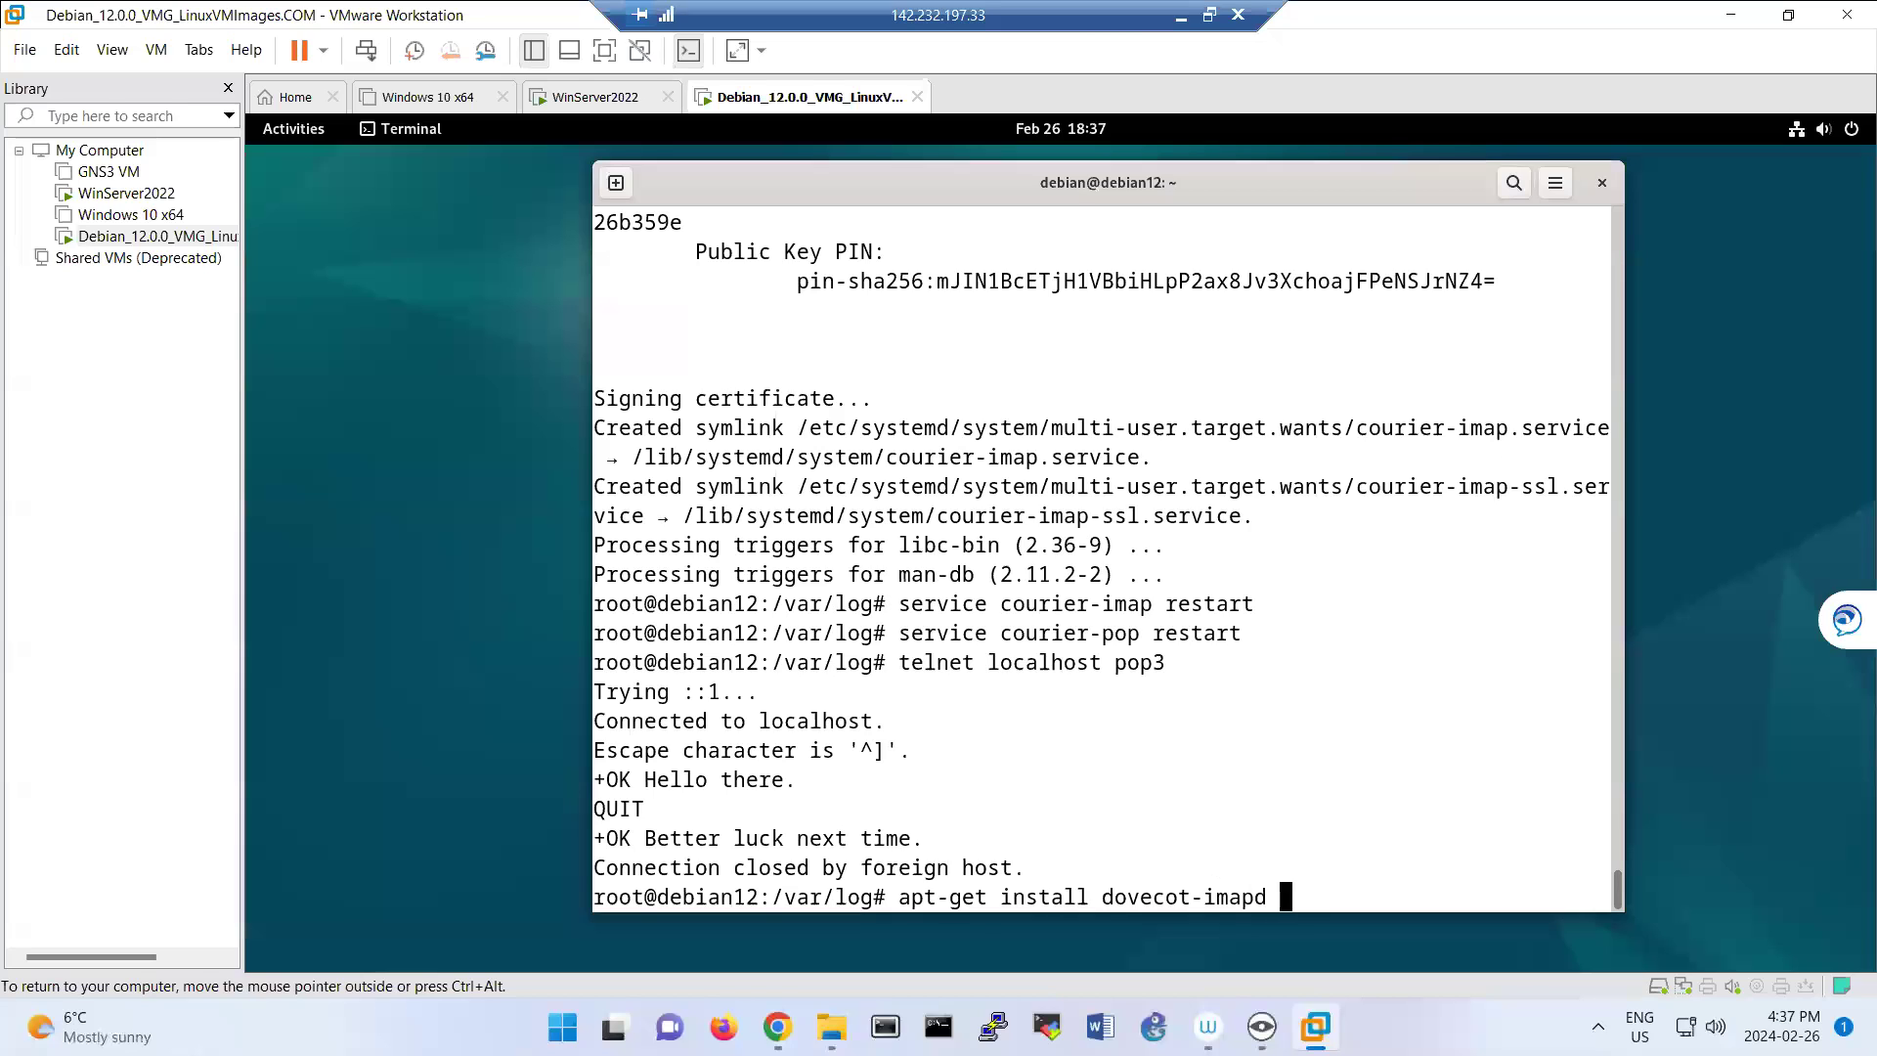
pyautogui.write('dovecot')
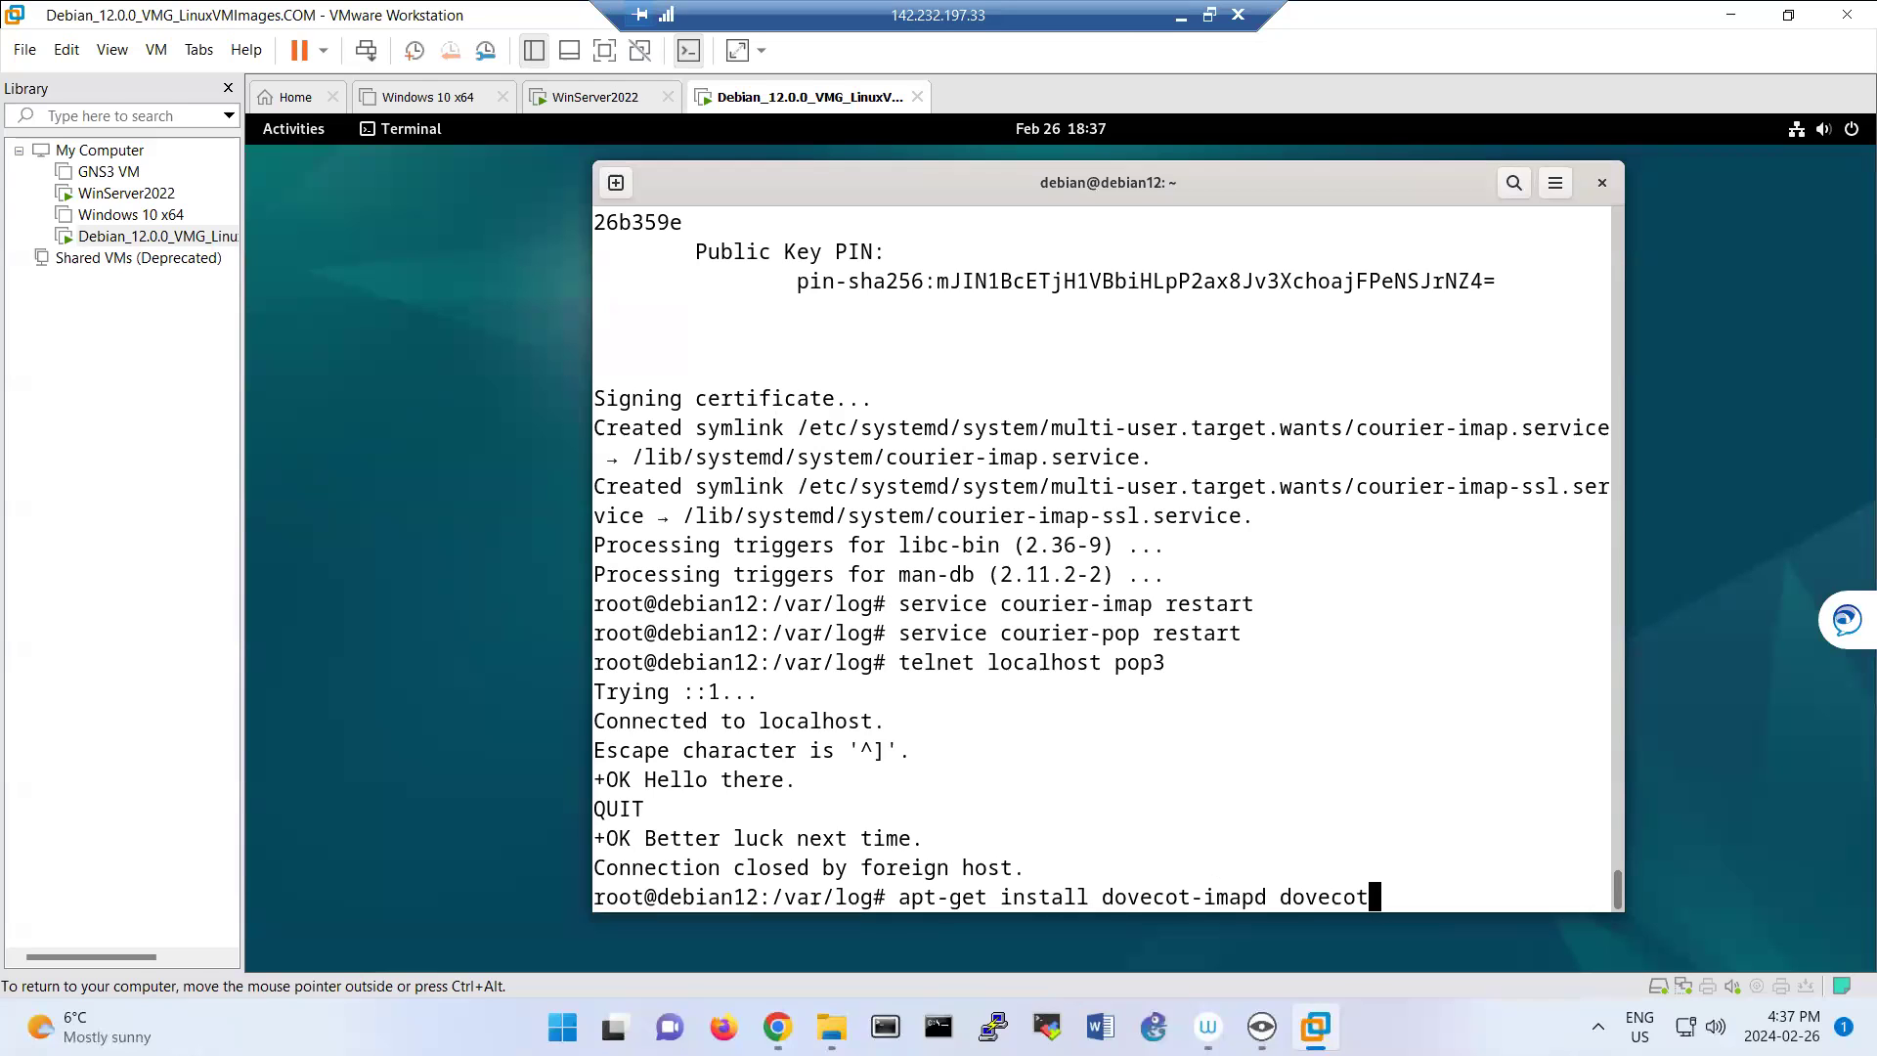
pyautogui.write('-pop3d')
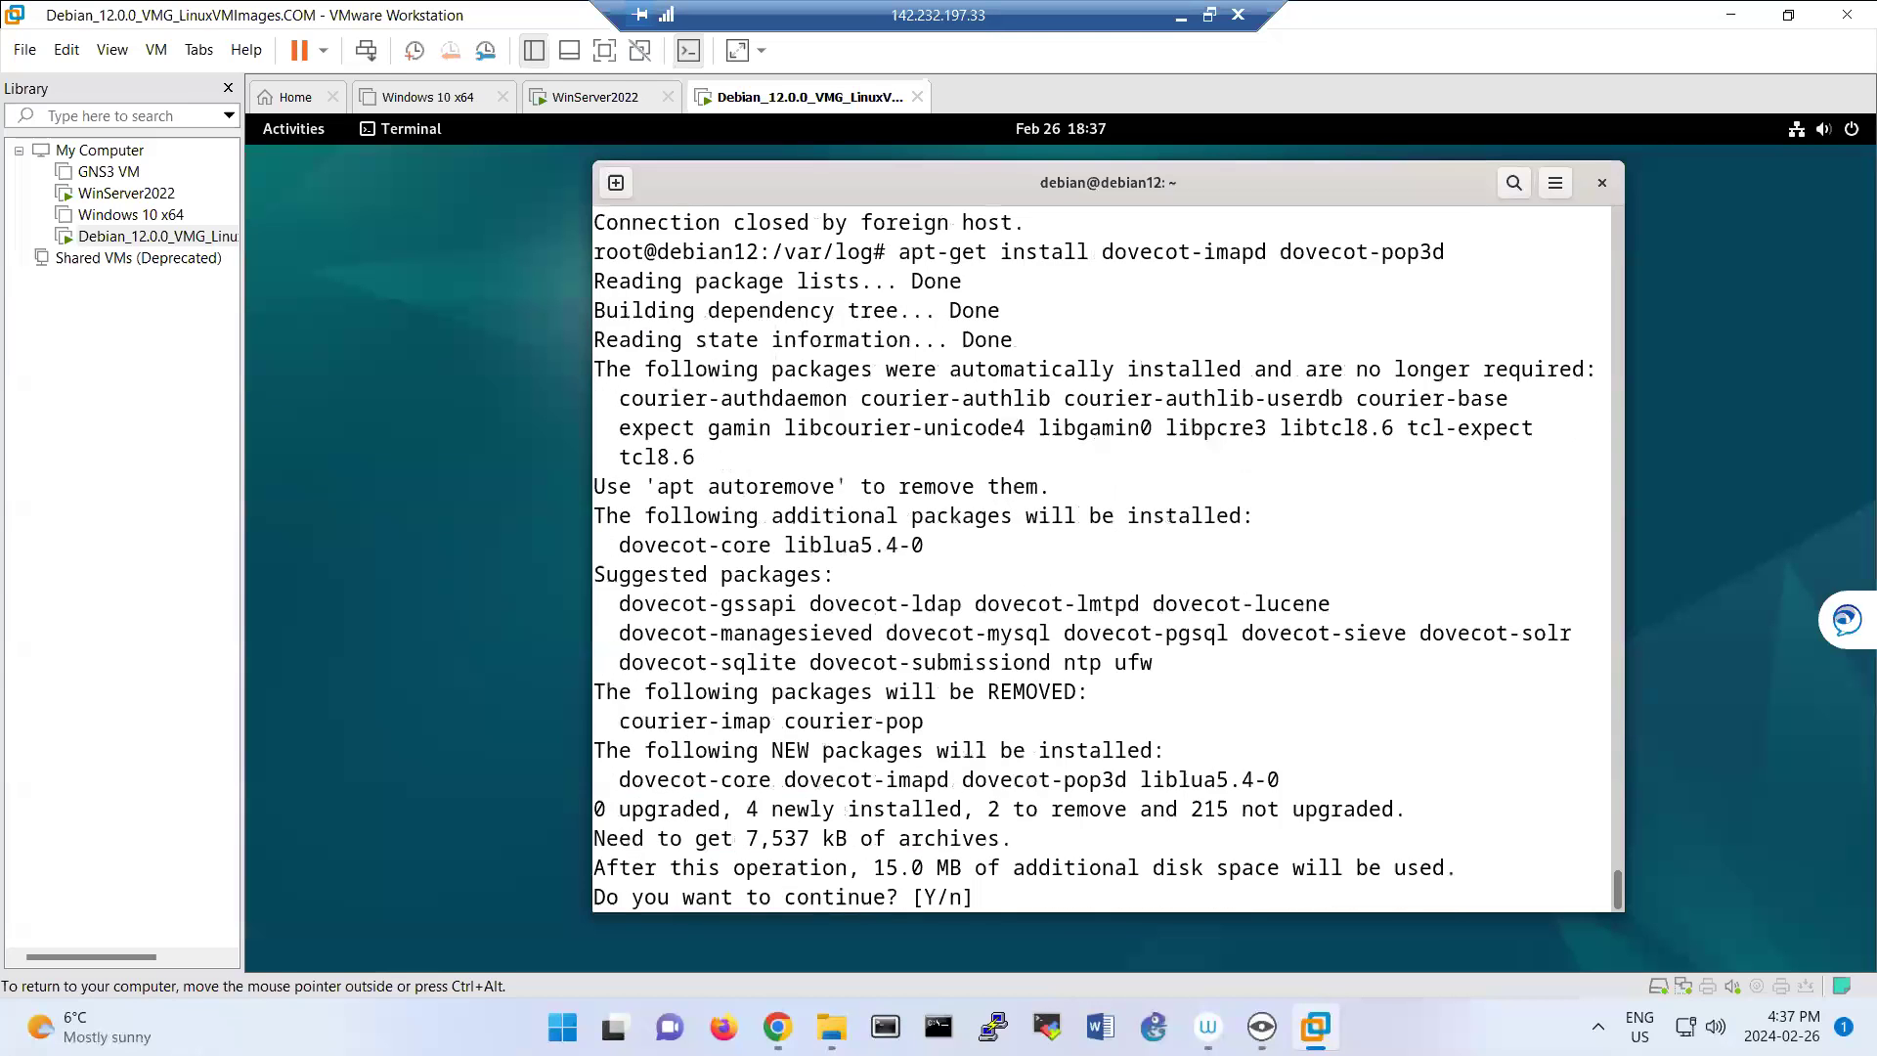
pyautogui.write('Y')
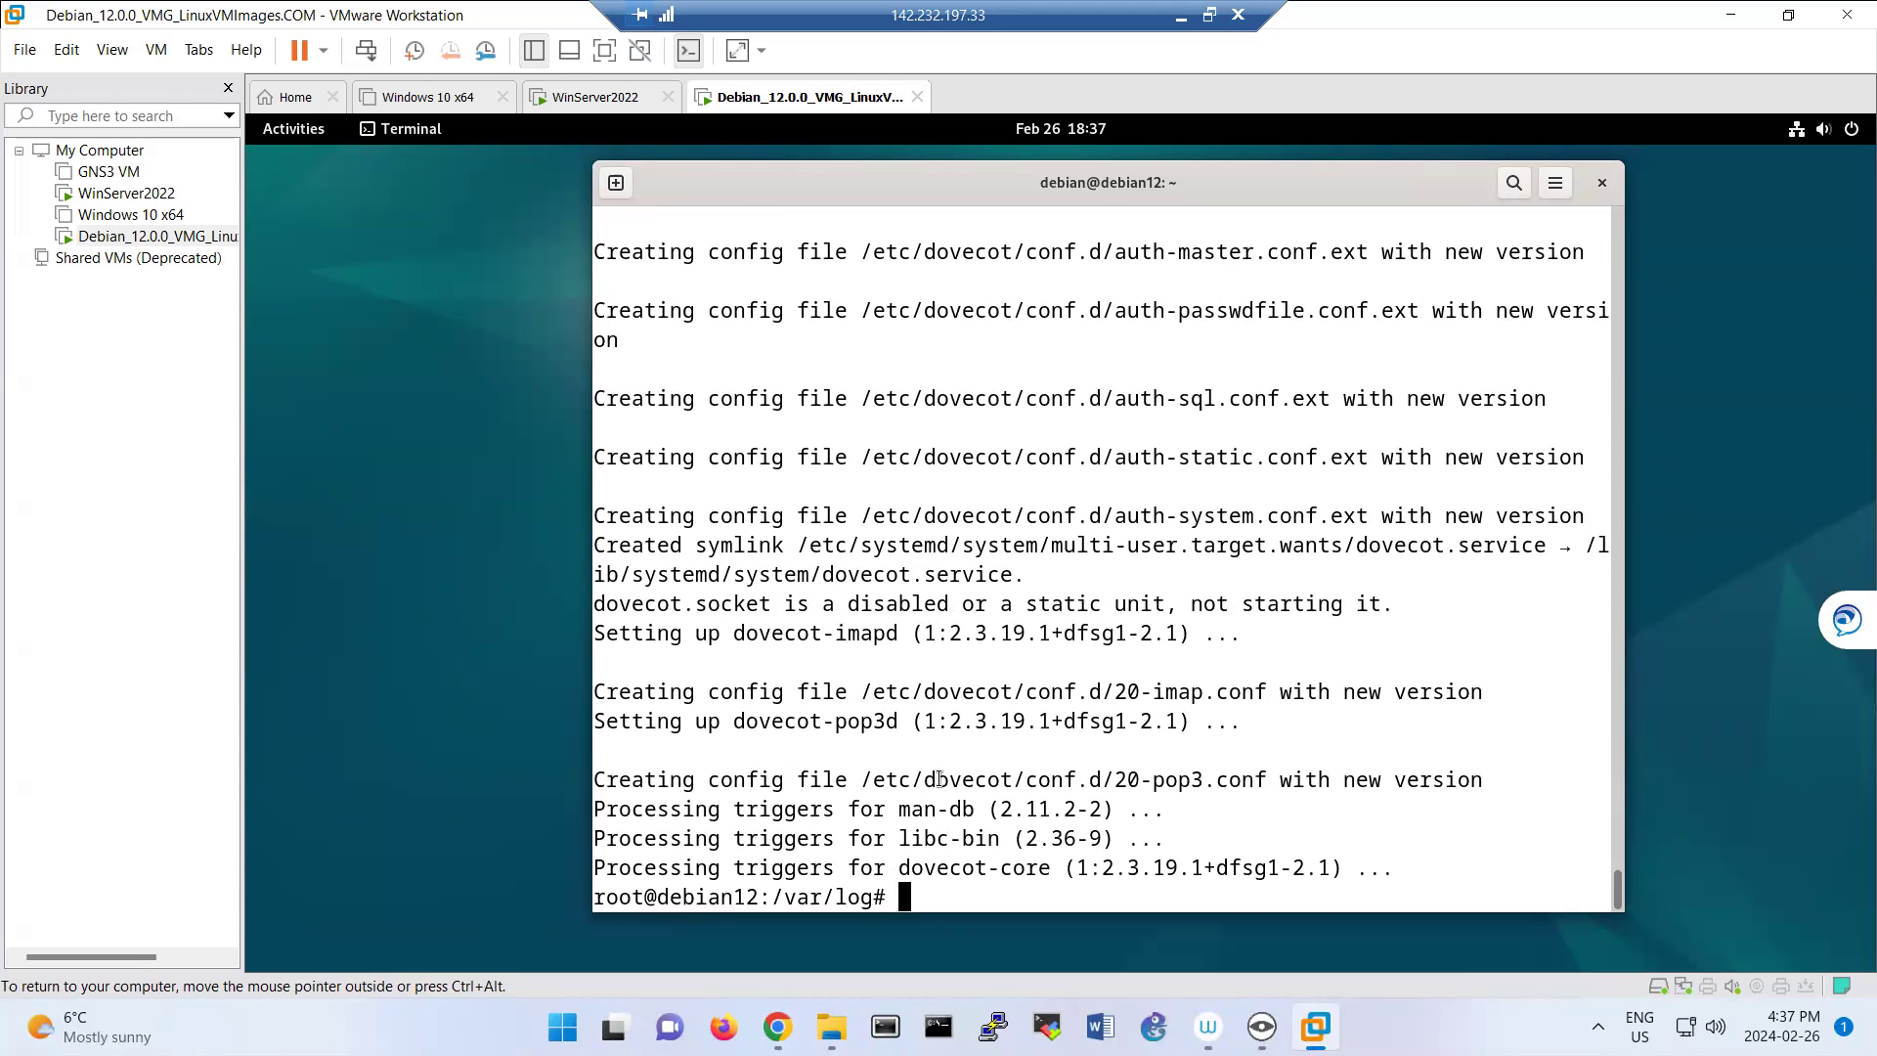
# Telnet to localhost pop3 and confirm the 'Dovecot (Debian) ready.' greeting
pyautogui.write('telnet')
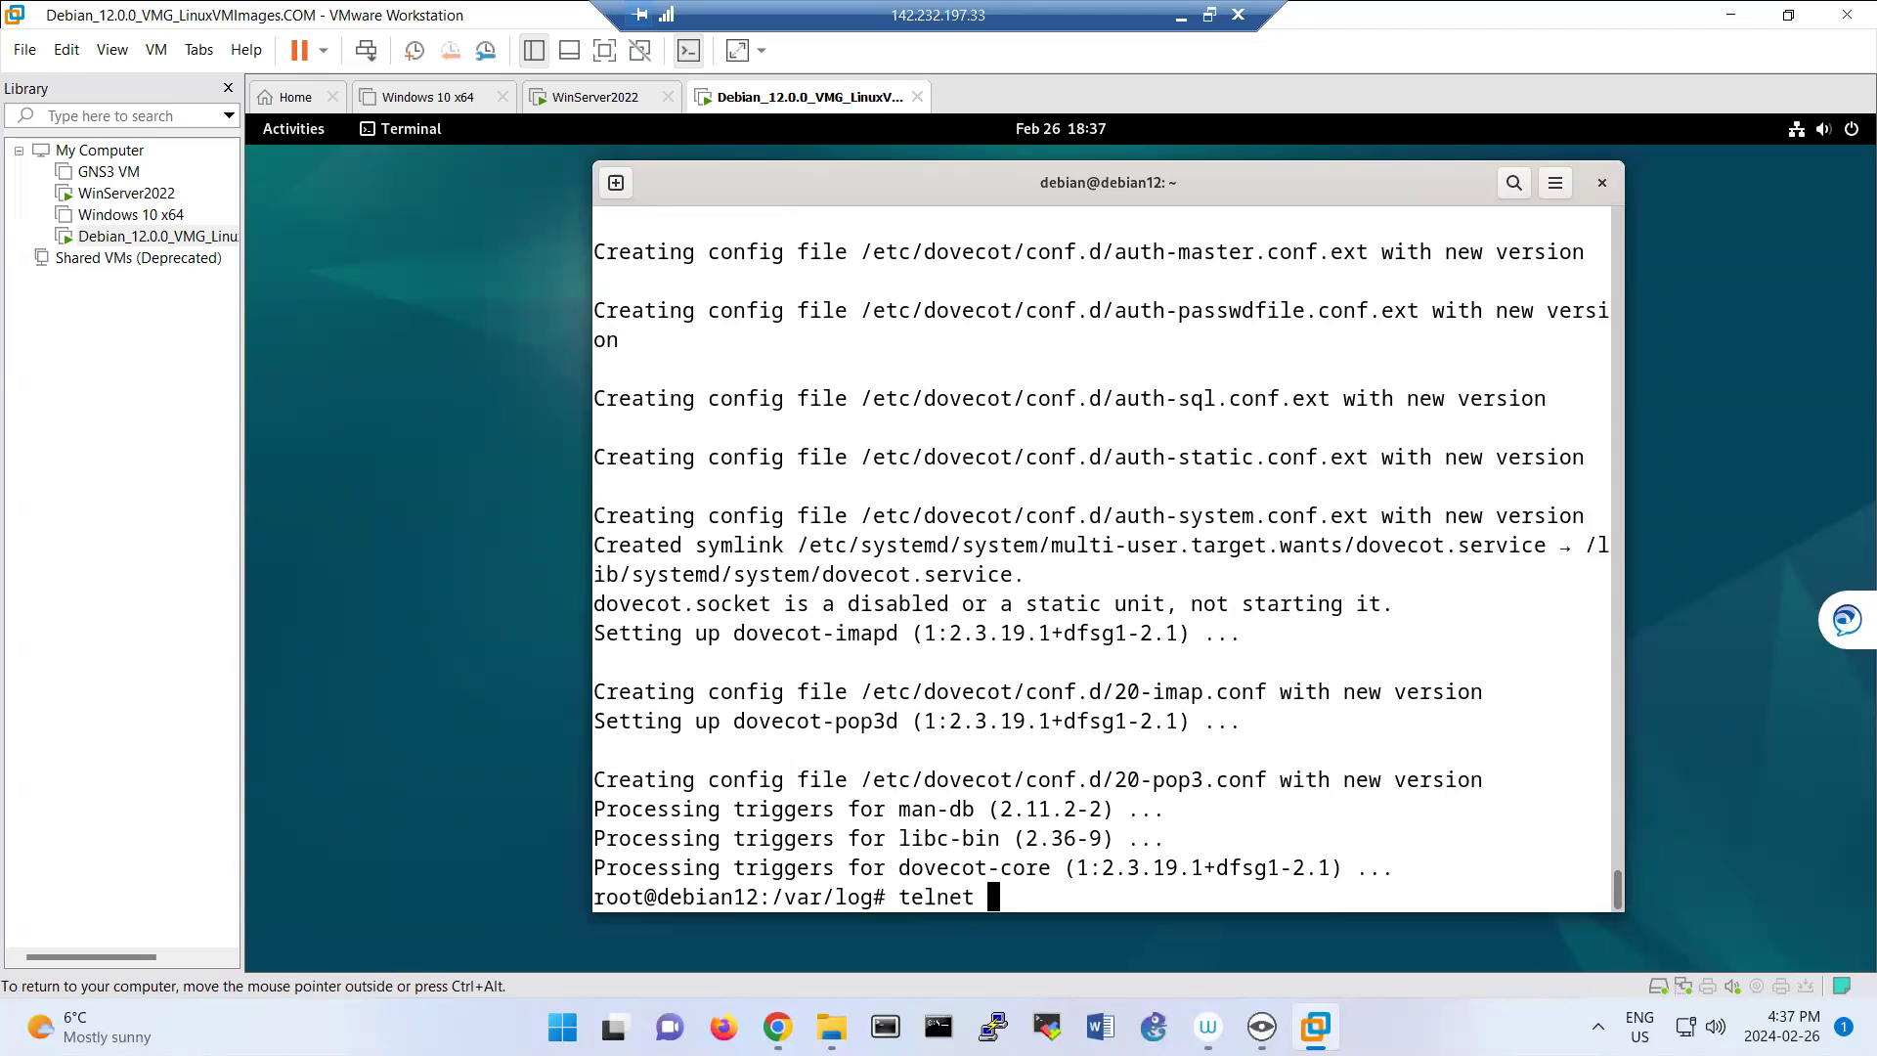
pyautogui.write('local')
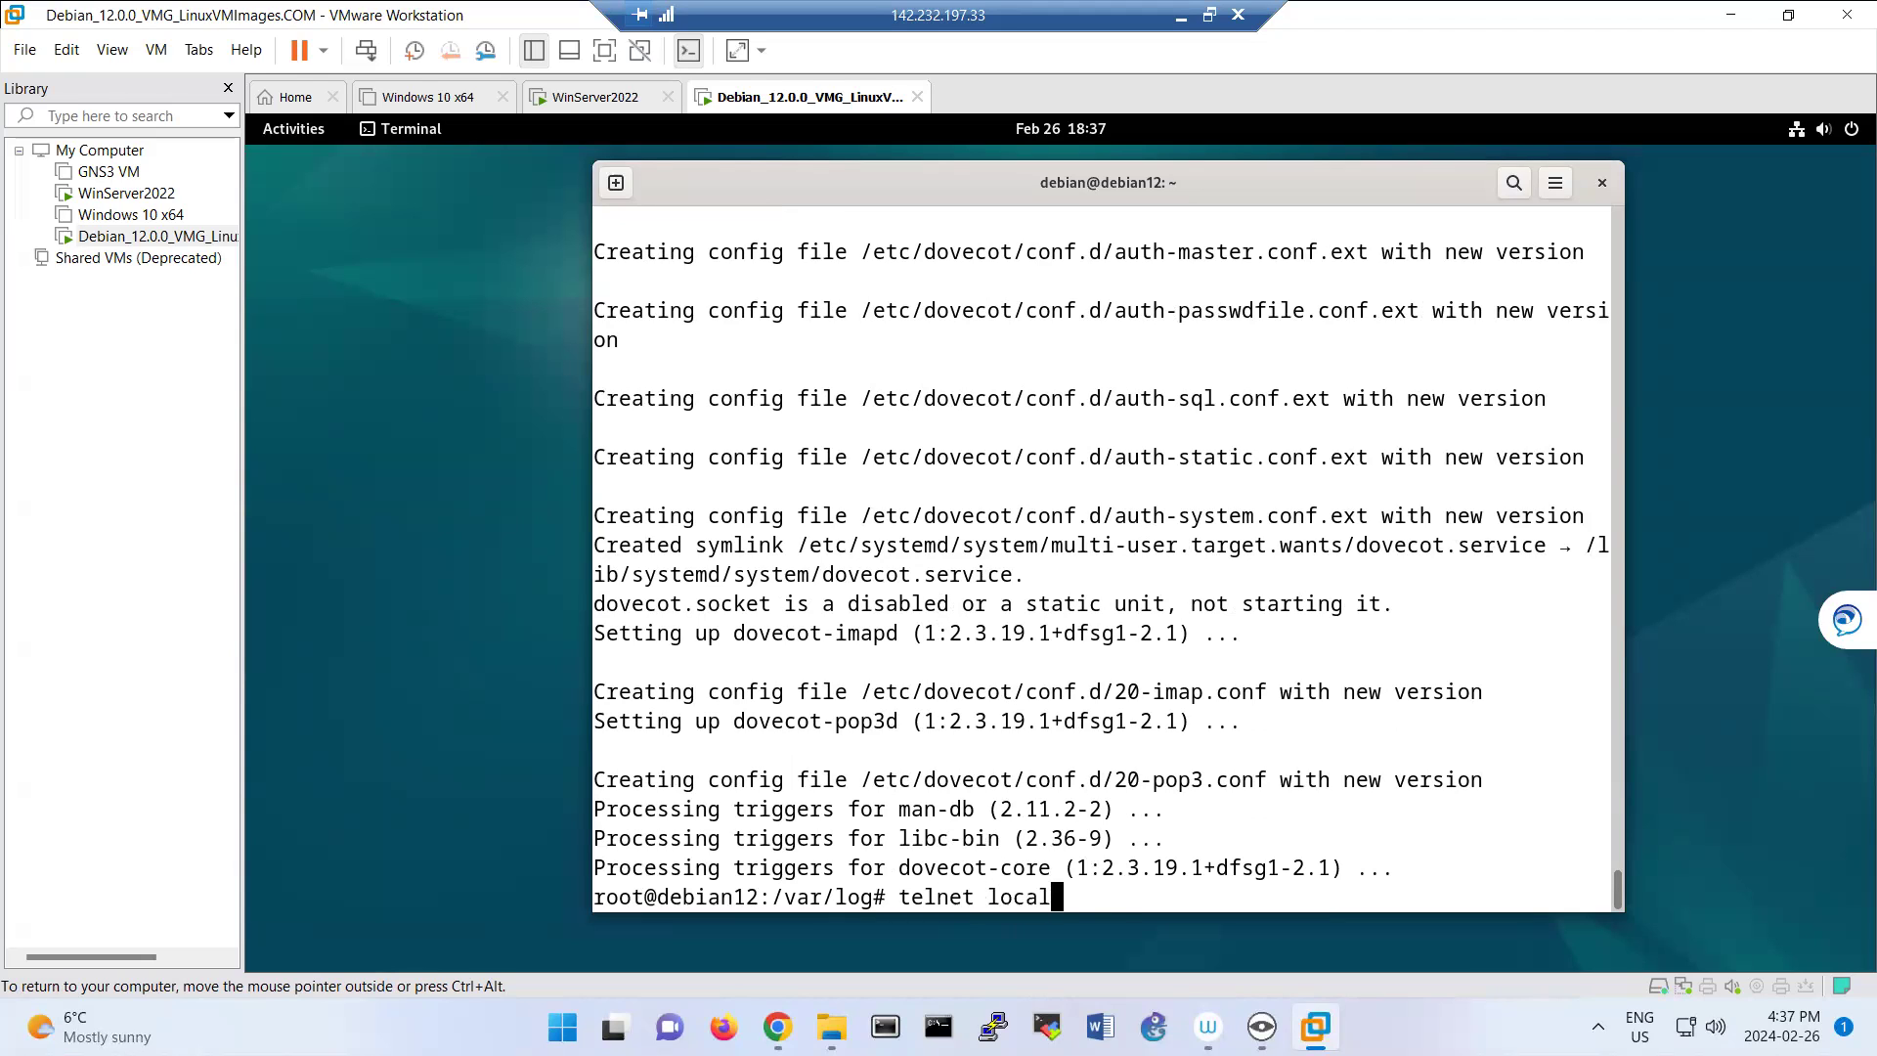
pyautogui.write('host pop')
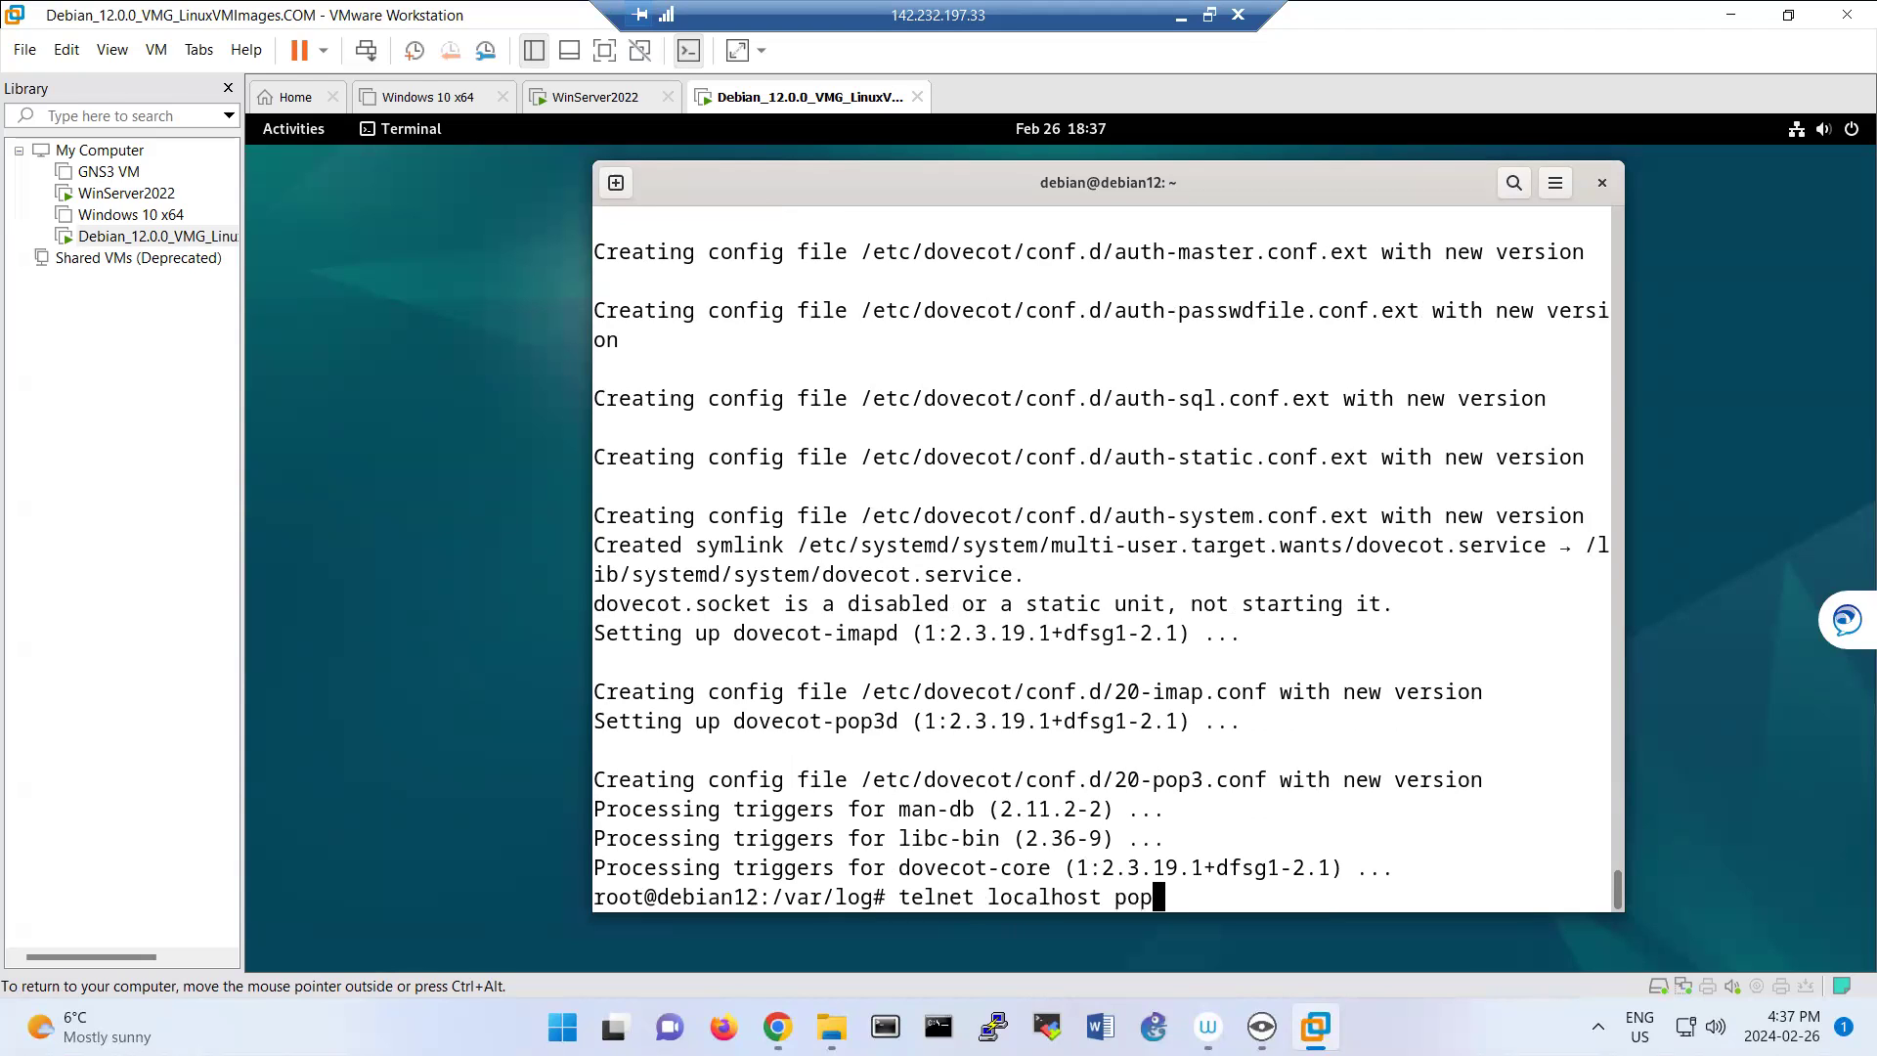
pyautogui.press('Return')
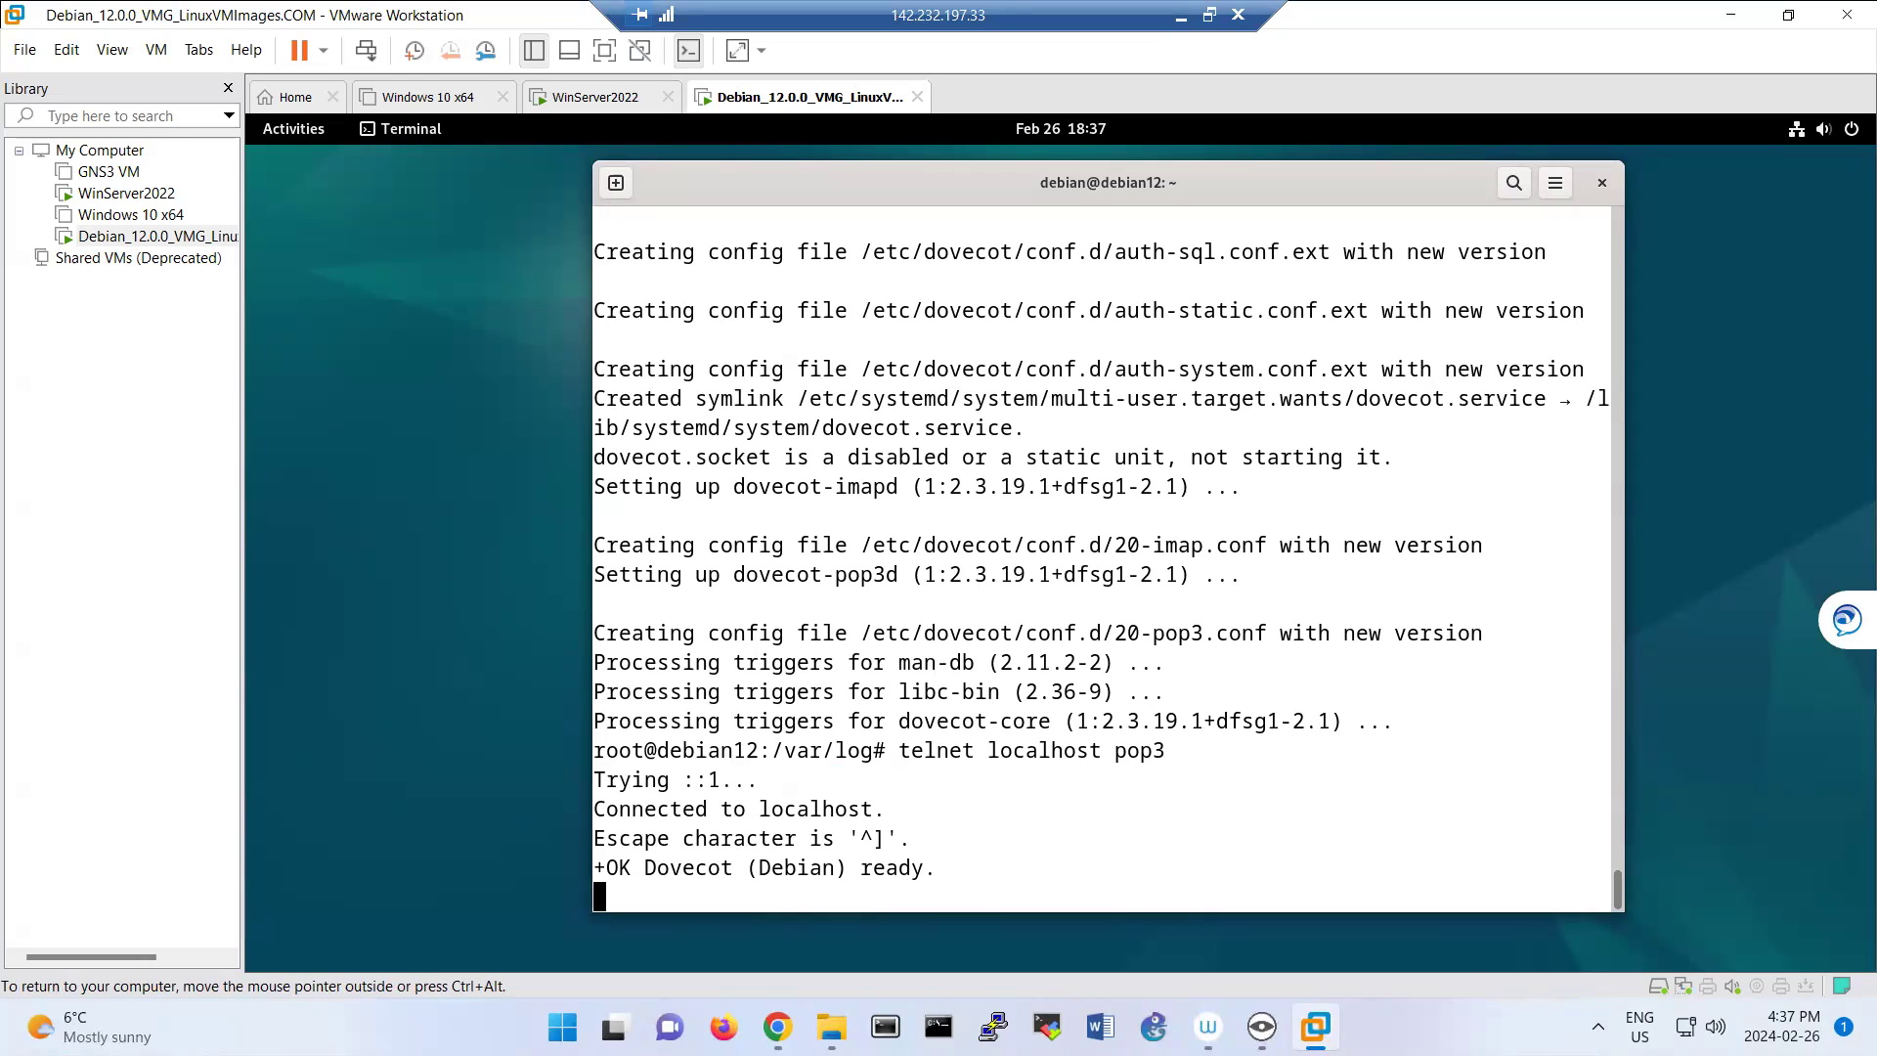
# Try a01 LOGOUT, then QUIT to close the POP3 session
pyautogui.write('a')
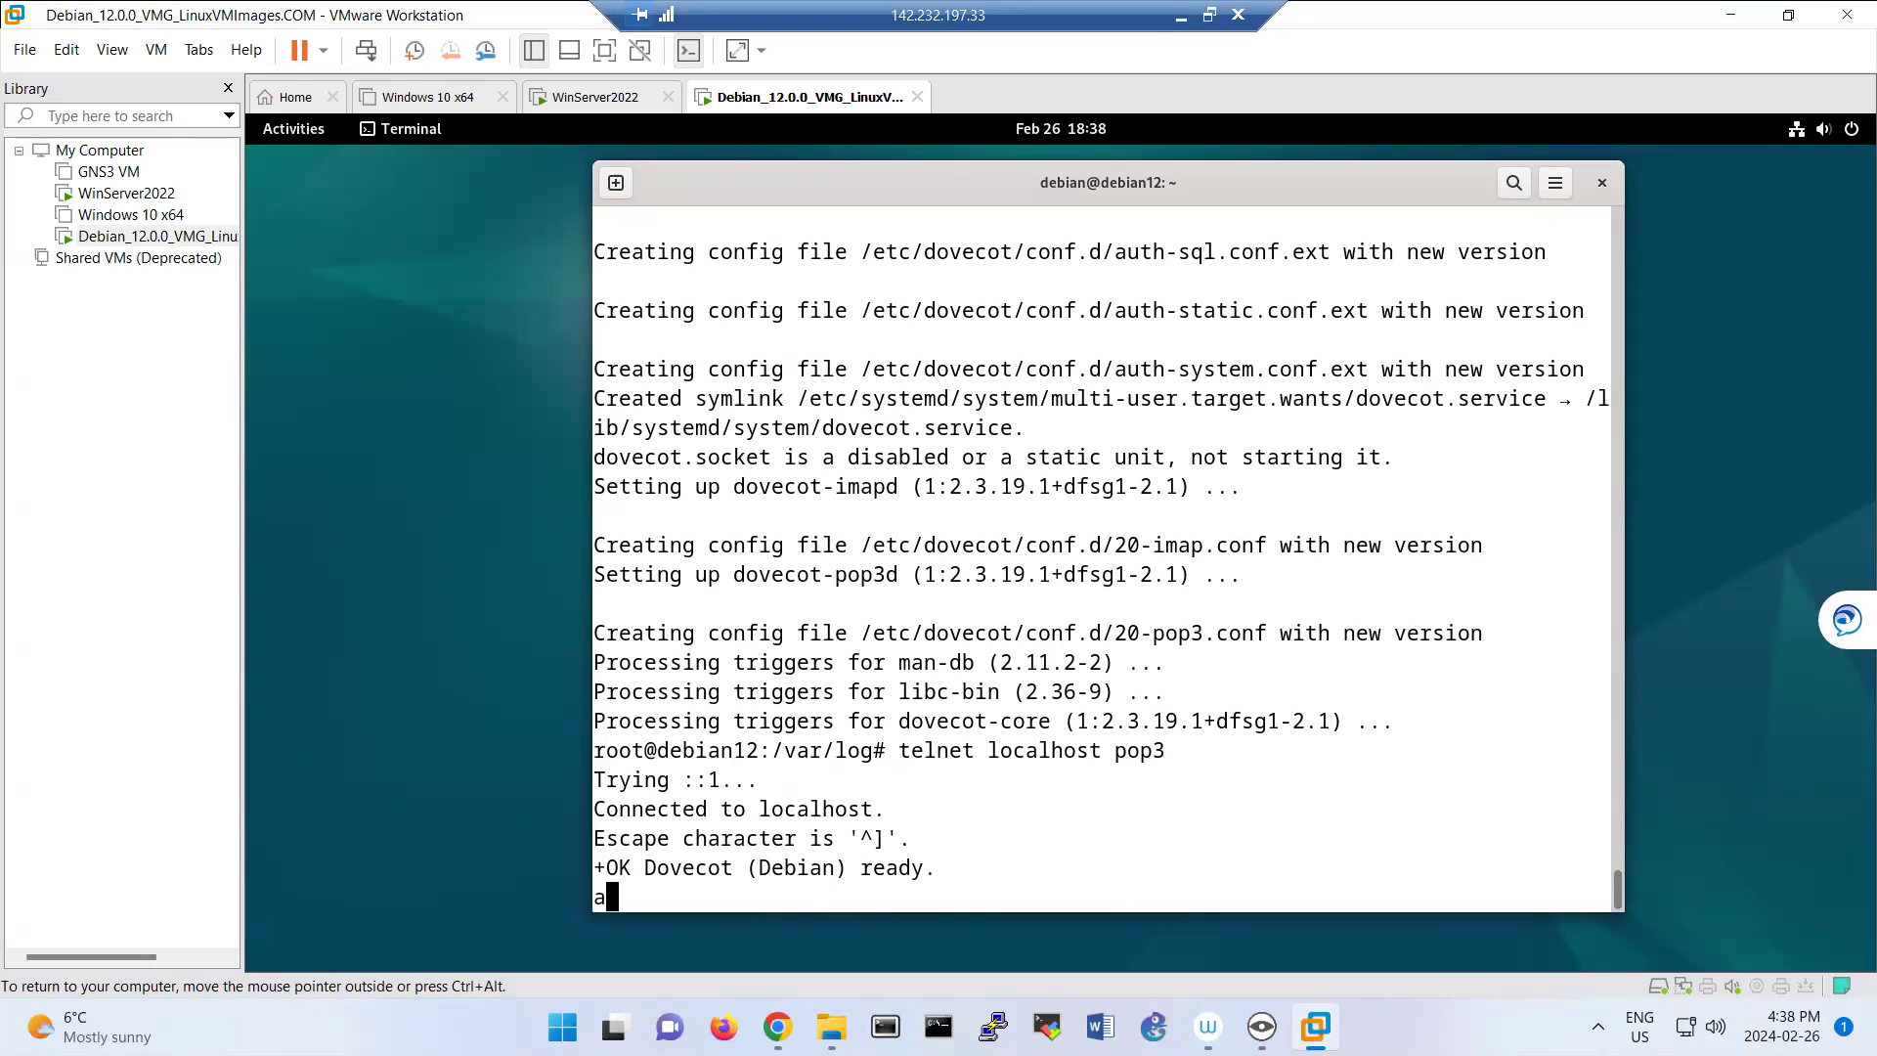
pyautogui.write('01')
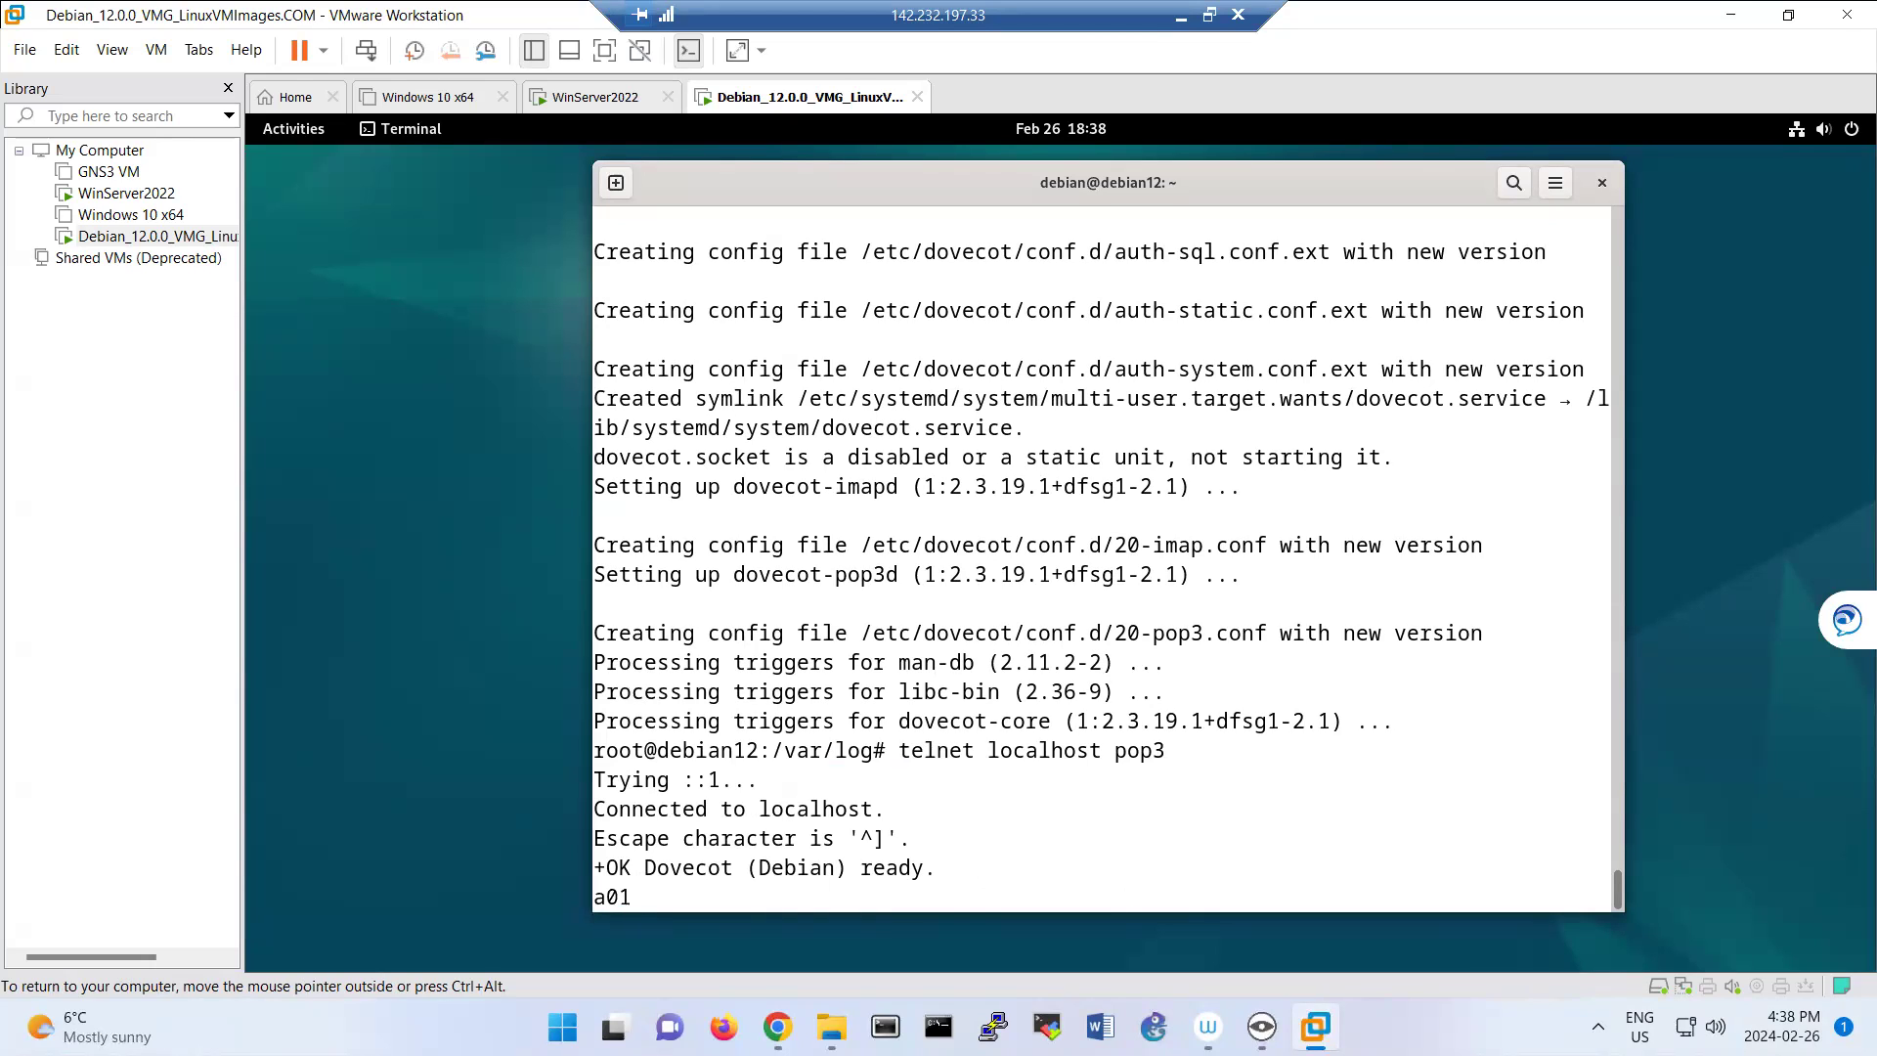
pyautogui.write('LOGOUT')
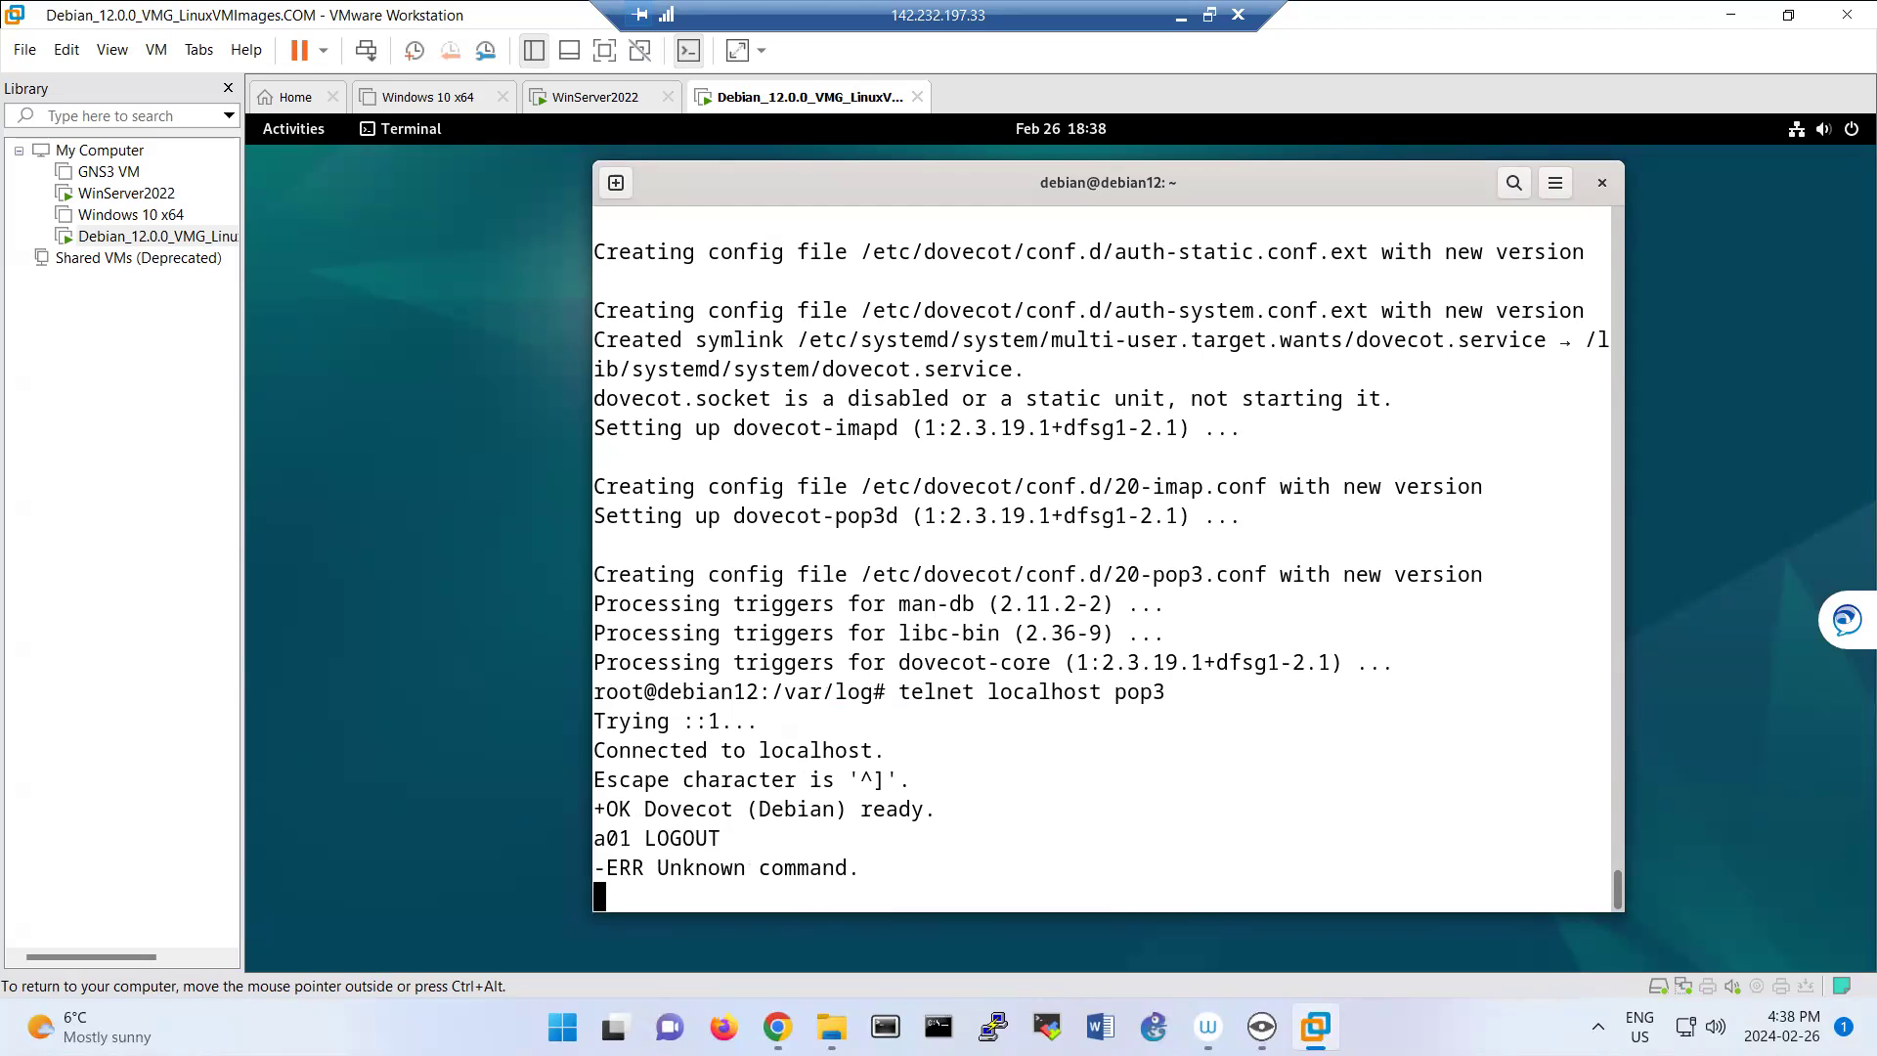
pyautogui.press('Return')
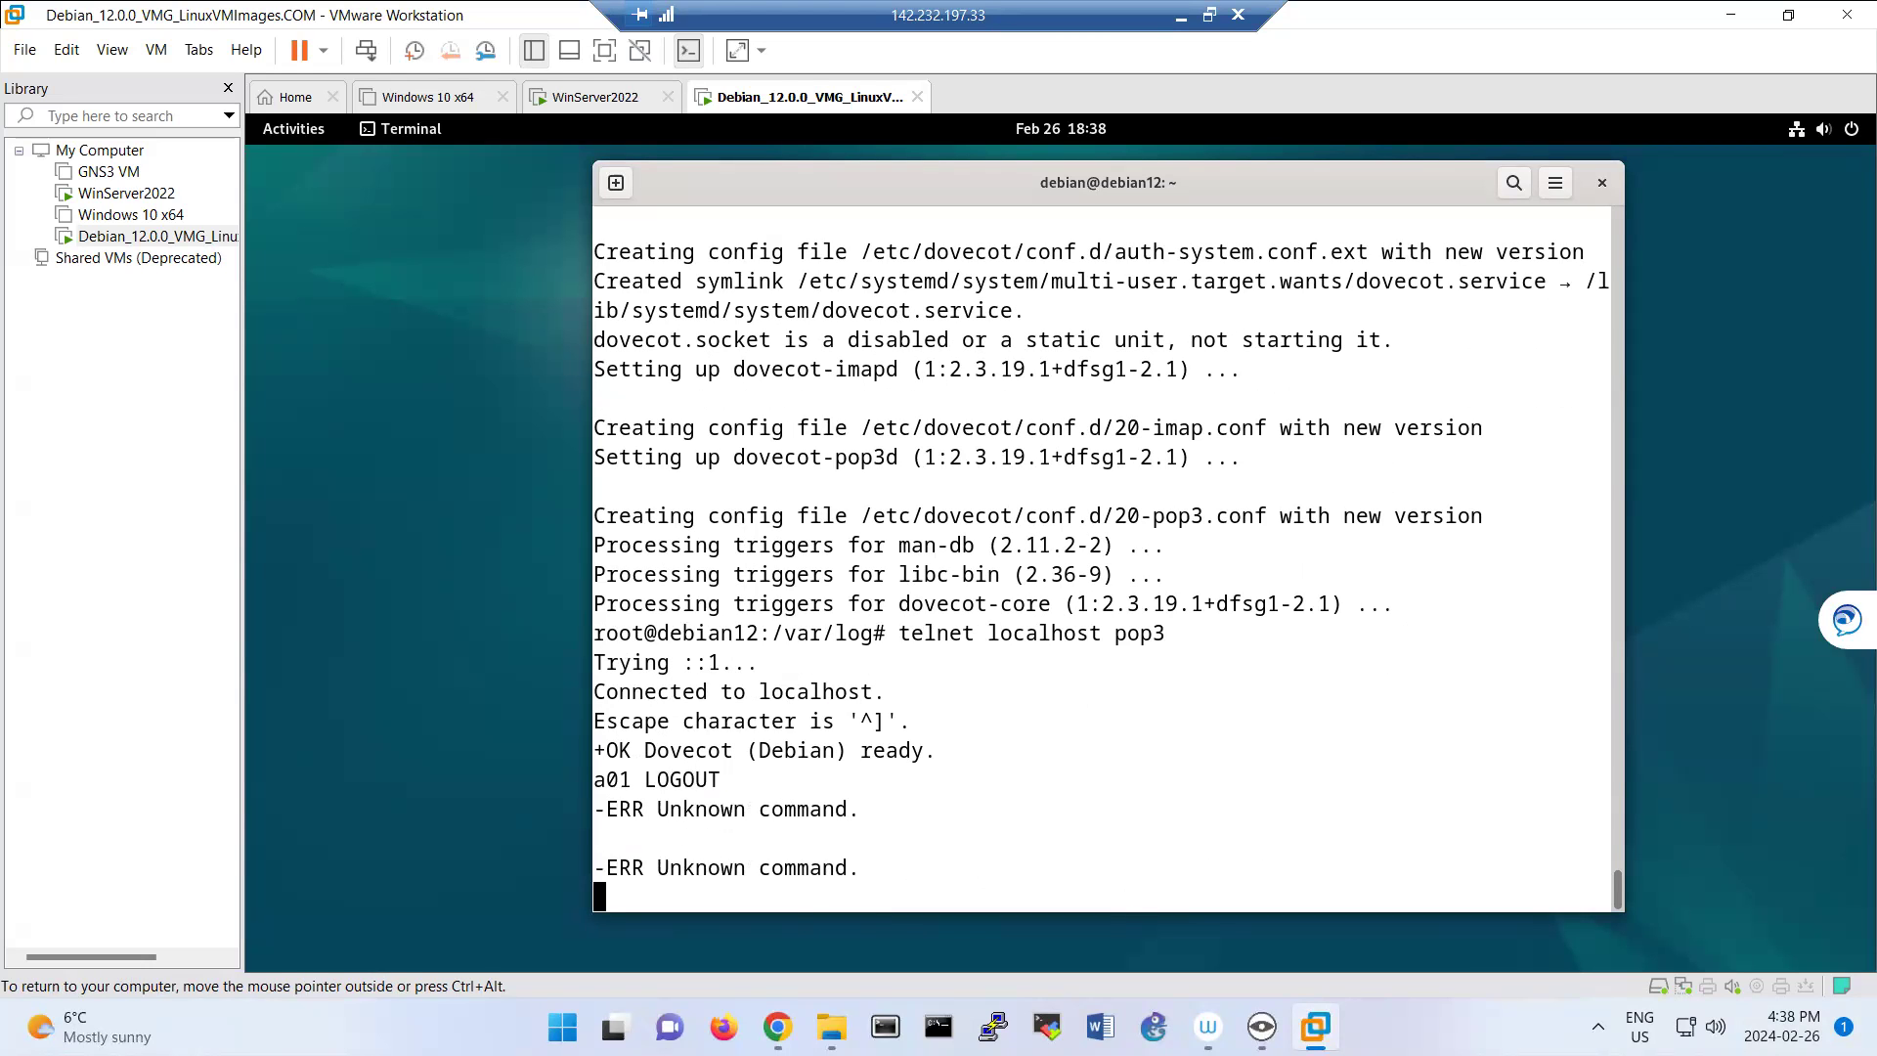
pyautogui.write('QQQUI')
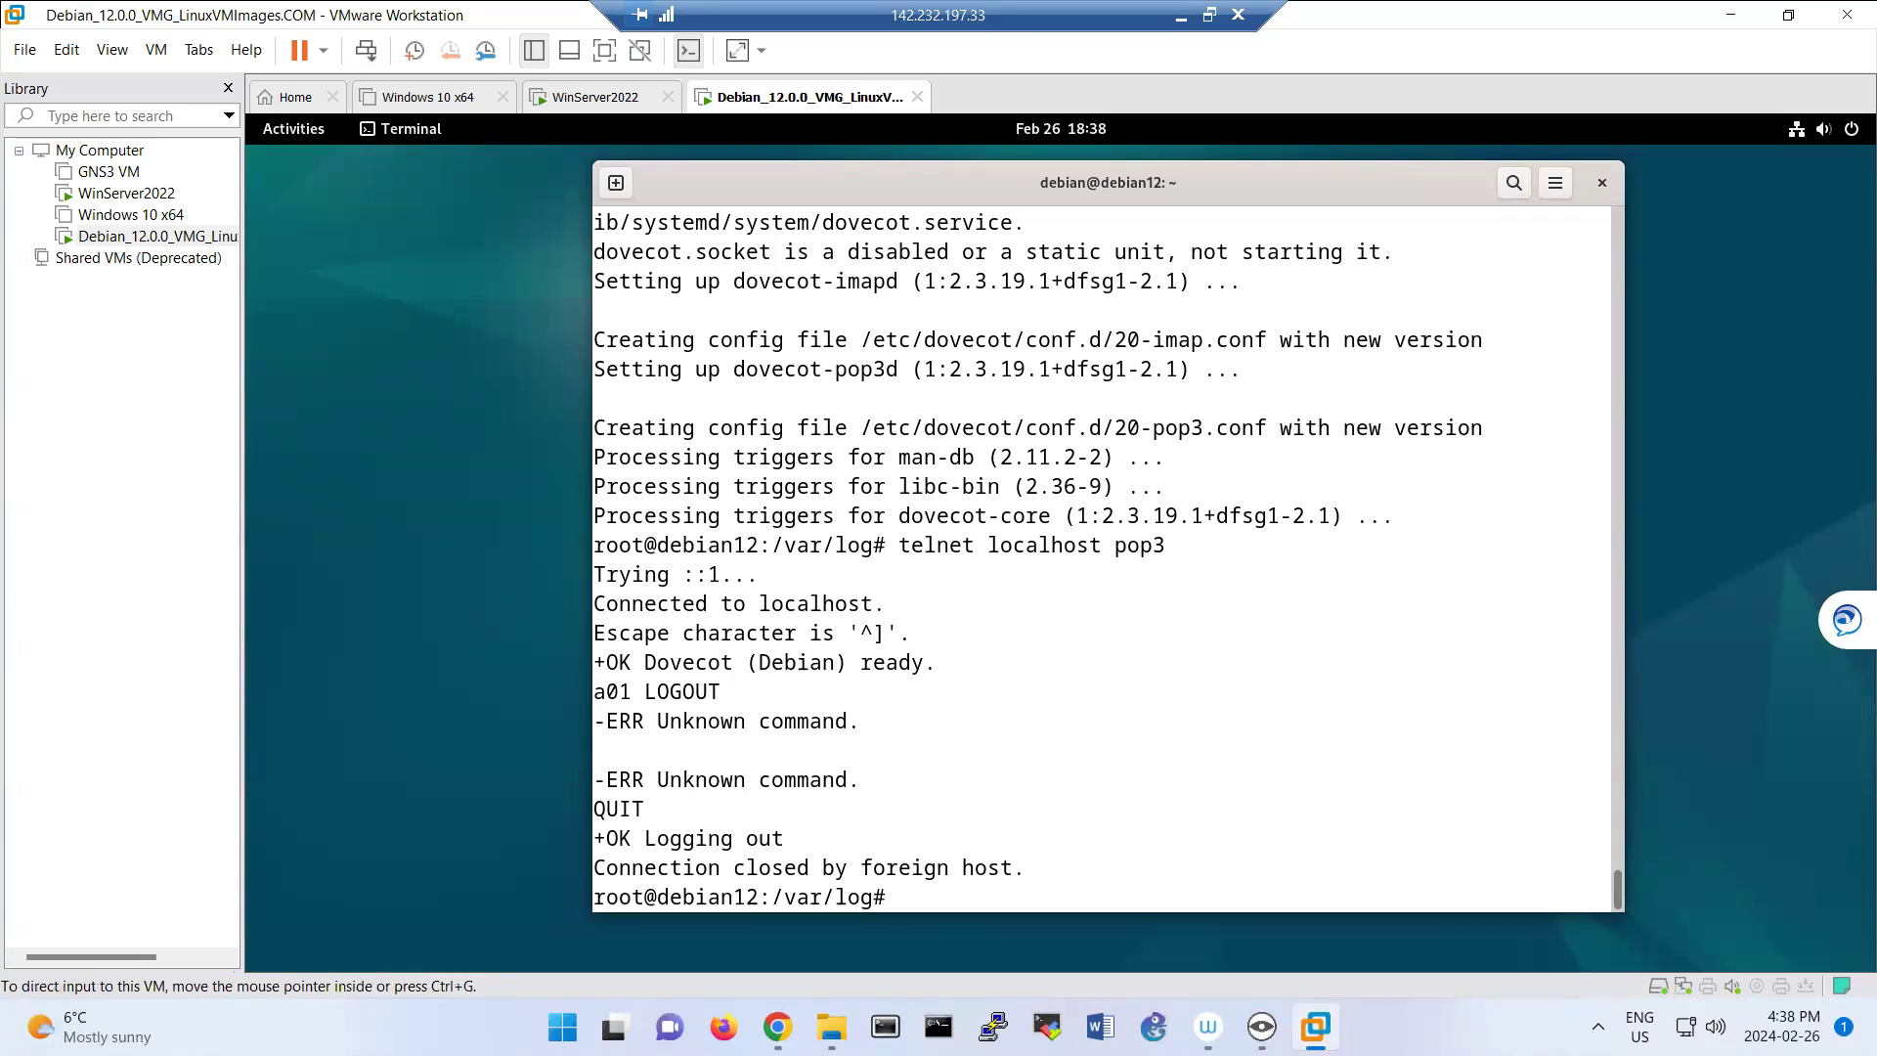
pyautogui.moveTo(907, 544)
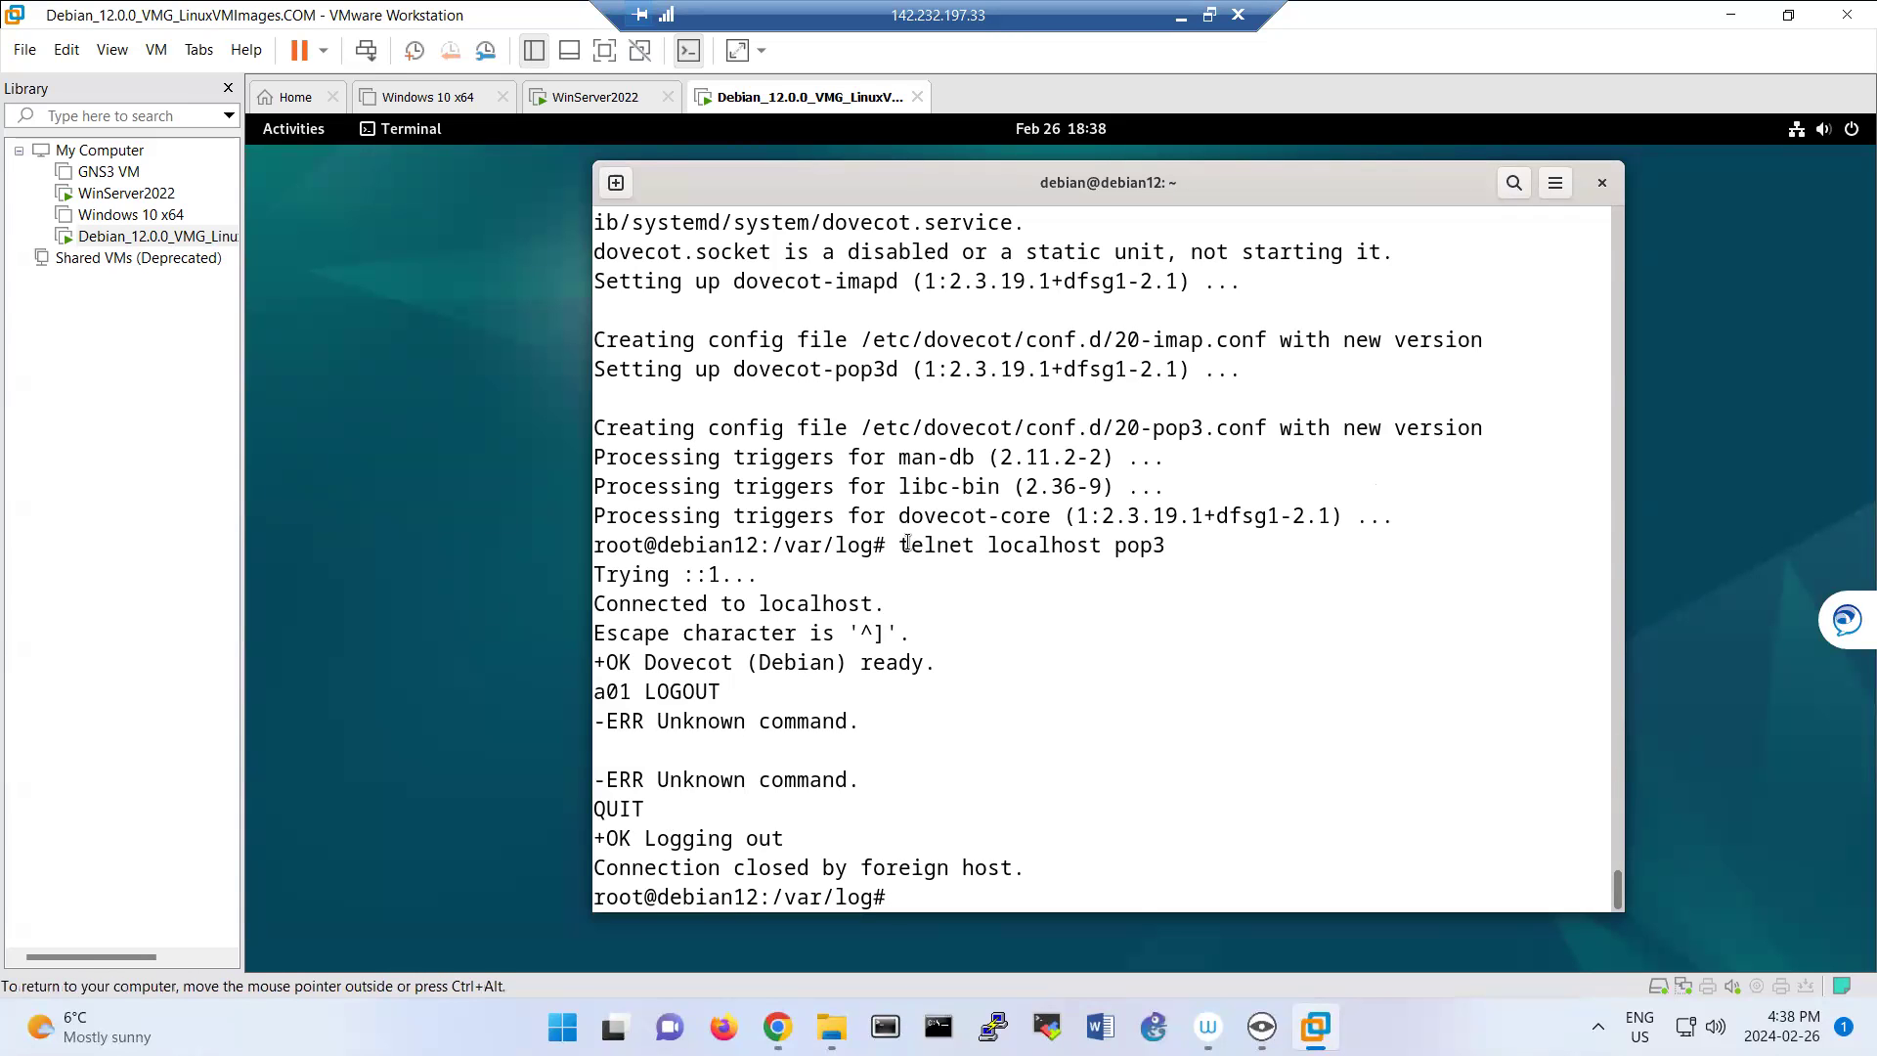